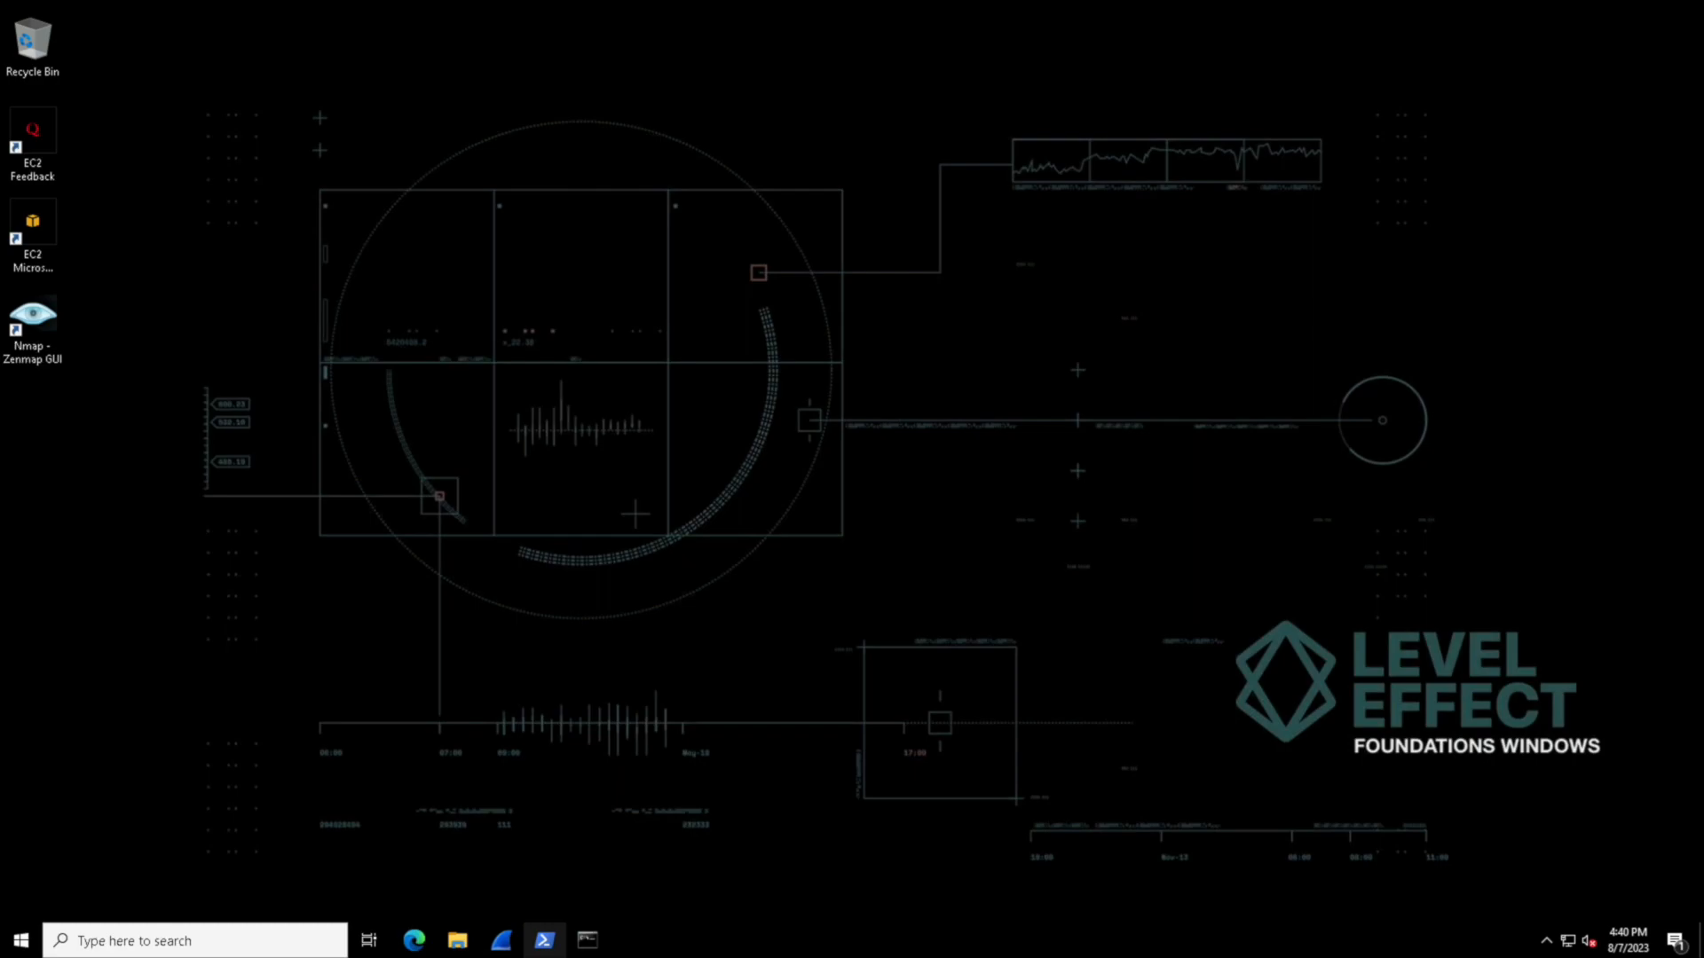
mouse_move(543, 941)
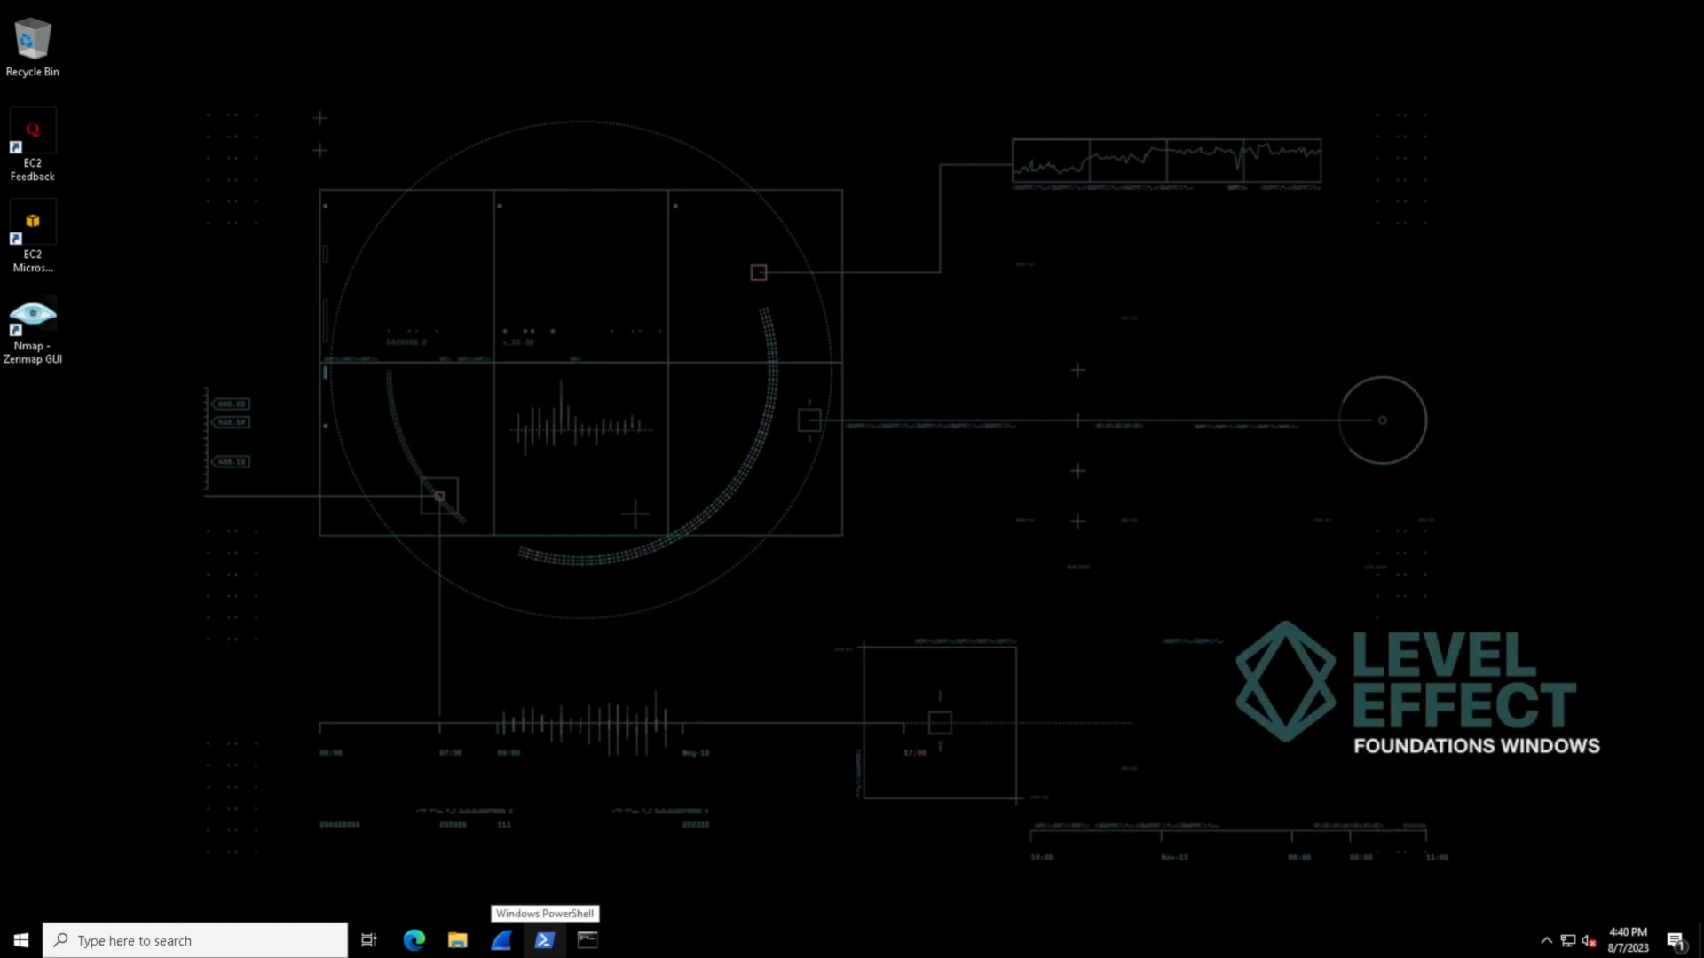
- Start an administrator PowerShell window and enter $PSVersionTable.PSVersion at the prompt
click(543, 941)
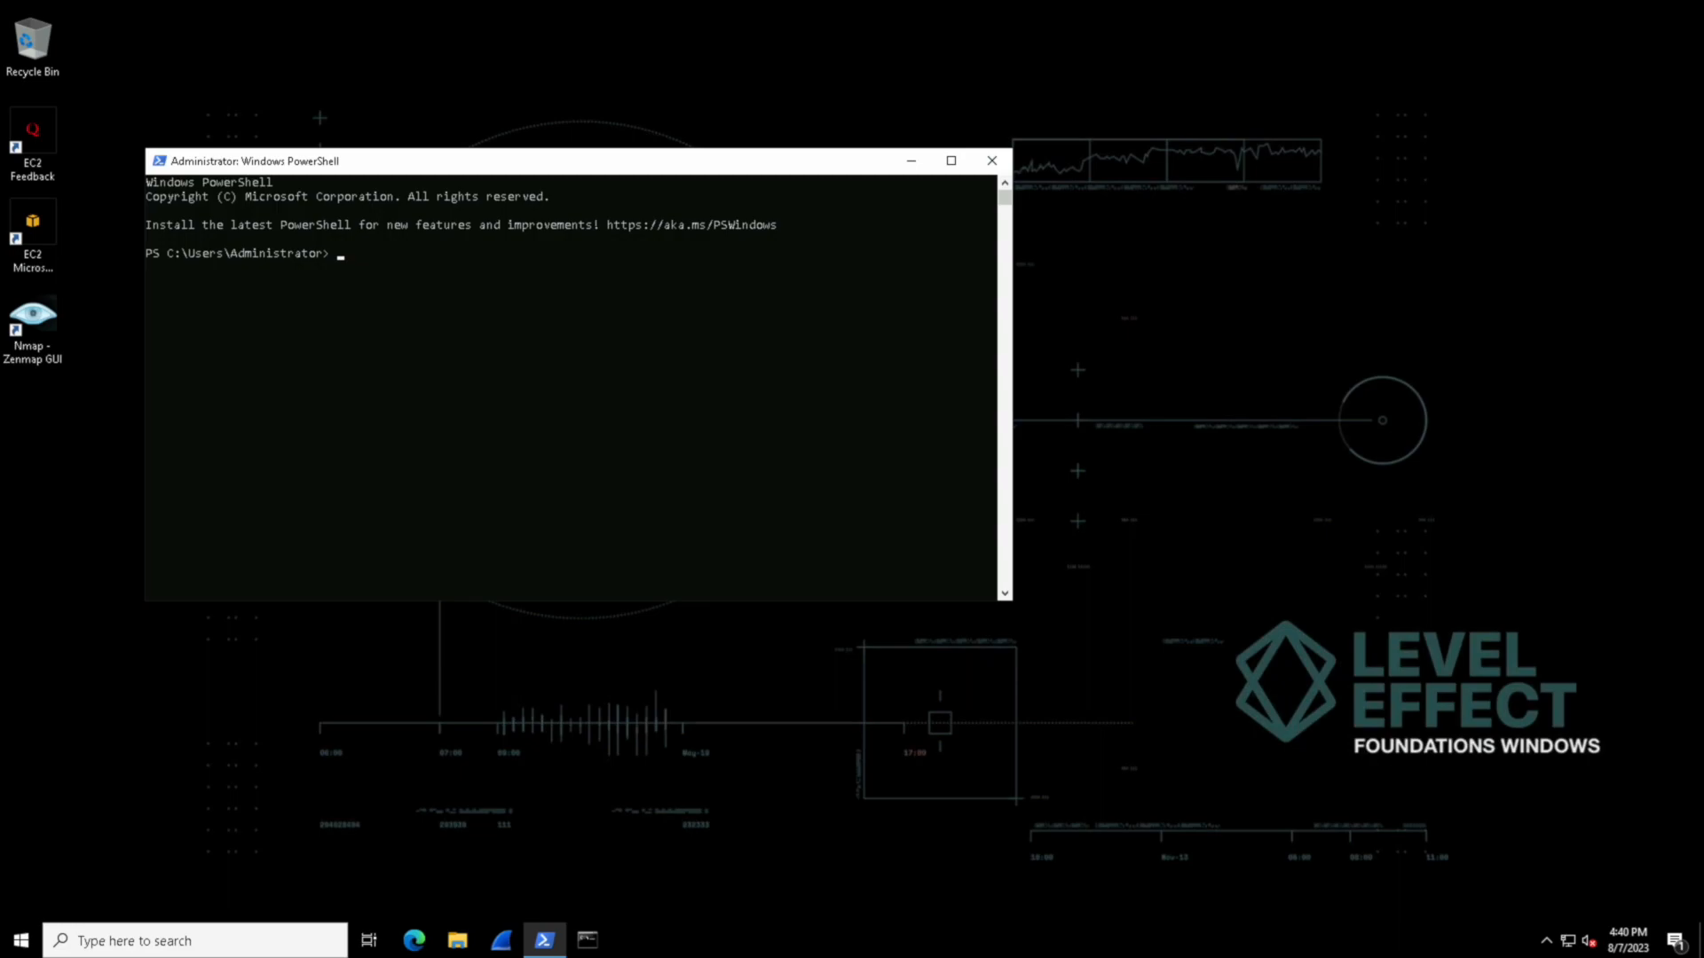
text($PSVersionTable.PSVersion)
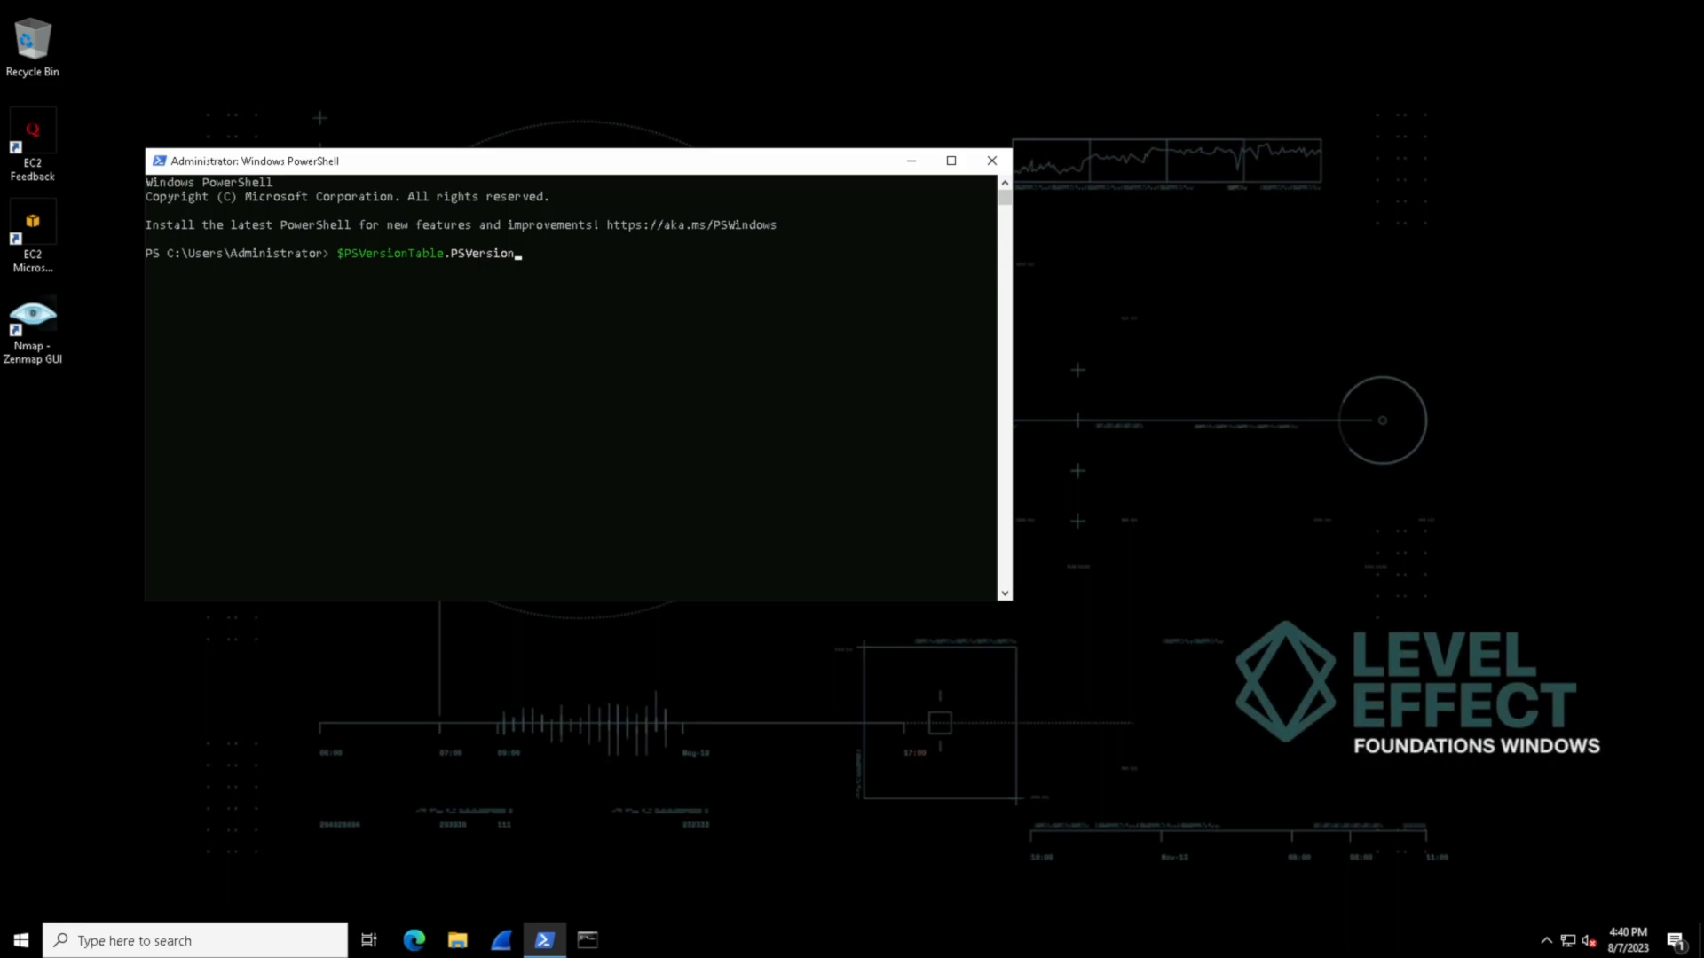
- Run the version query, reporting PowerShell 5.1 build 20348 revision 1366
key(Return)
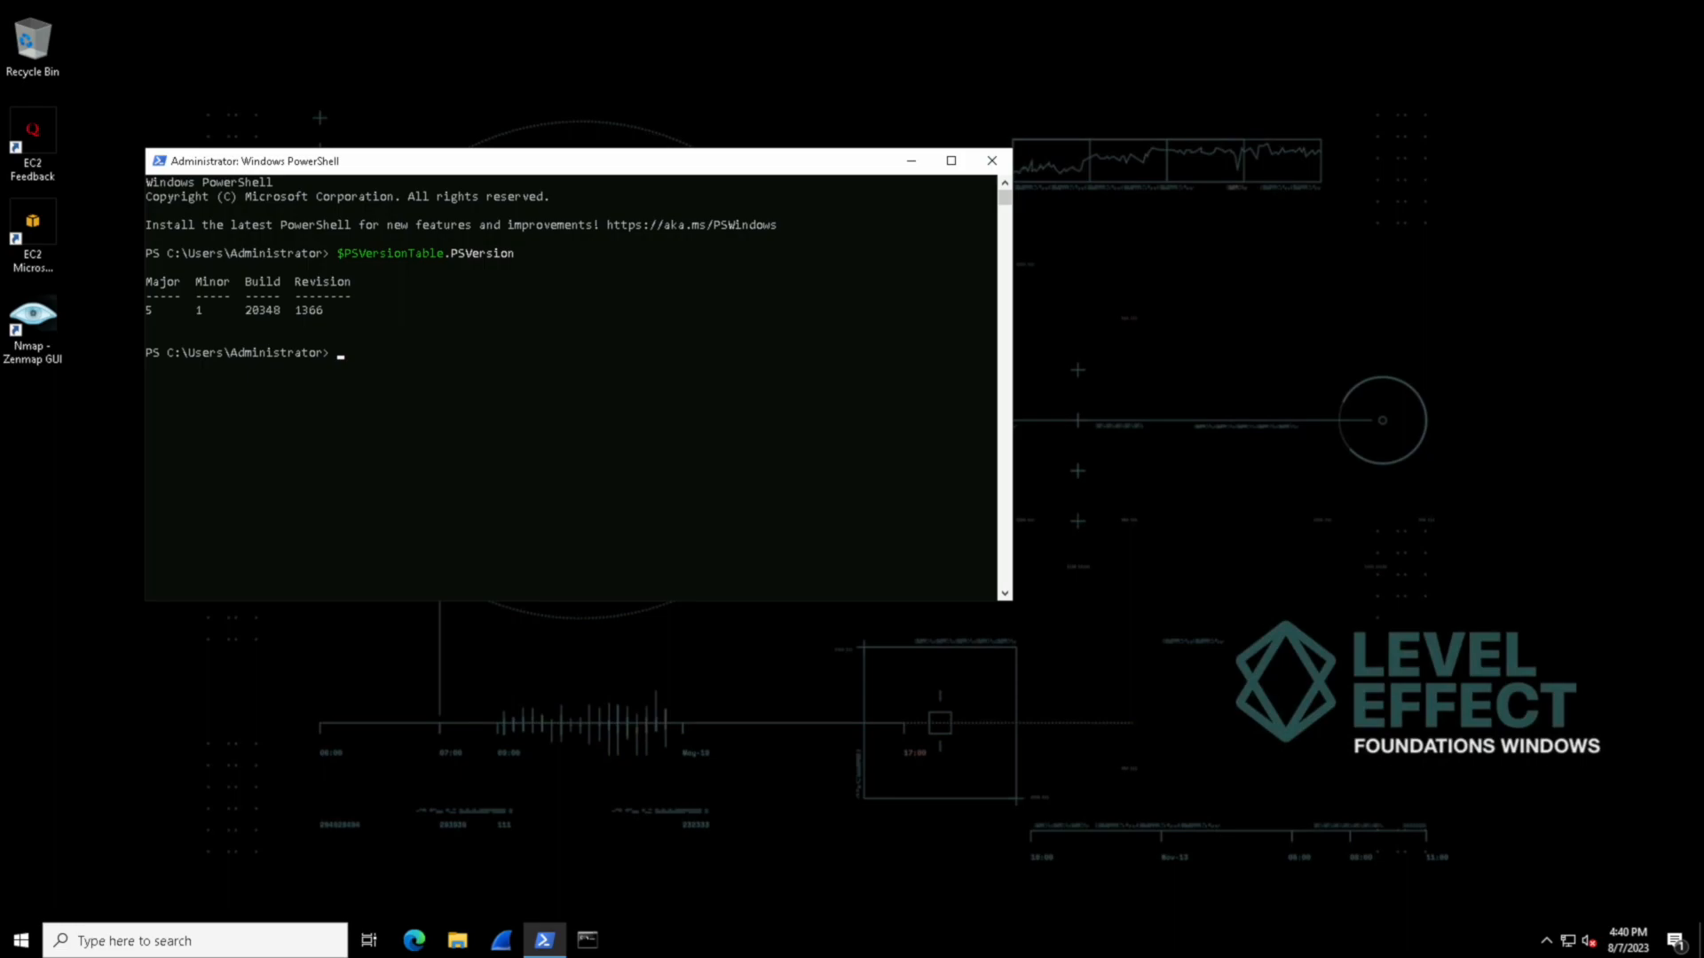
- Clear the console and show the current location C:\Users\Administrator with Get-Location
text(clear)
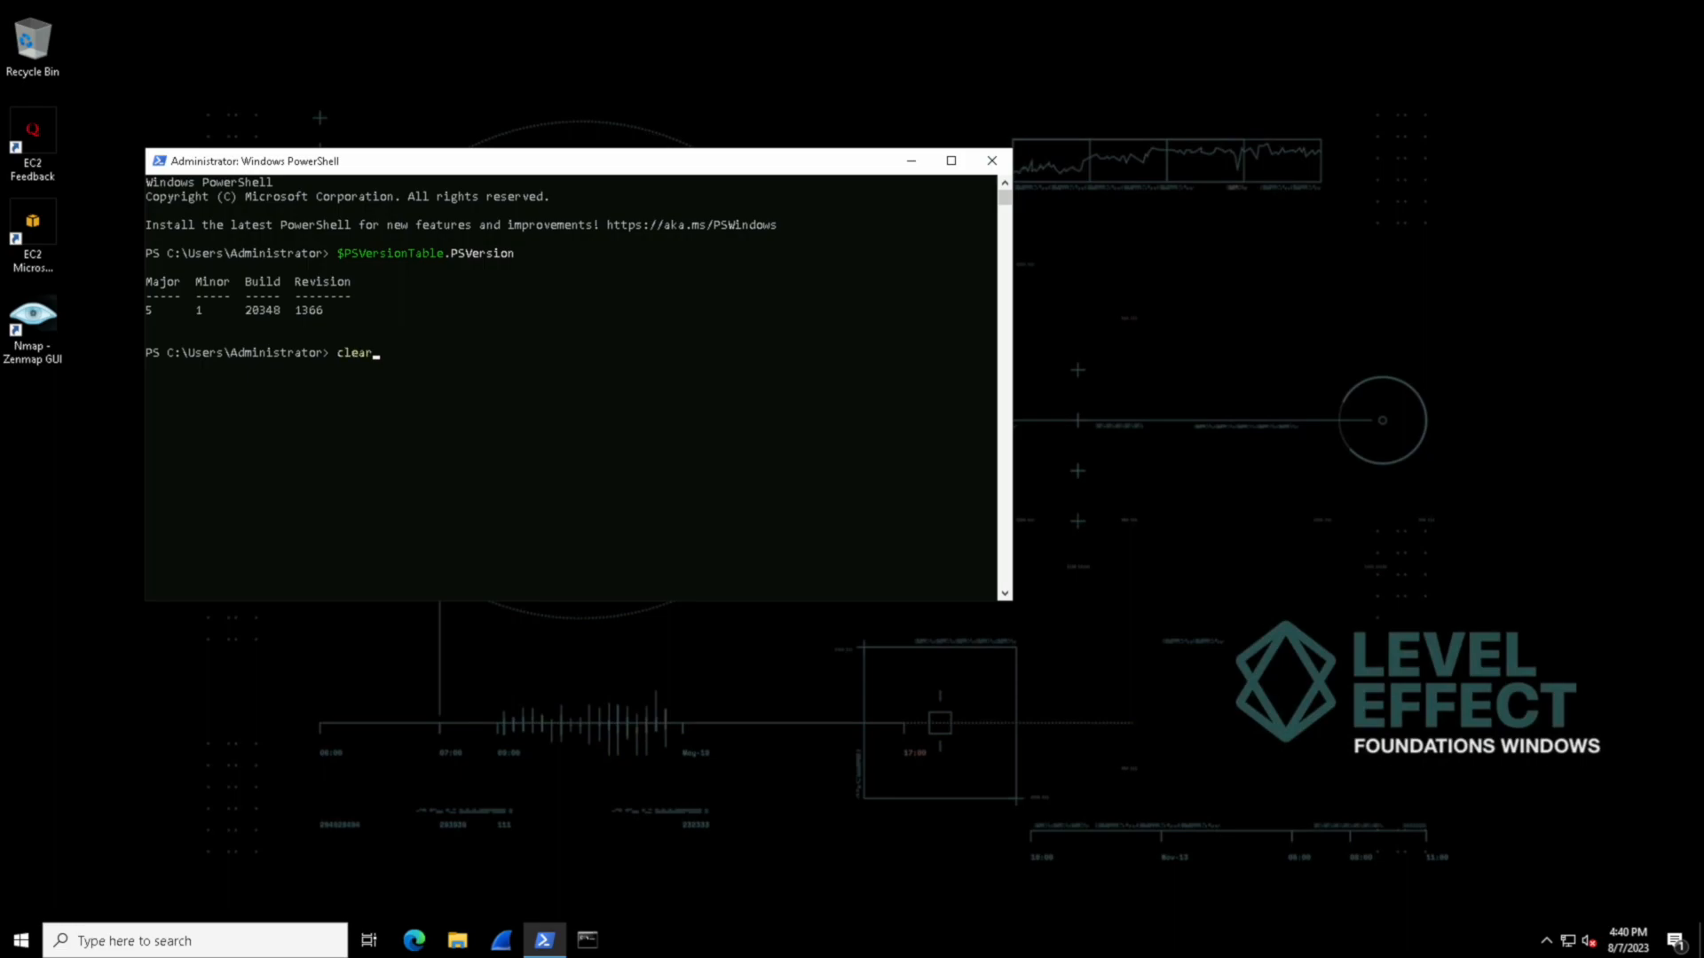
key(Return)
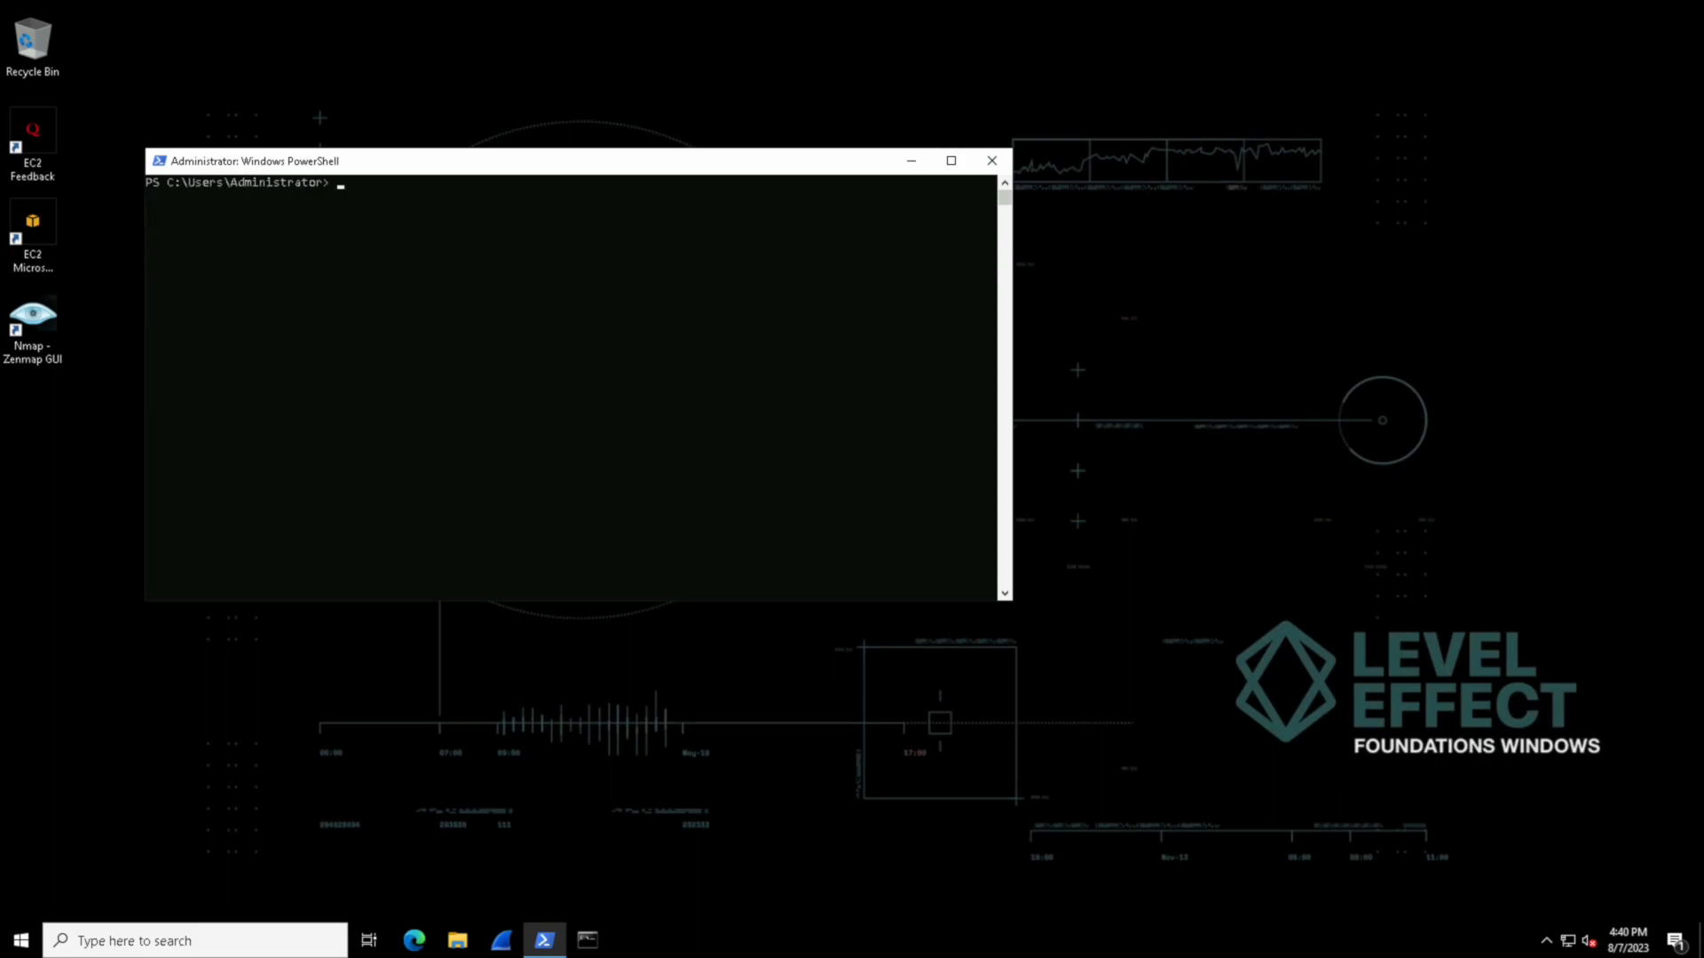
text(Get-L)
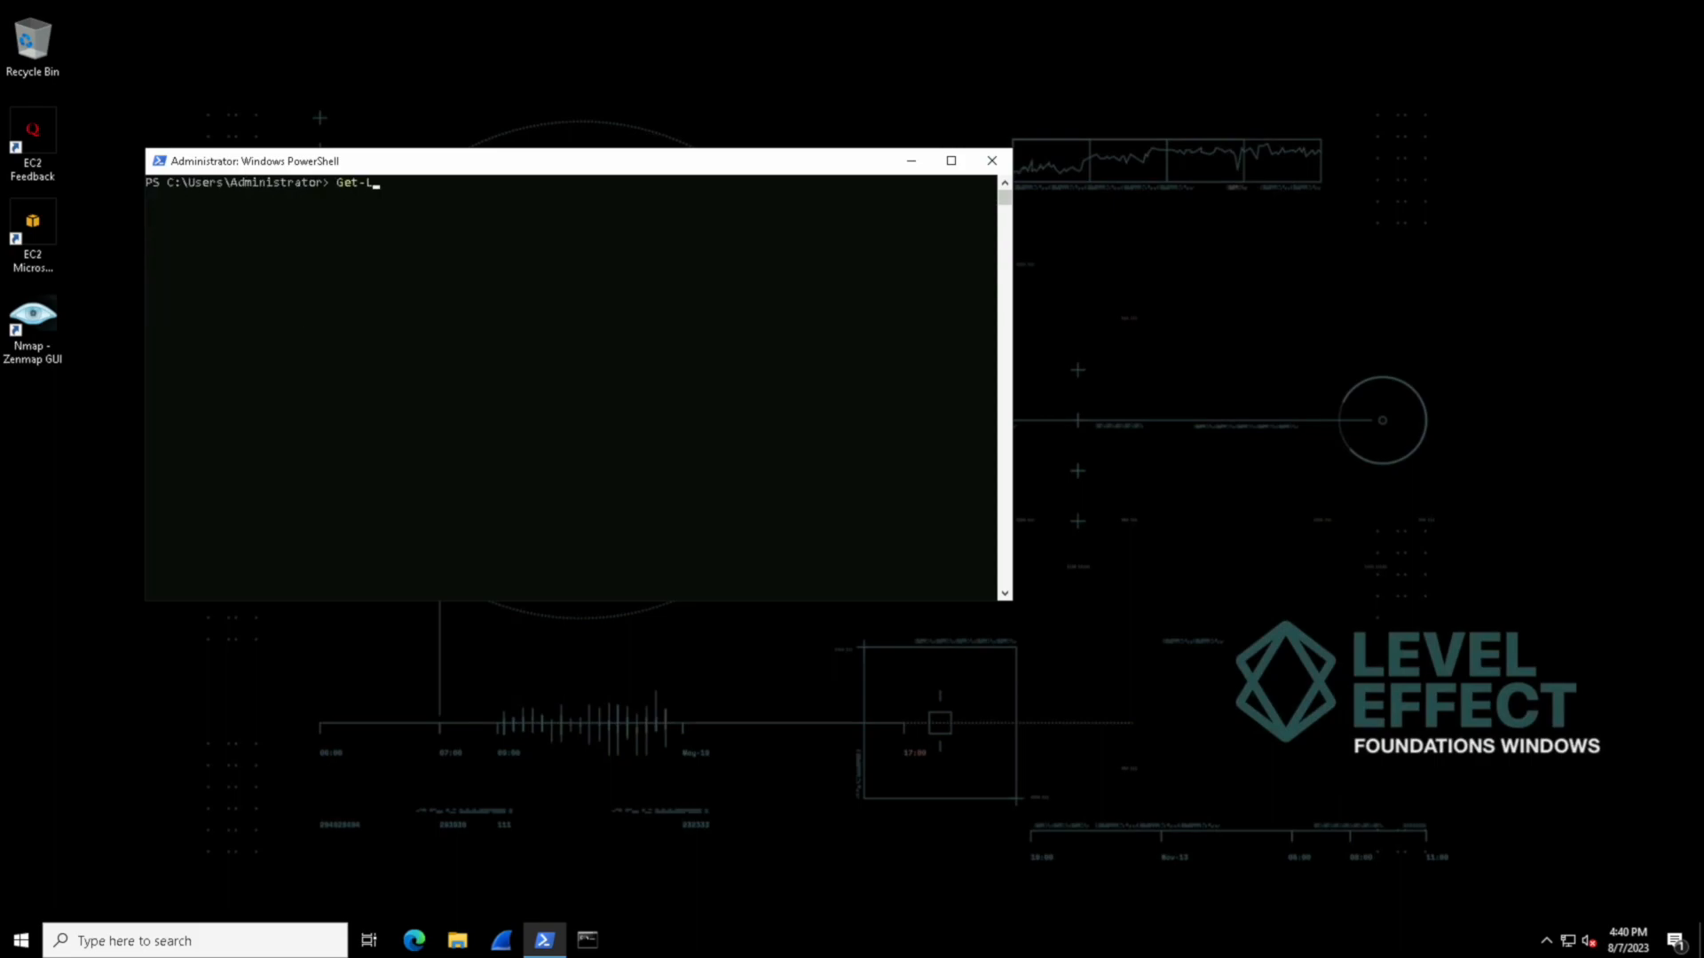
key(Return)
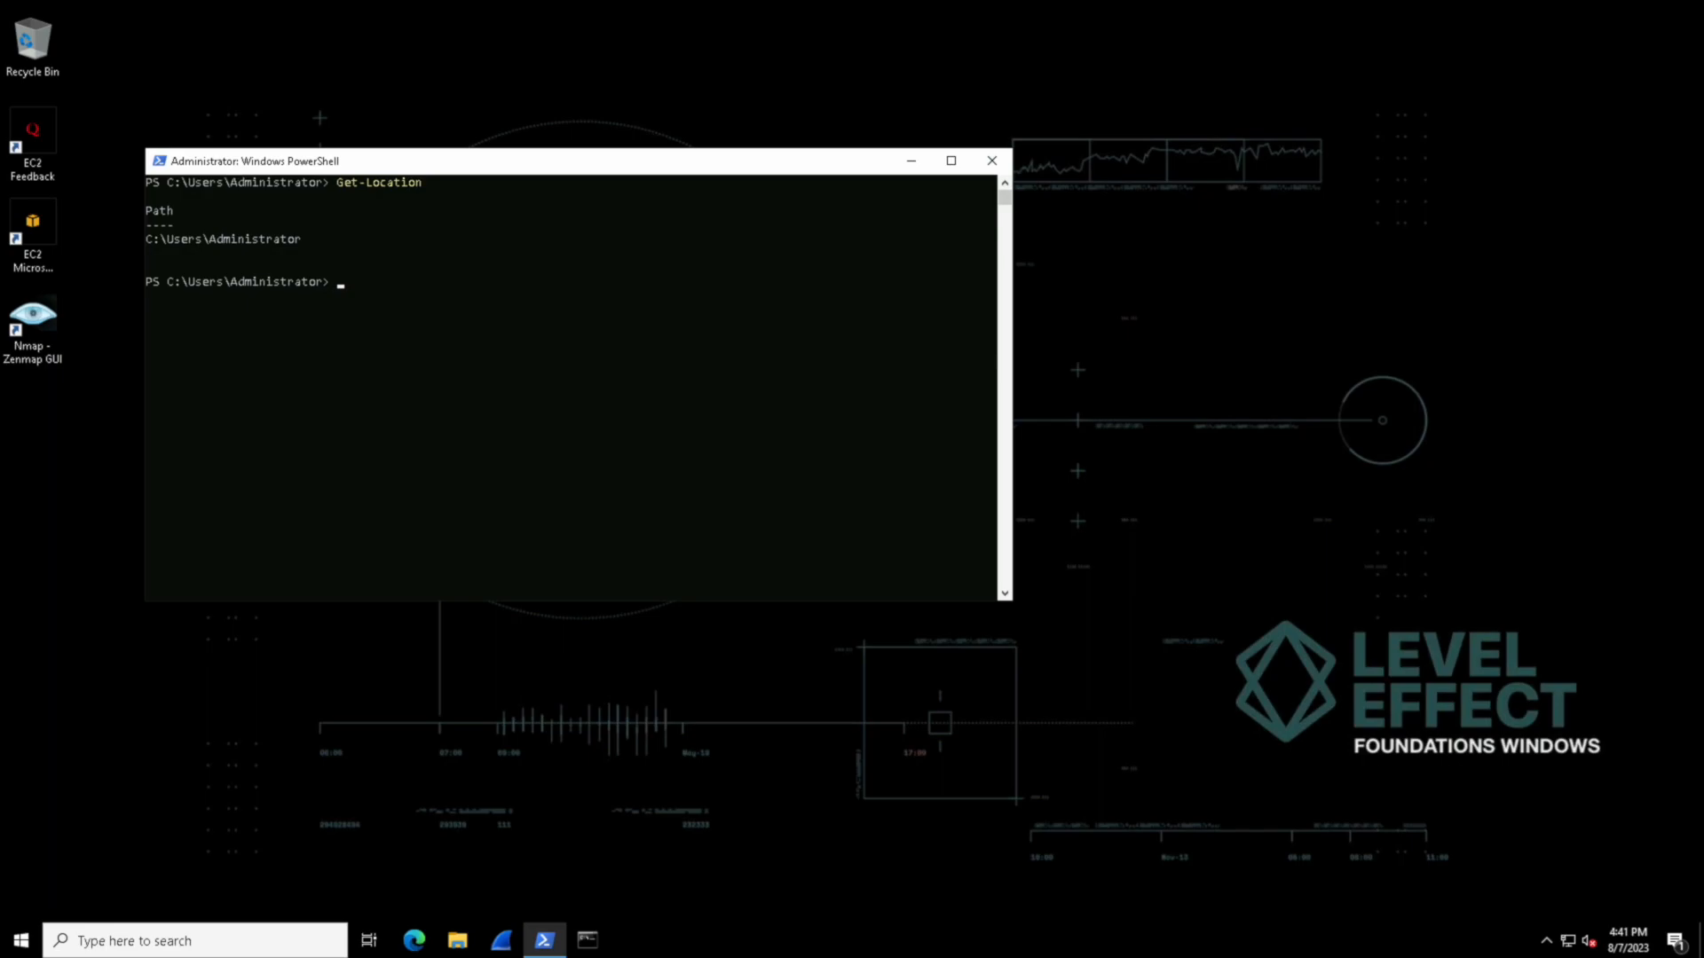
- List the Administrator folder's contents with Get-ChildItem, then clear the console again
text(Get-ChildItem)
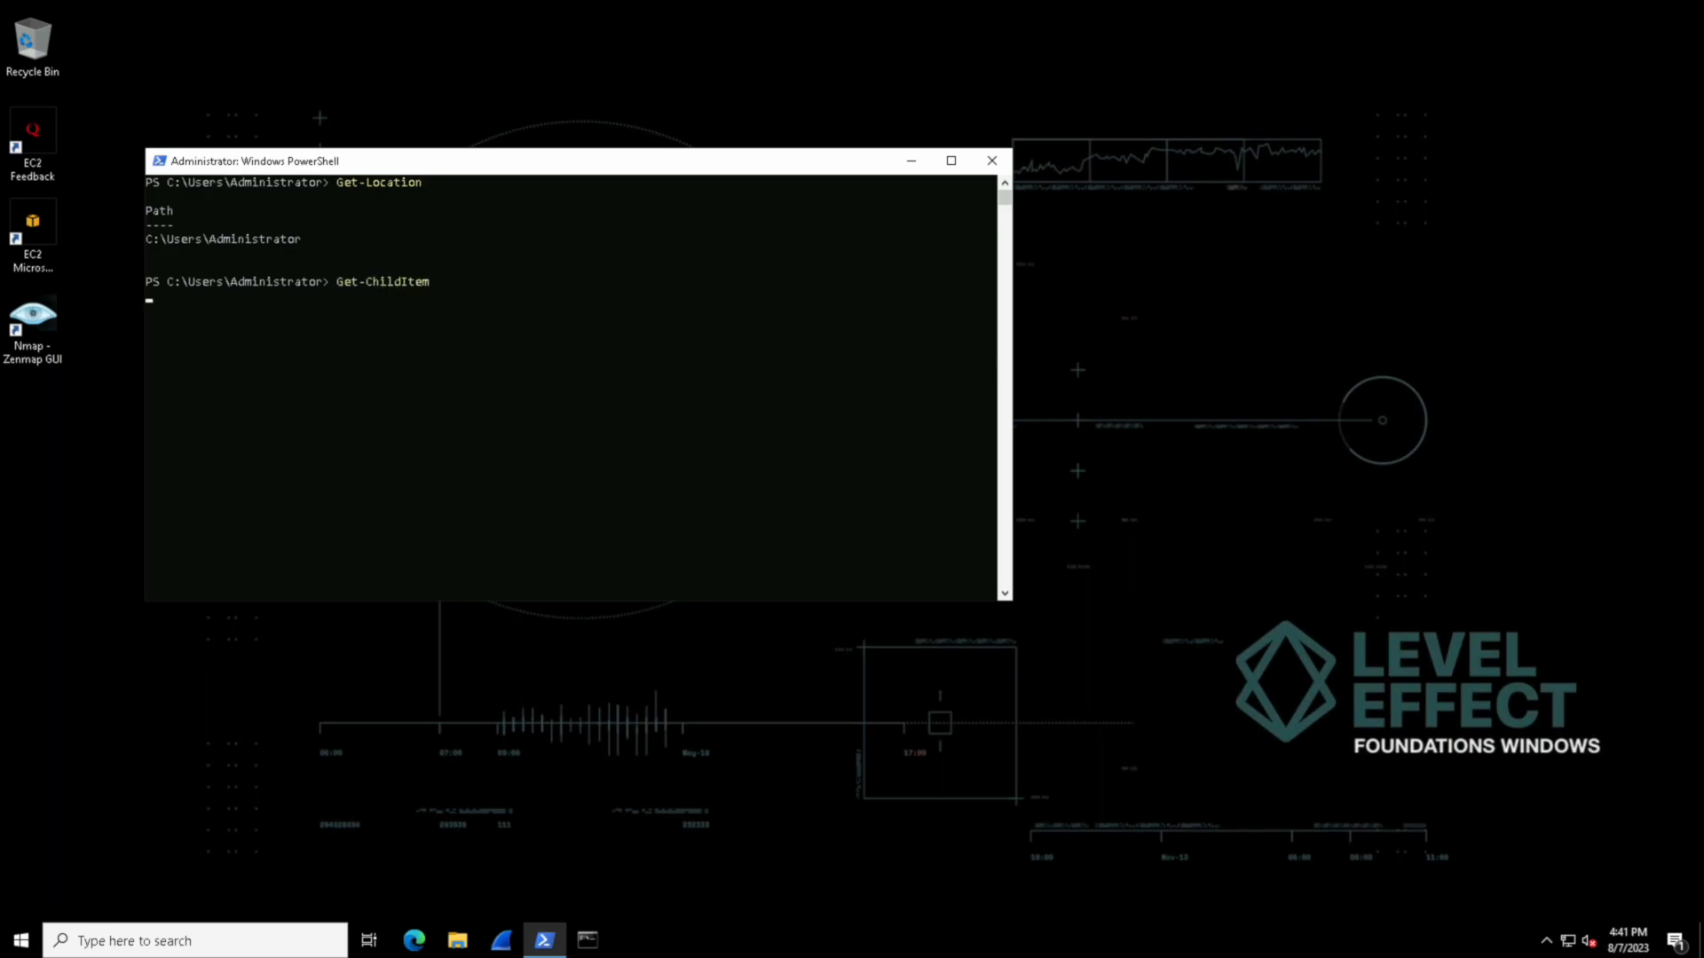
key(Return)
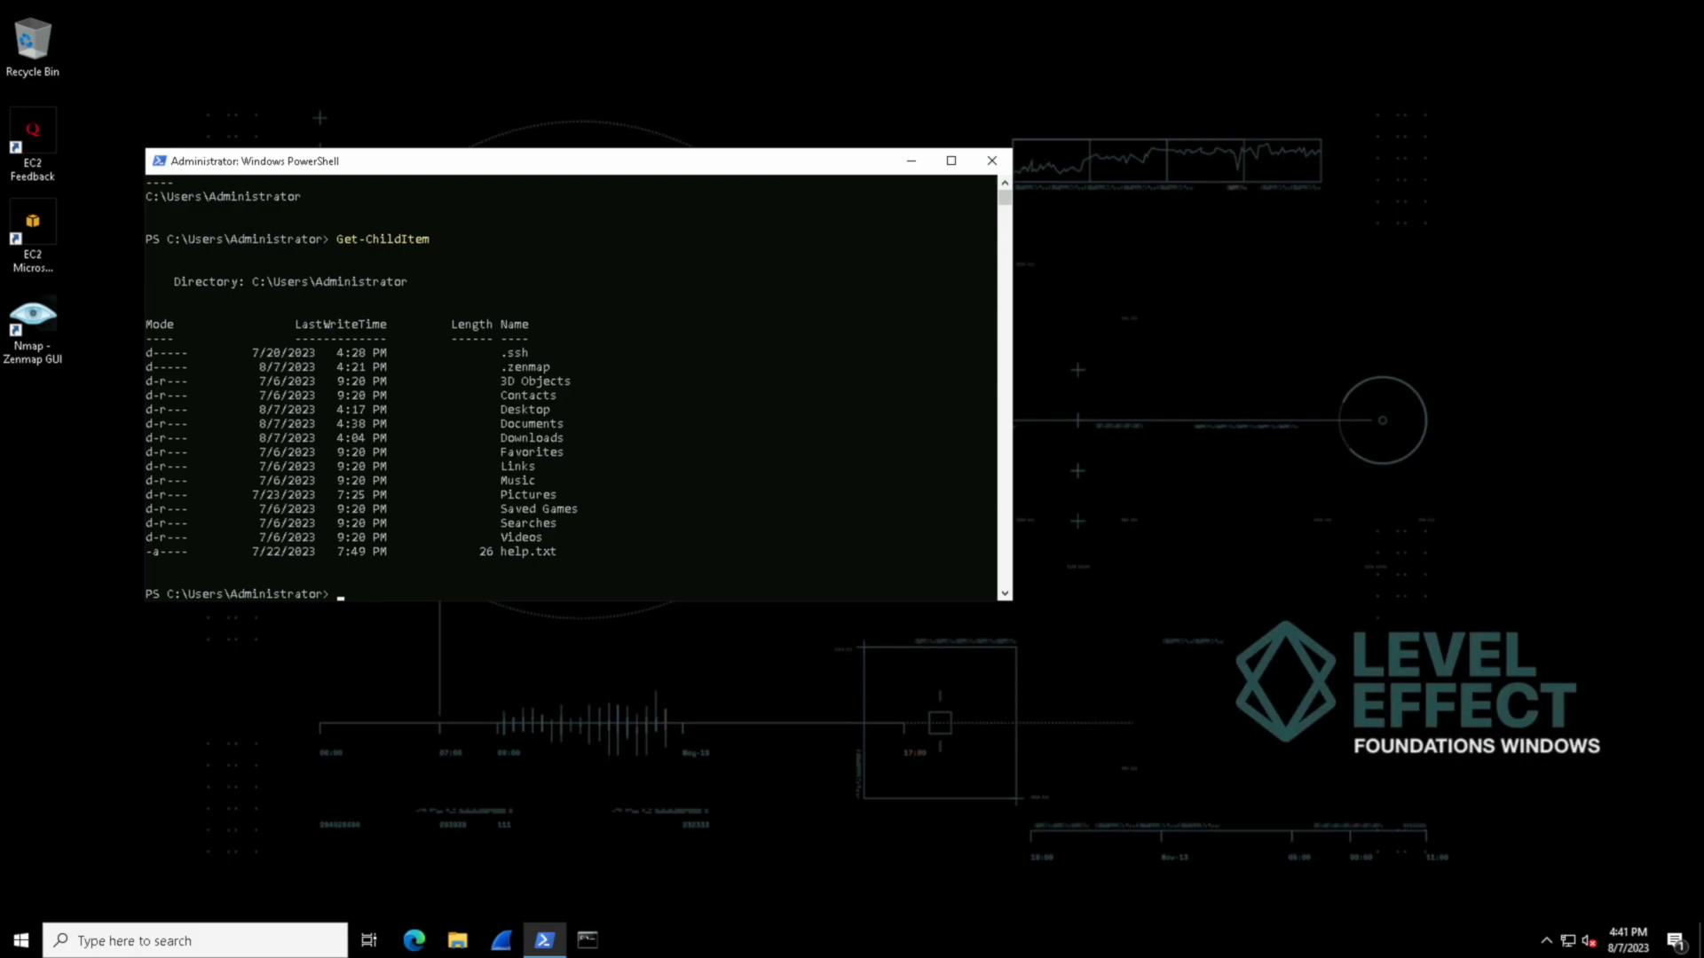
text(cl)
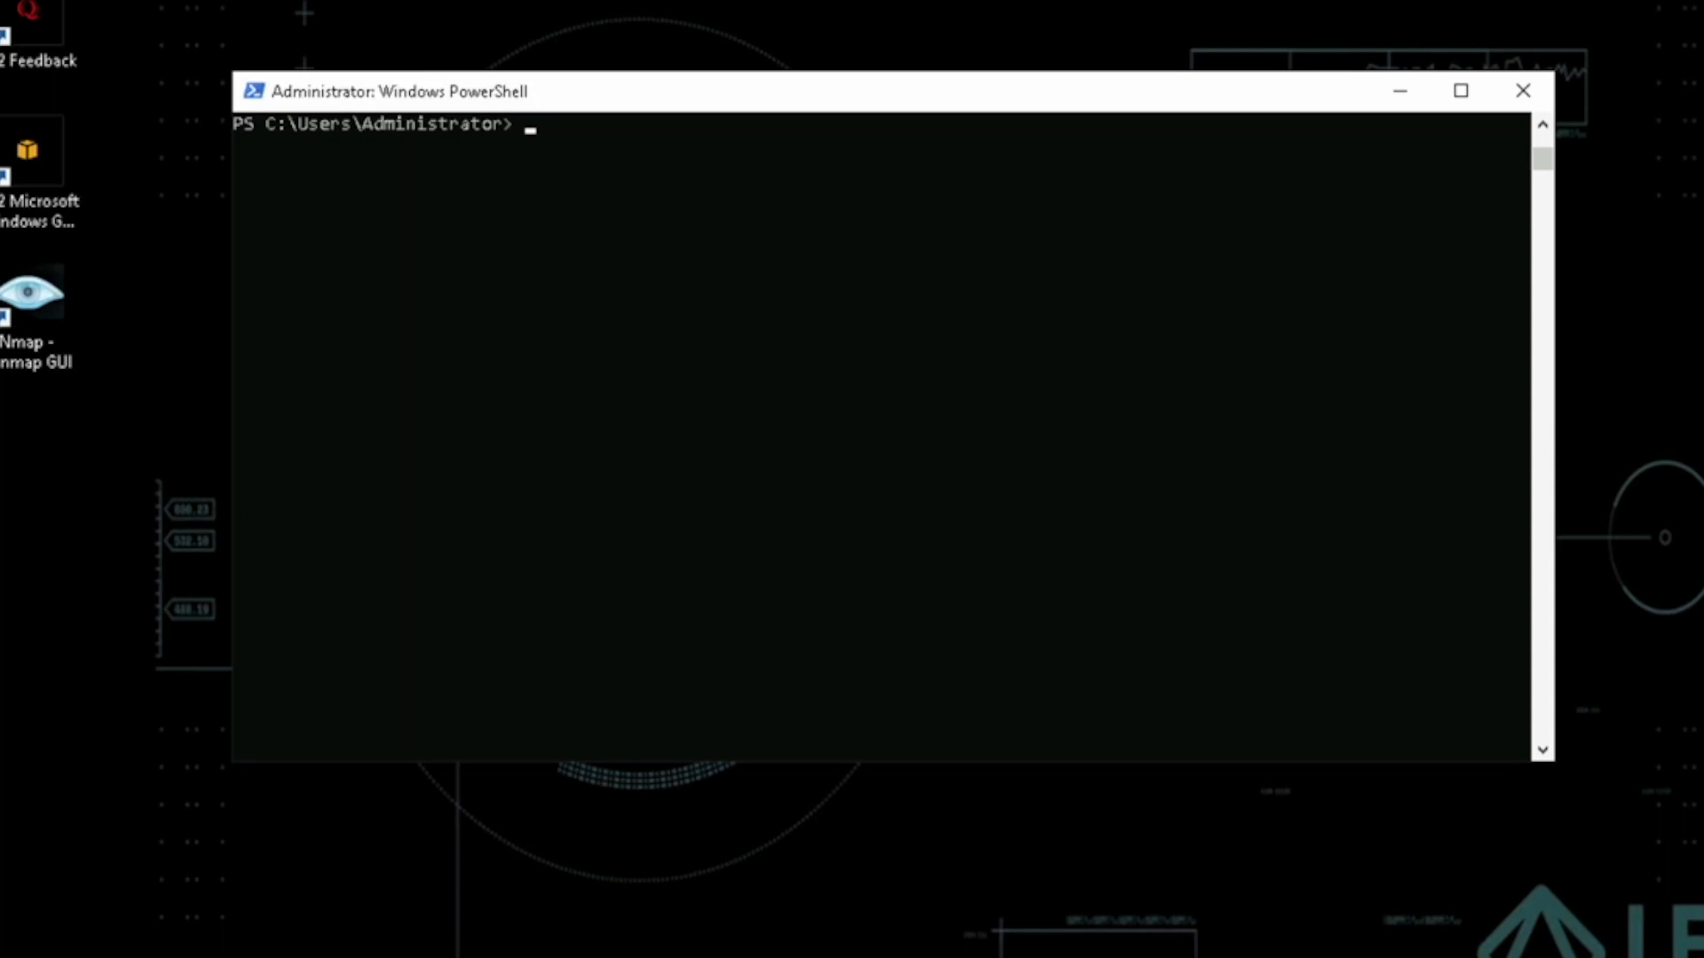
mouse_move(966, 104)
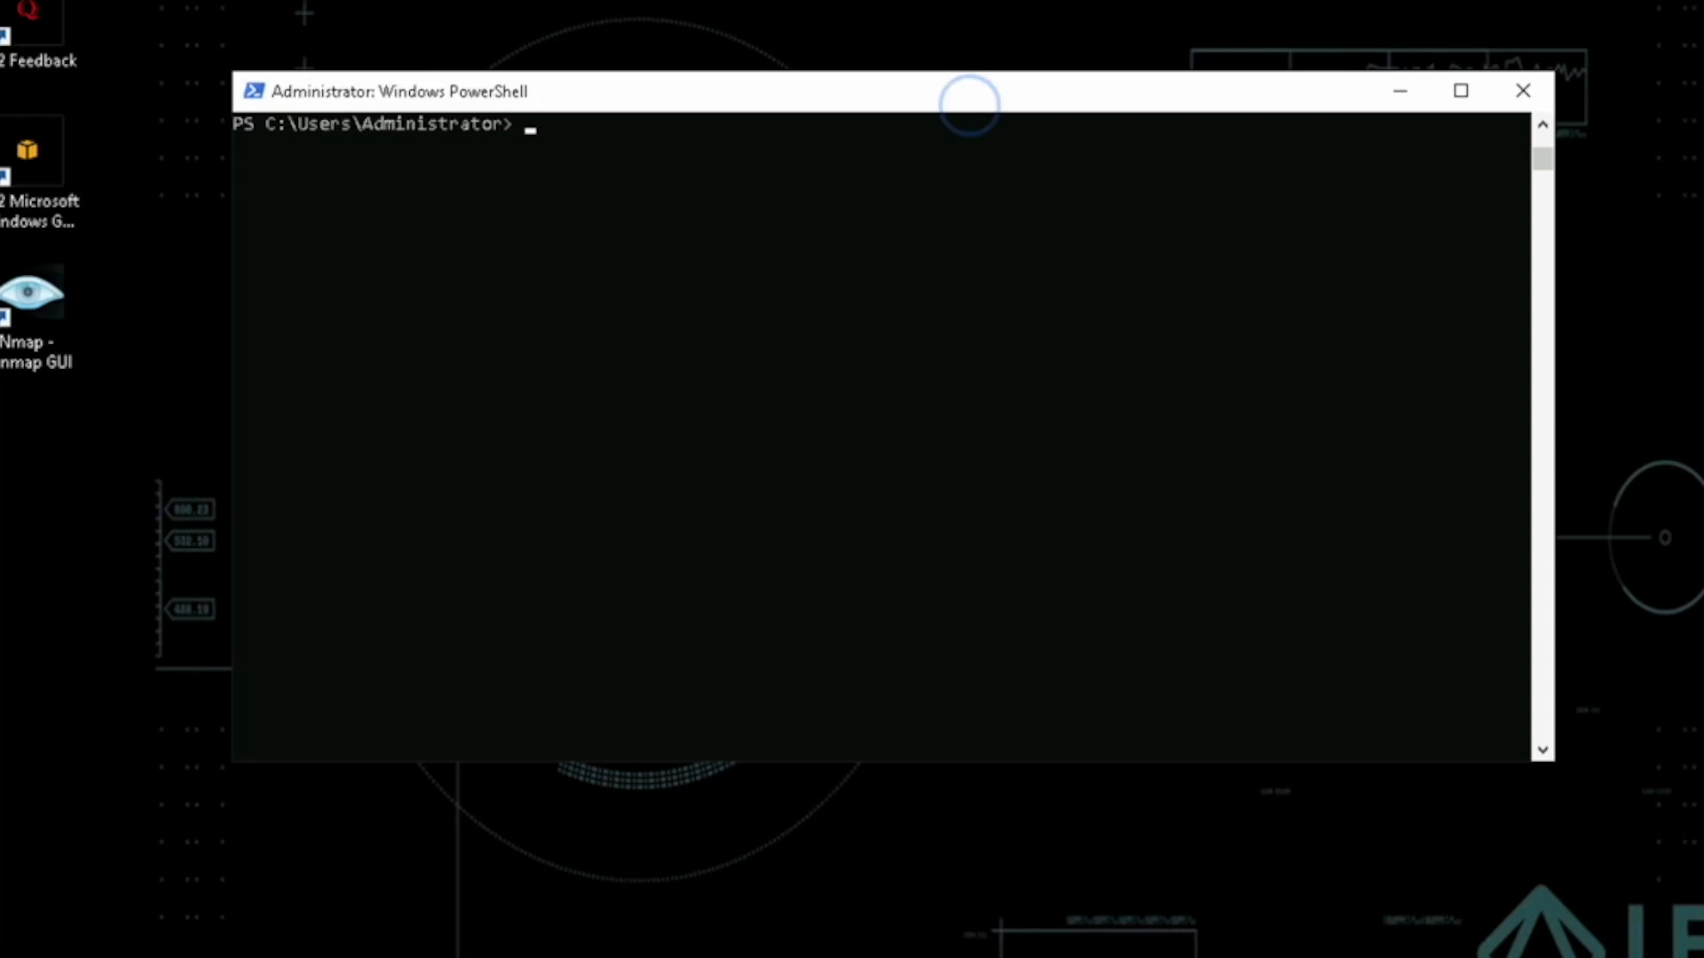
- List all running processes with Get-Process and launch Notepad
text(Get-)
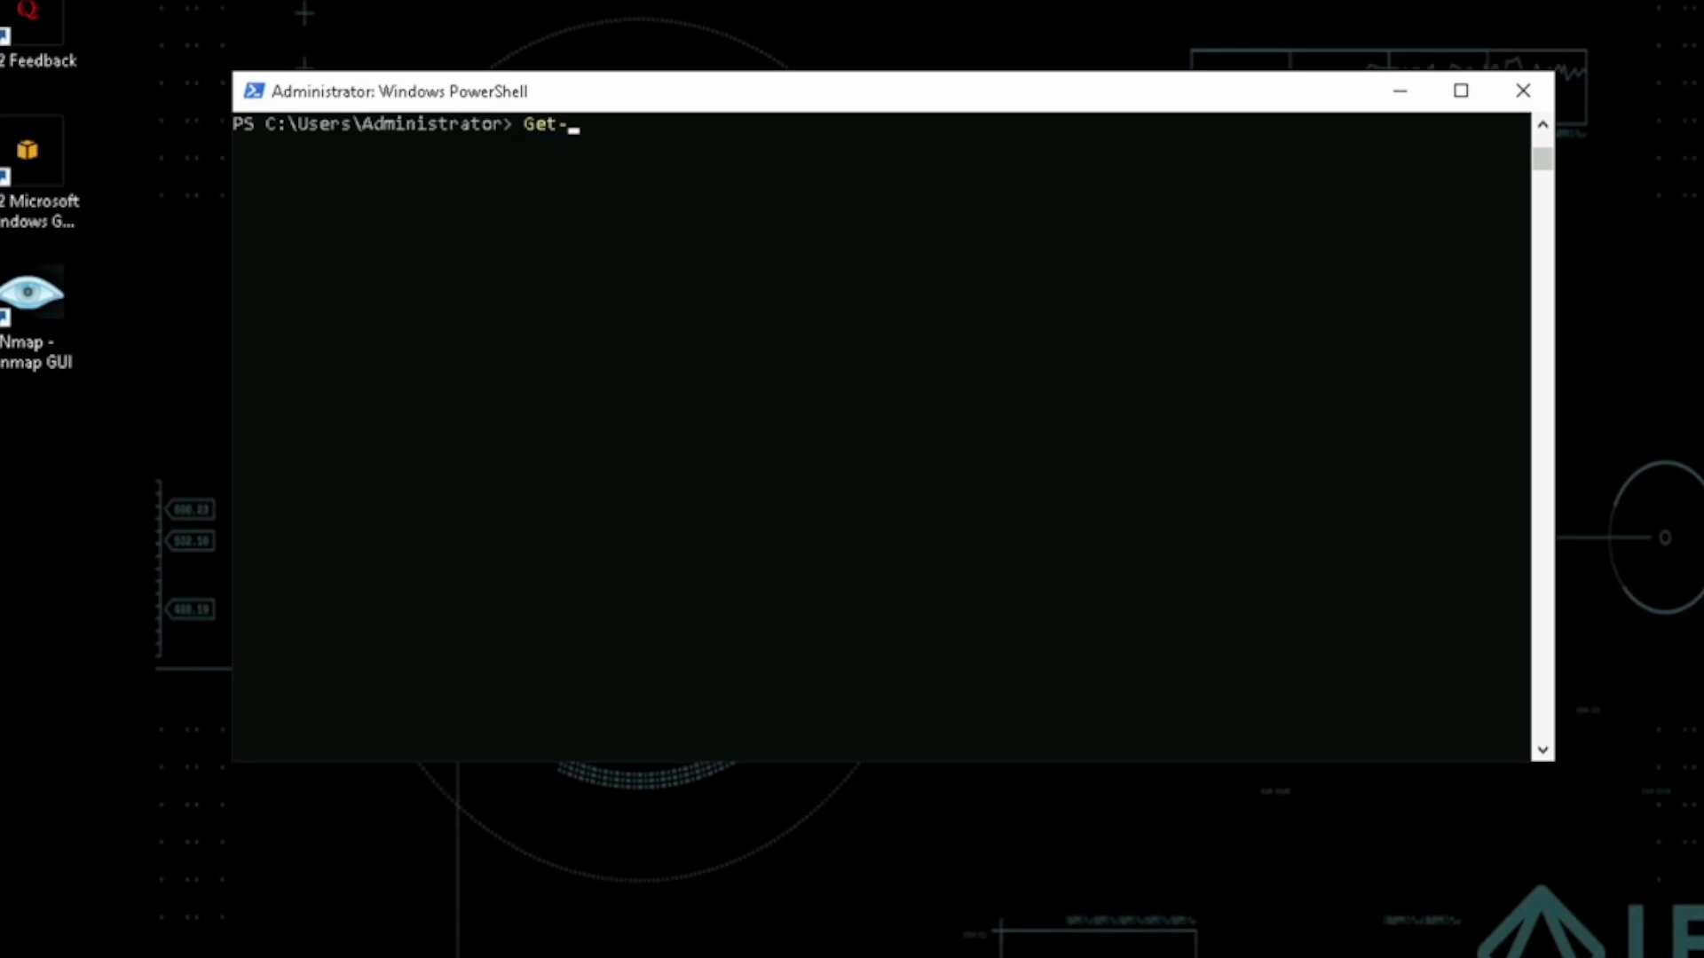
text(Process)
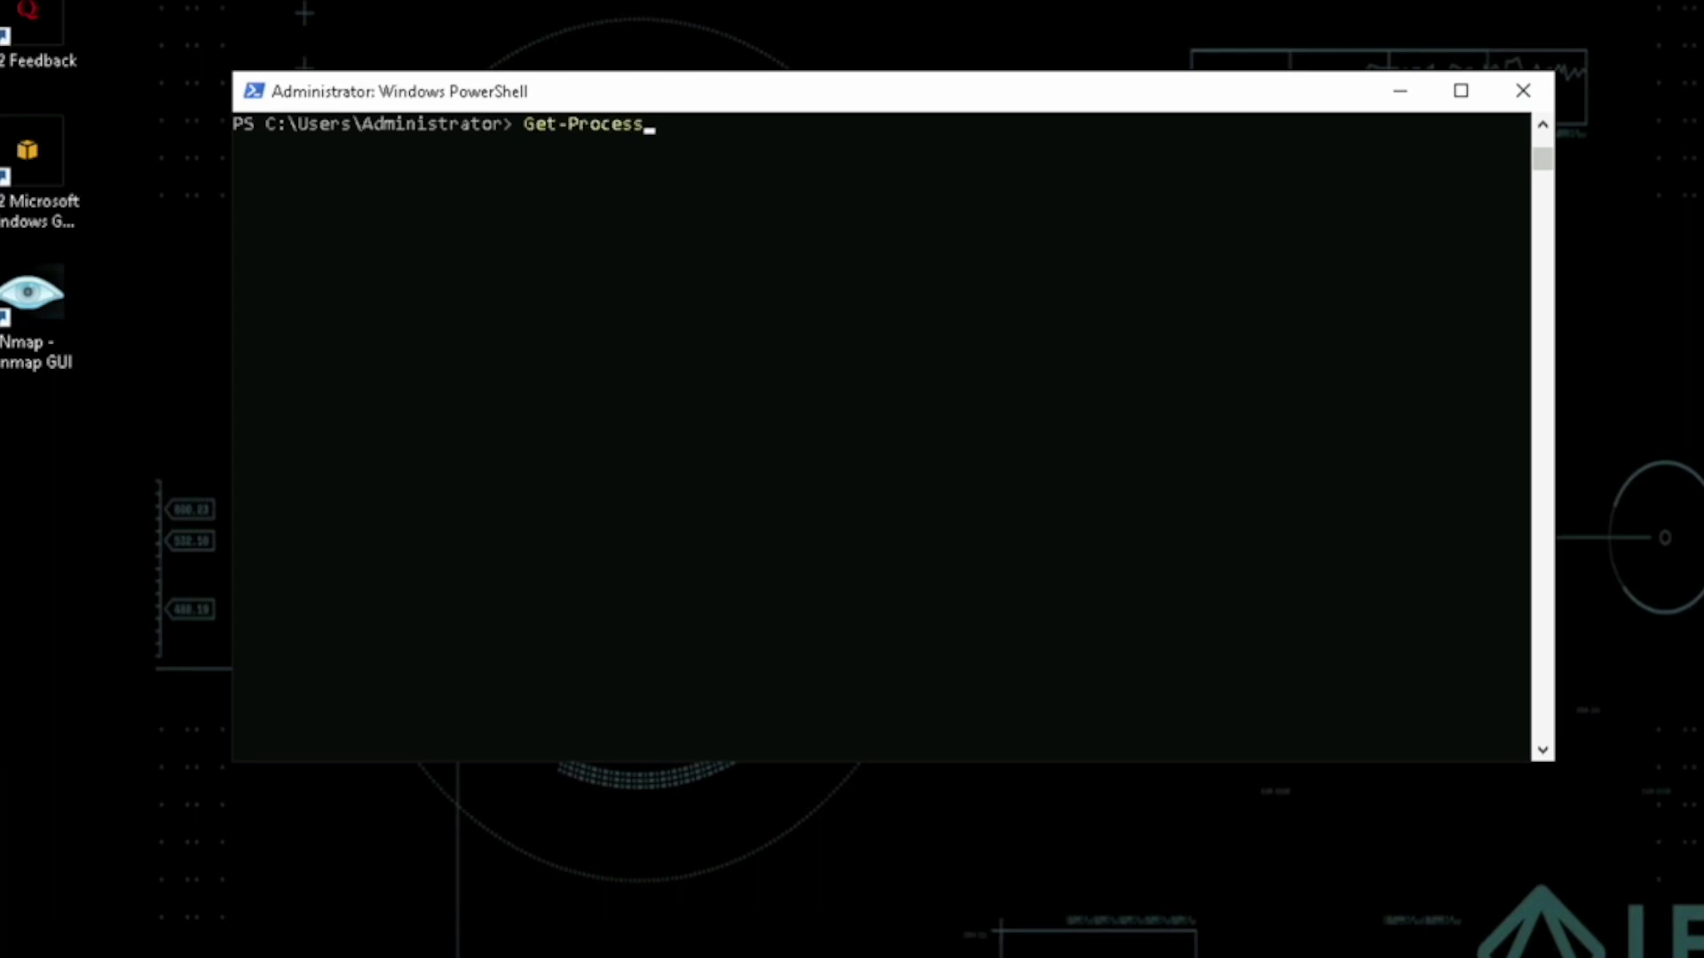
key(Return)
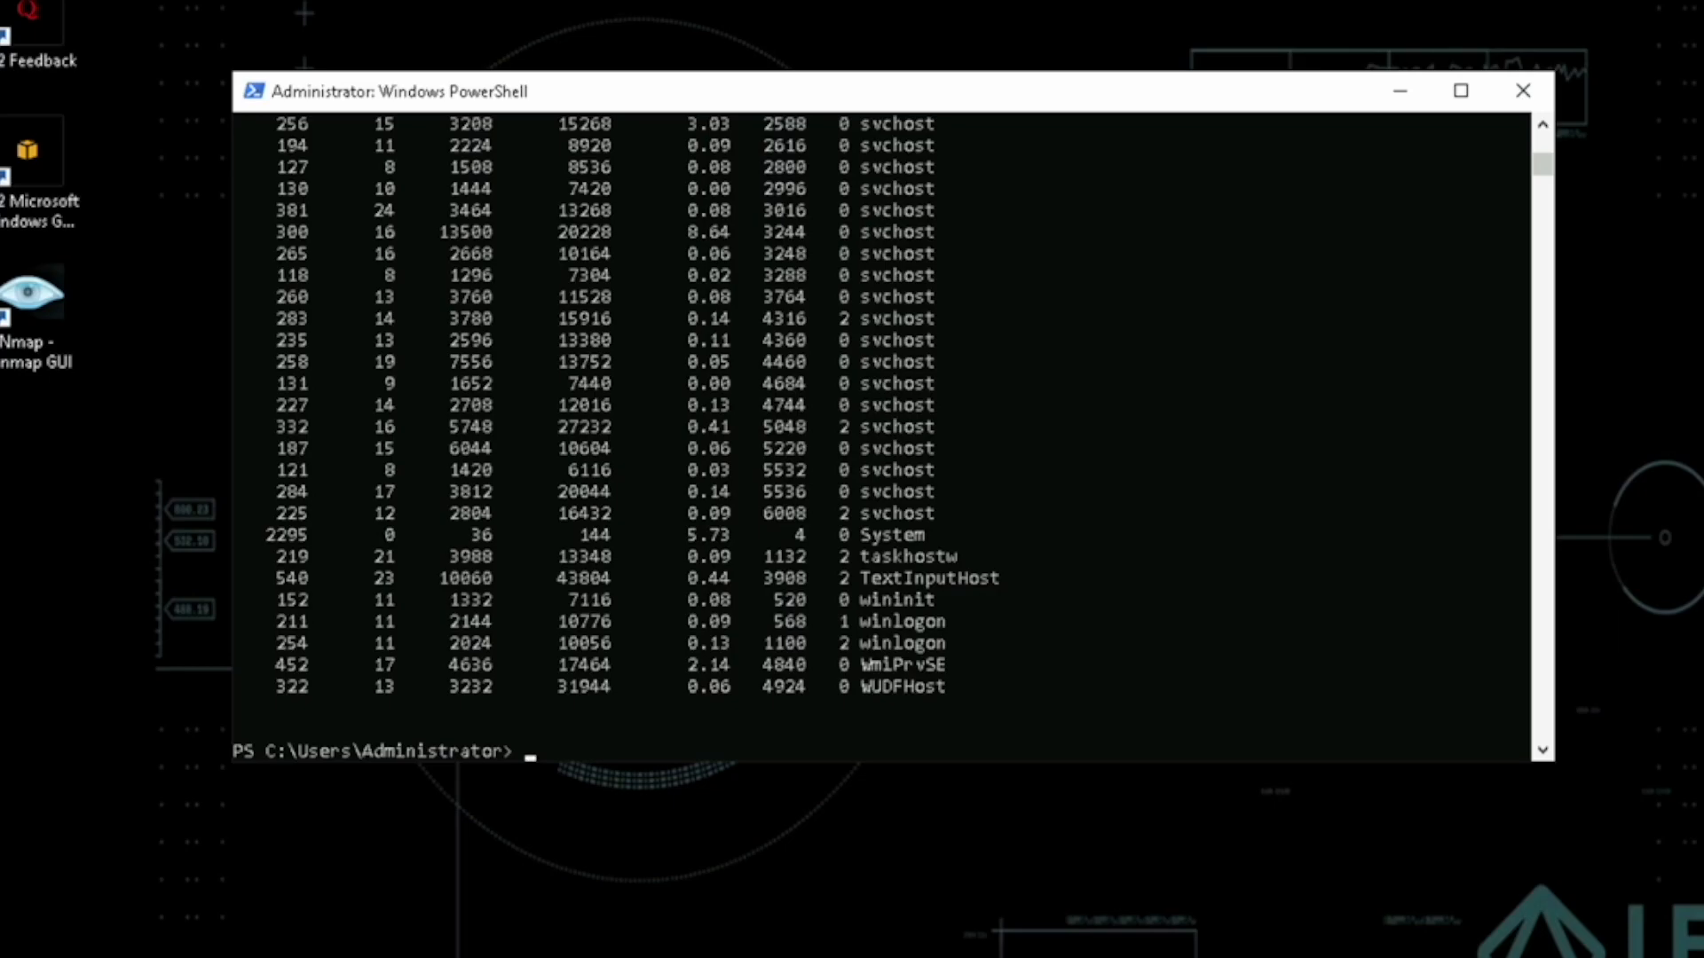
text(notepad)
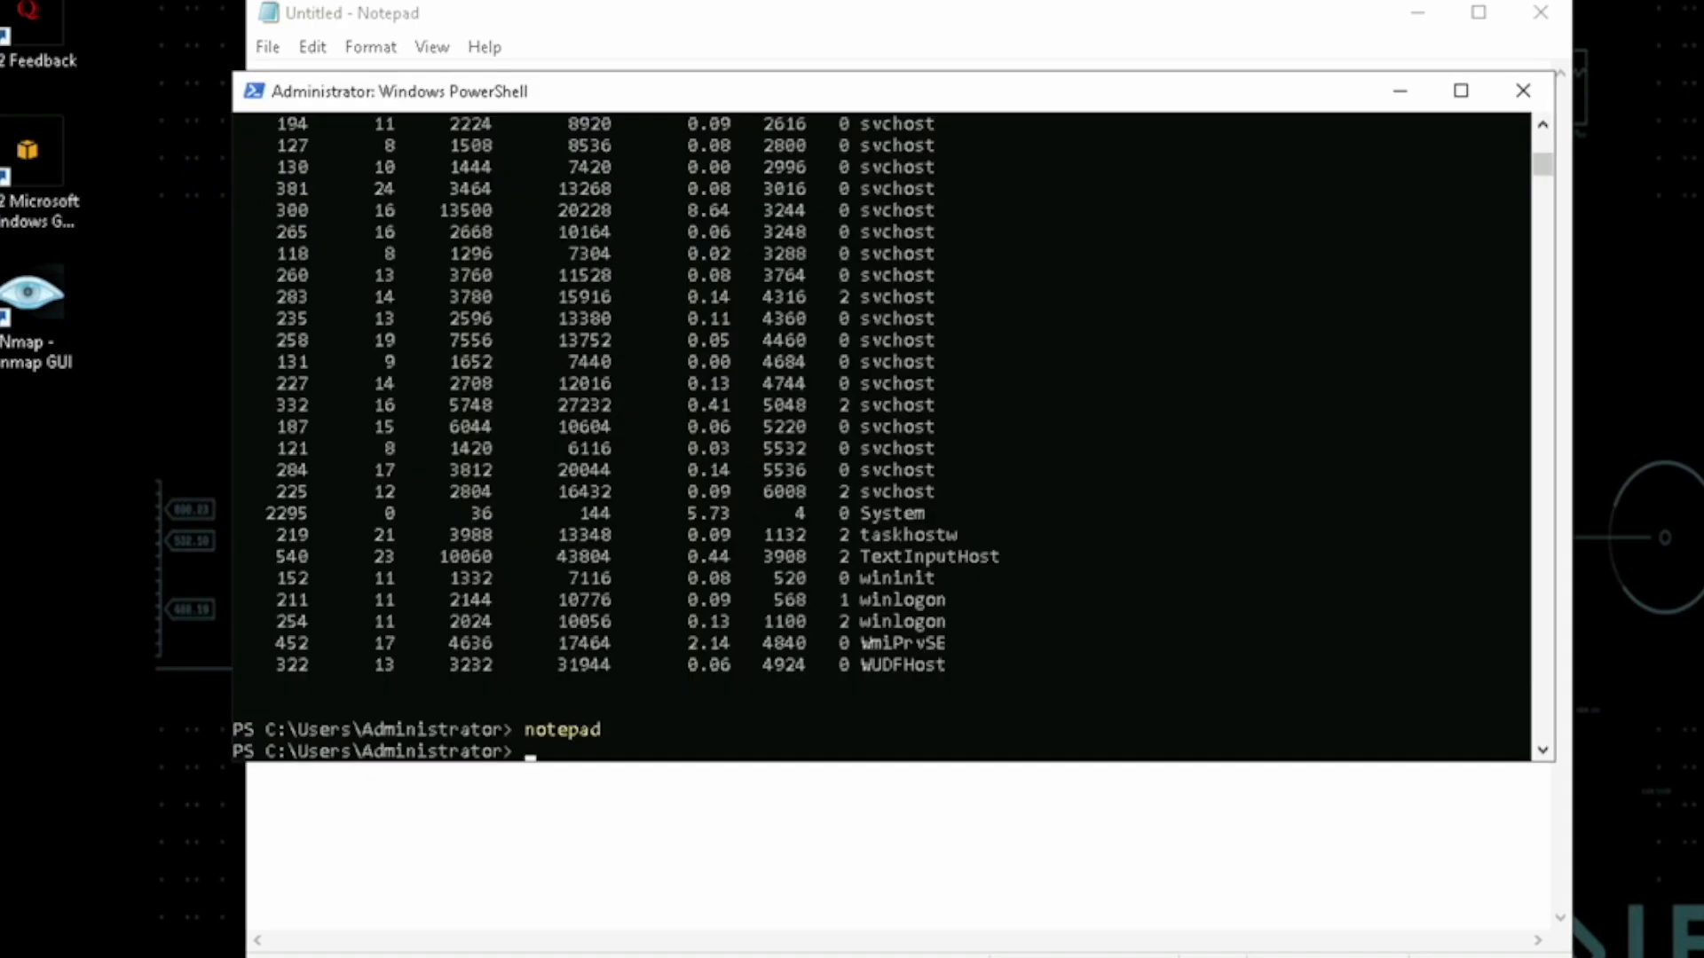
- Filter the process list for notepad with Get-Process | Select-String "notepad"
text(Get-P)
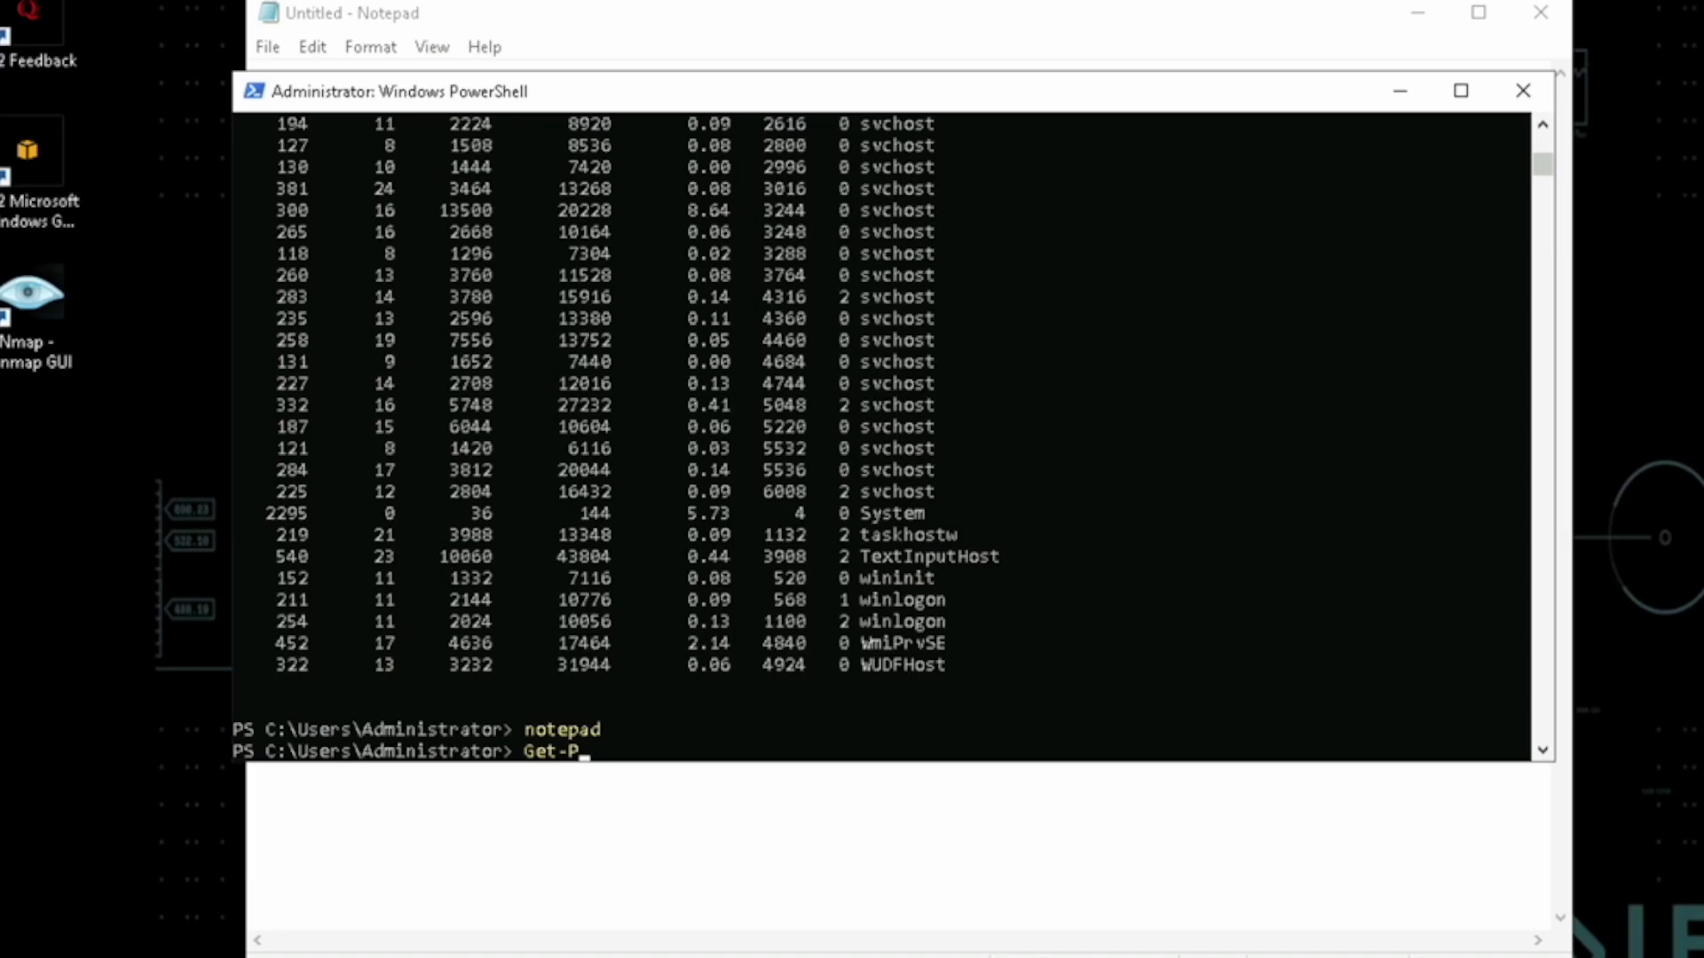
text(rocess | S)
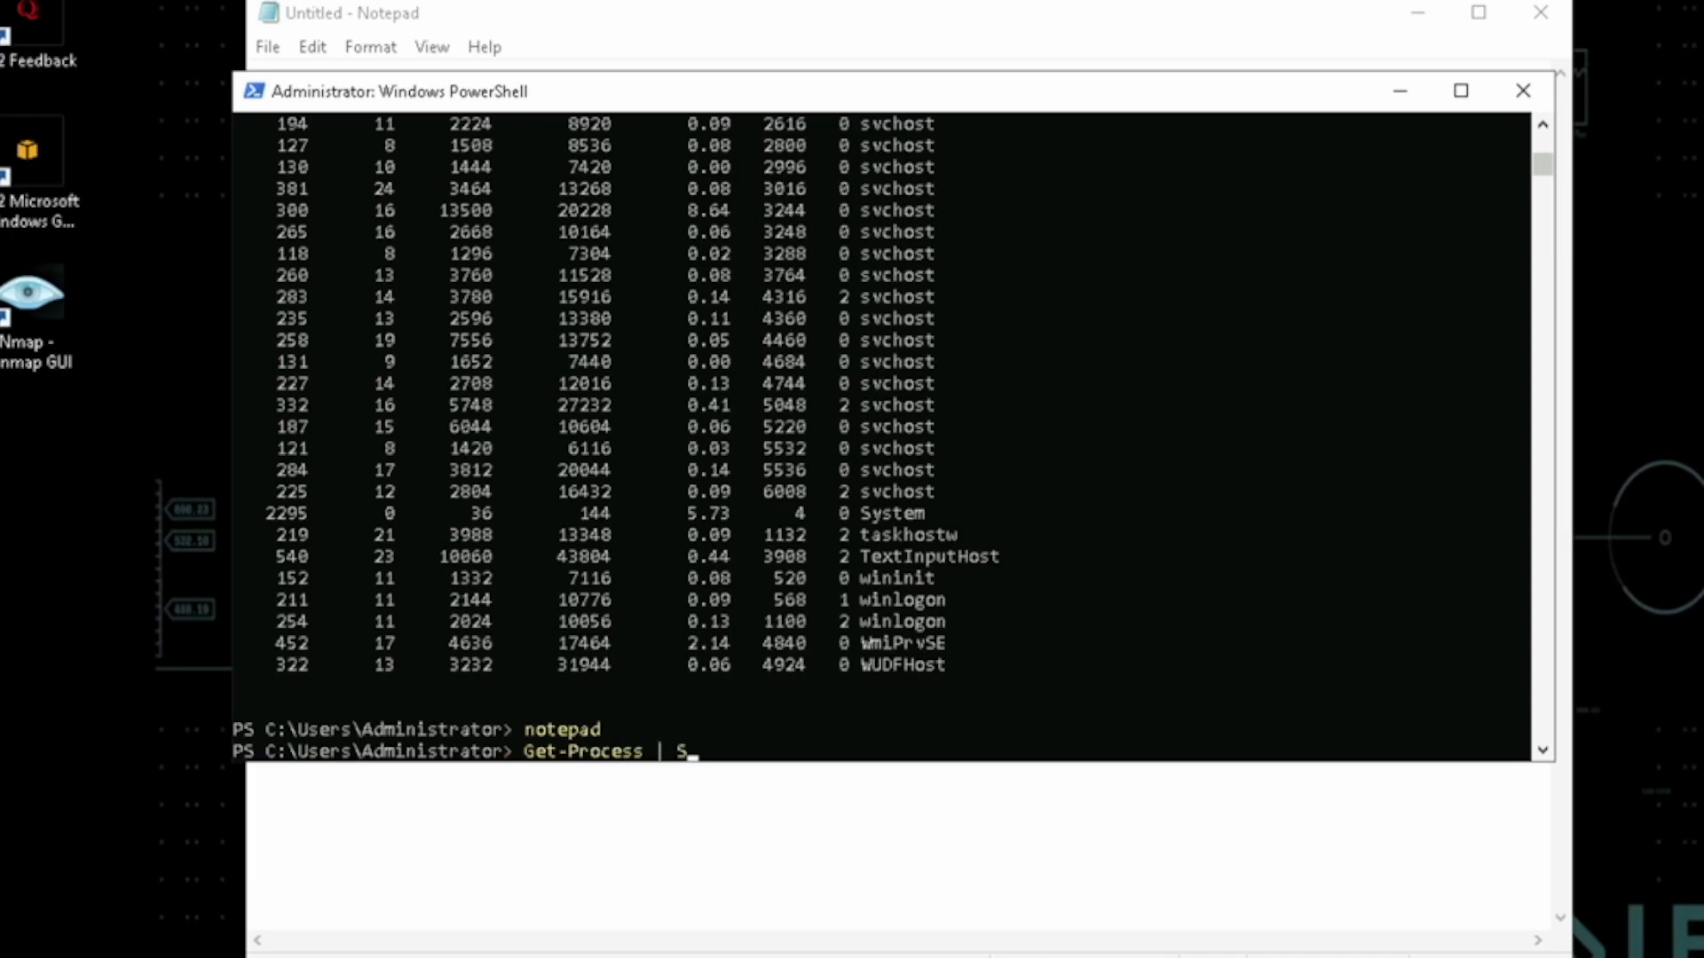
text(elect-Strin)
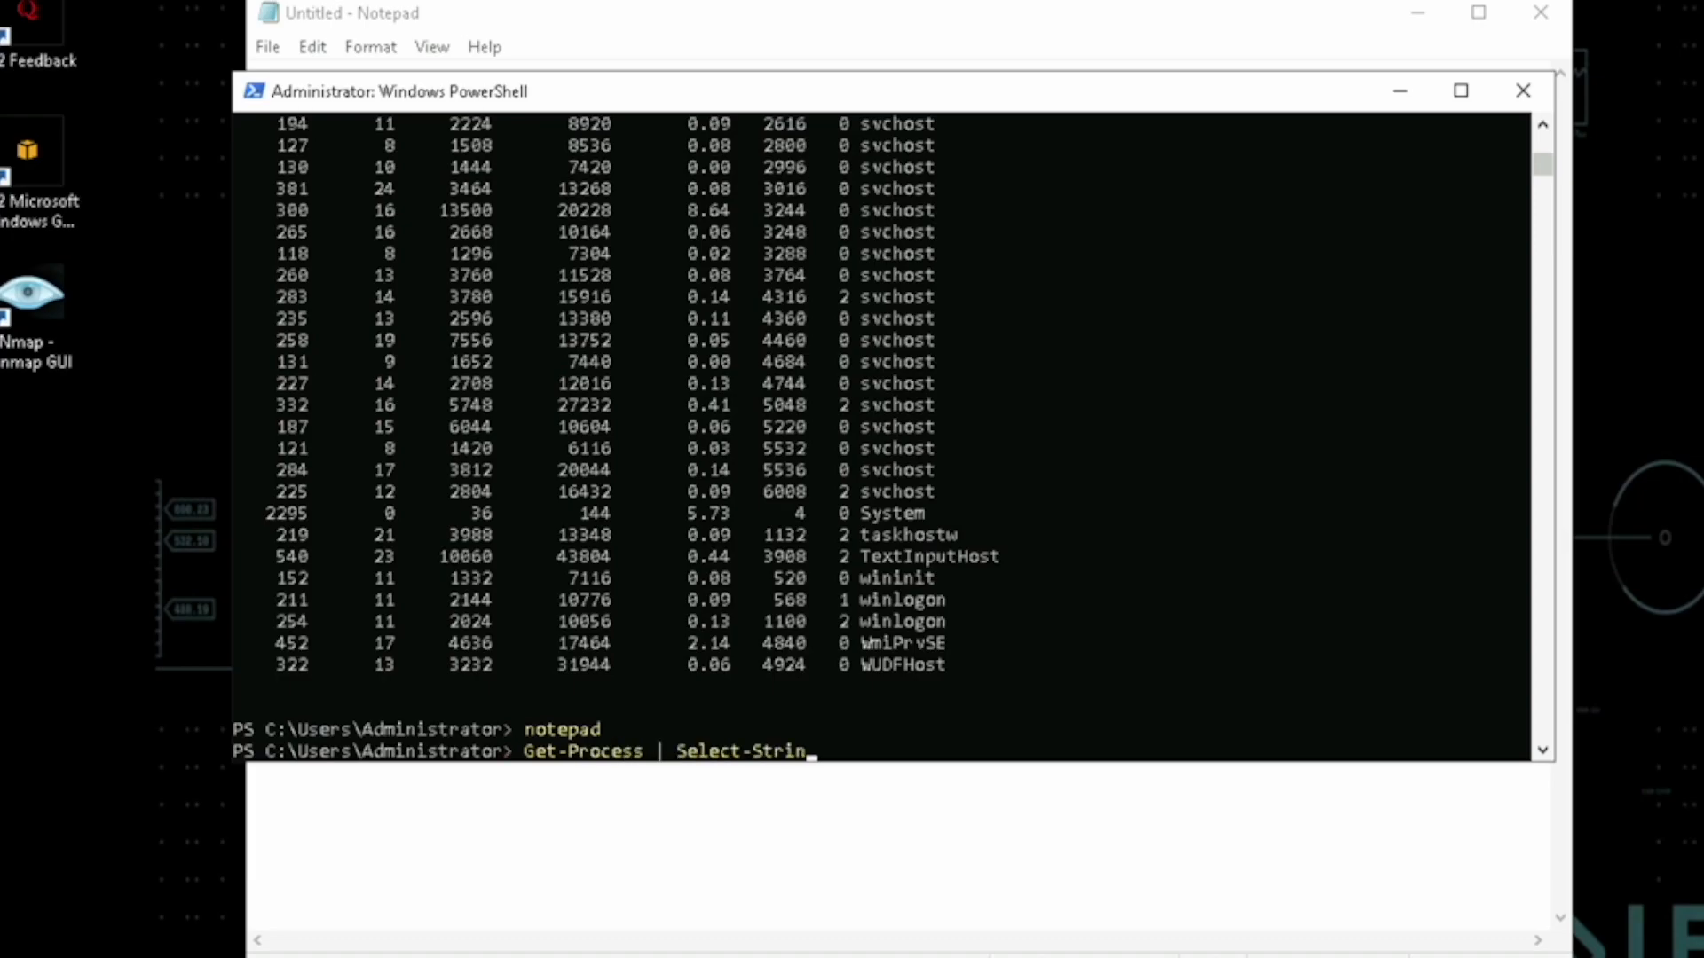
text("notep)
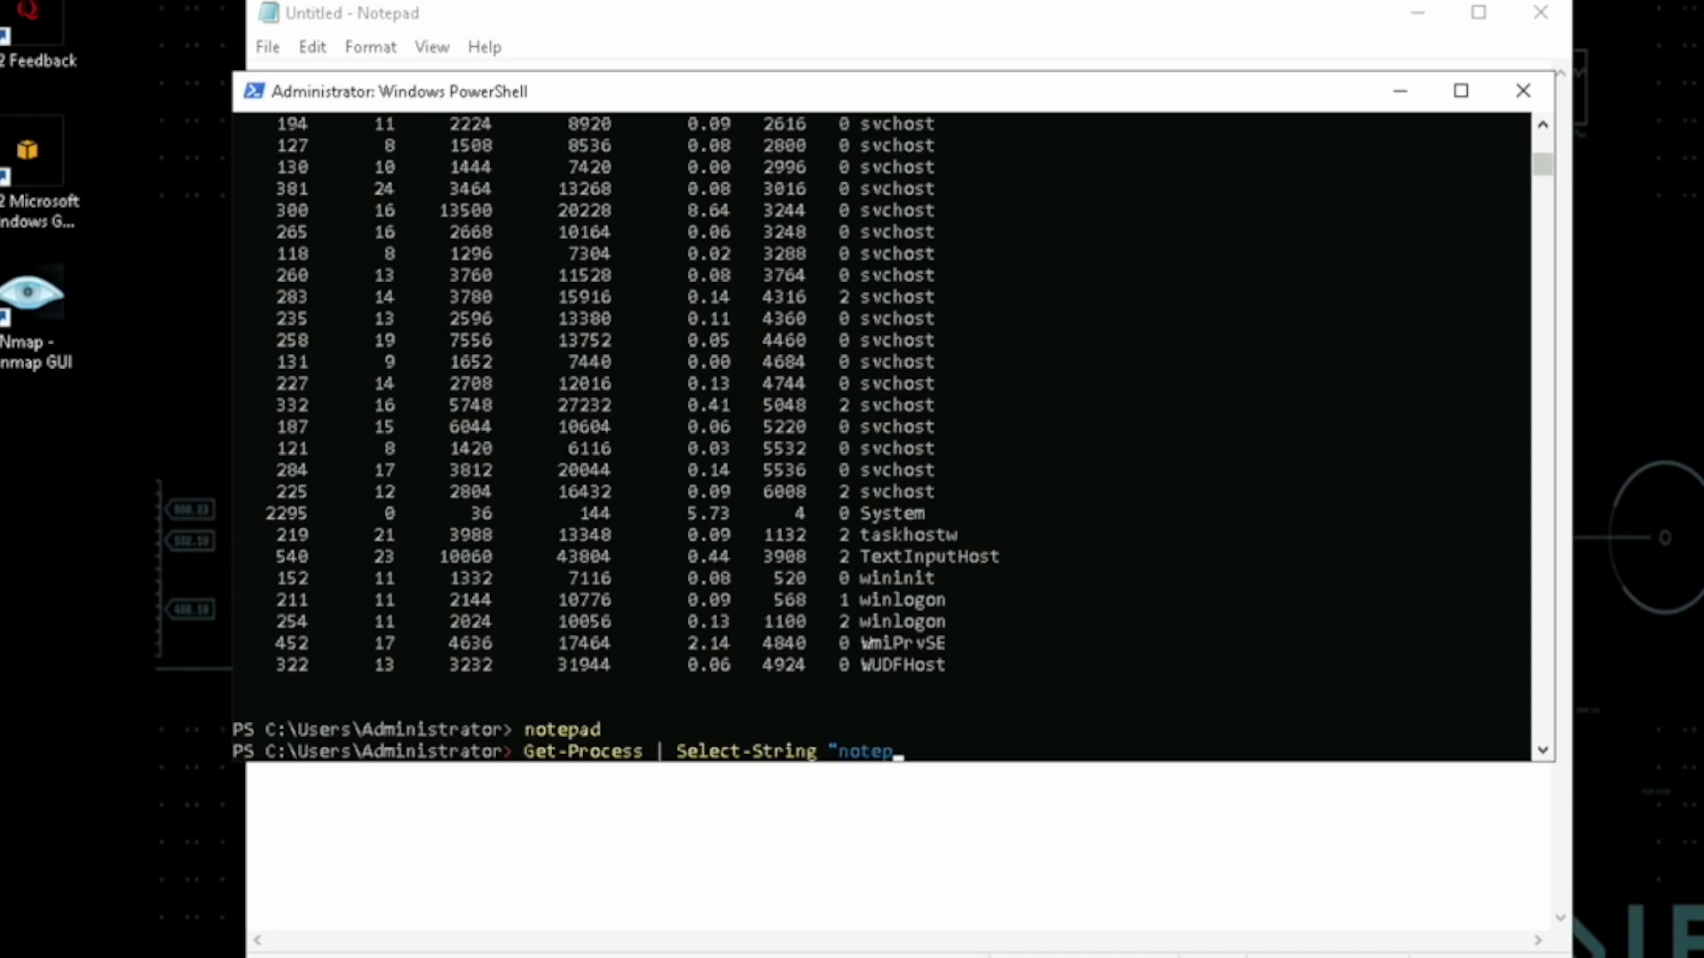
key(Return)
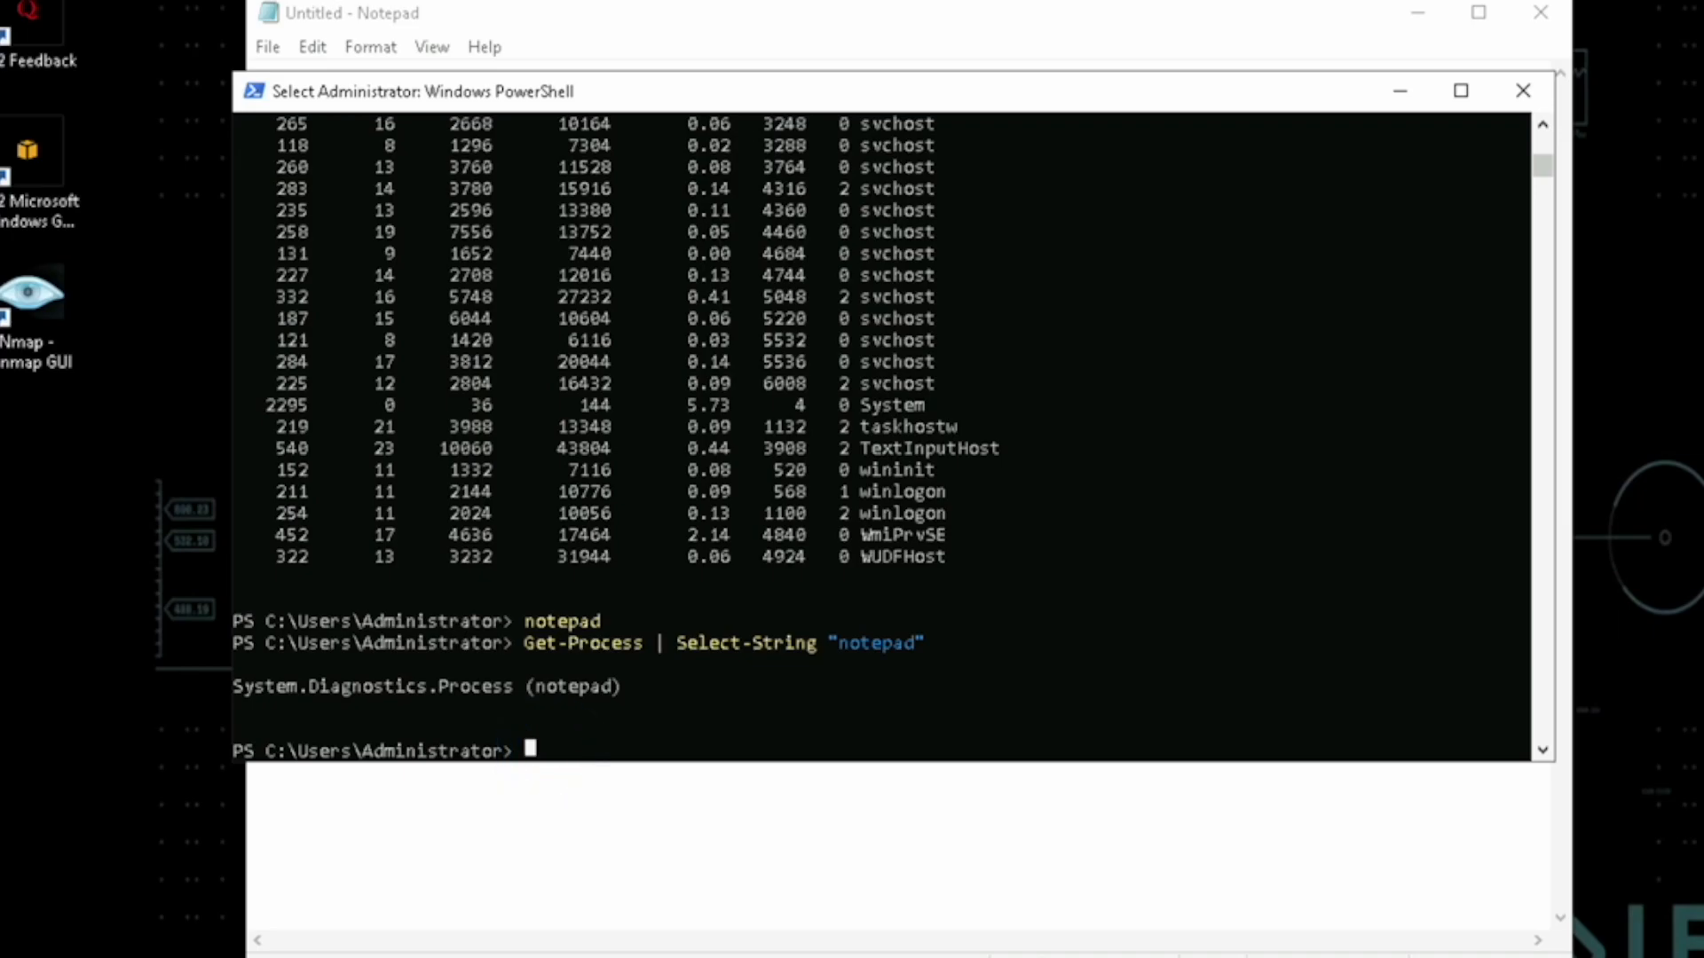
- Find the notepad process with Where-Object { $_.ProcessName -eq "notepad" }, showing Id 4476
text(Get-Process)
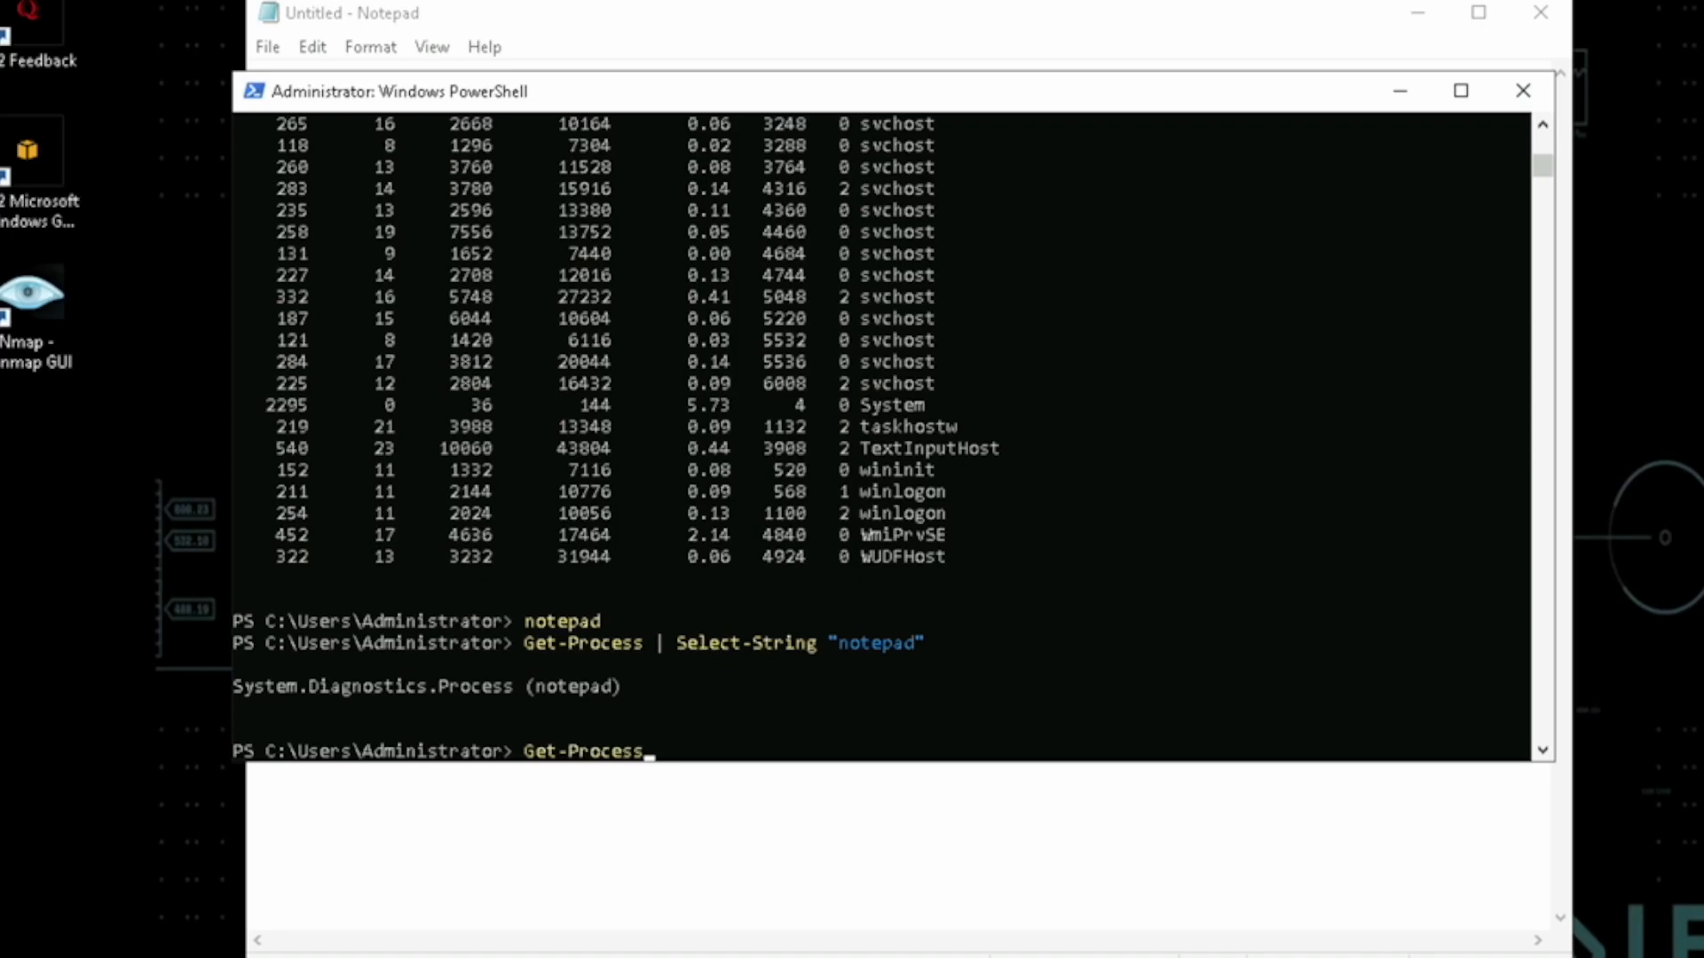
text(| Where-Object { $_)
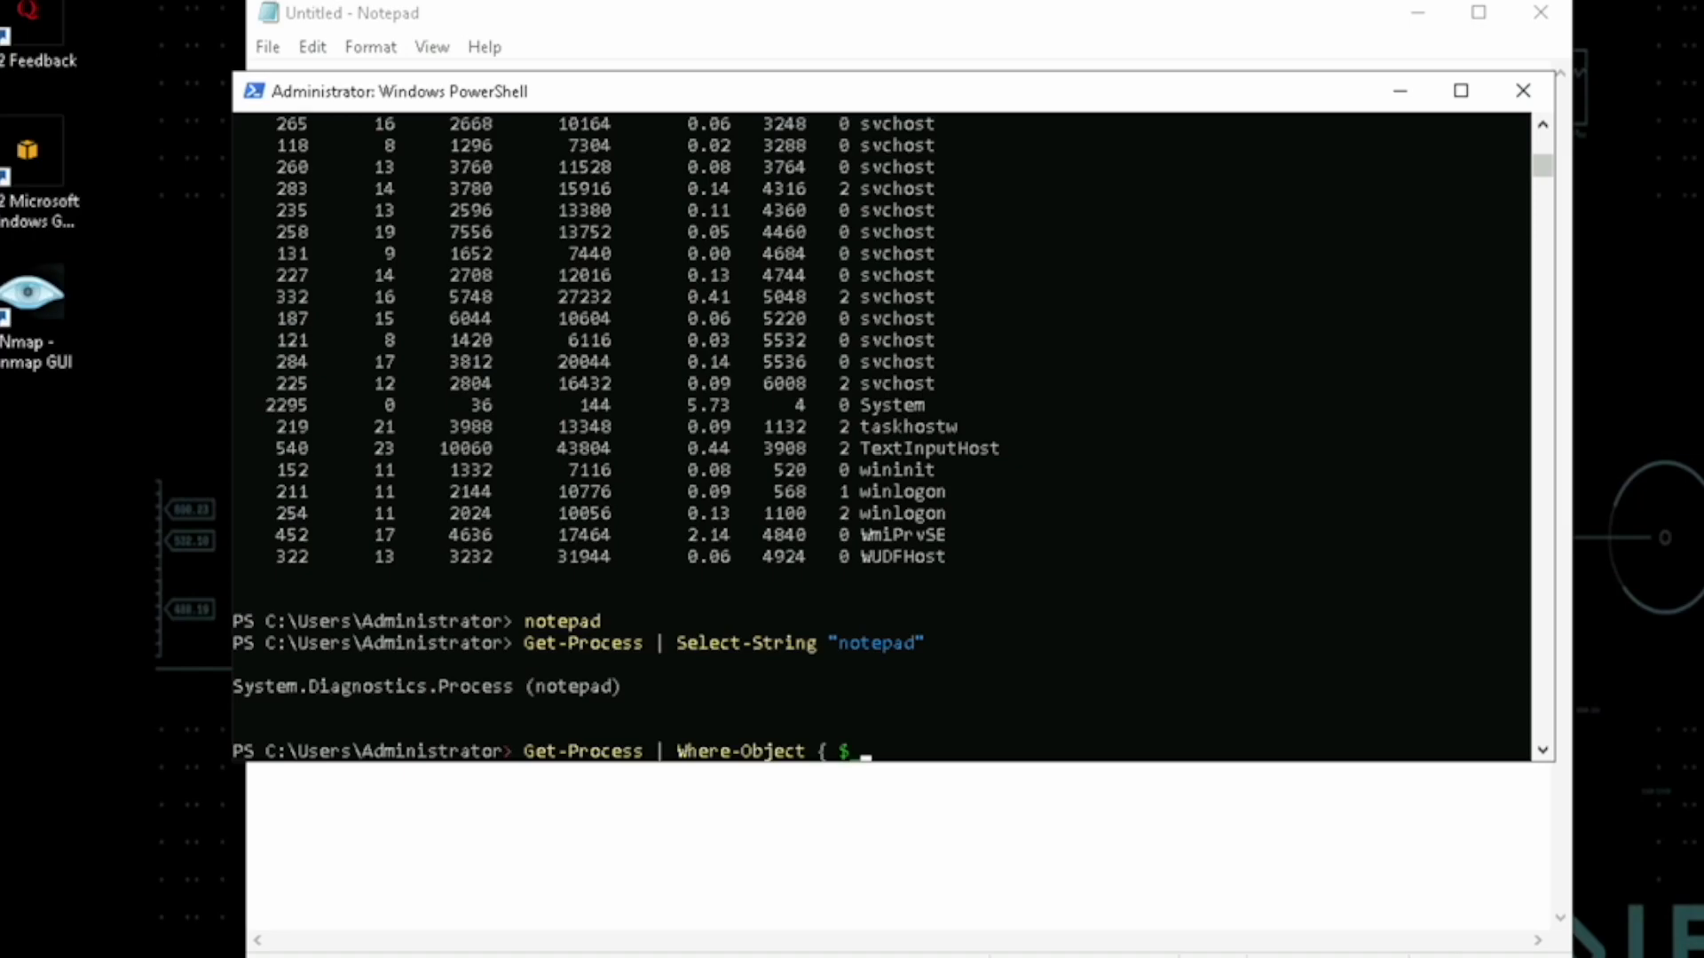
text(.Process)
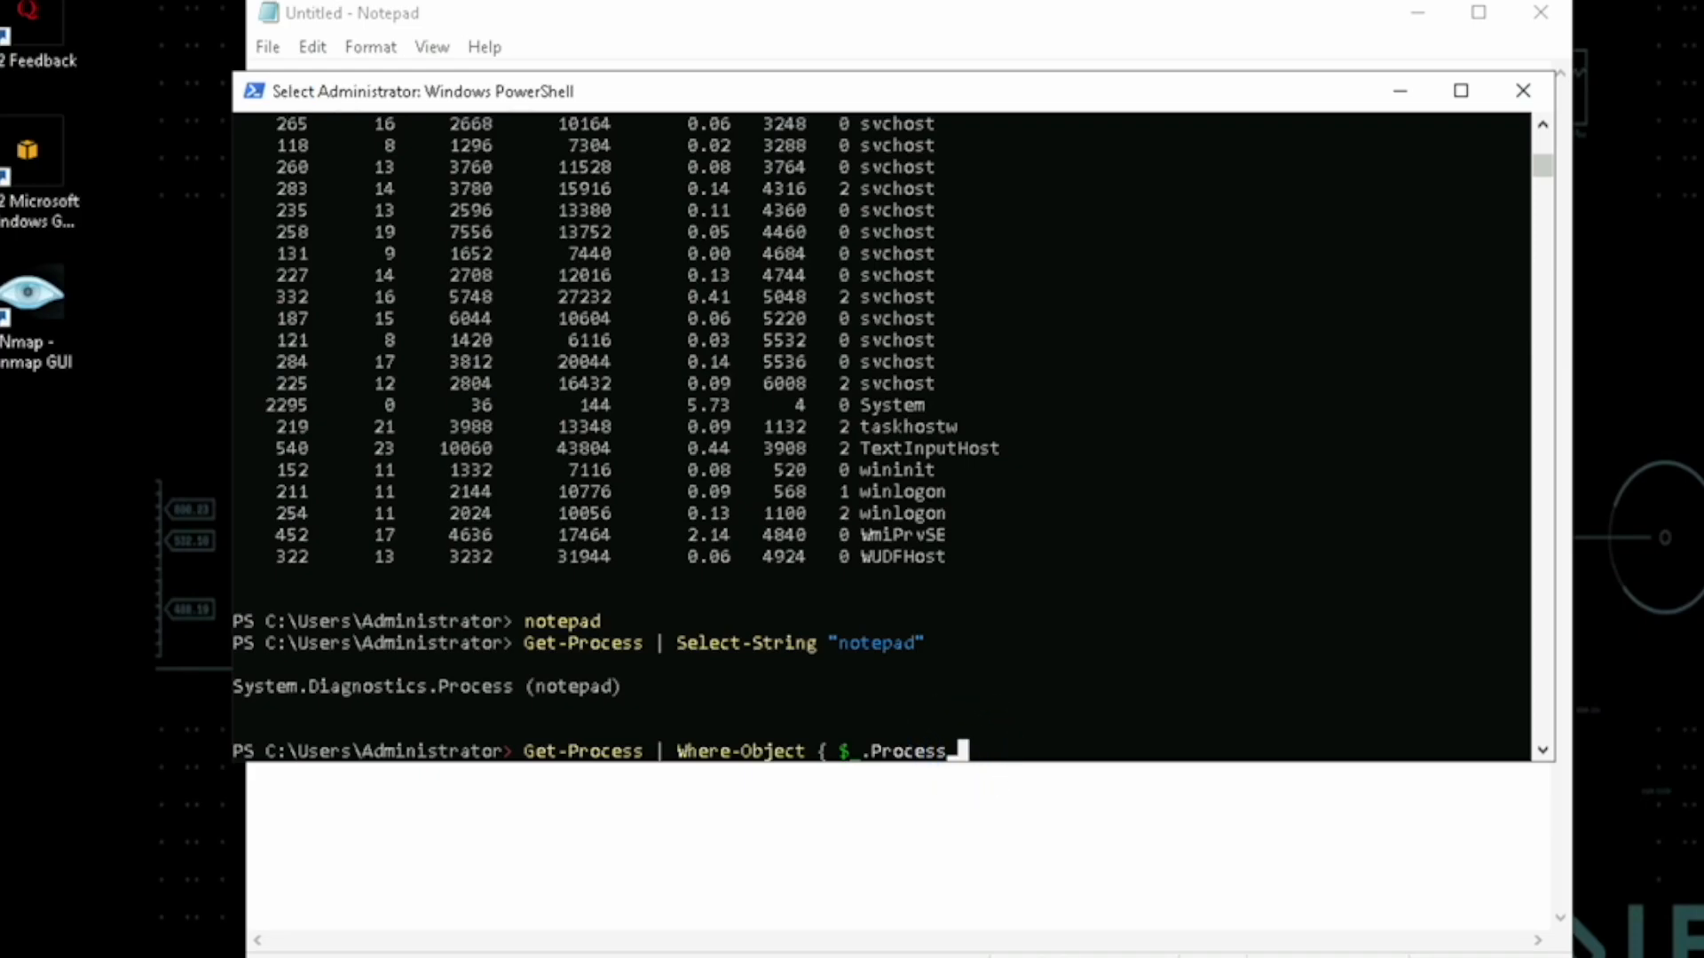
text(Name)
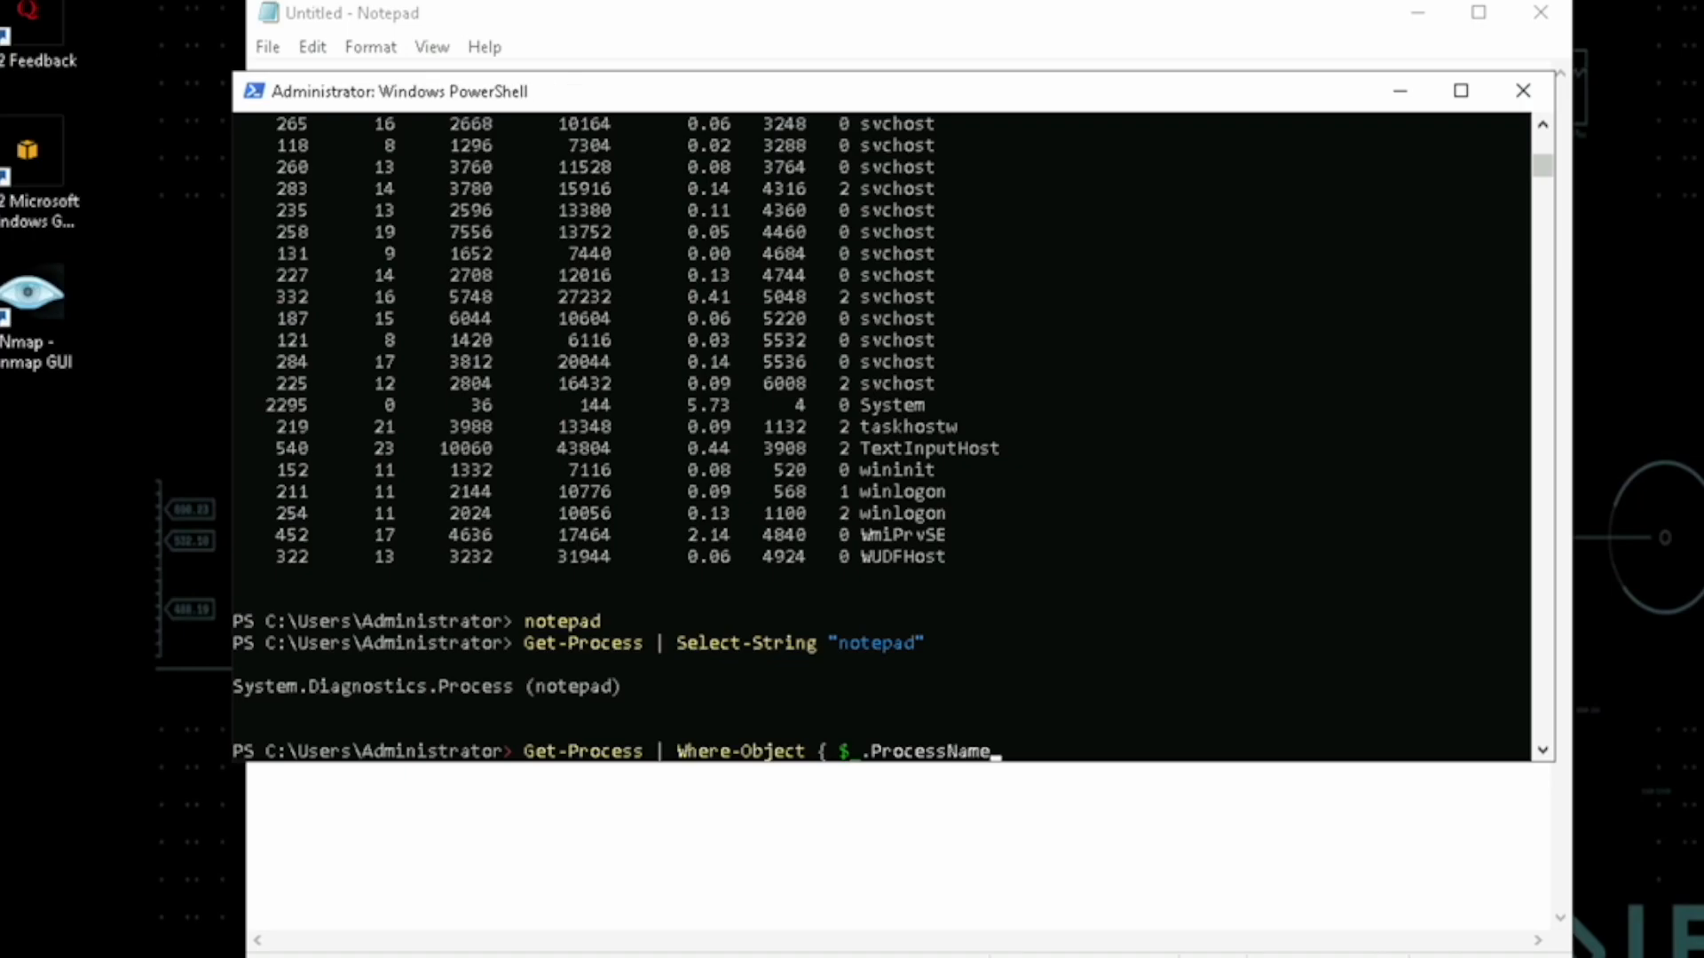
text(-eq)
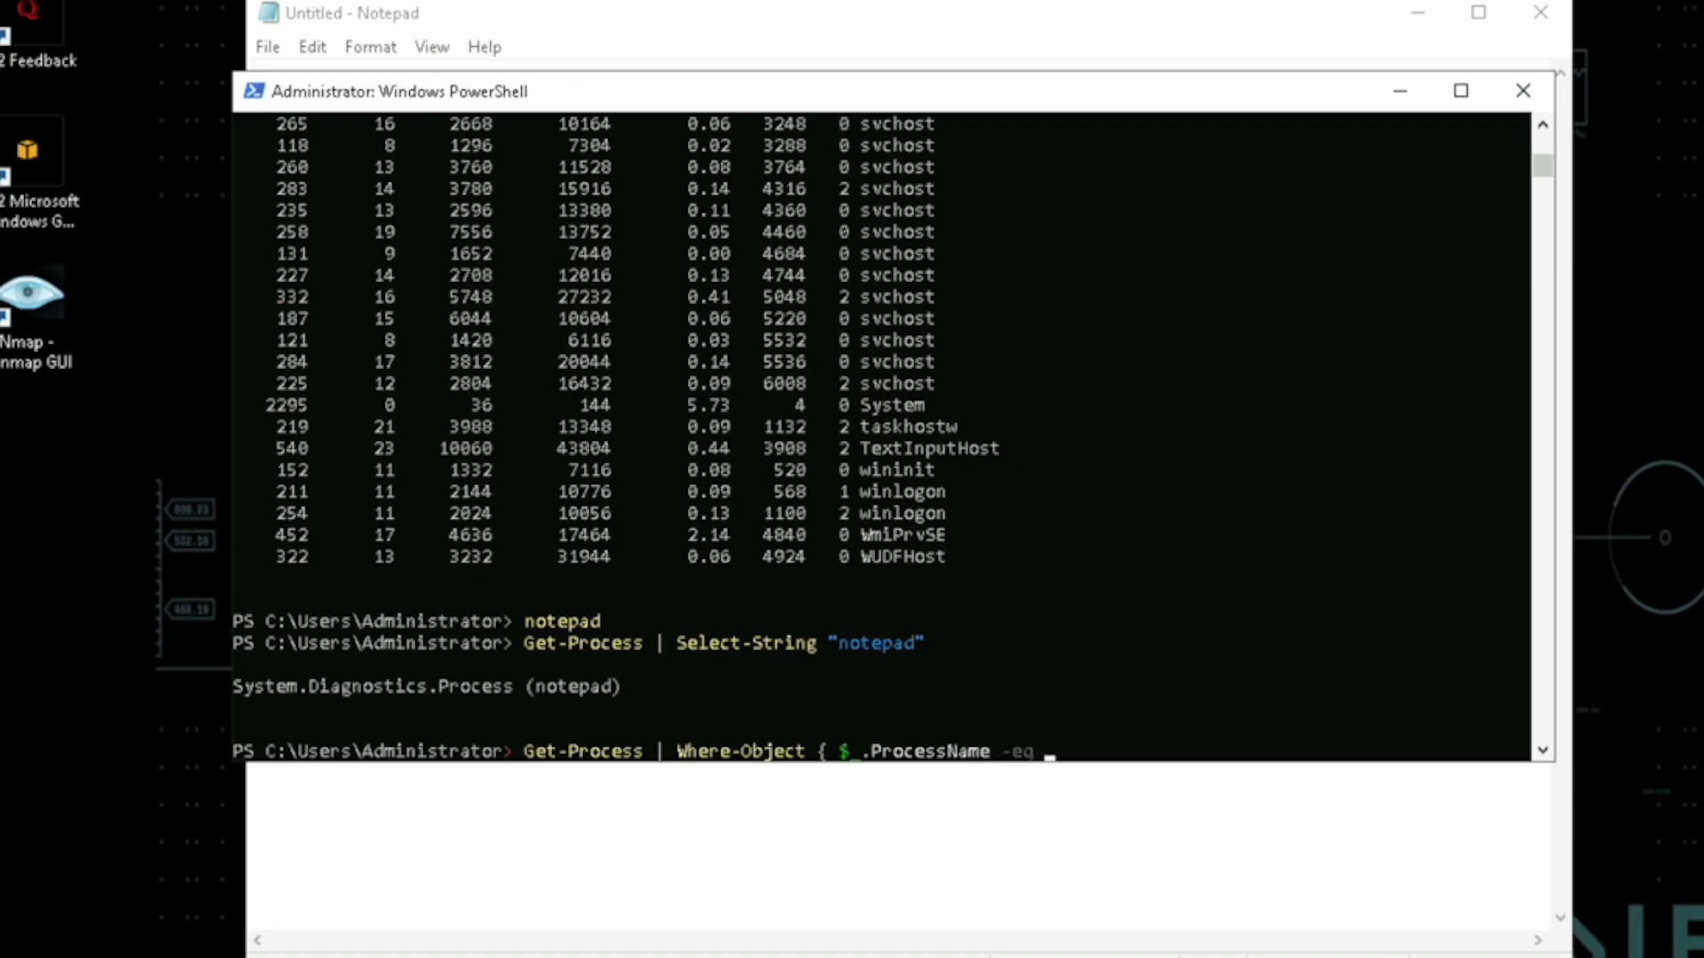
text("notepad")
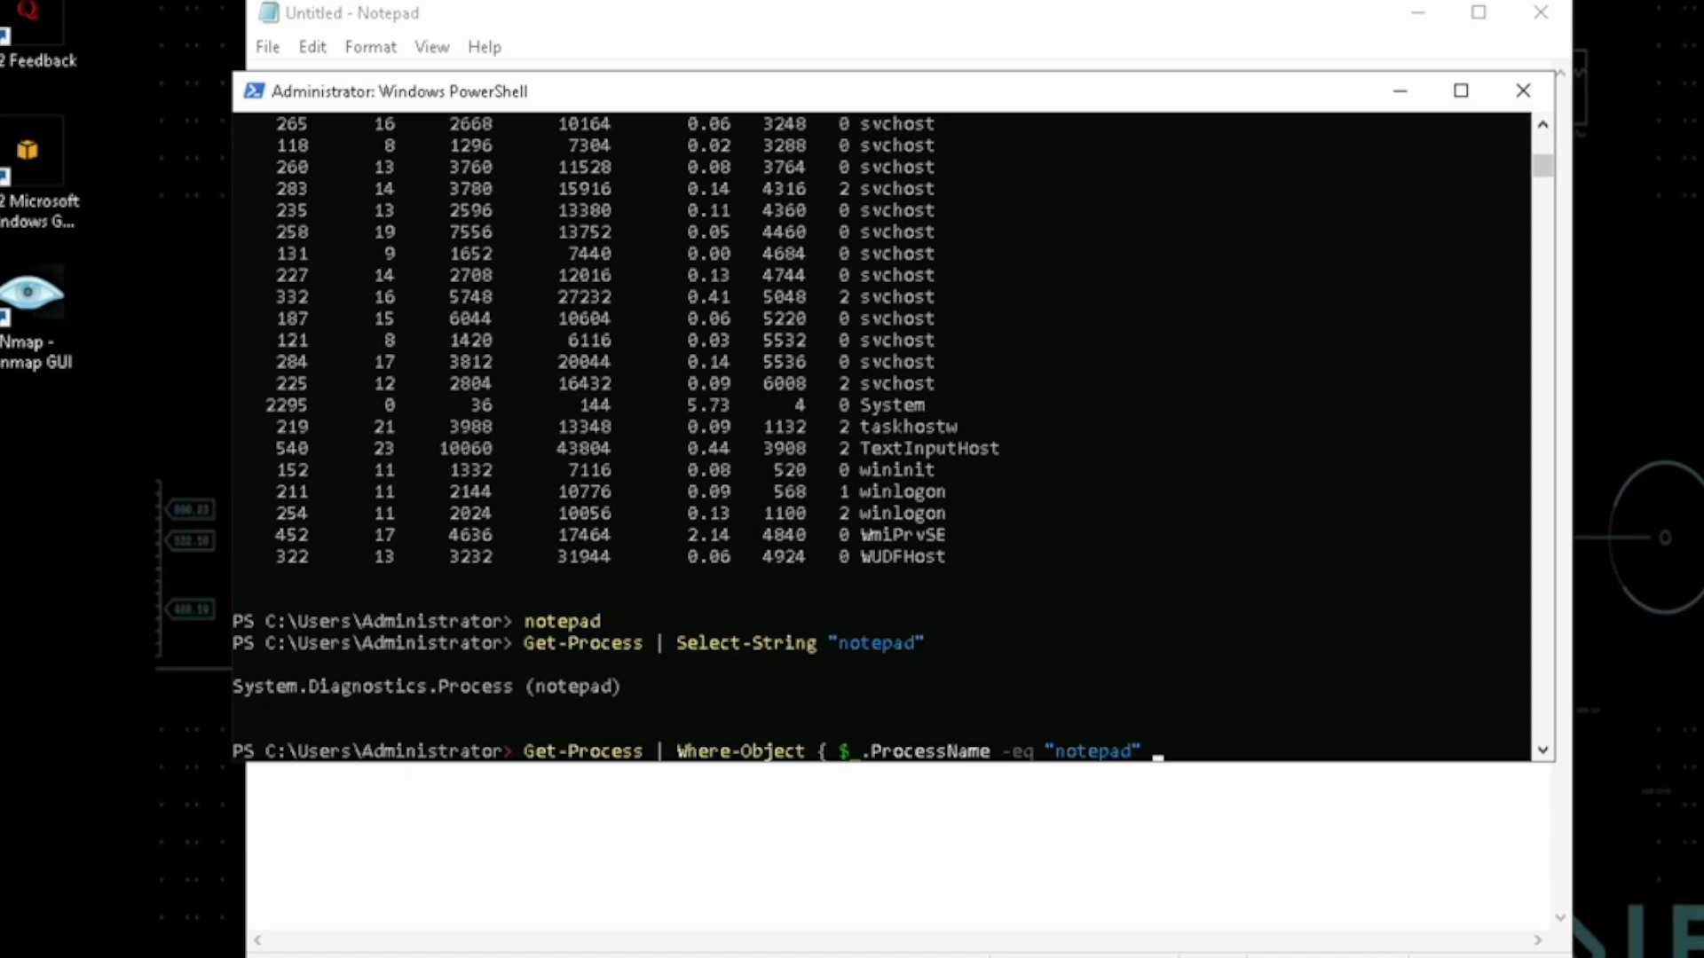
key(Return)
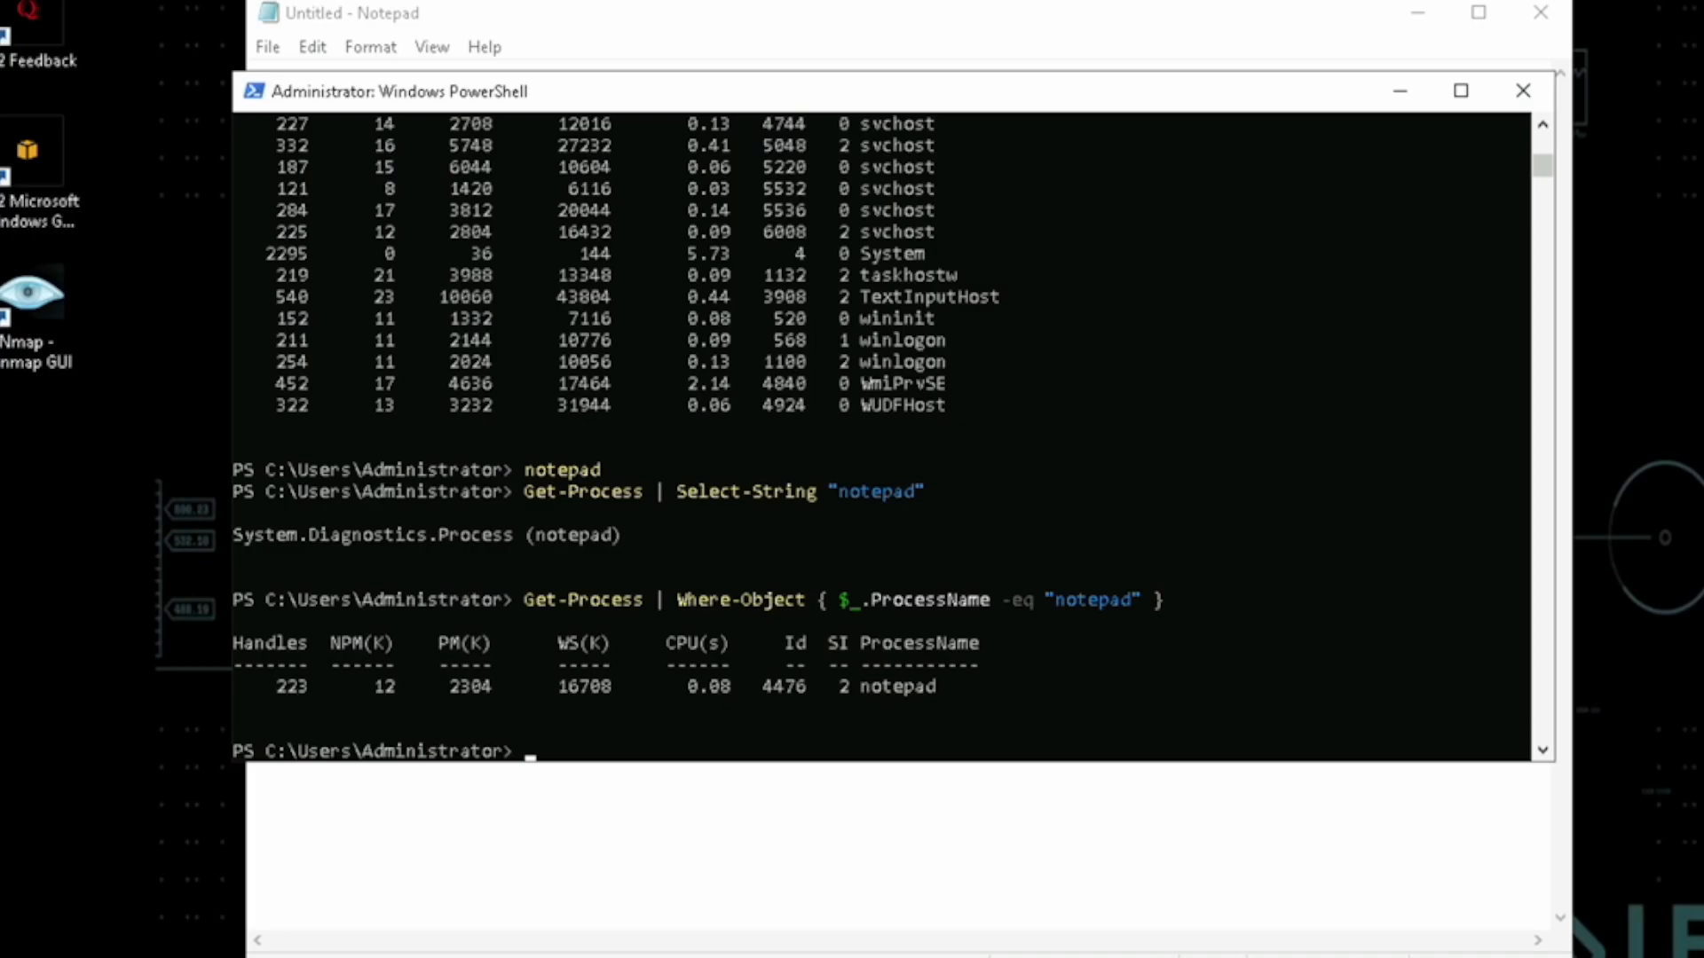
- Stop the Notepad process with Stop-Process -Id 4476
text(Stop)
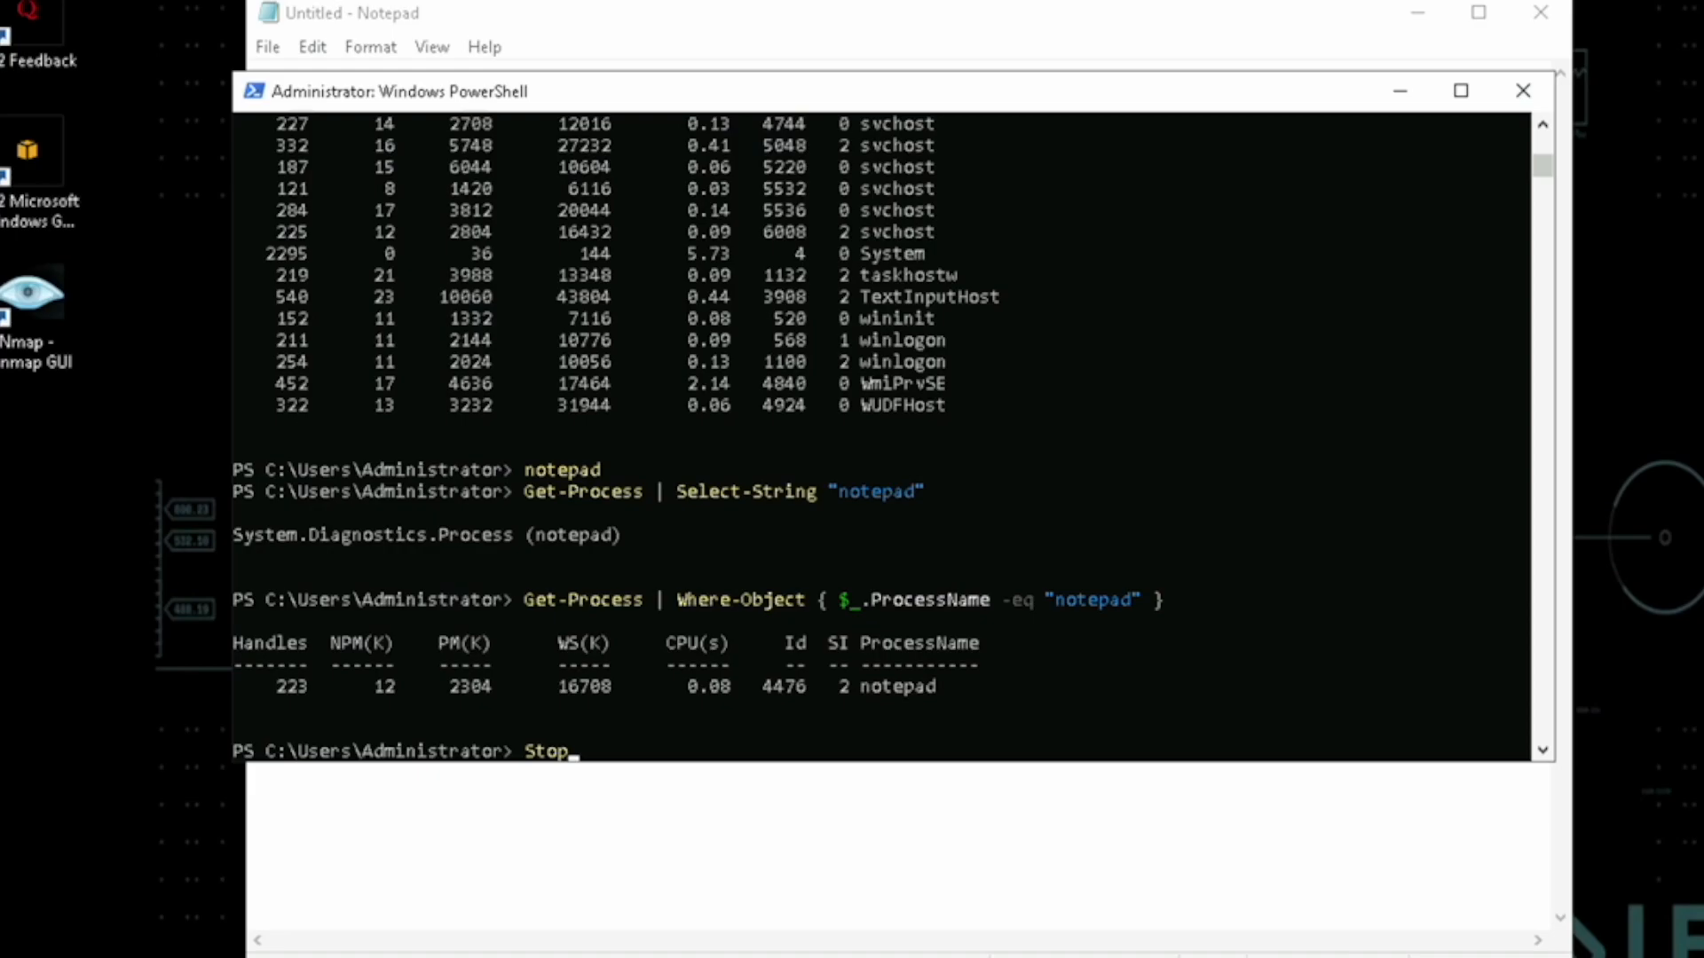
text(-Process)
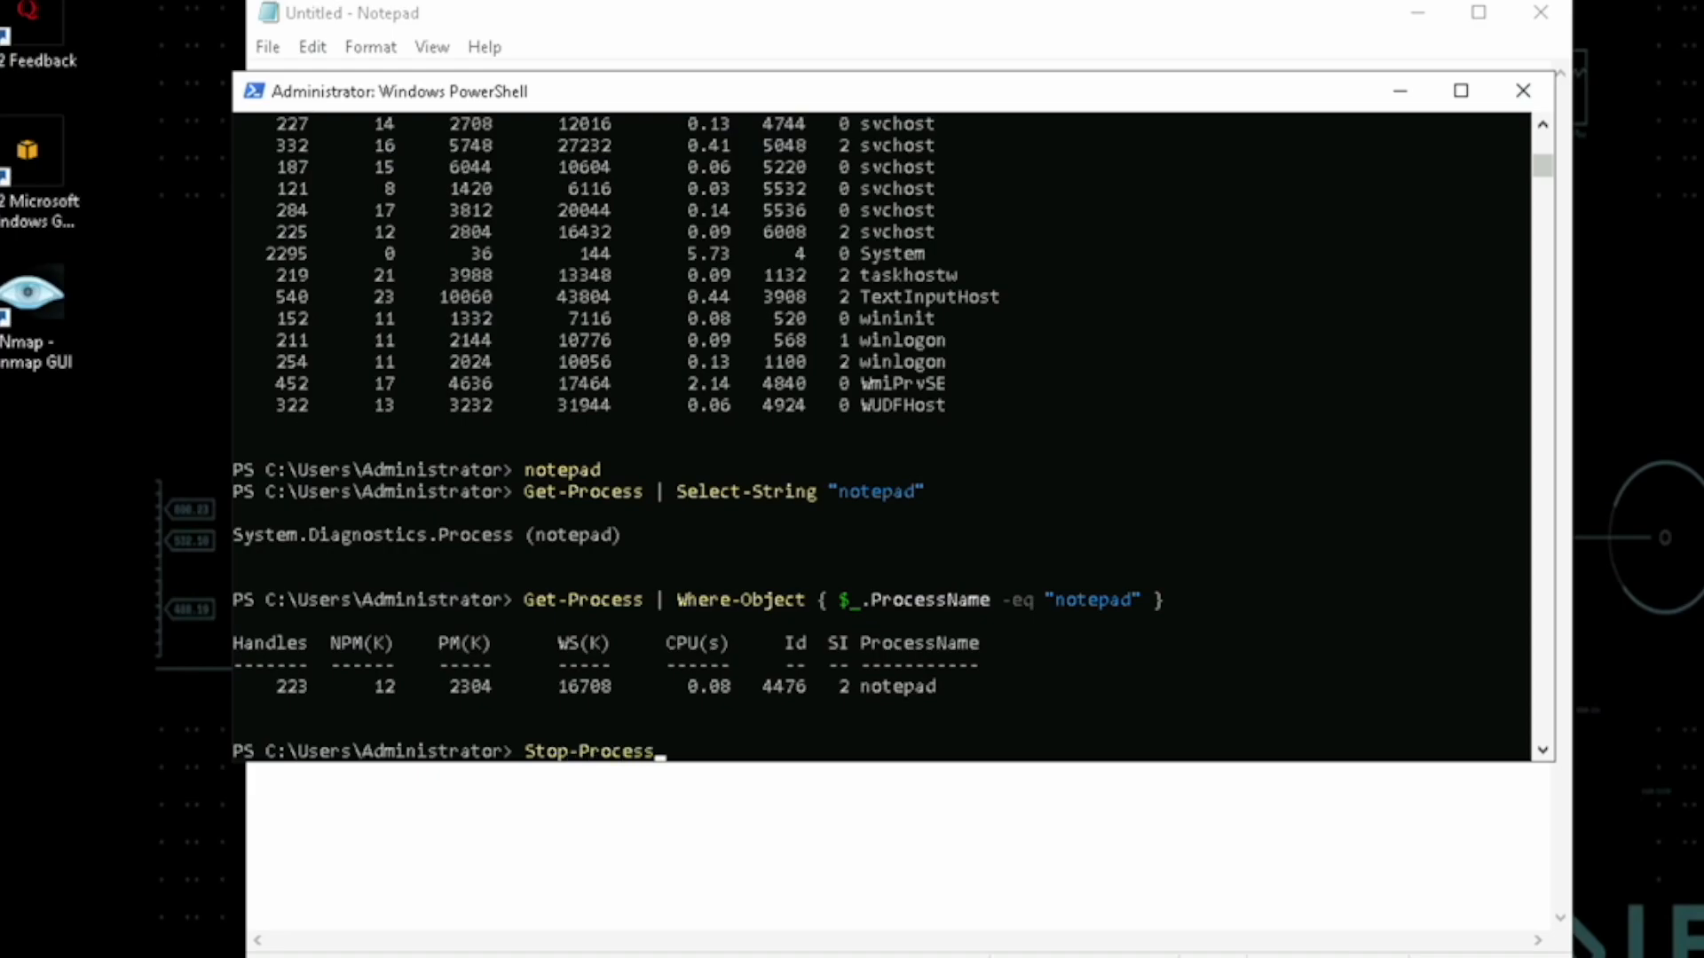
text(-Id)
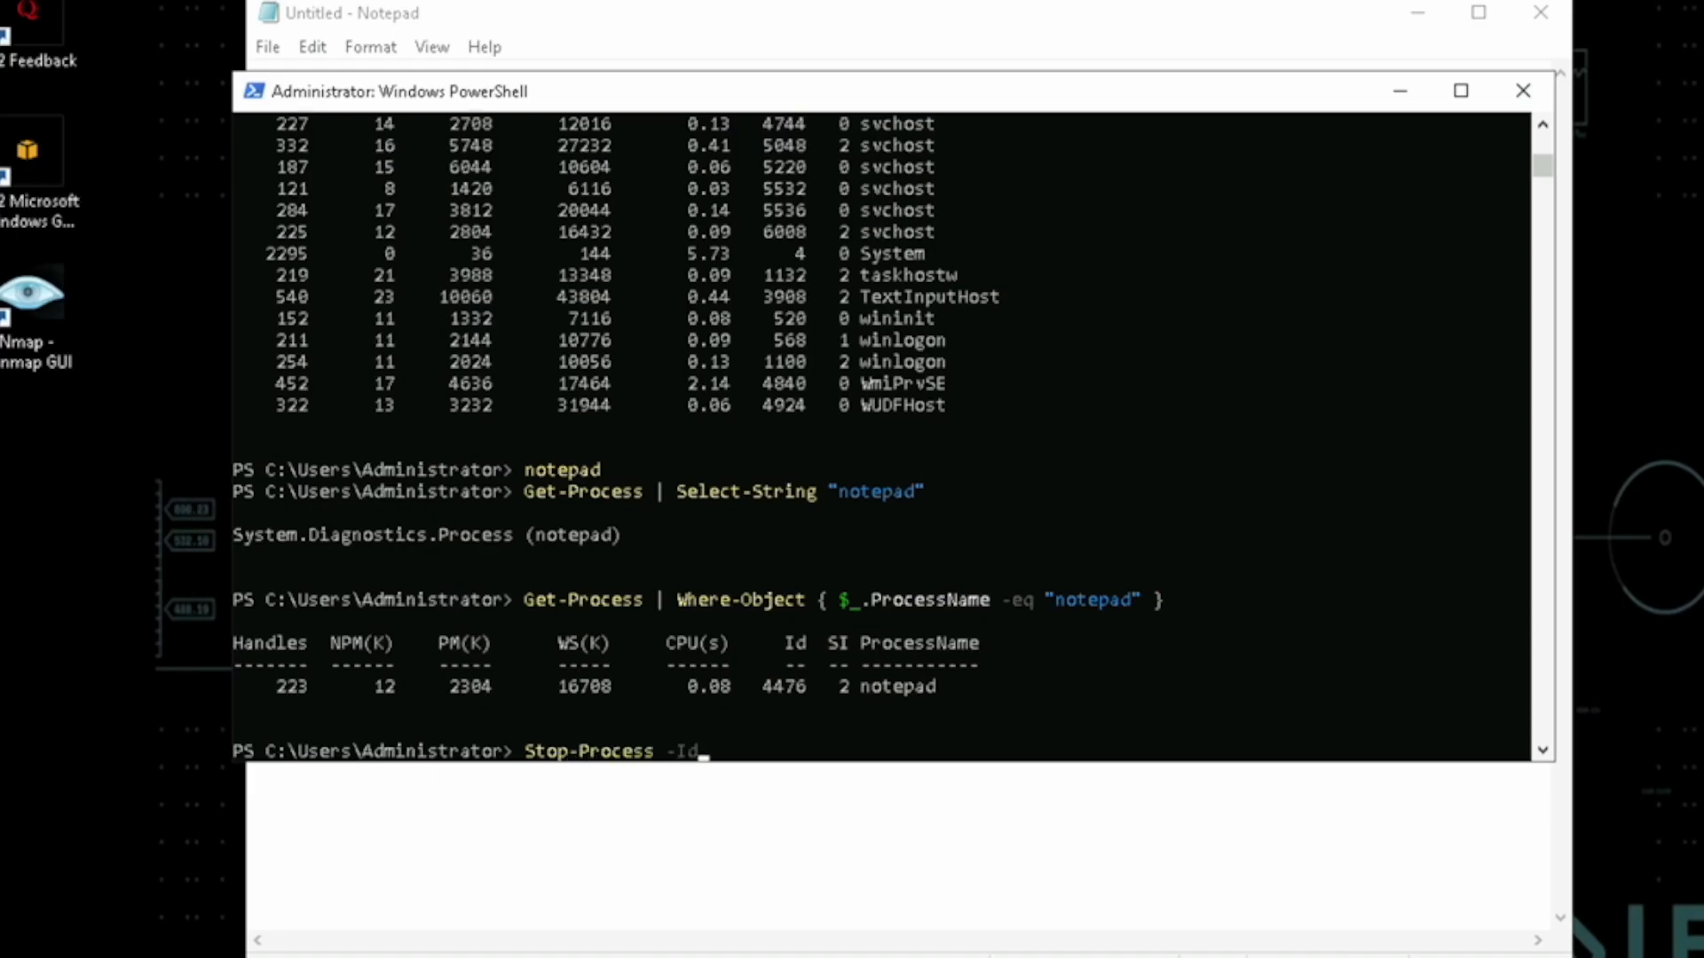
text(447)
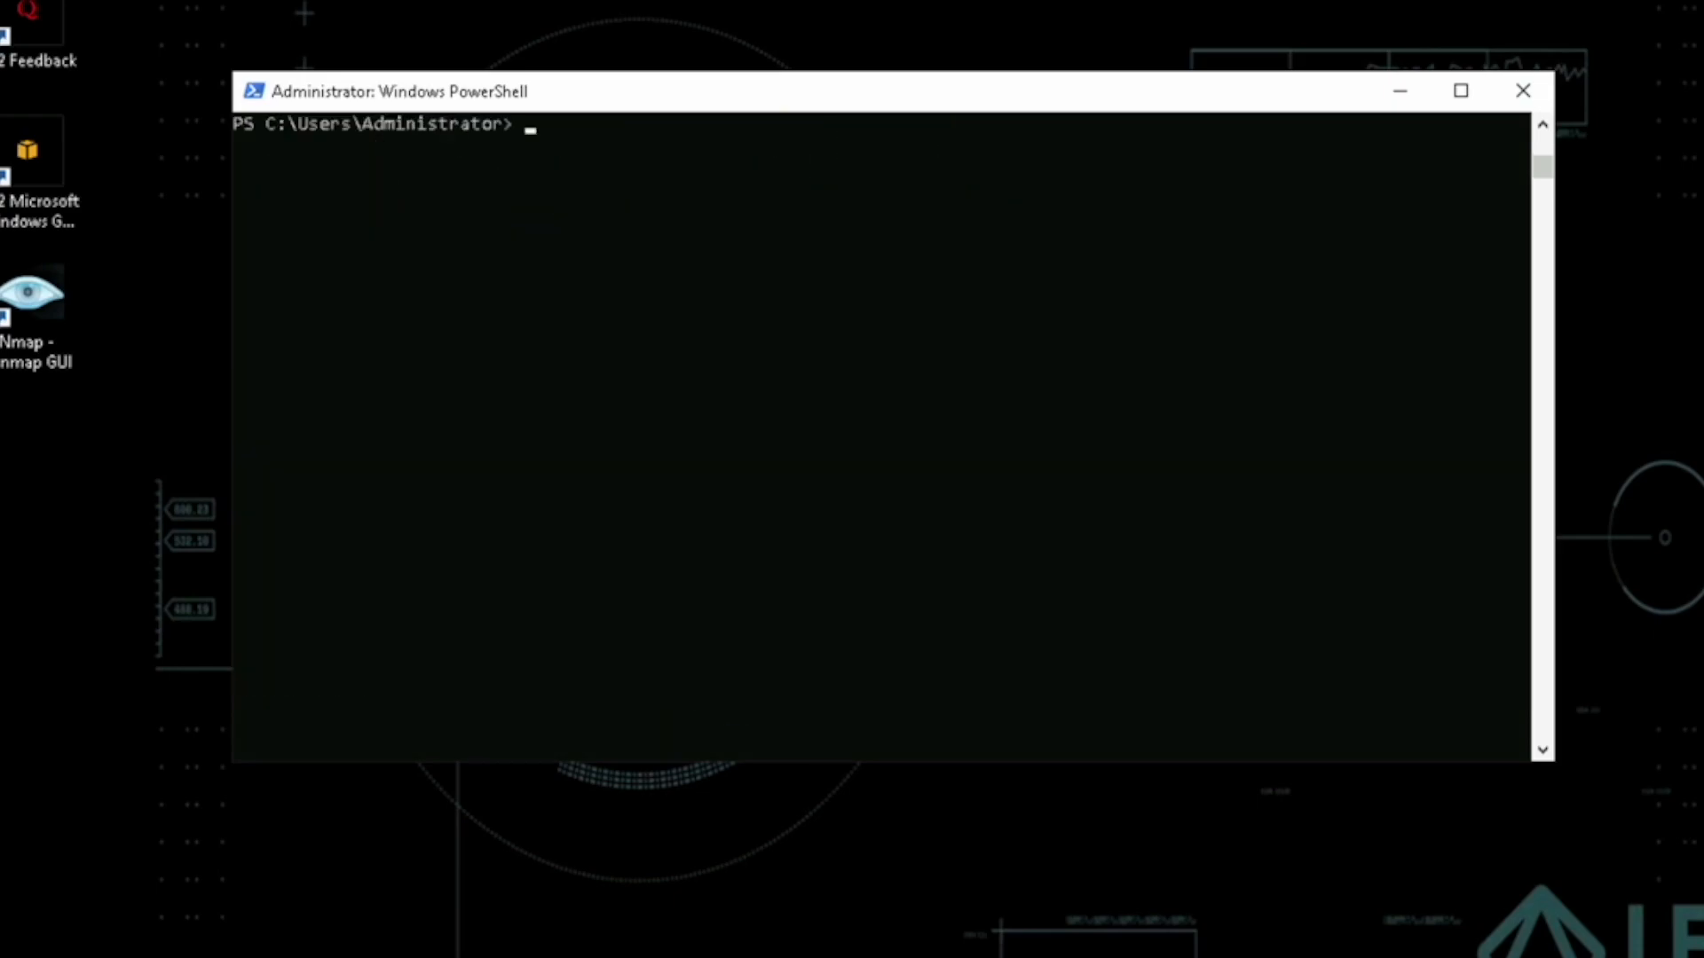
- Save the running process list to .\processes.txt with Get-Process | Out-File -FilePath
text(Get-P)
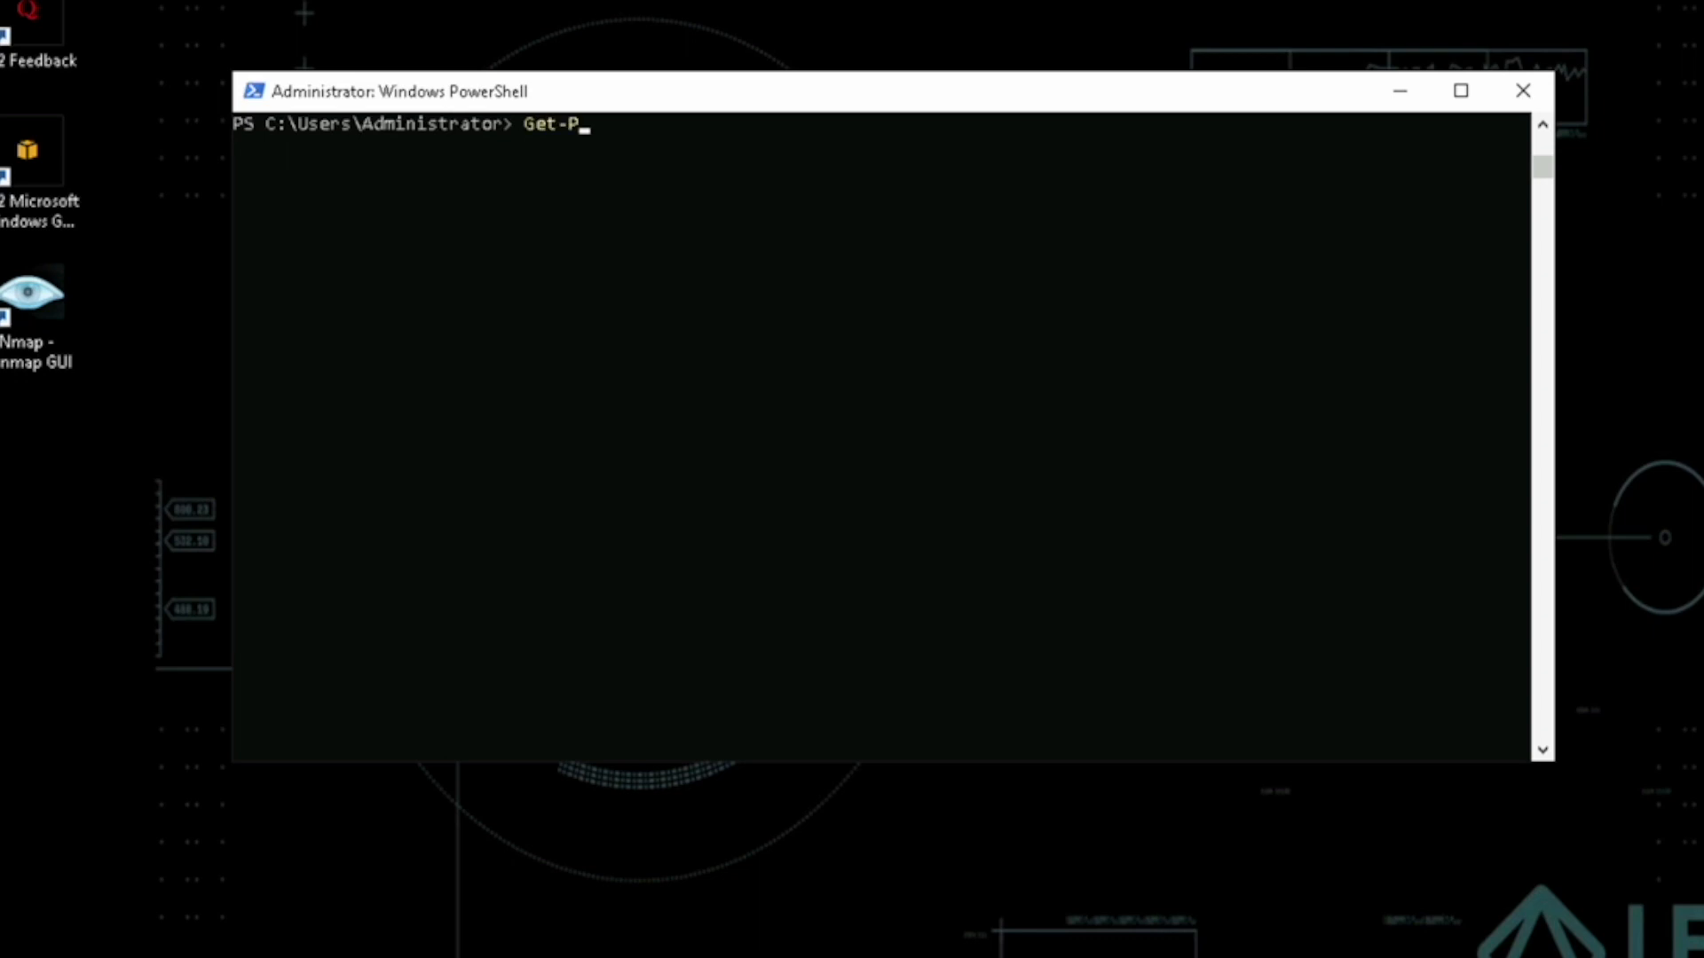
text(ROAccountSetting)
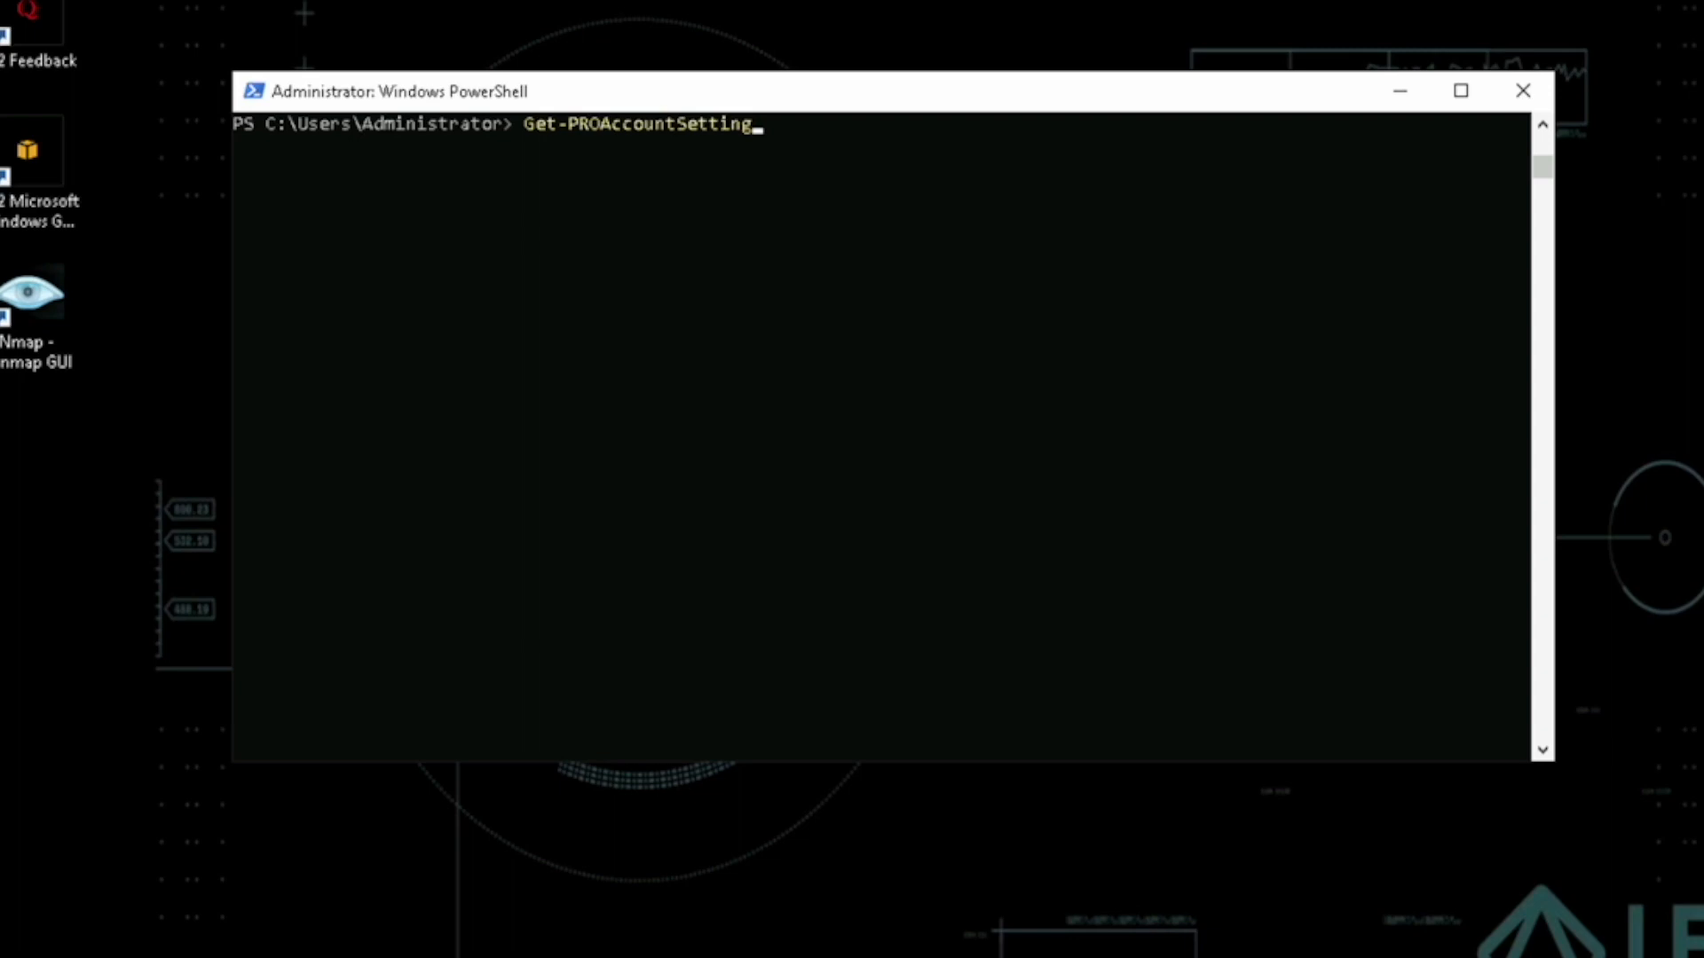
text(Get-Process)
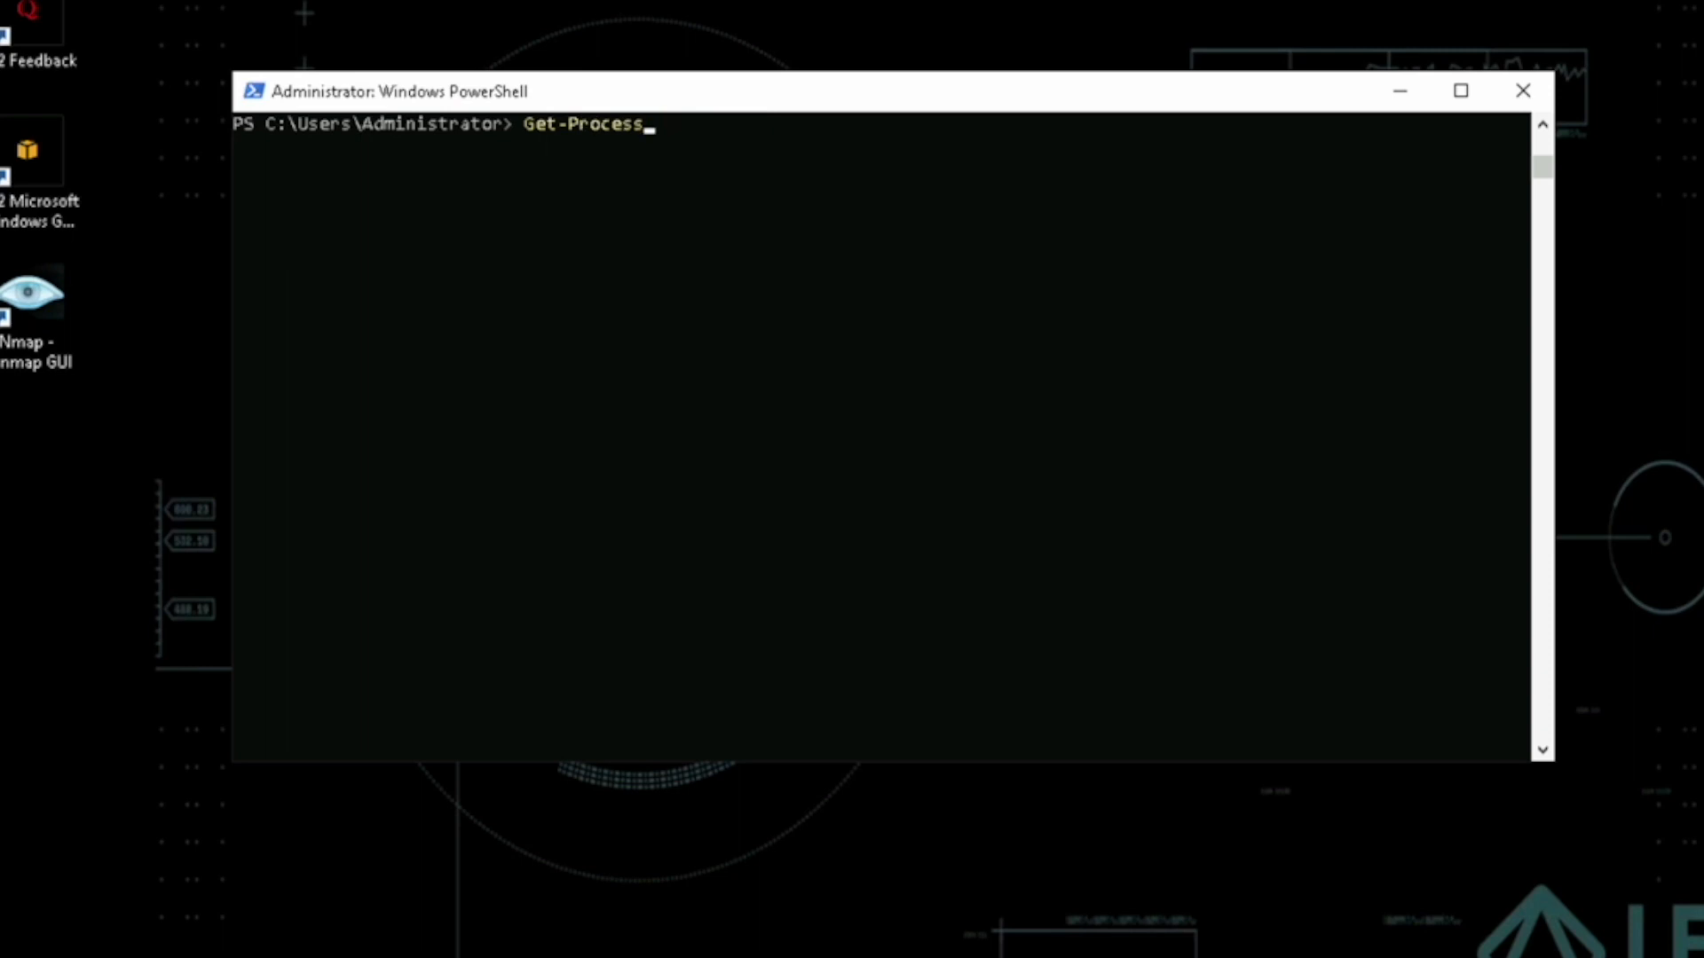
text(| Out)
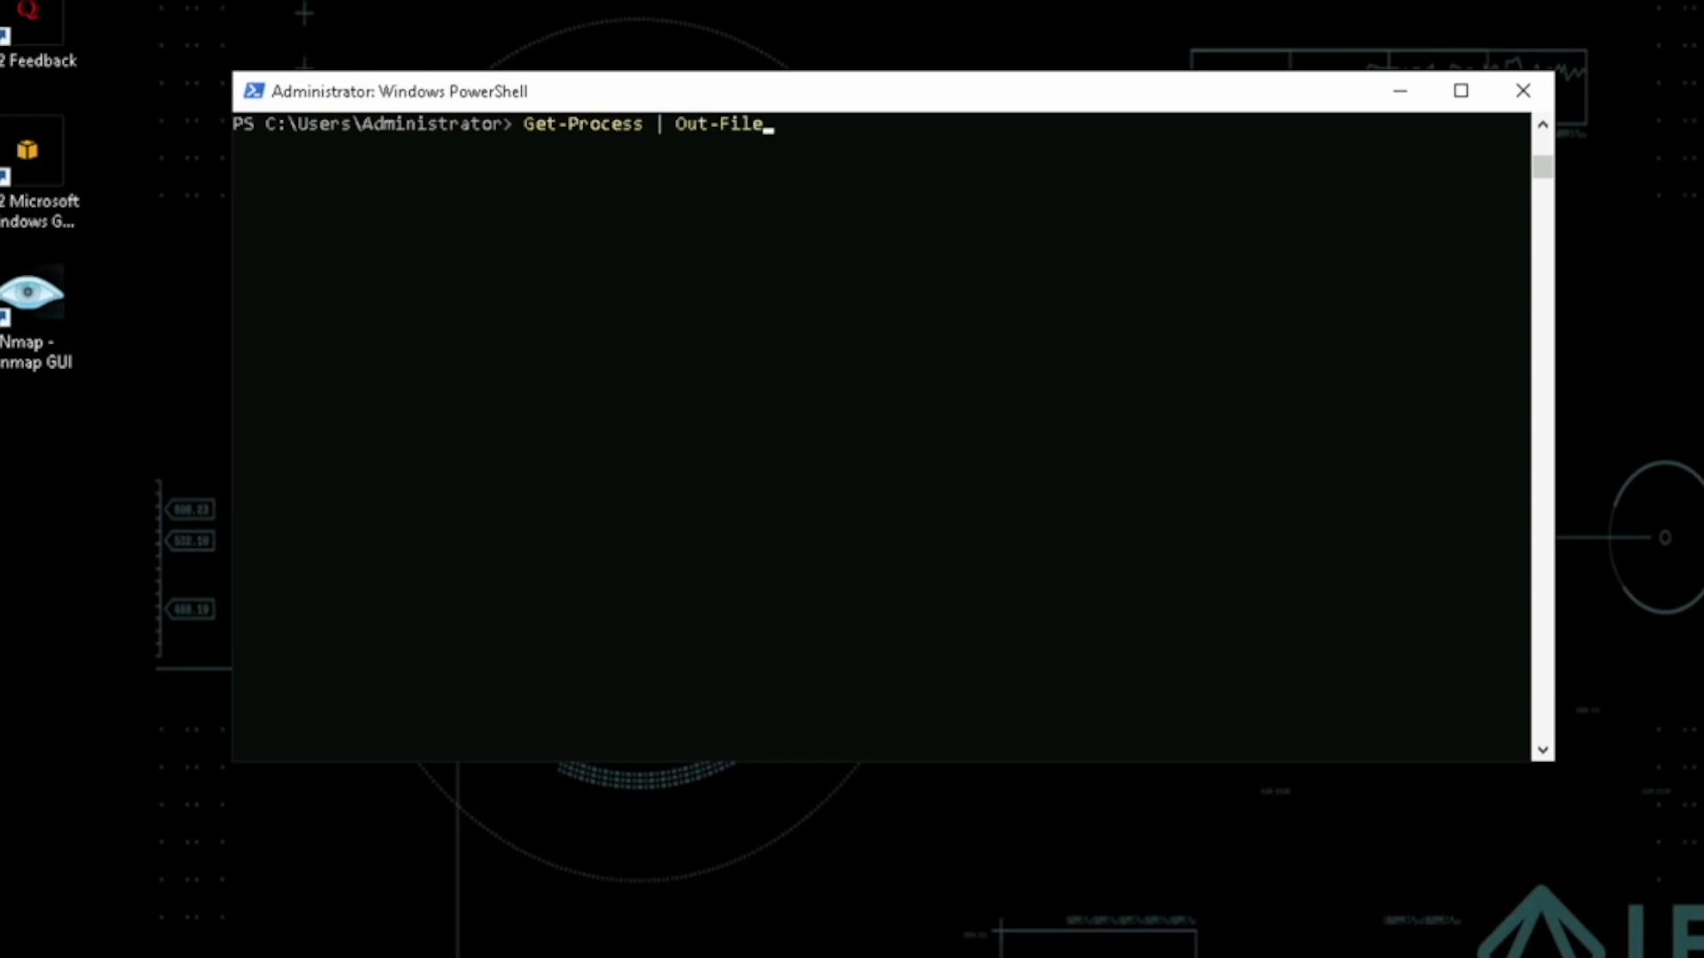
text(-FileP)
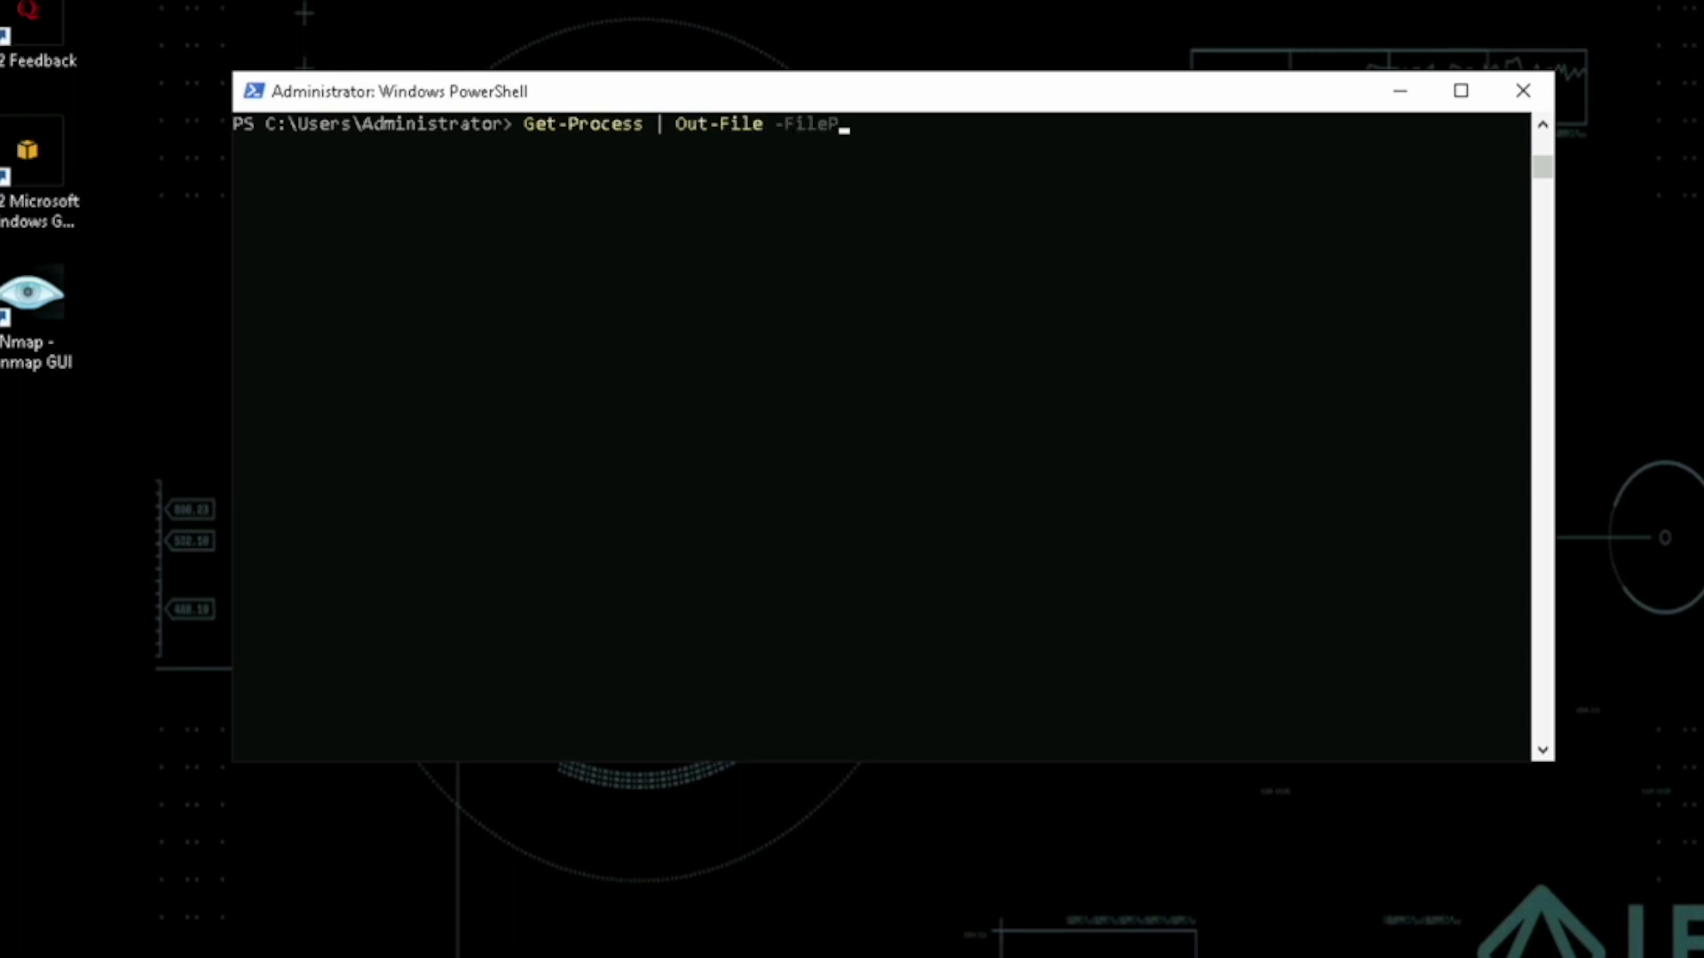
text(ath)
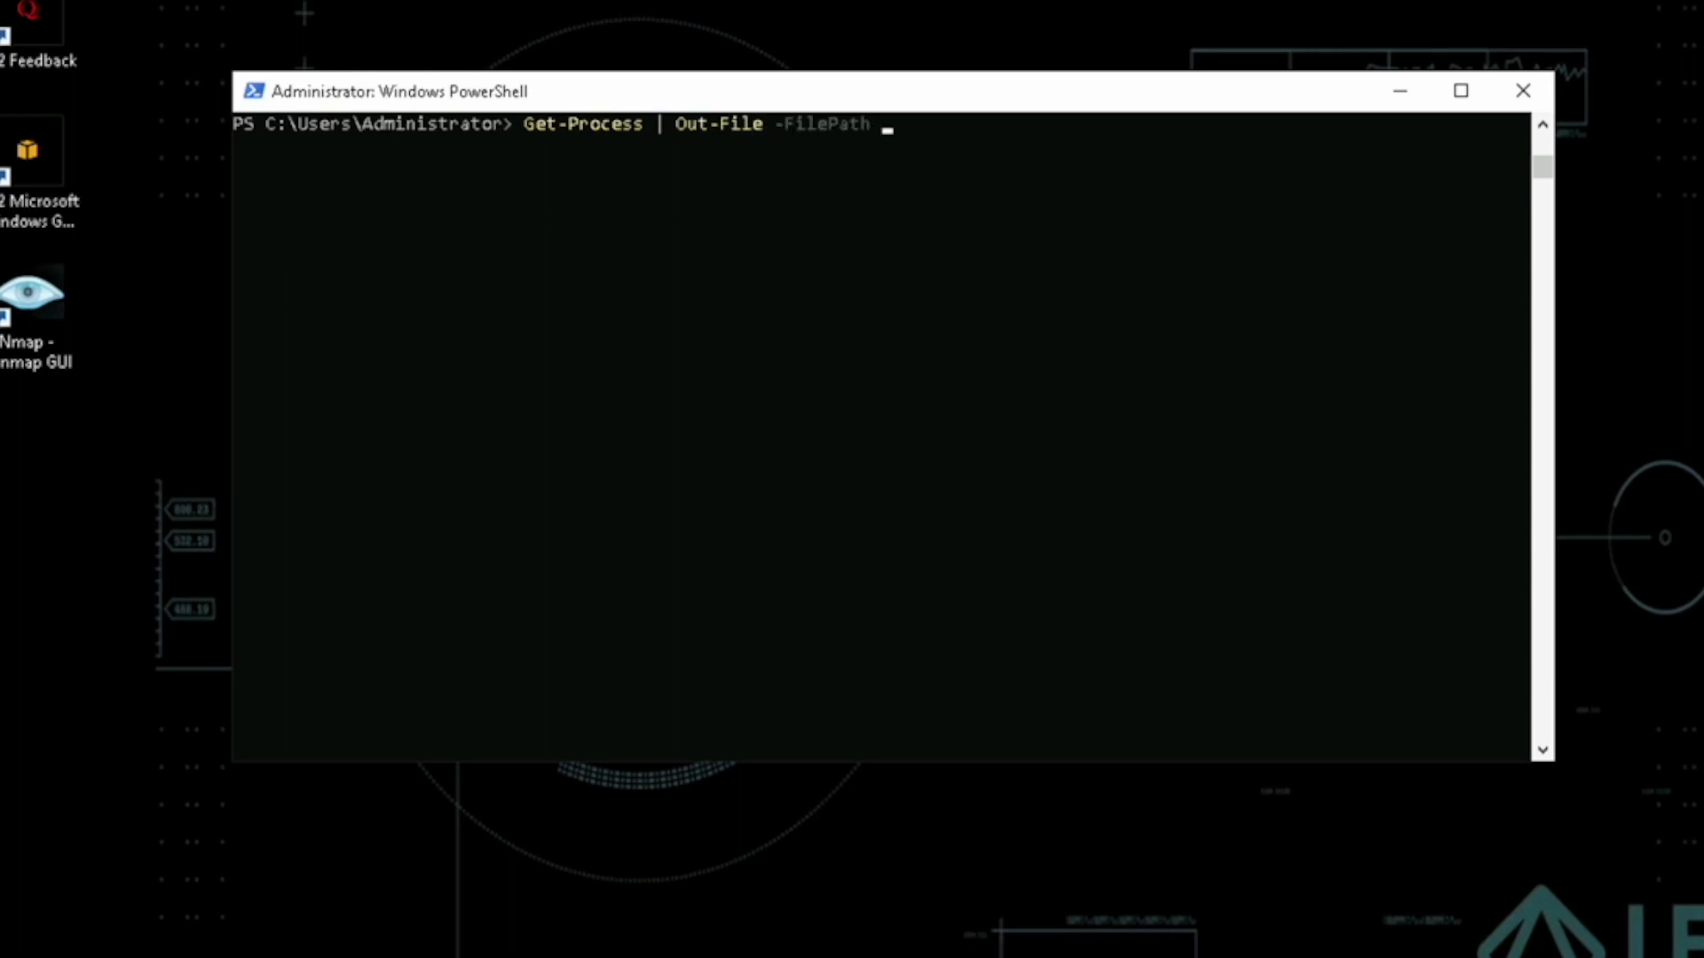
text(.\)
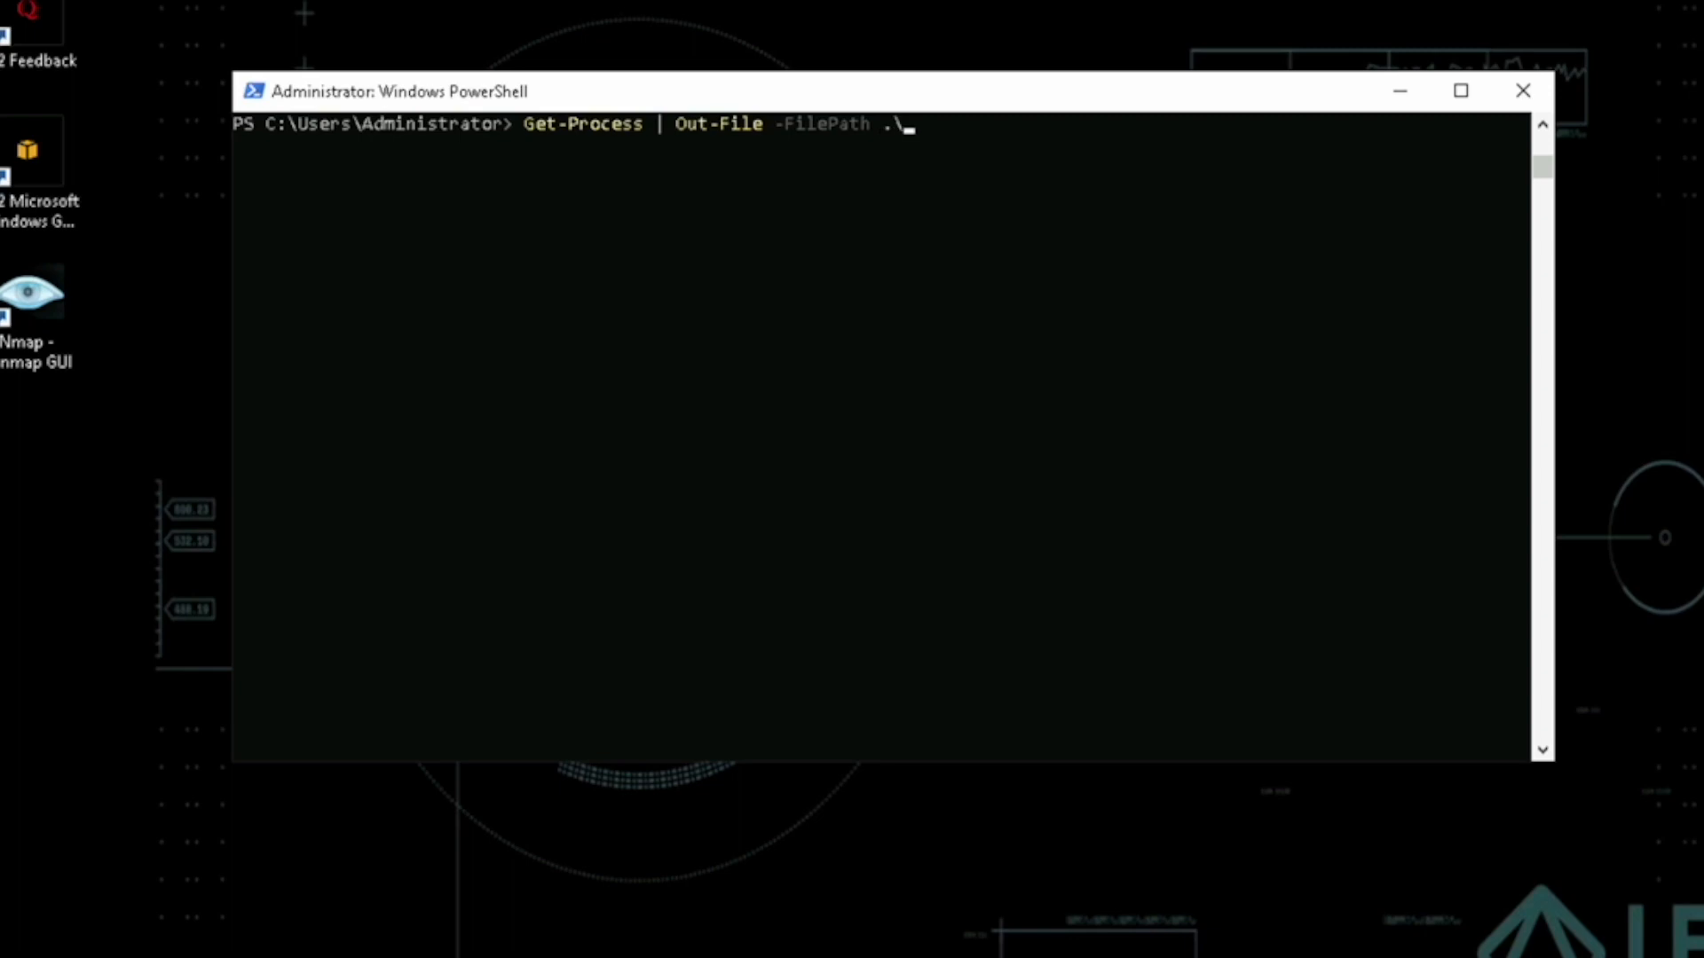
text(processes.txt)
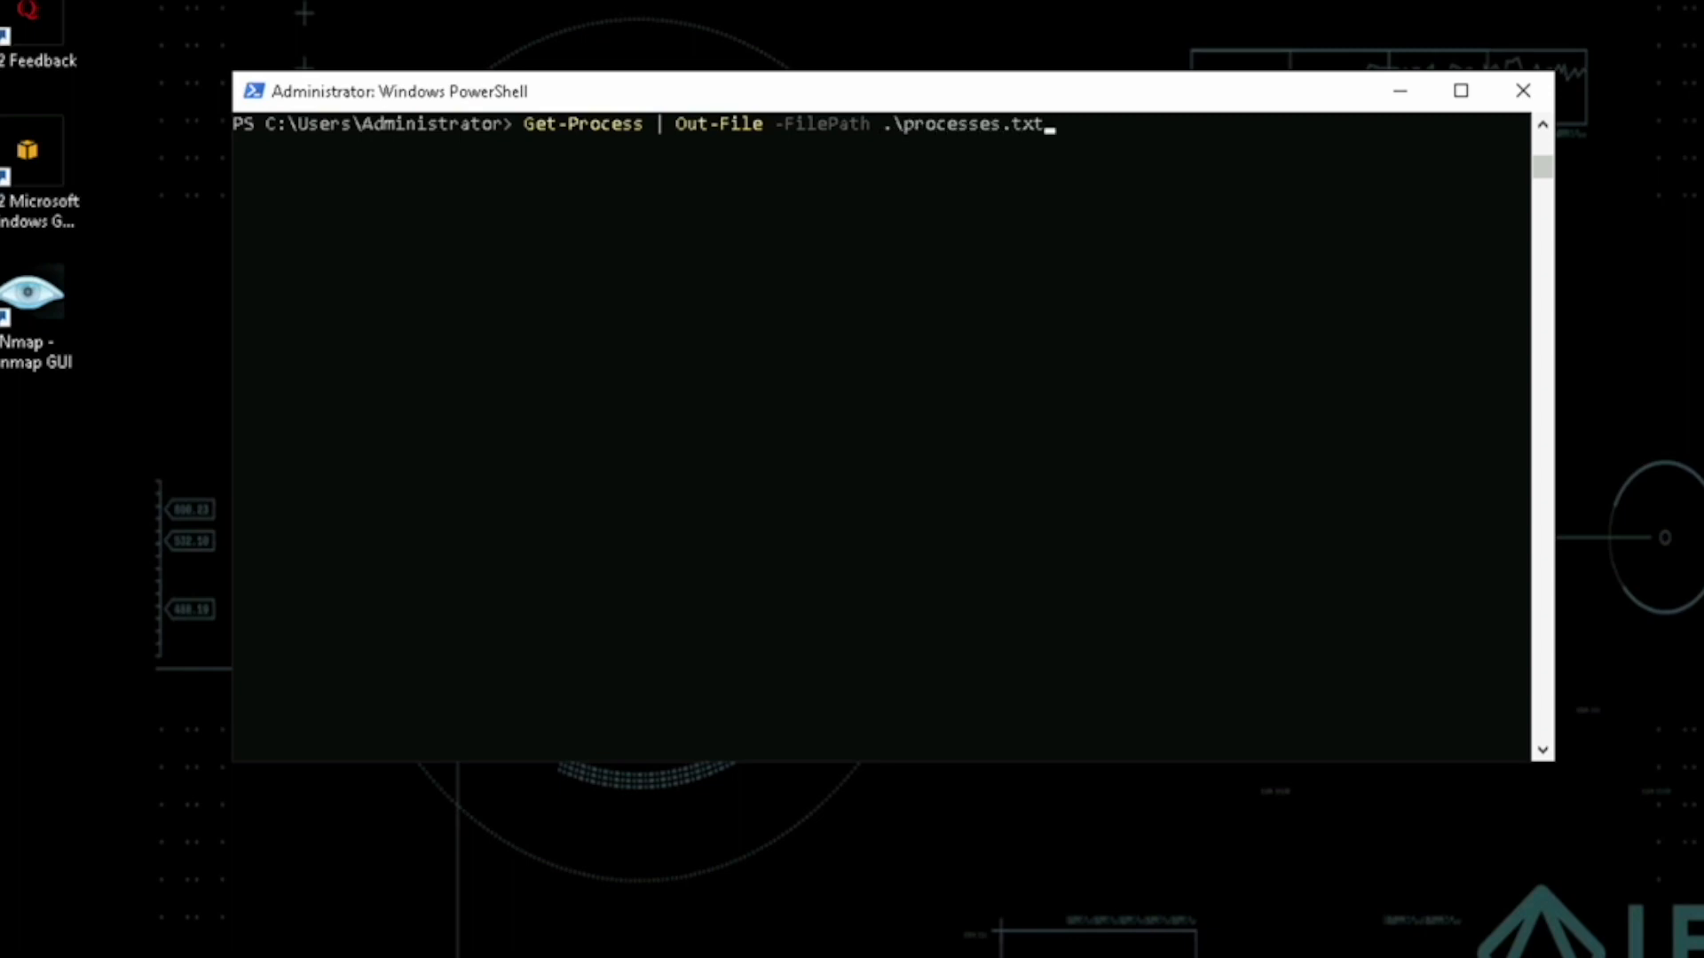
key(Return)
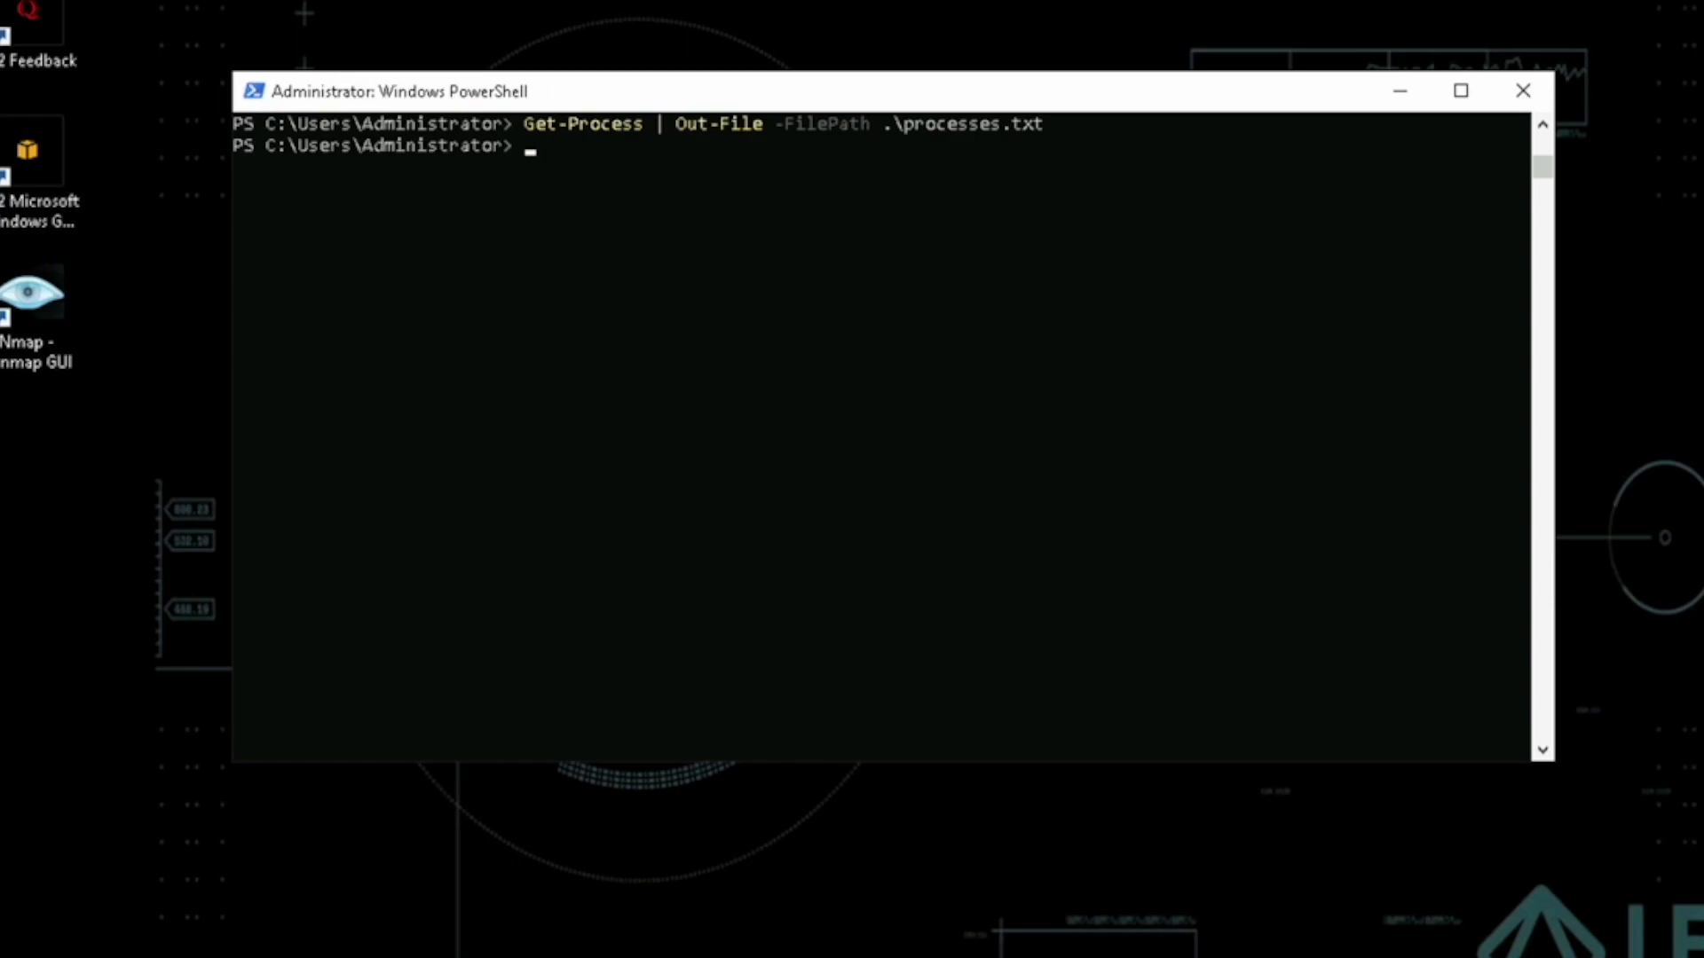
text(notep)
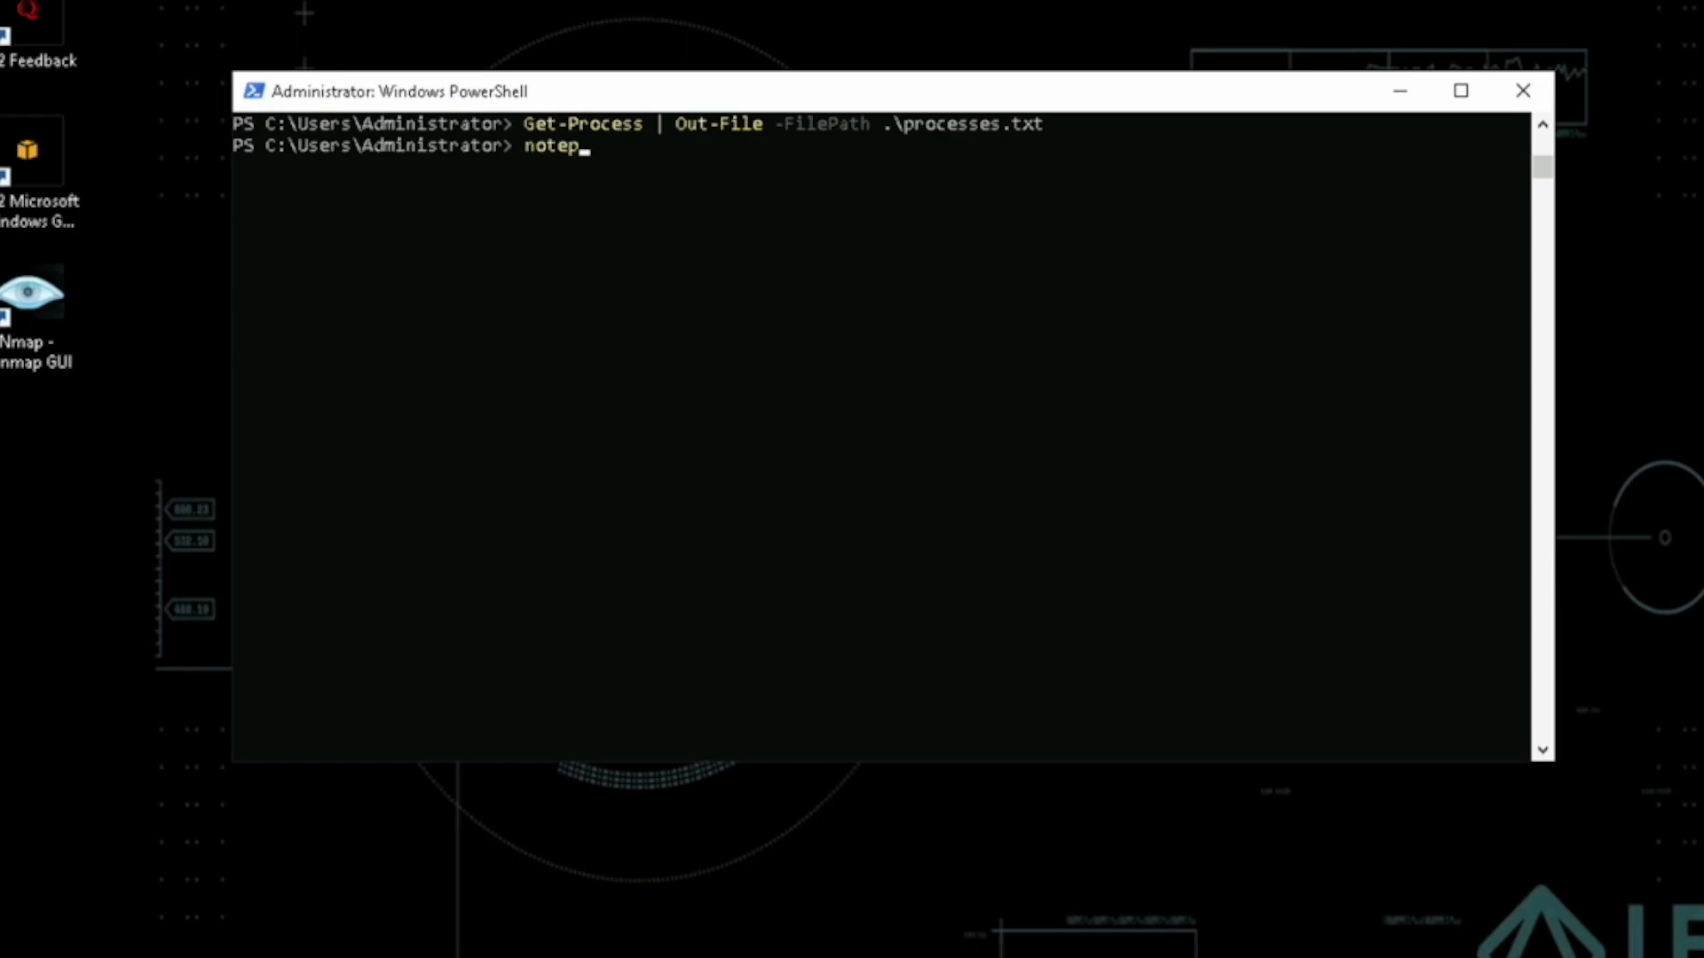
text(ad.exe pr)
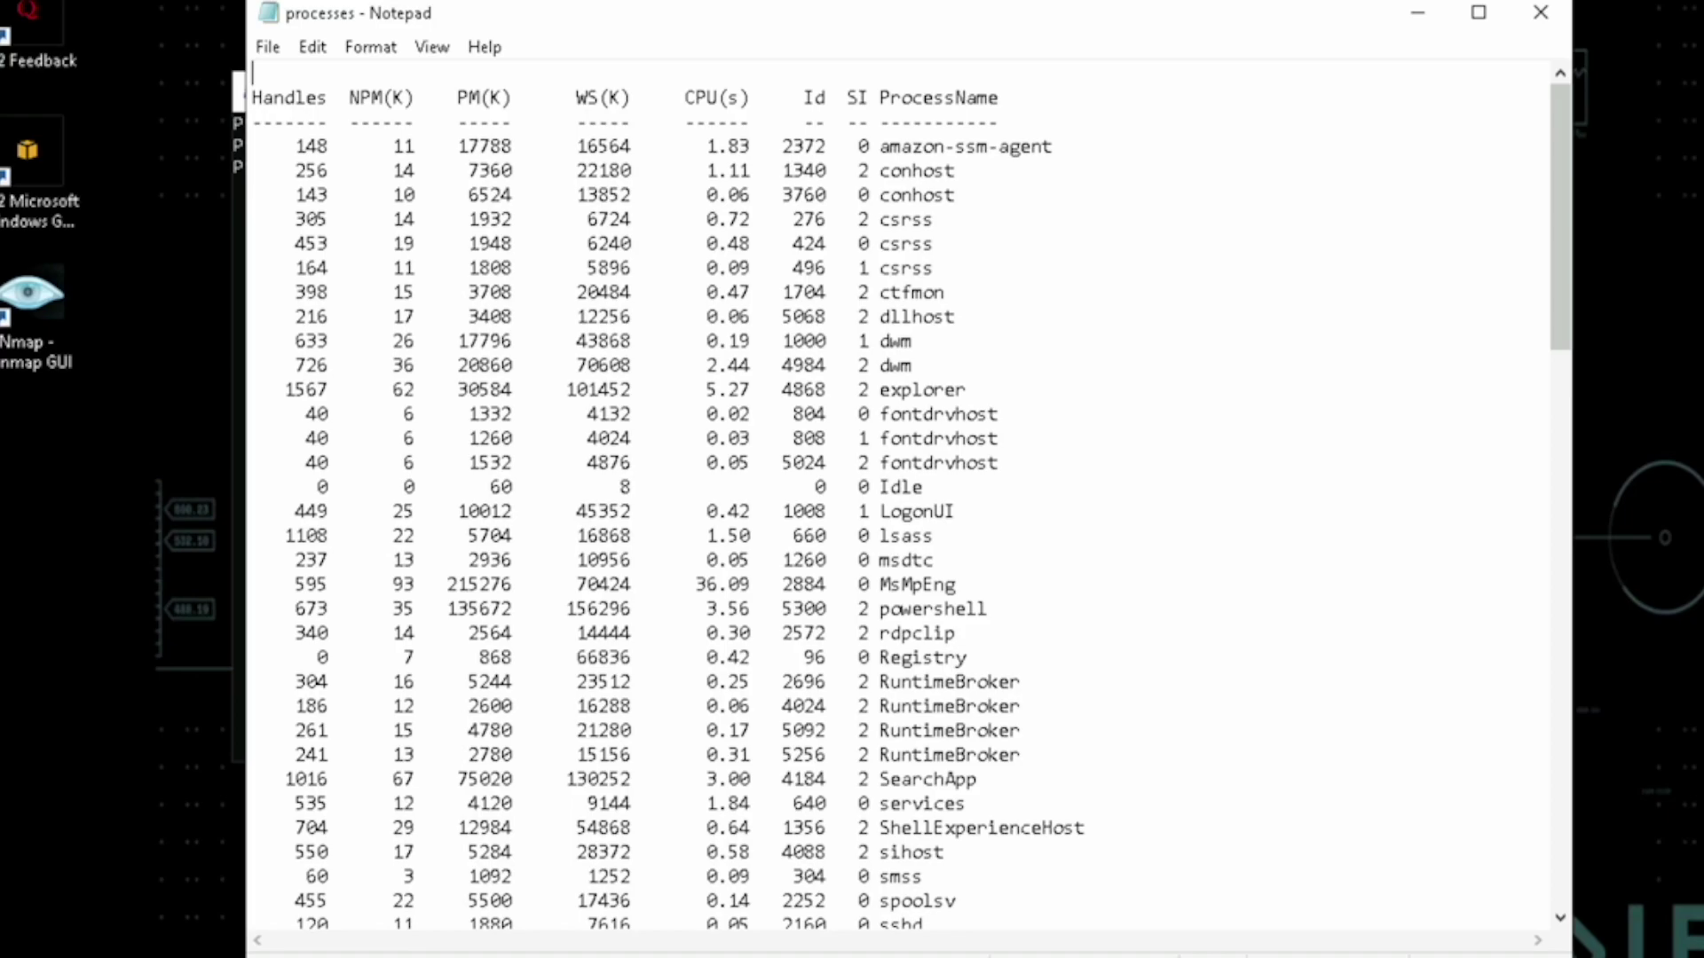
scroll(down, 3)
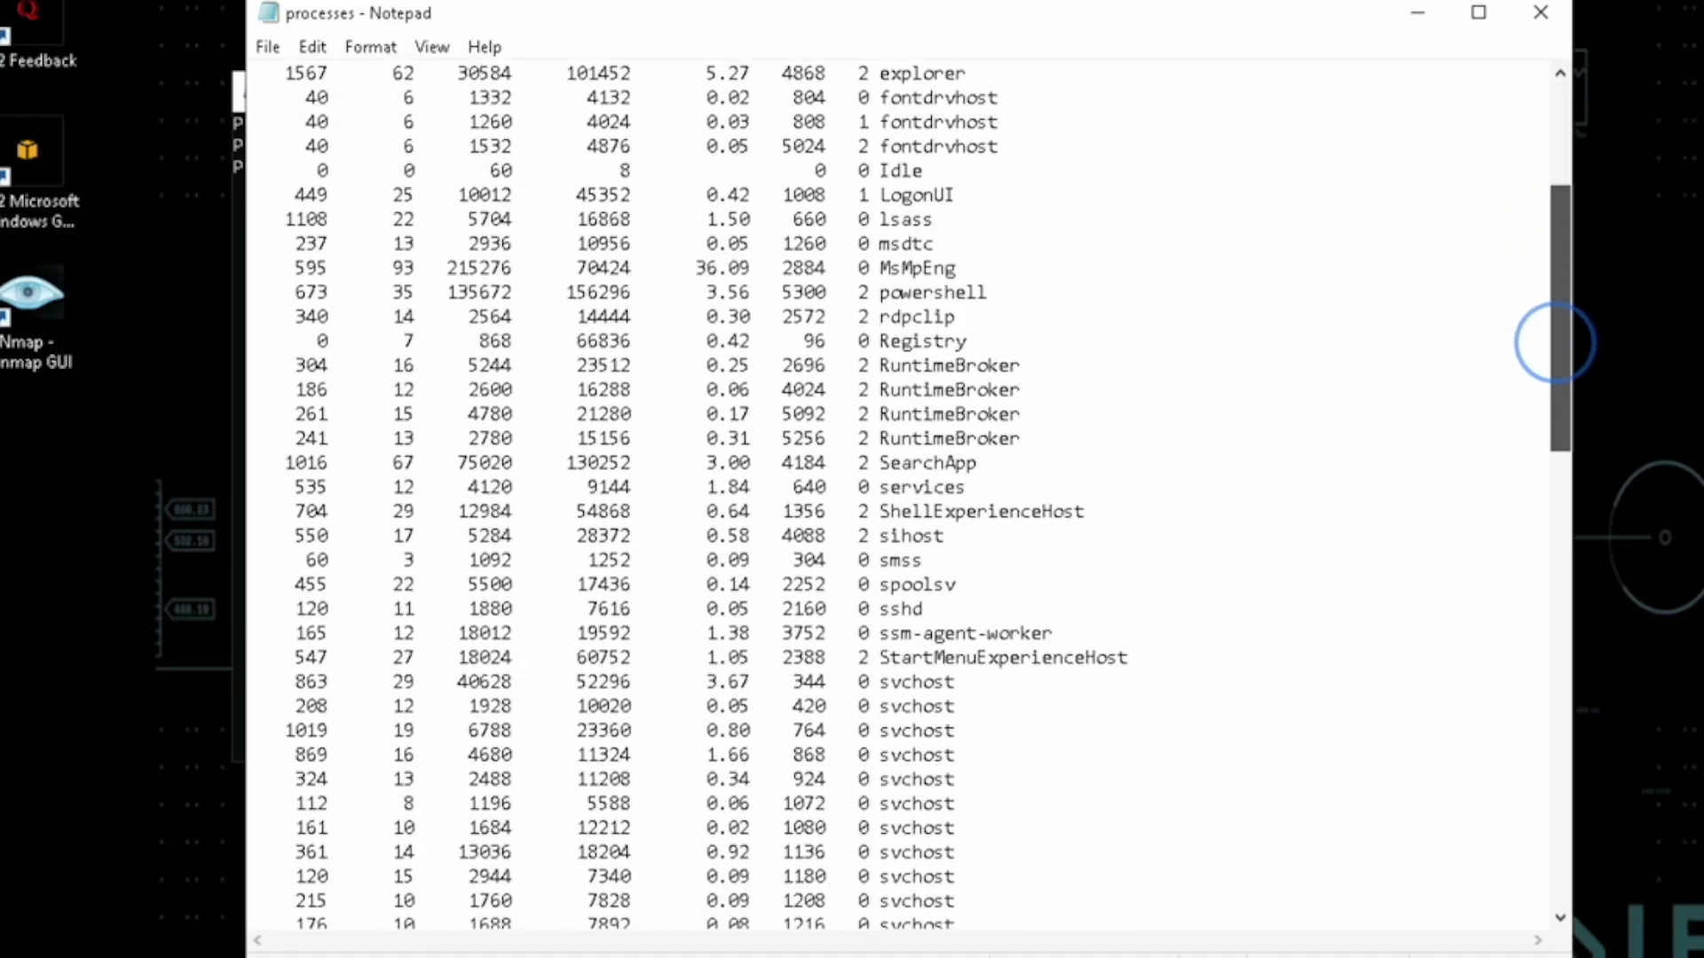
scroll(down, 3)
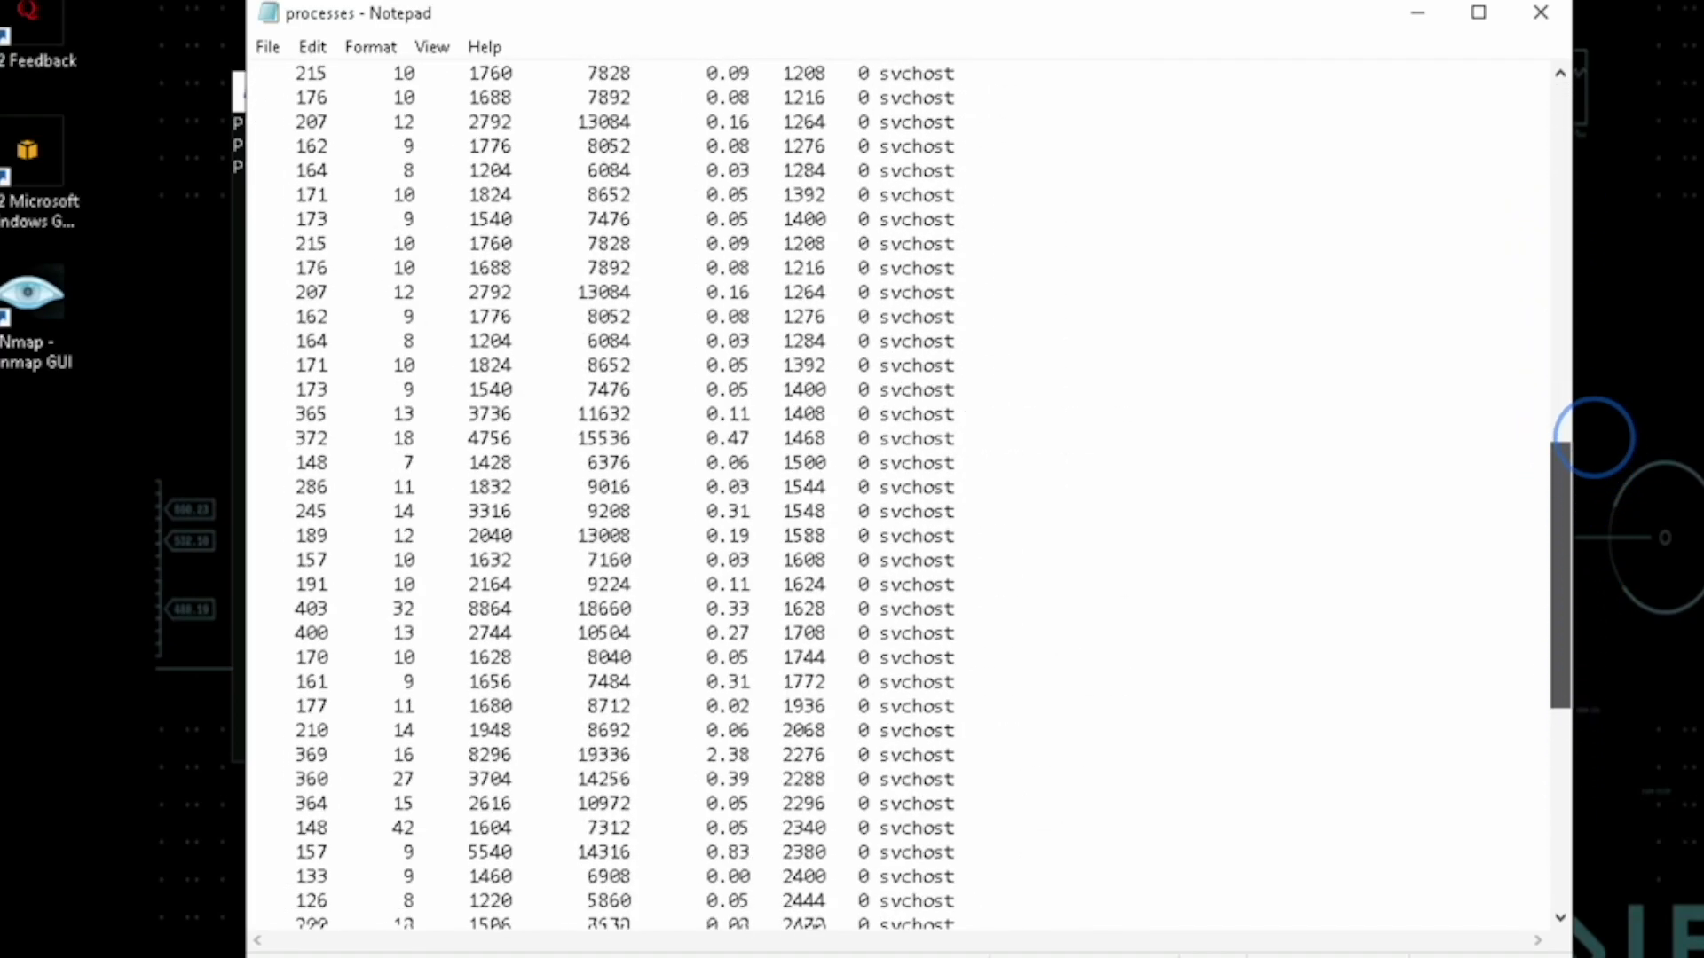
scroll(up, 3)
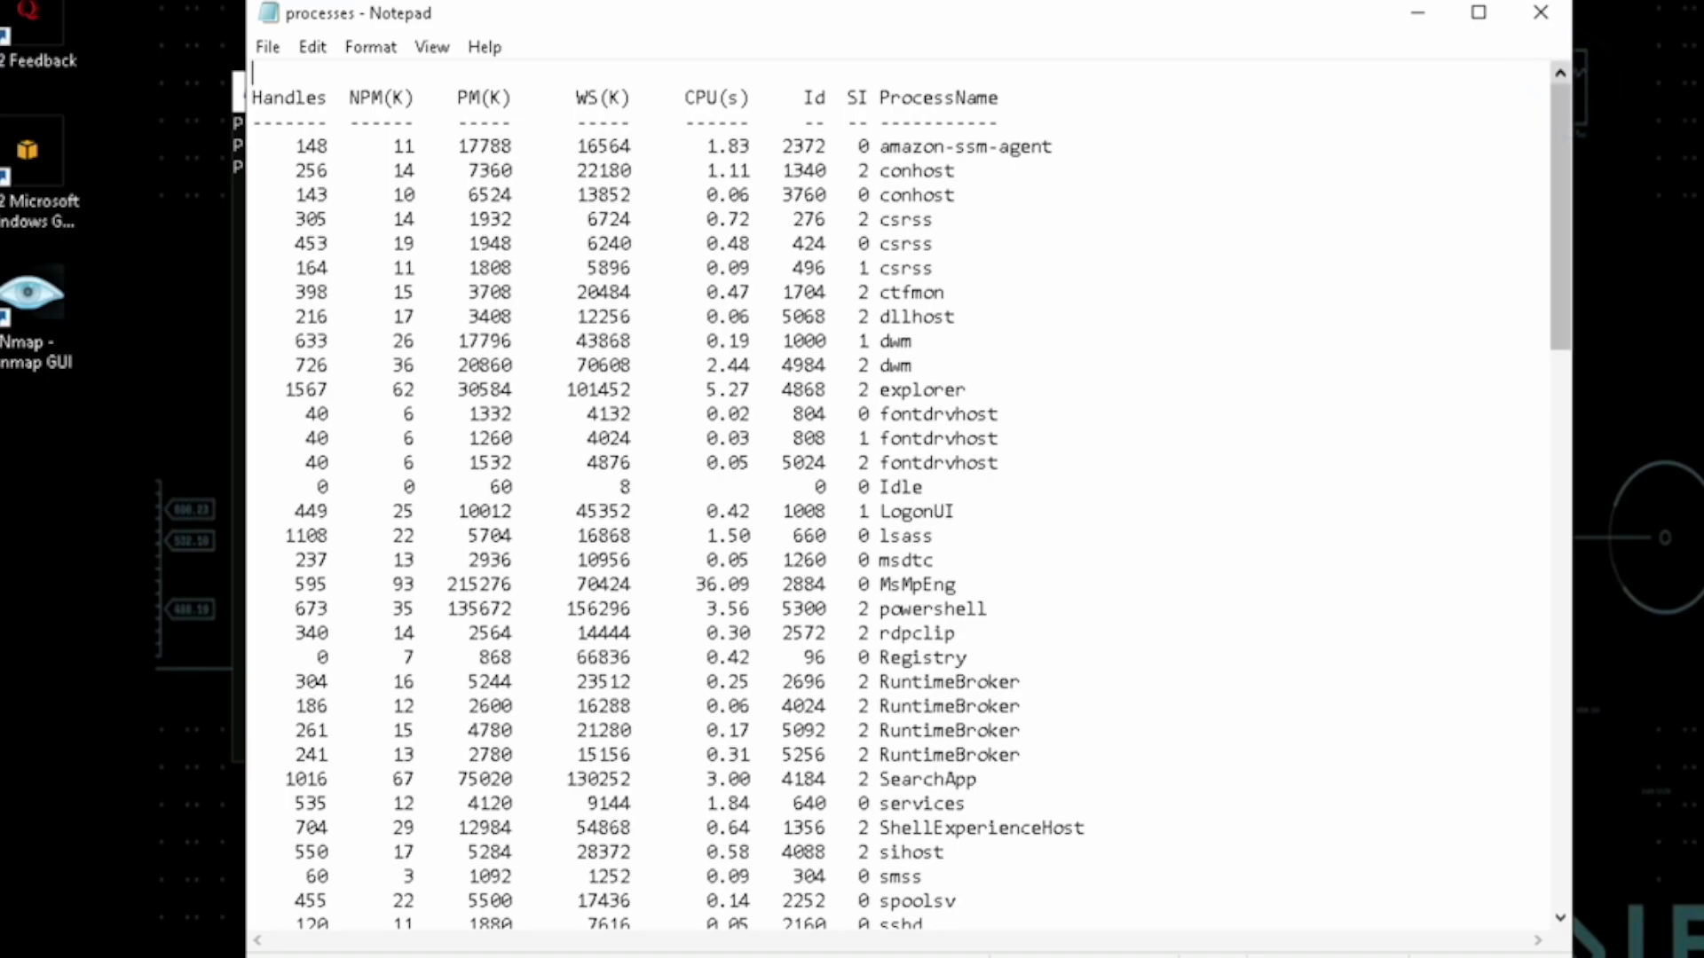
click(1540, 13)
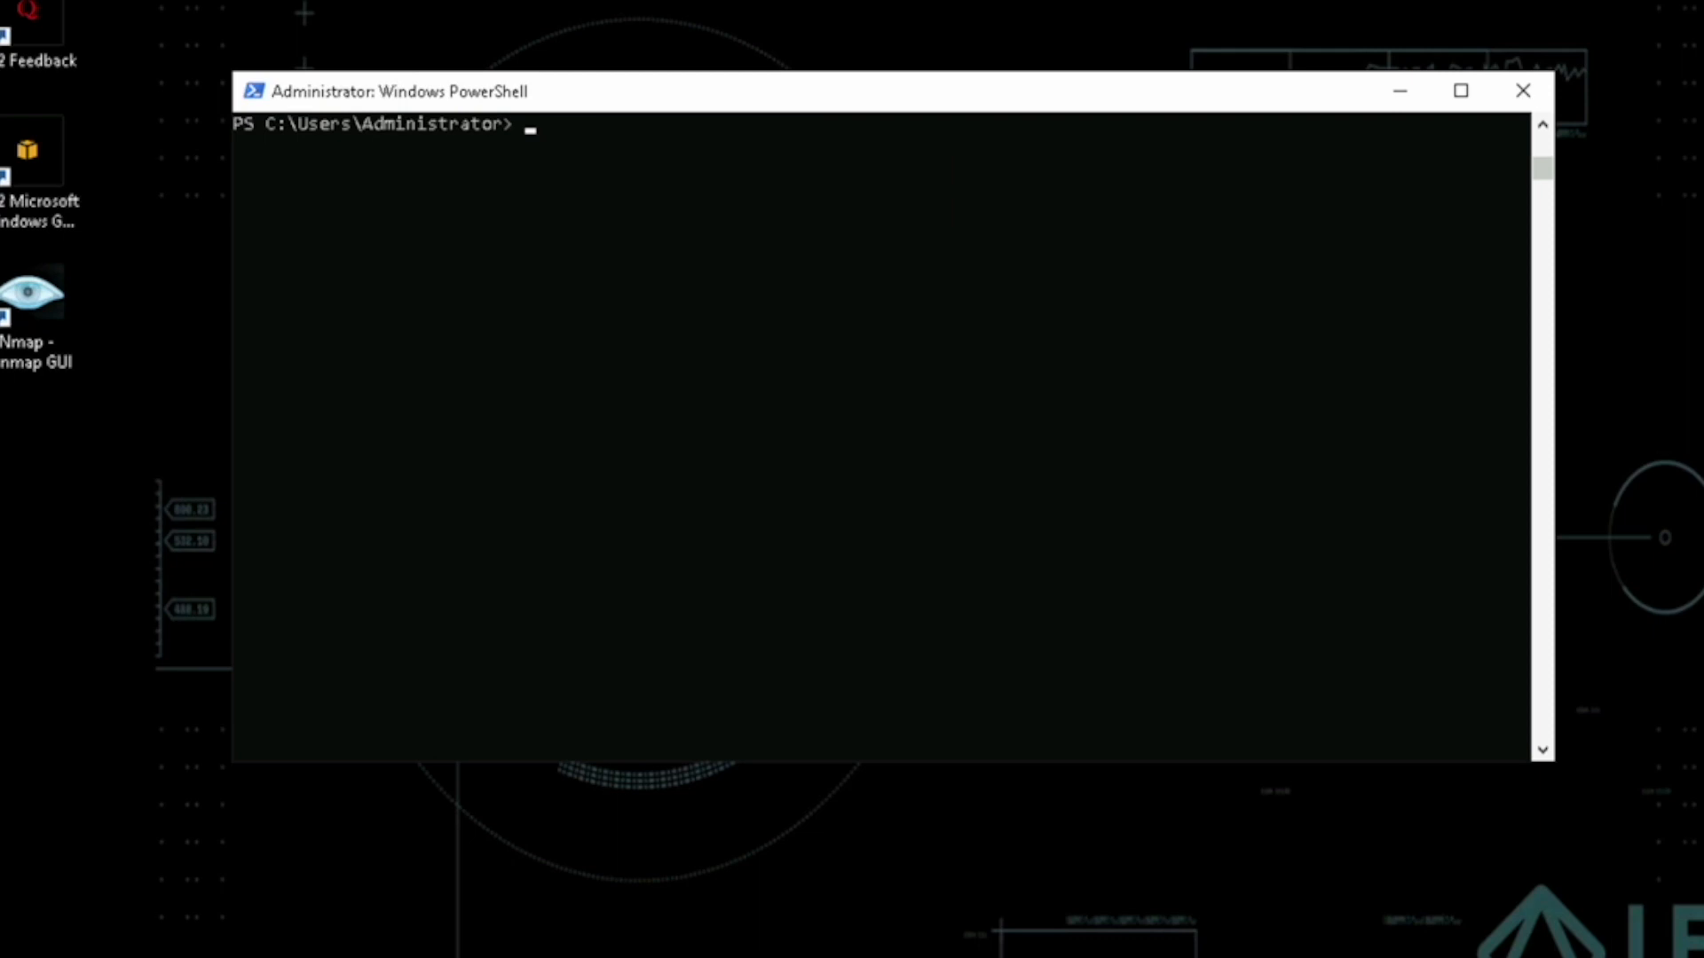
- Create the directory .\testfolder with New-Item -ItemType Directory and change into it
text(New)
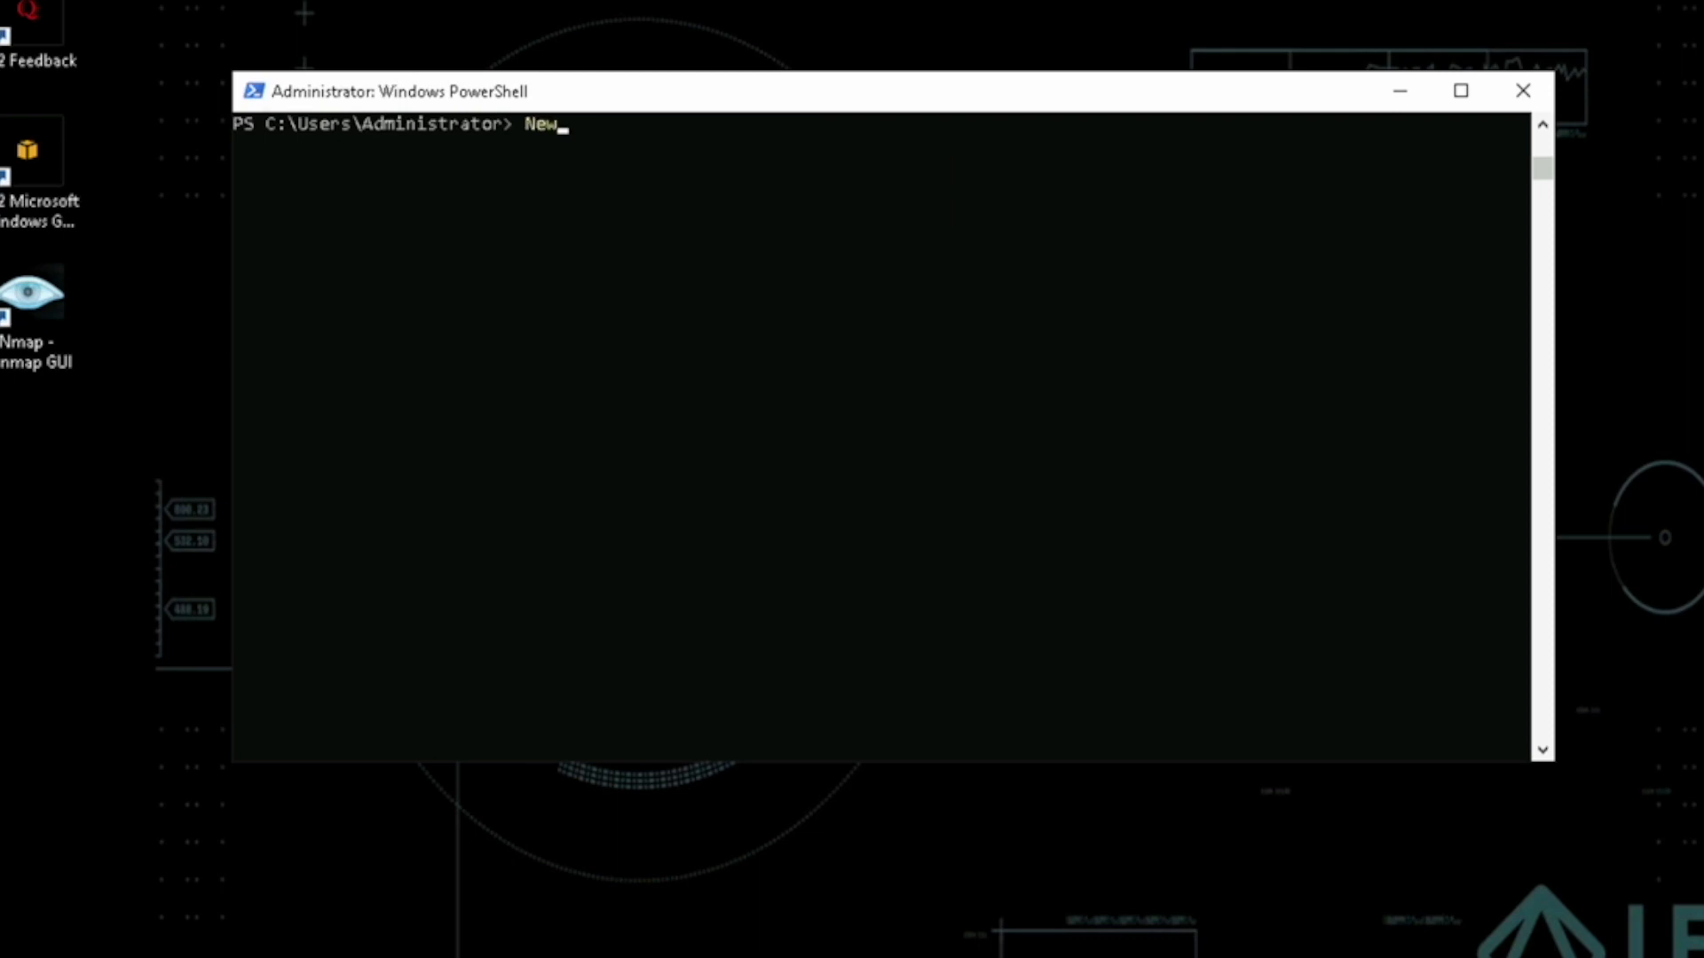
text(-Item -Pat)
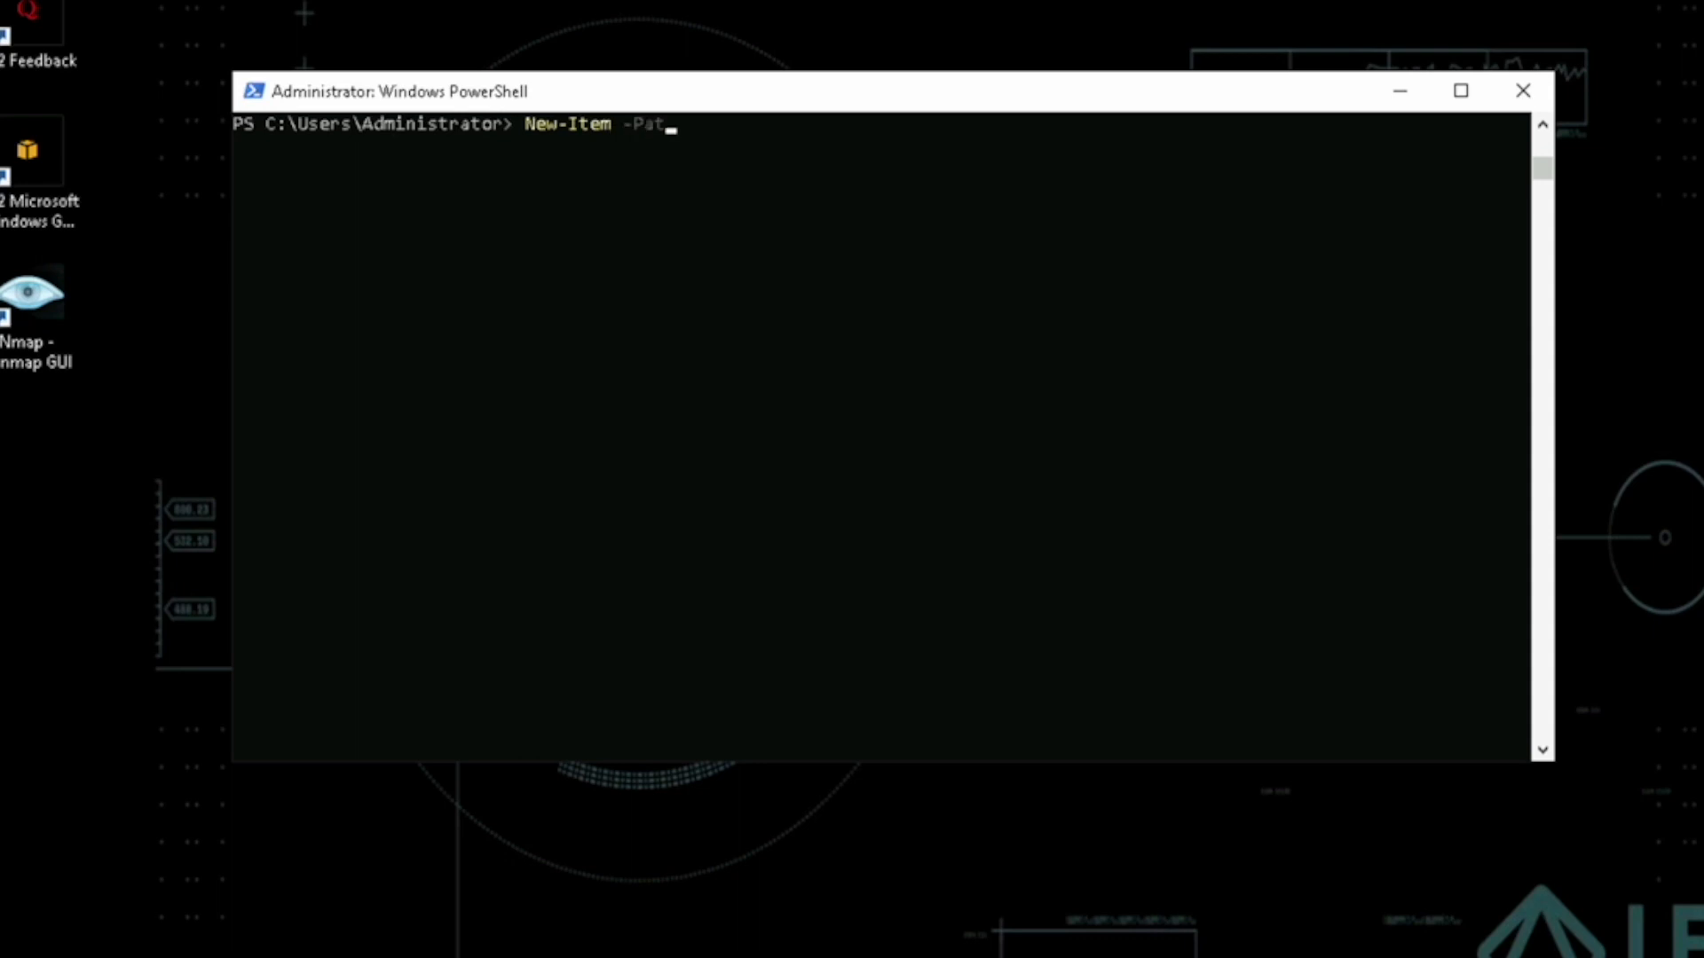
text(h .\)
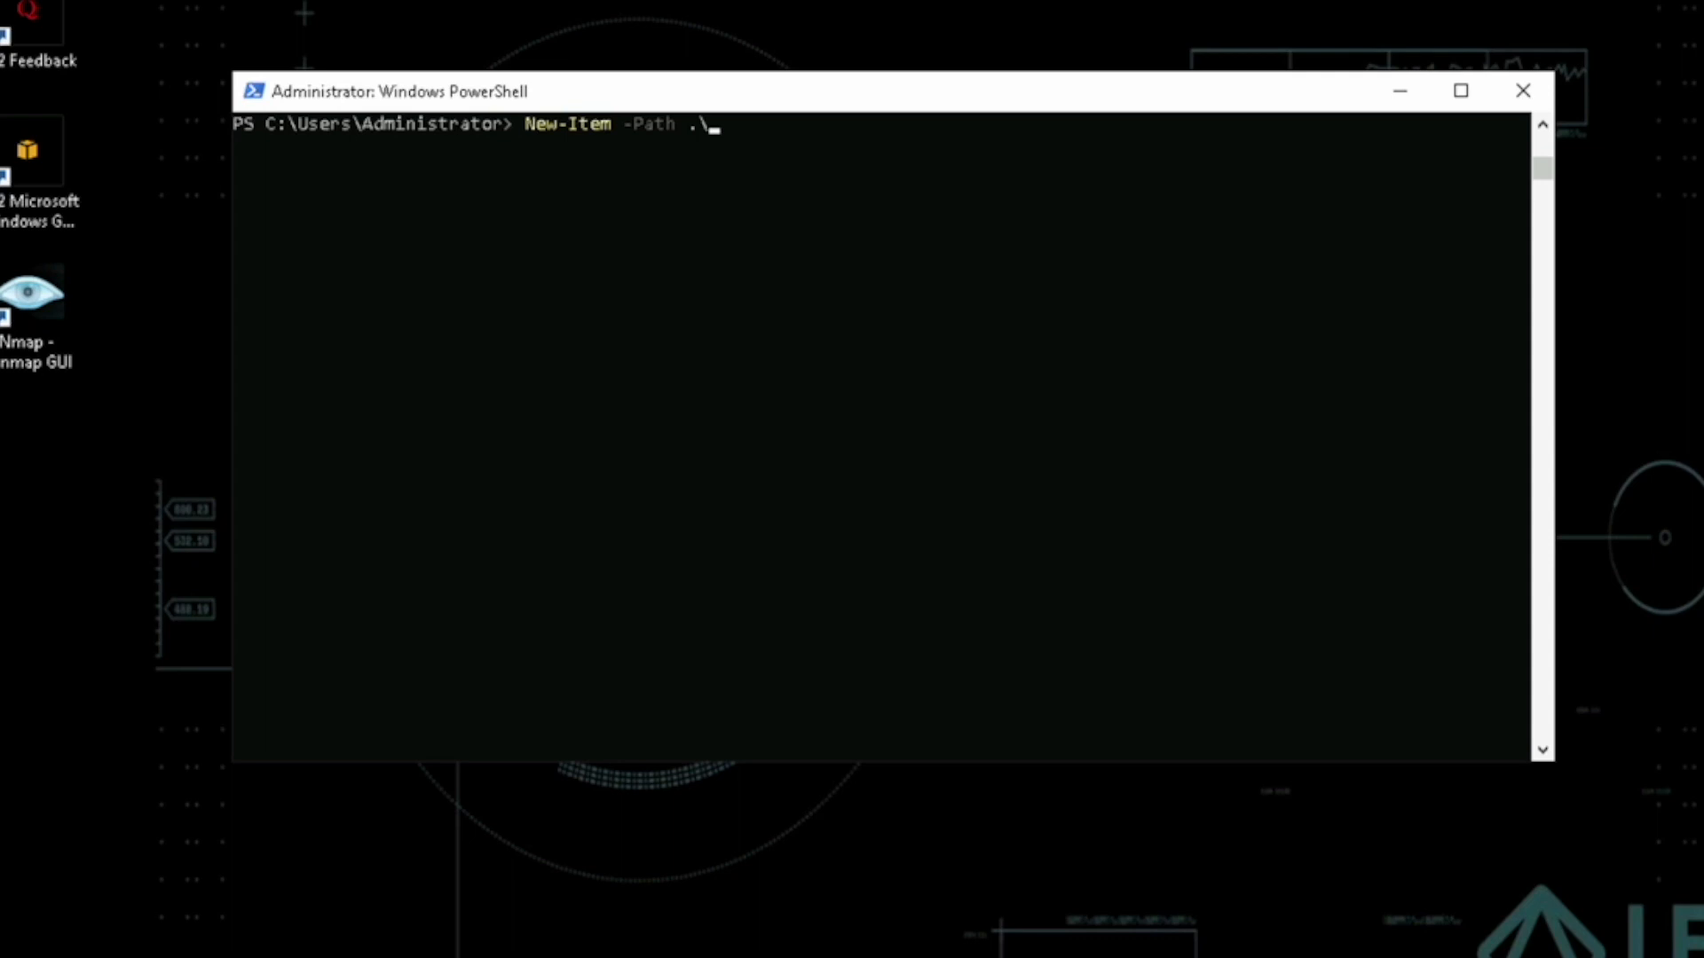
text(testfol)
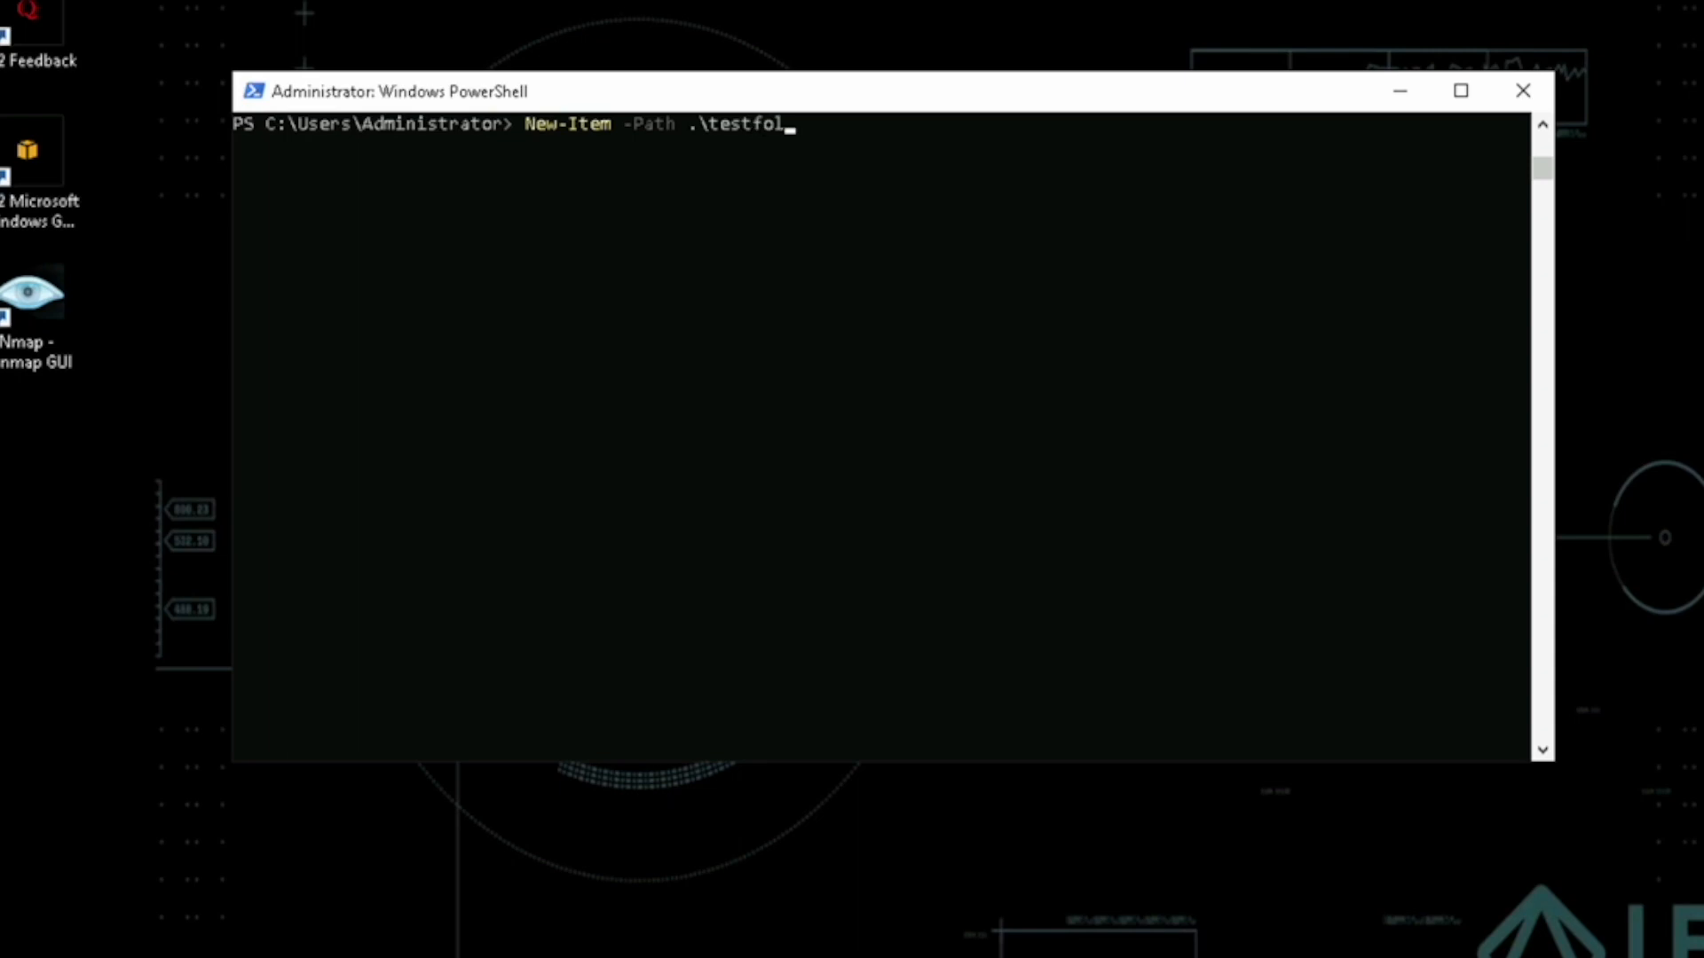
text(der)
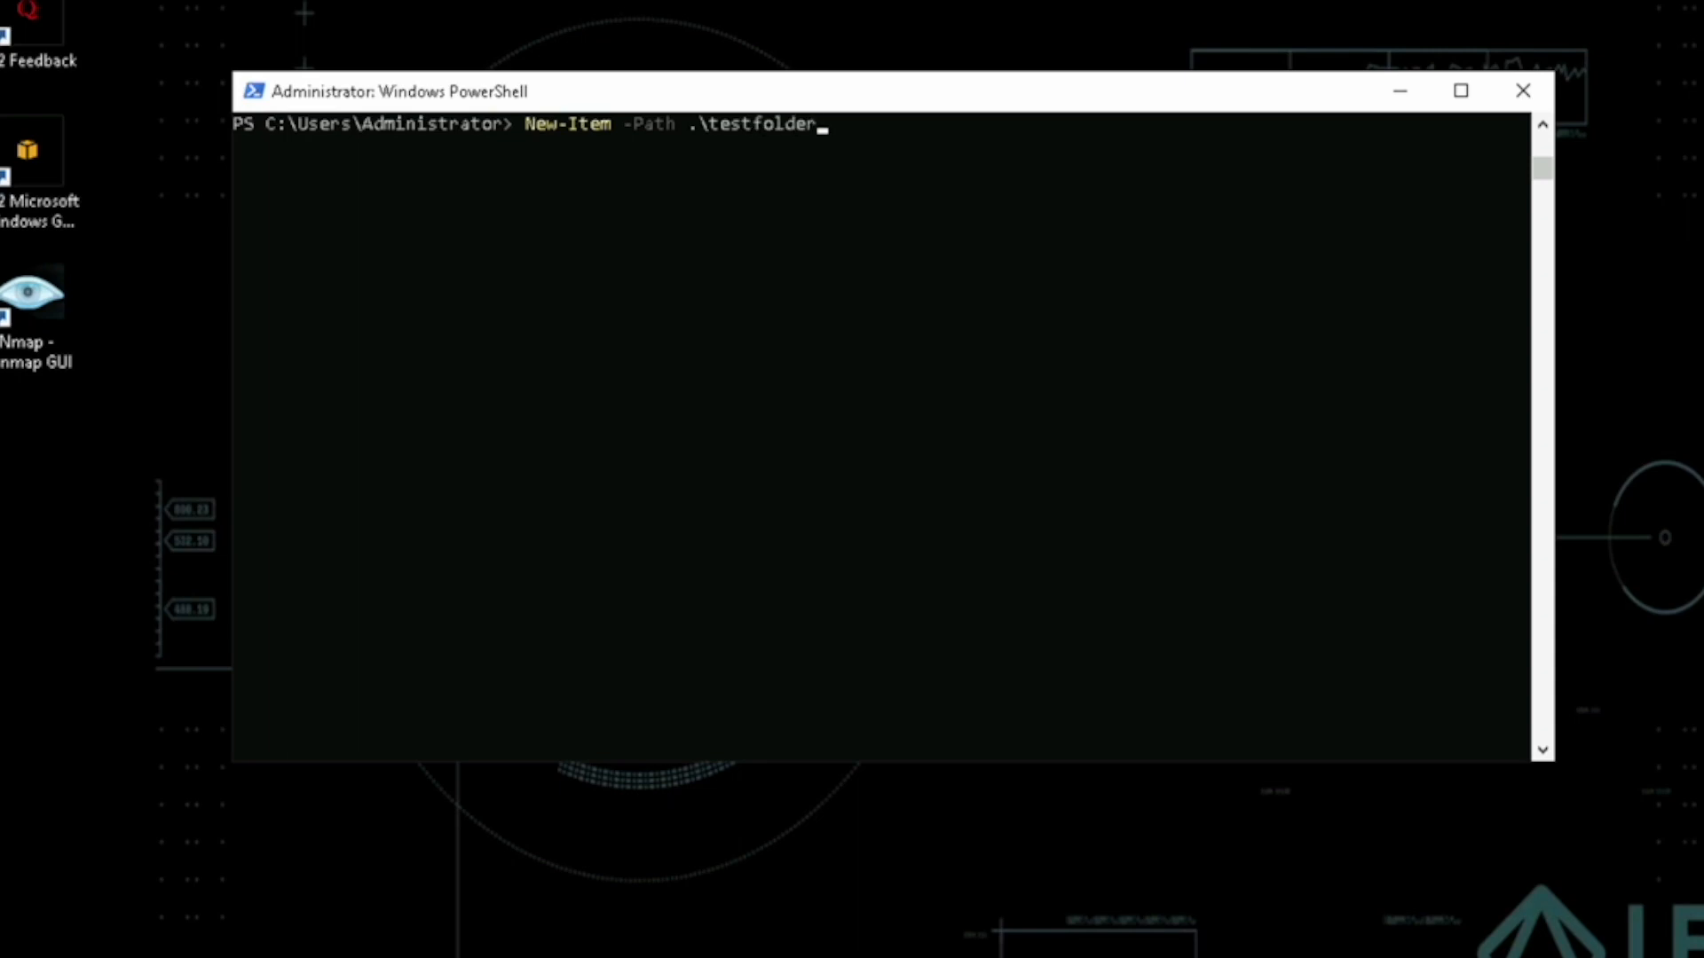
text(-ItemType)
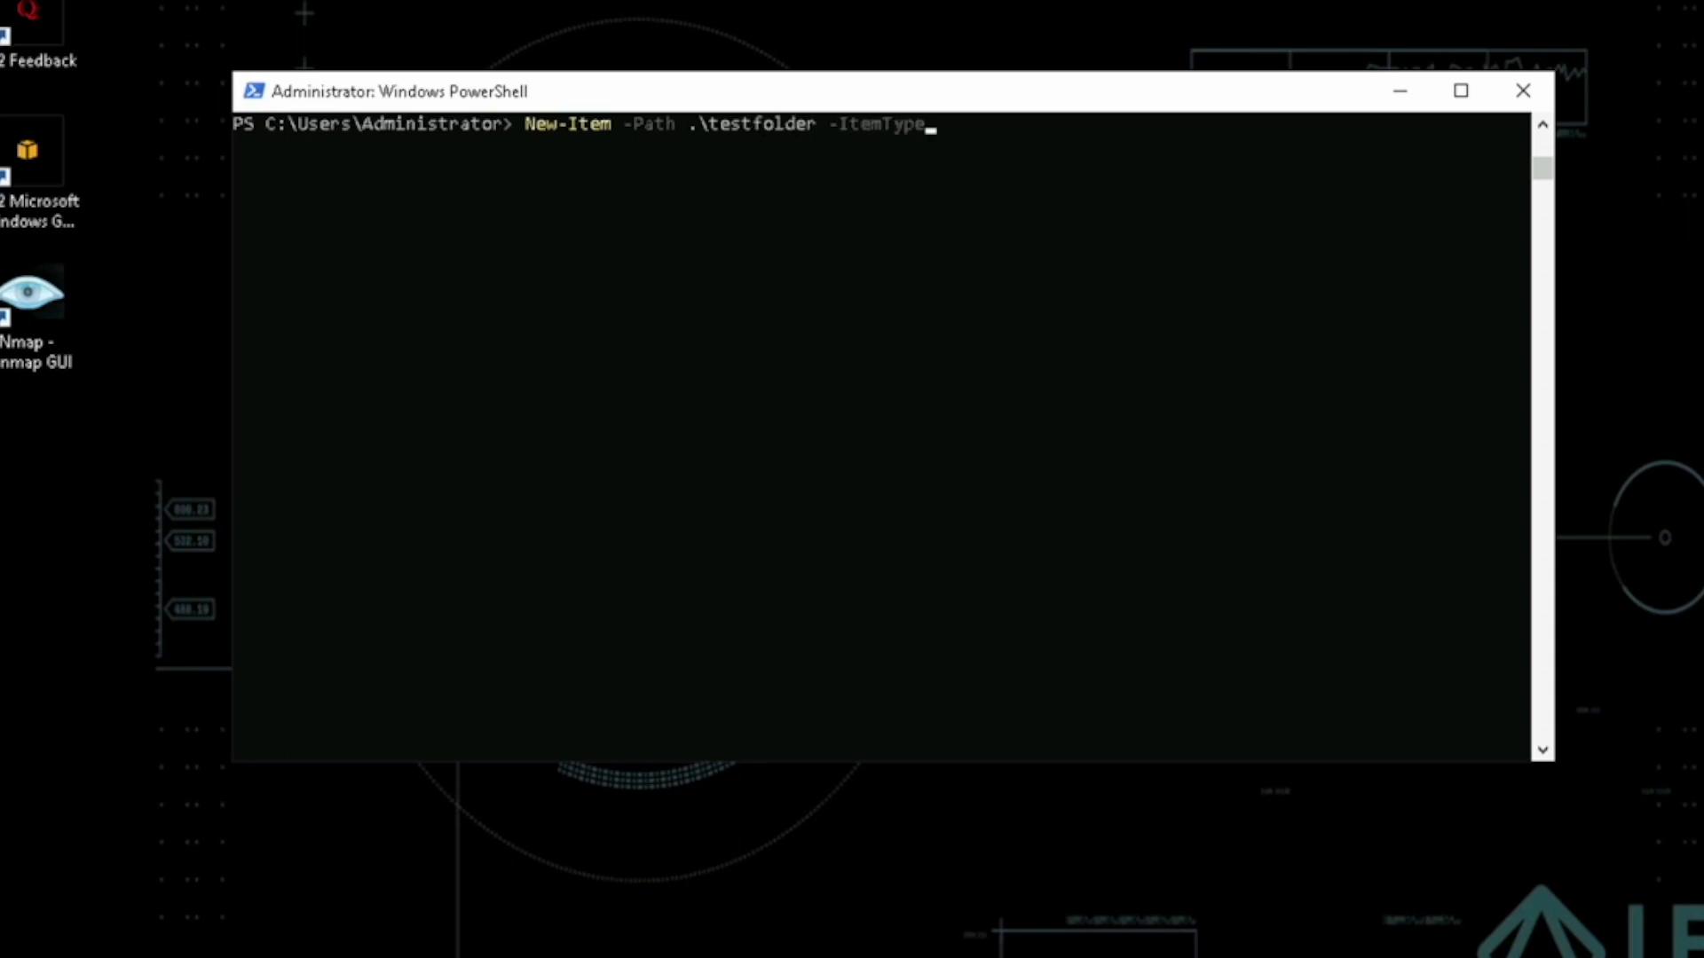
key(Return)
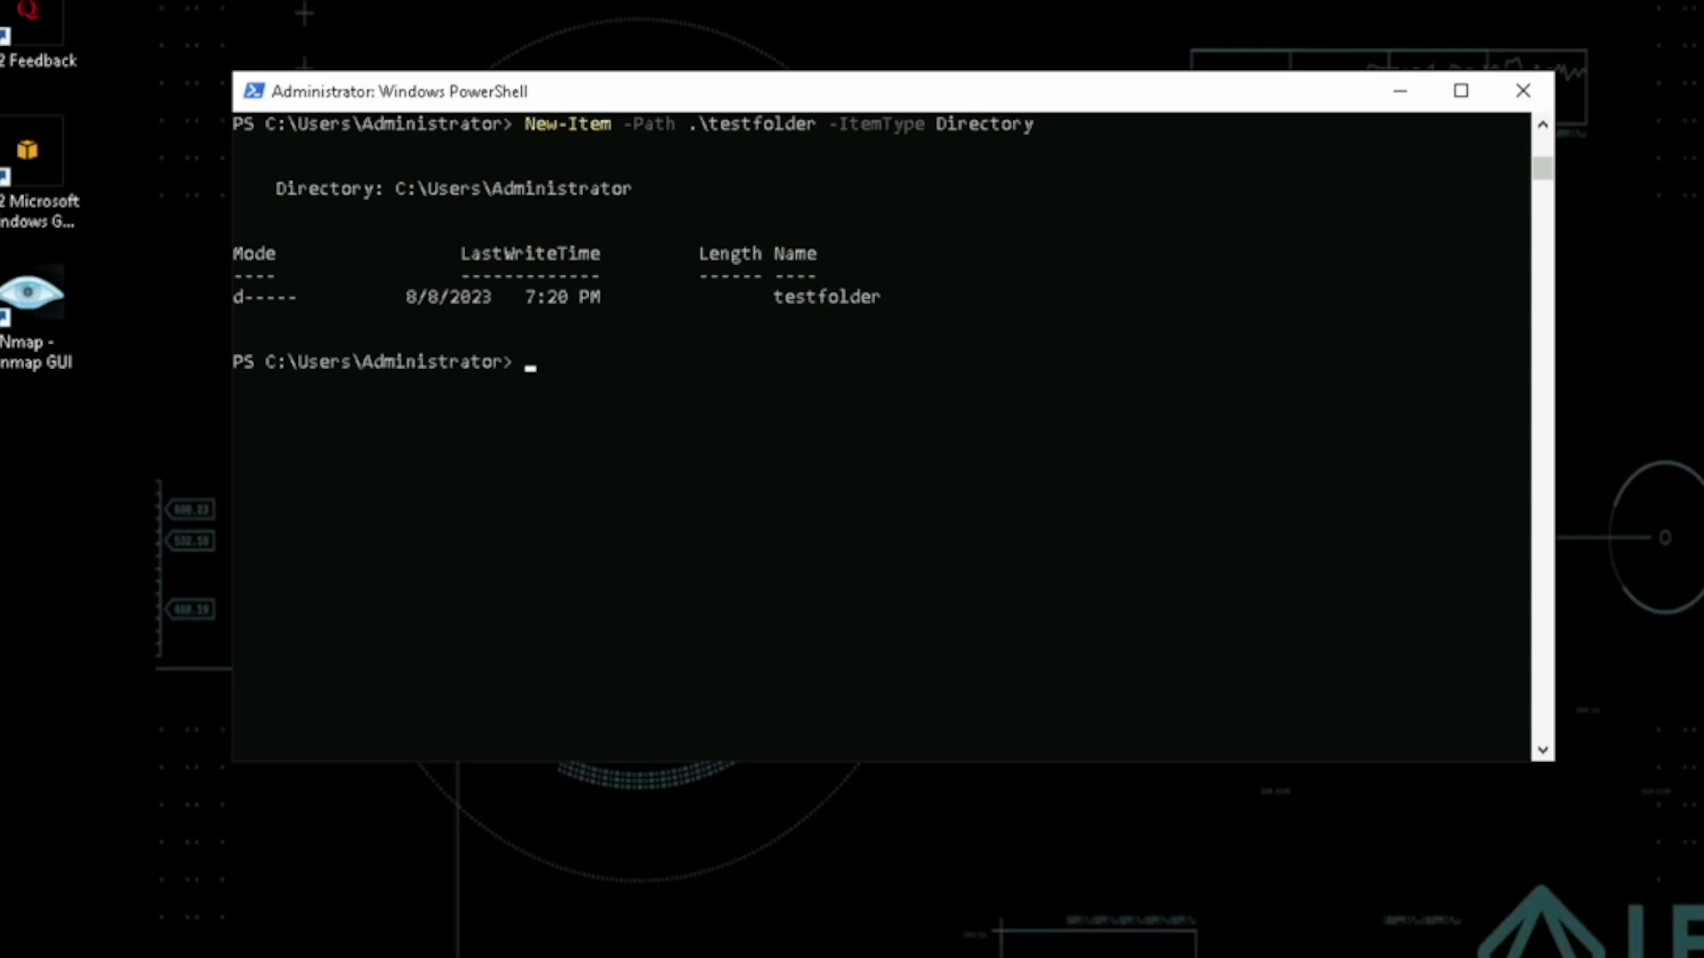
text(cd .\testfolder\)
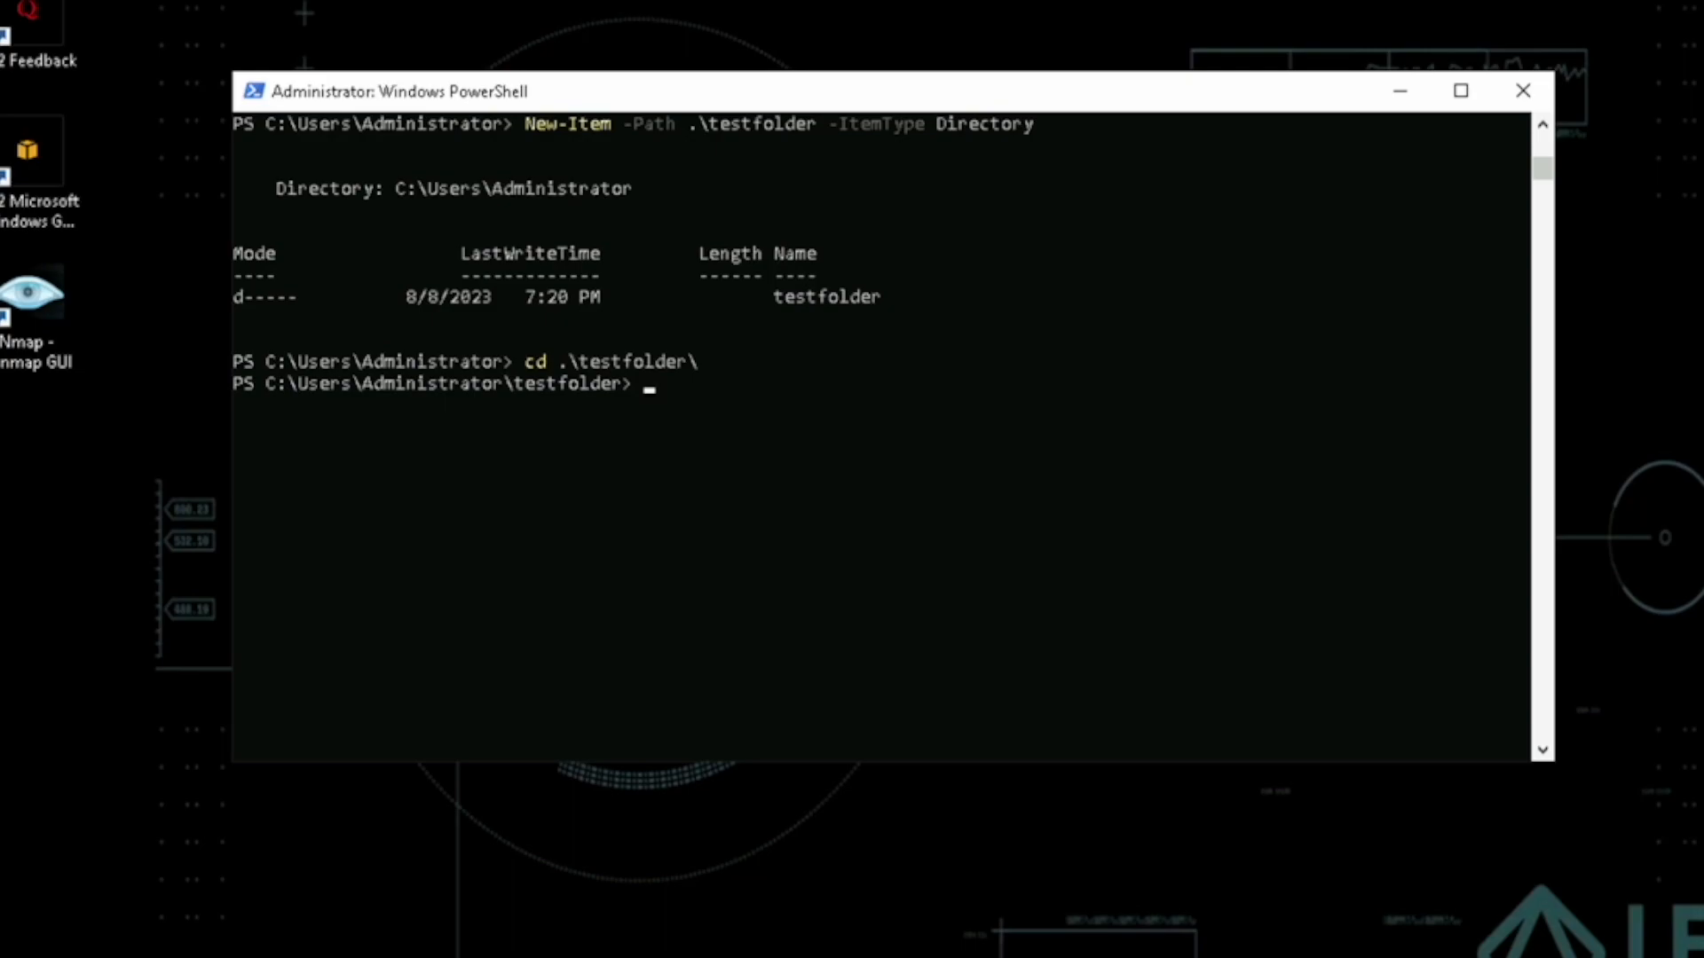
- Write "hello" into hello.txt inside testfolder, return to the home folder and list it with ls
text(echo "hello" > hello.txt)
text(cd)
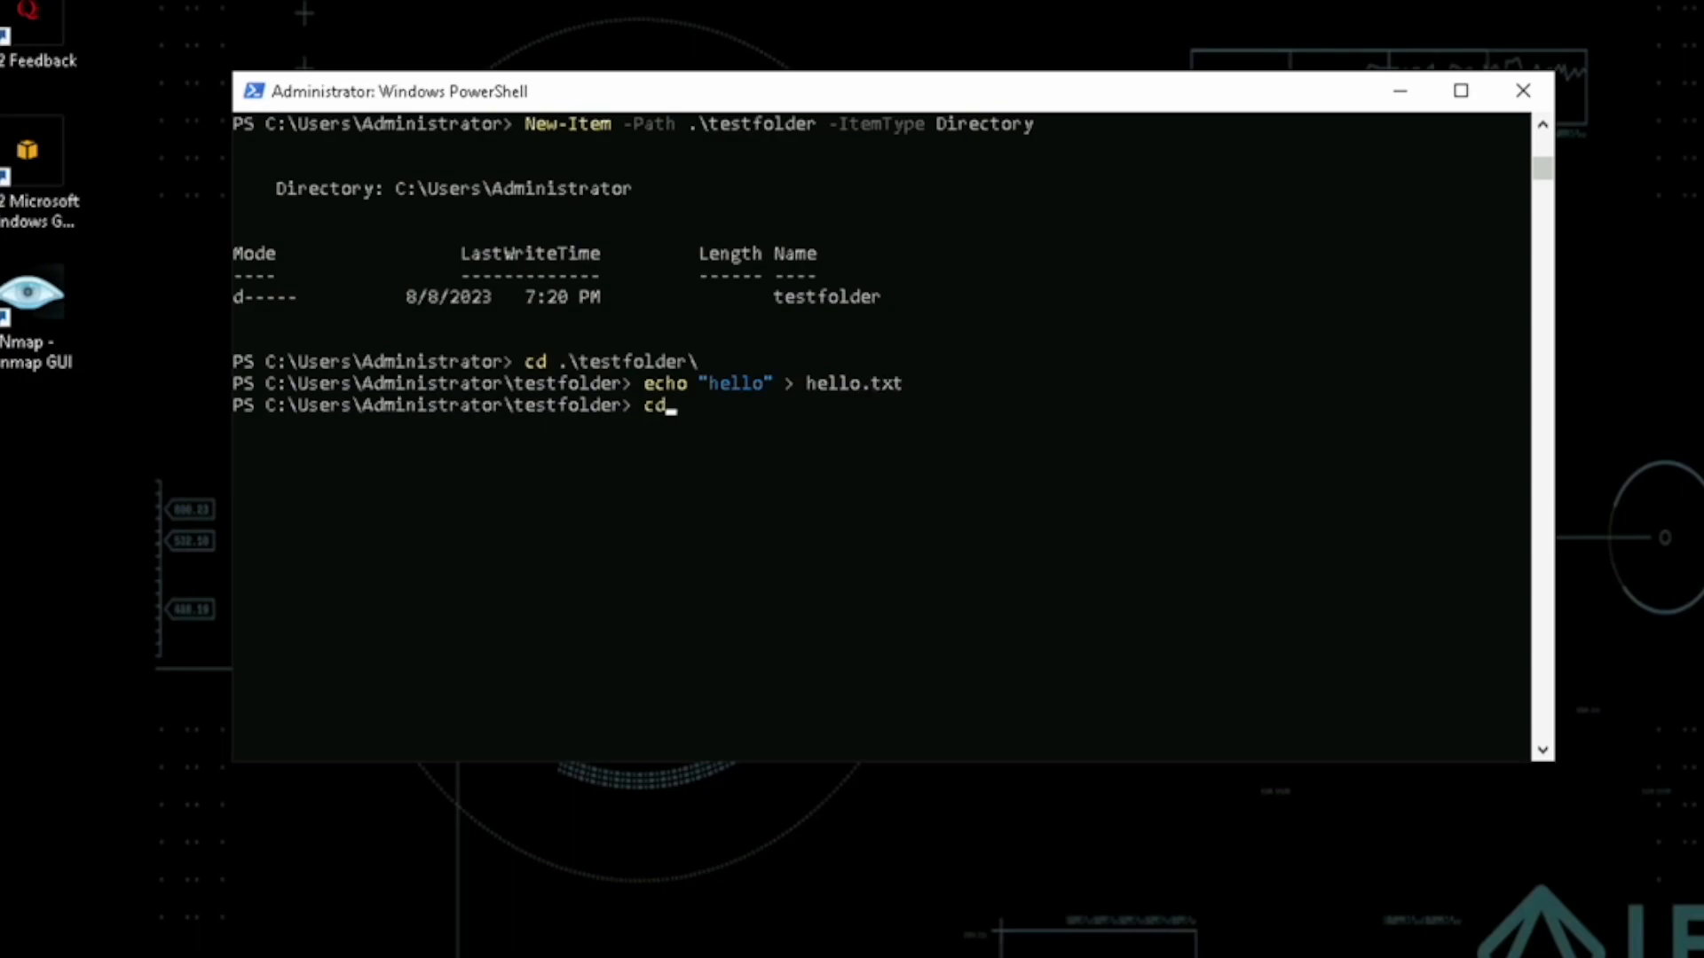
key(Return)
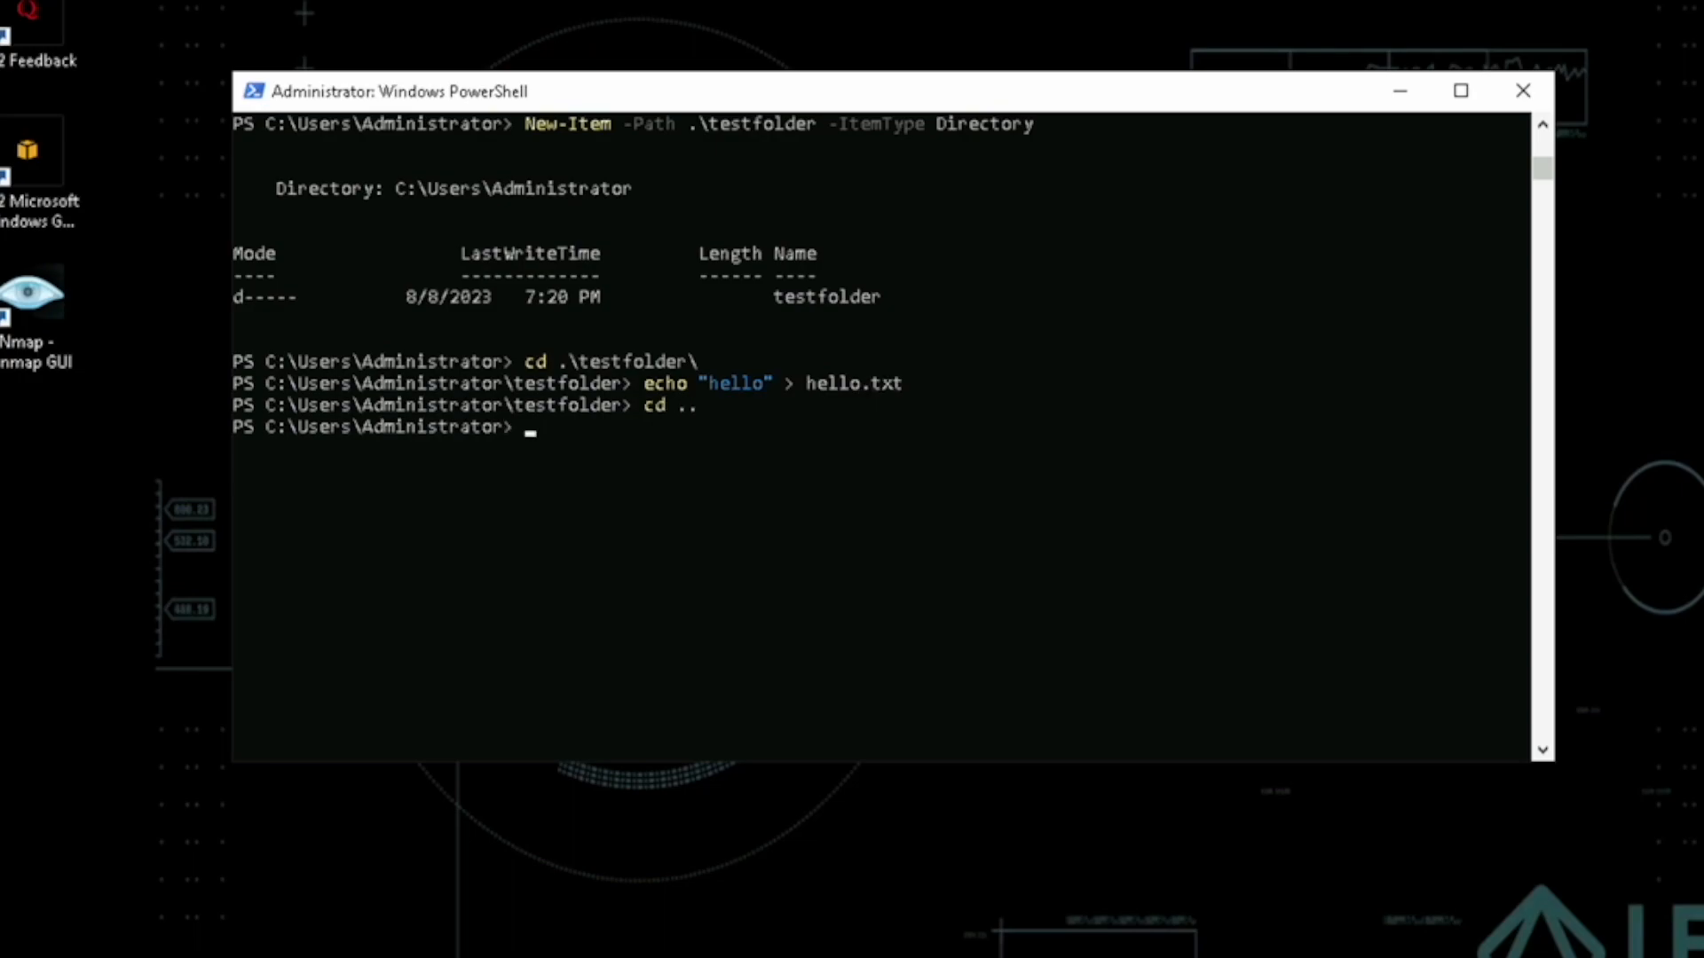
text(ls)
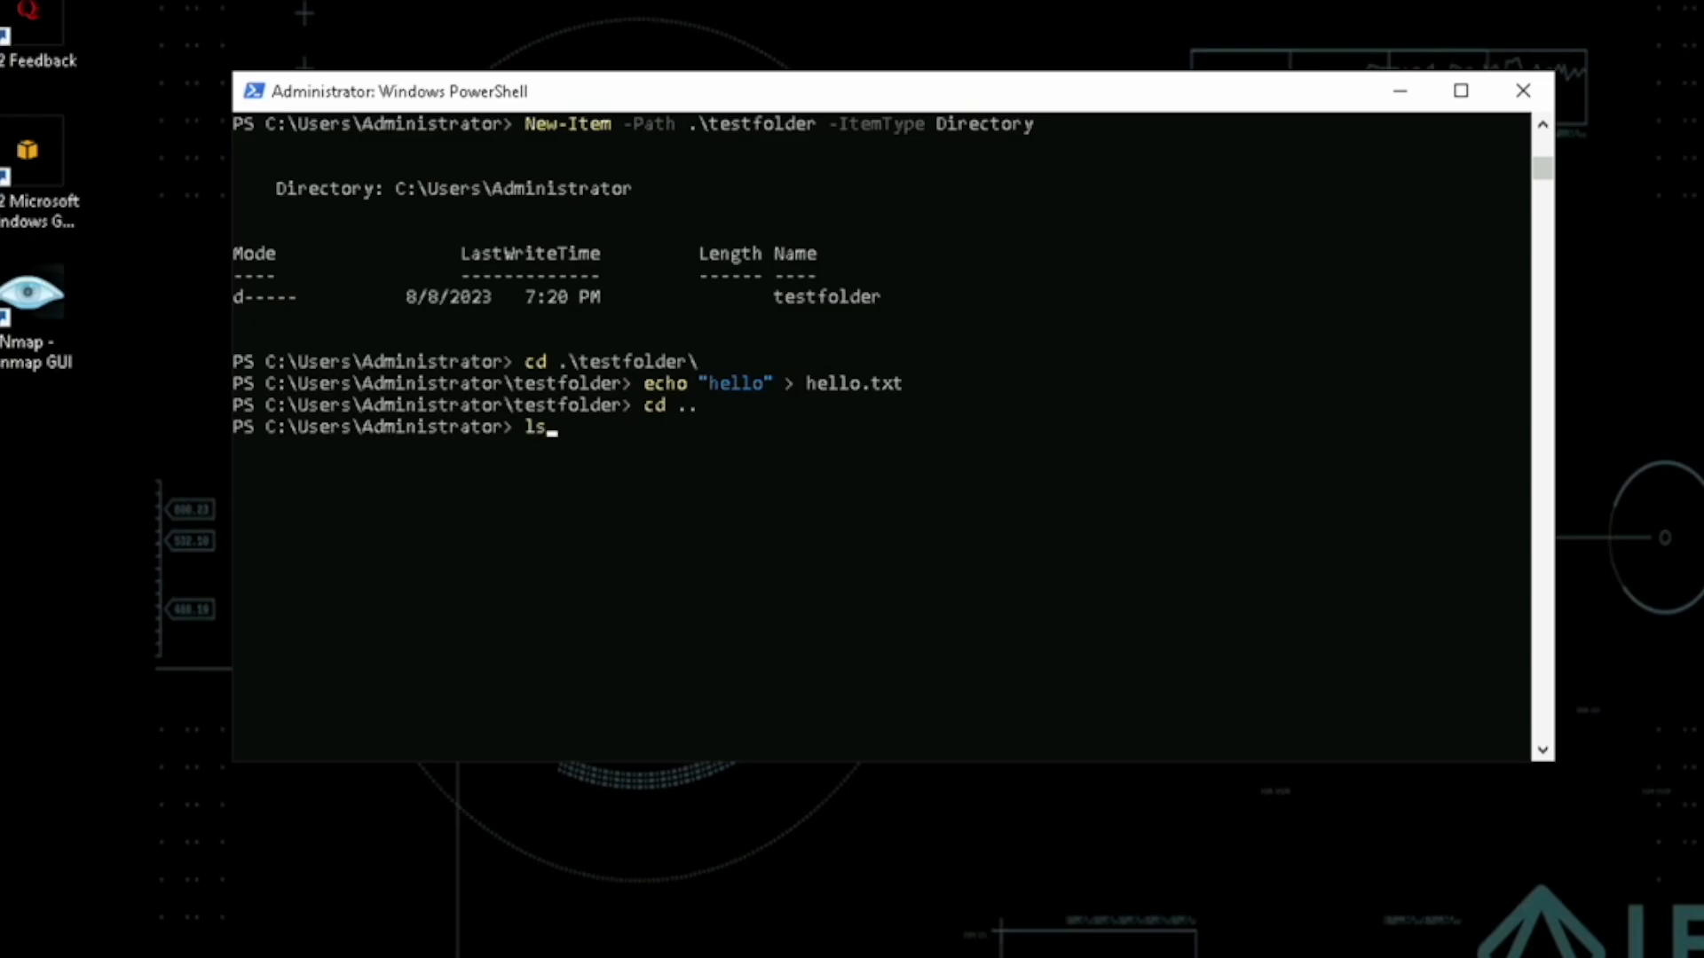
key(Return)
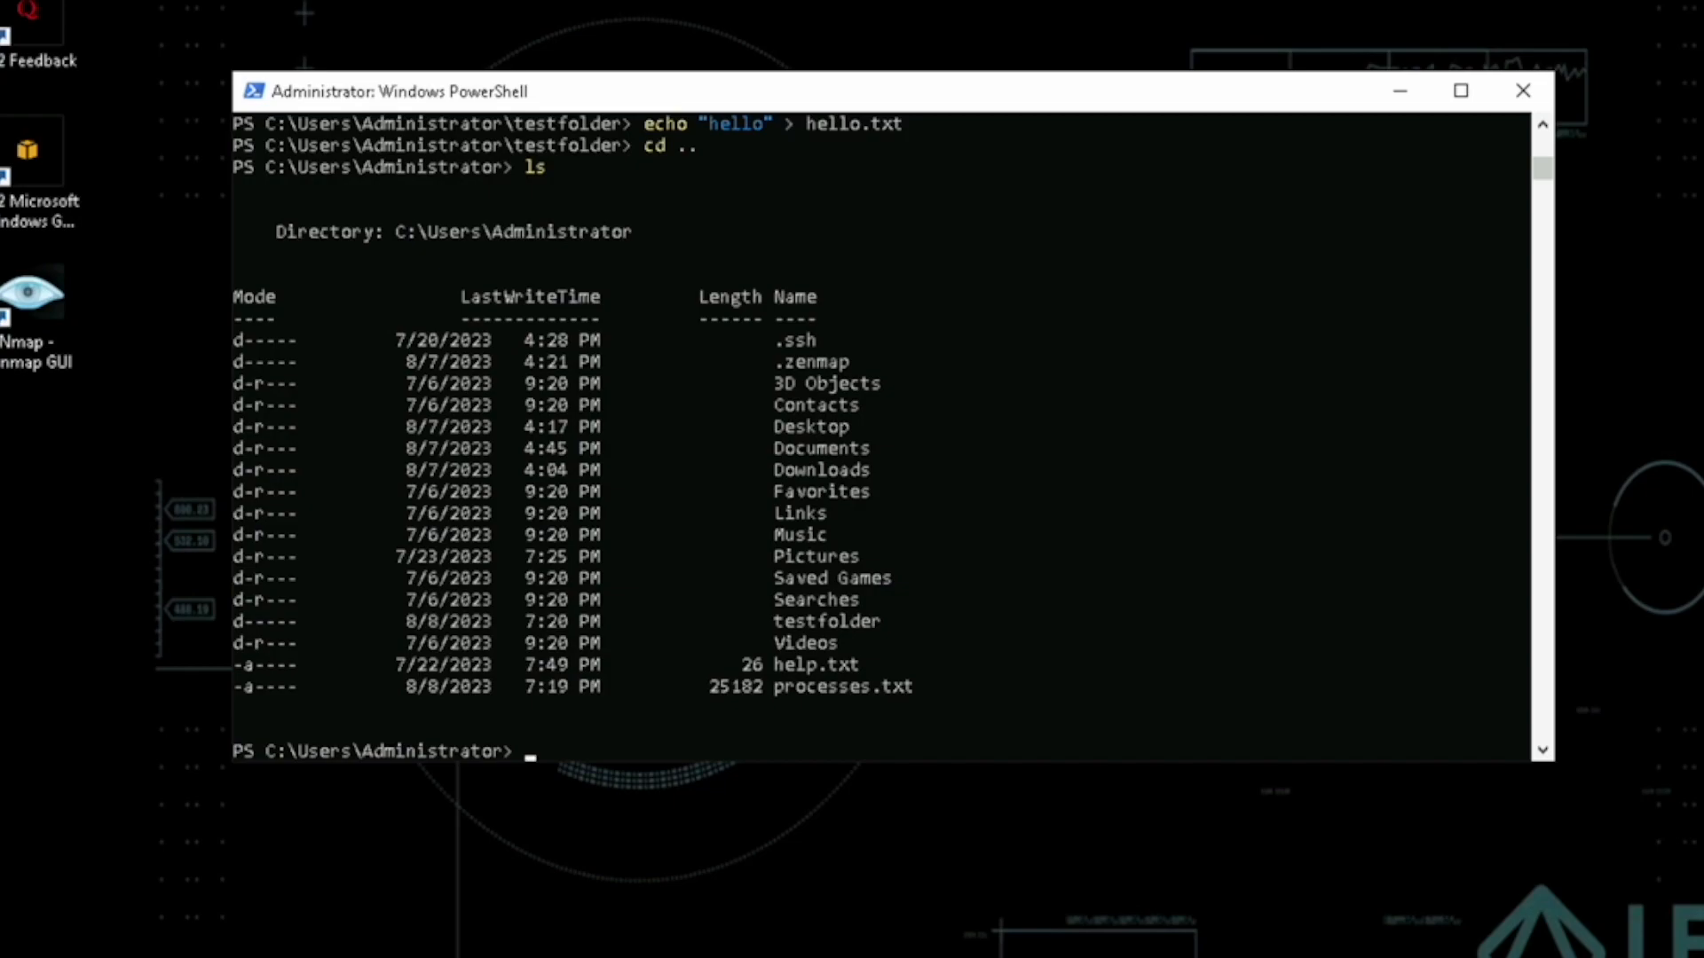
text(cp)
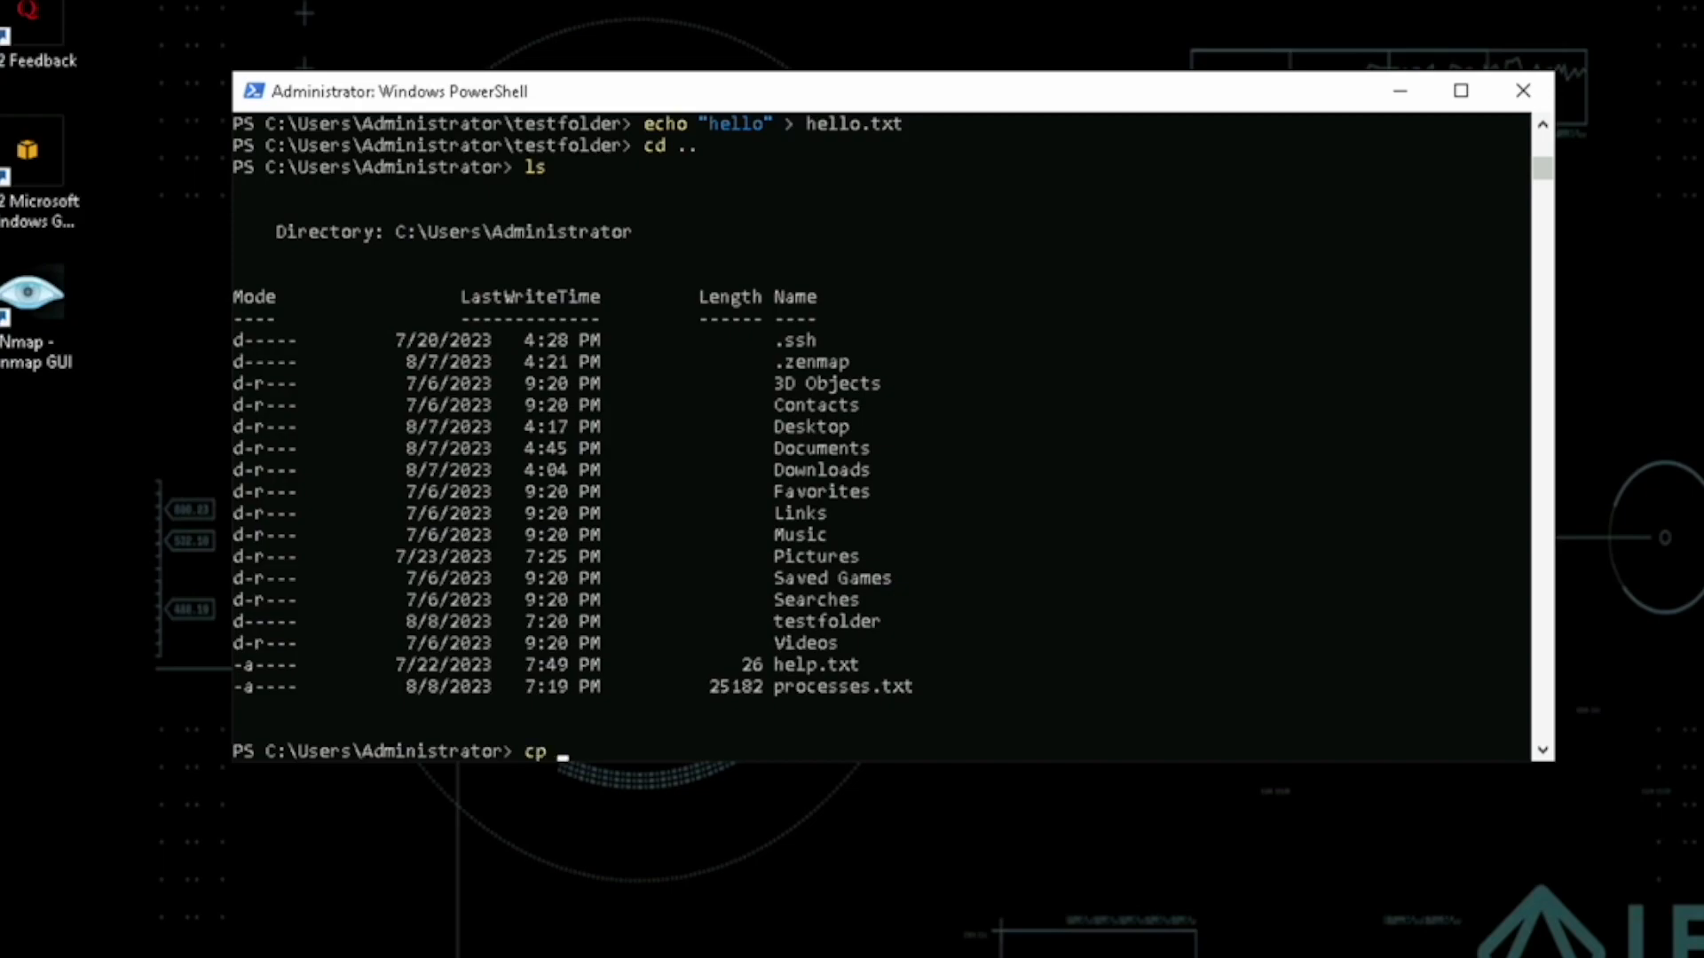
- Copy .\testfolder\hello.txt into the home folder with cp and confirm it in the listing
text(.\testfolder\)
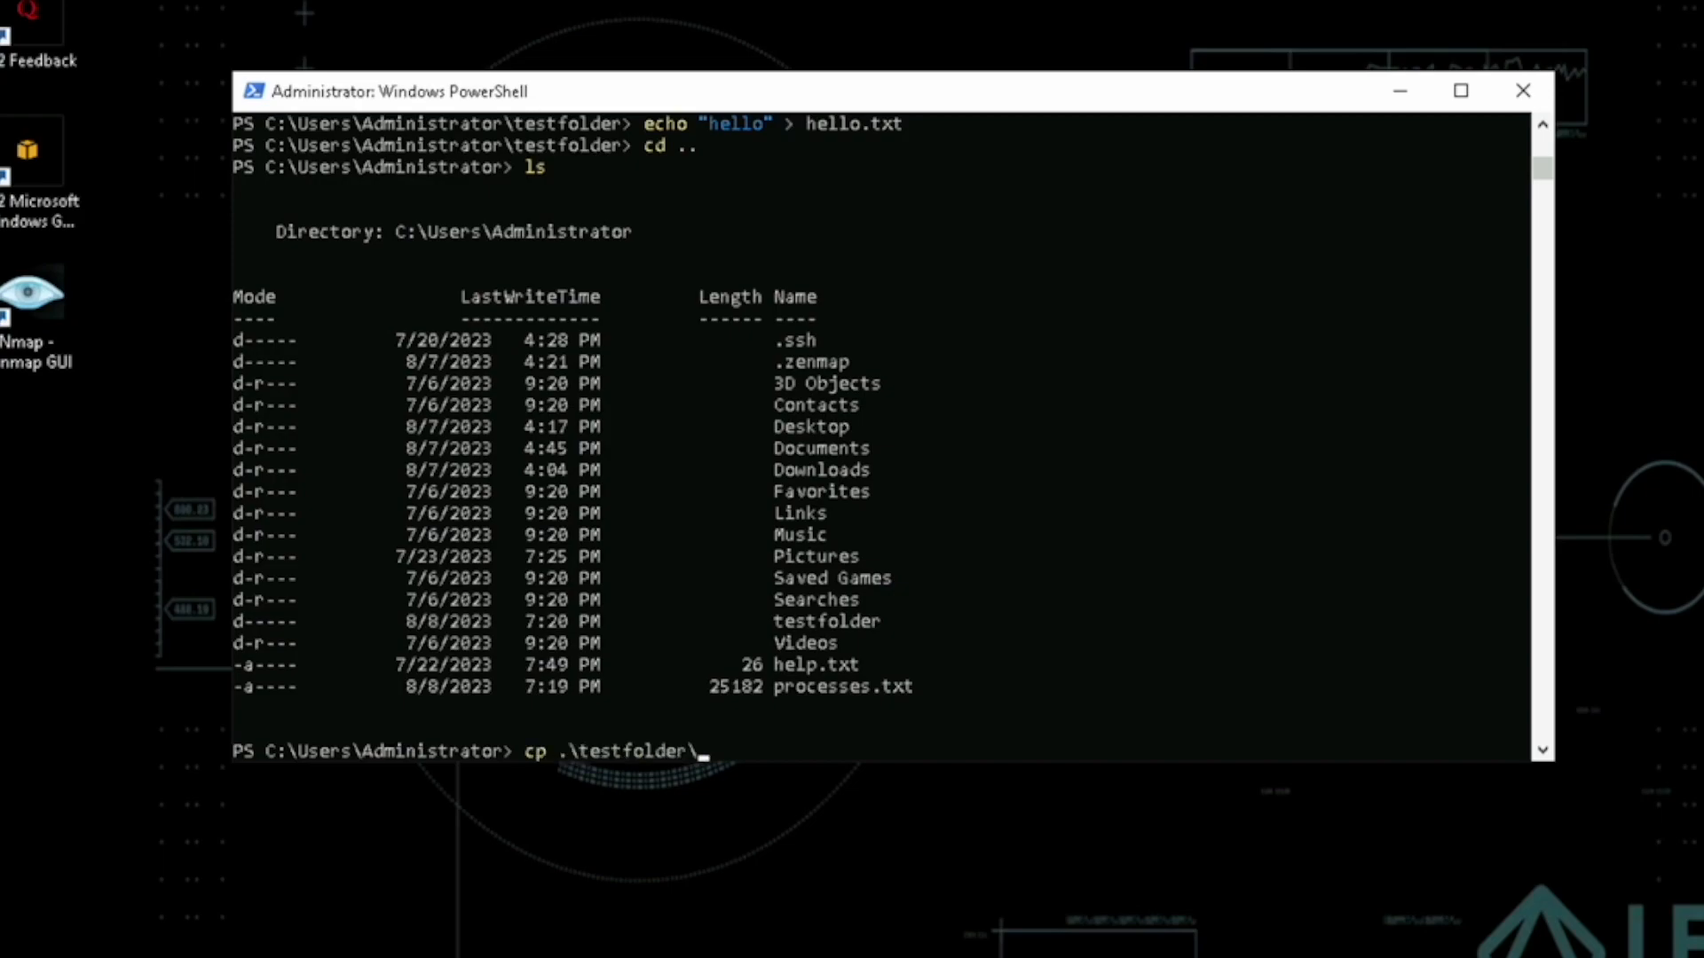
text(hello.txt .)
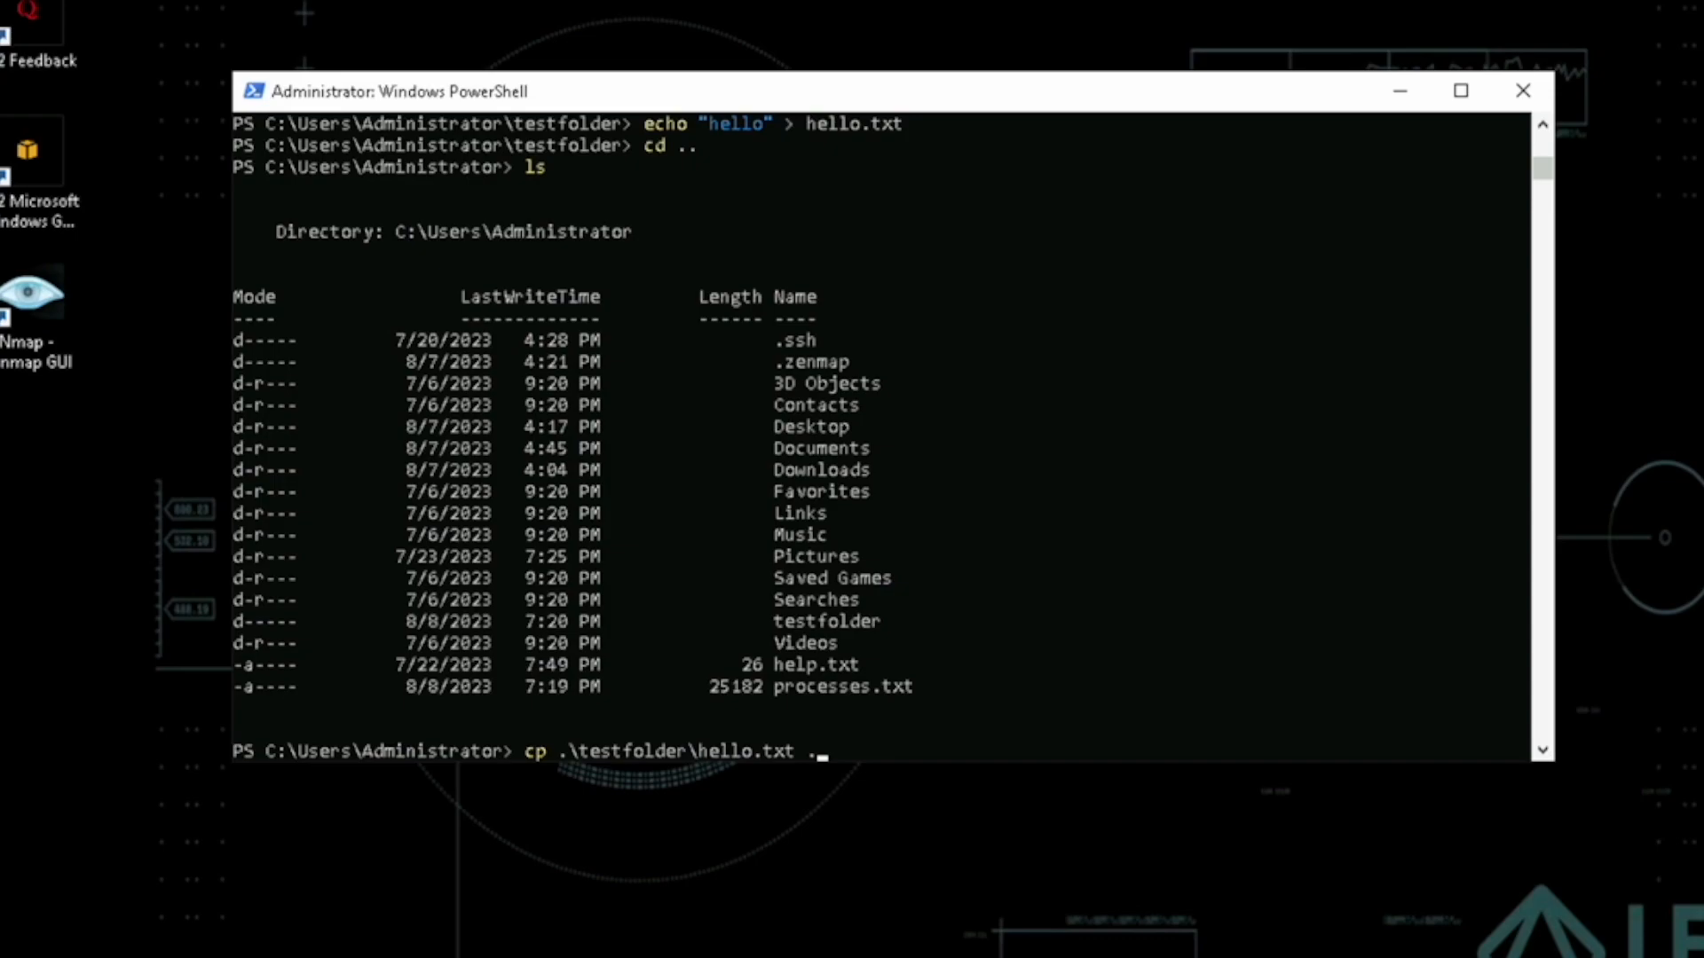
text(\)
text(ls)
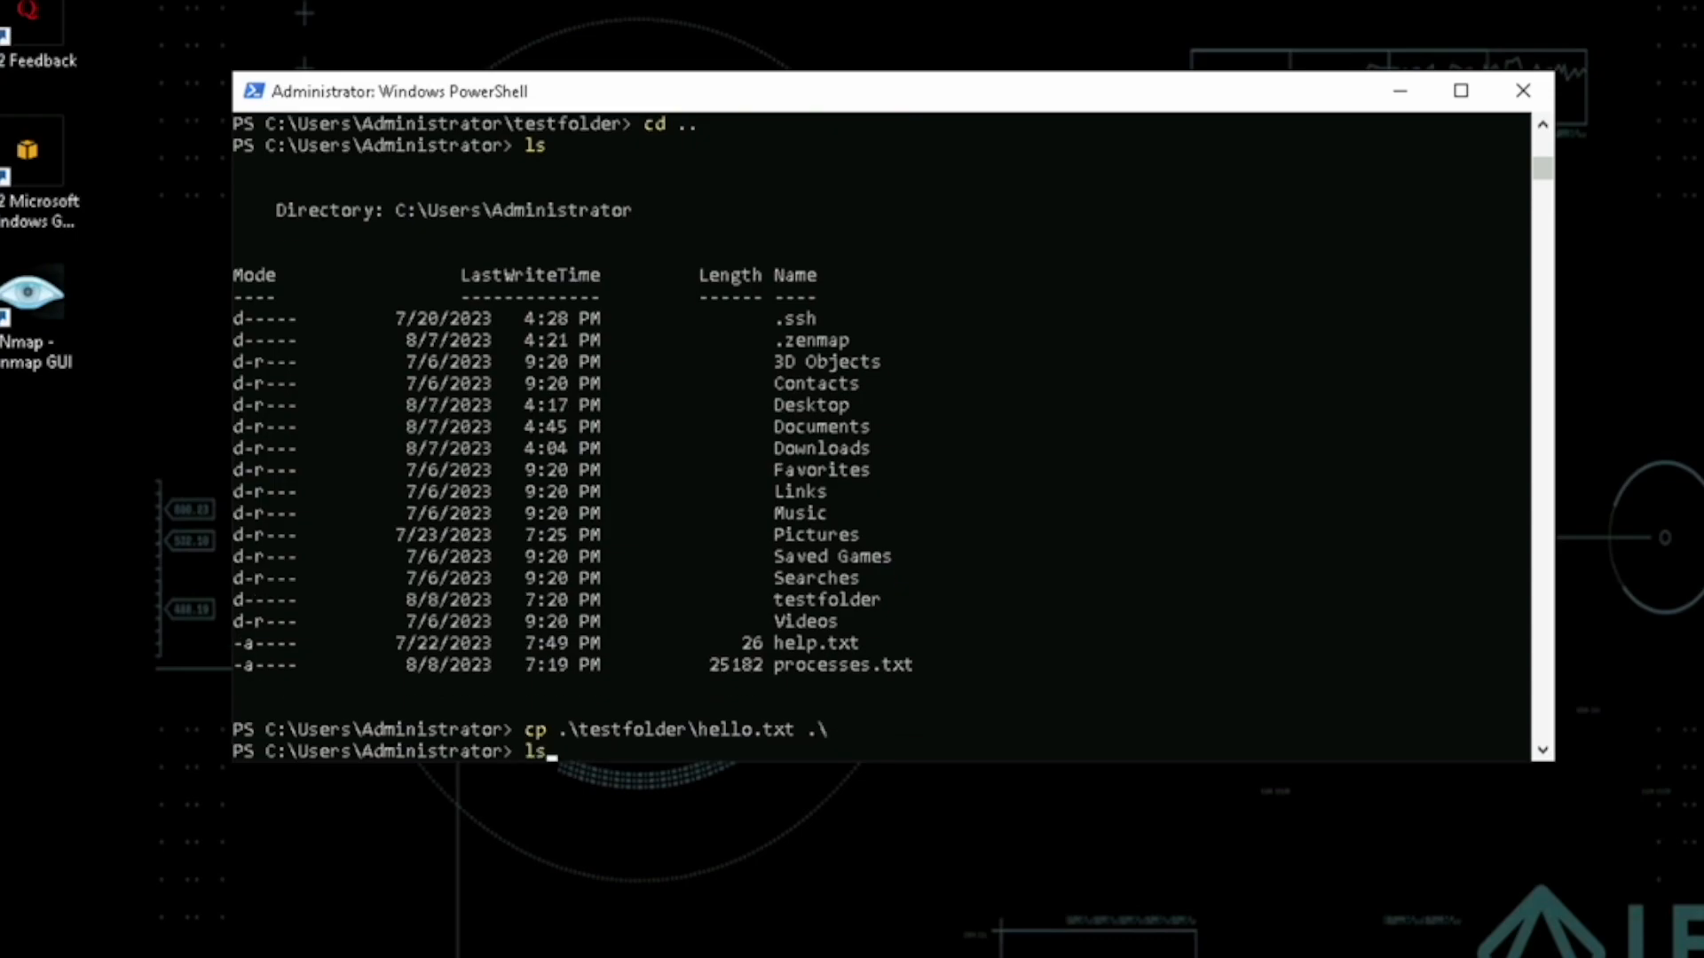
key(Return)
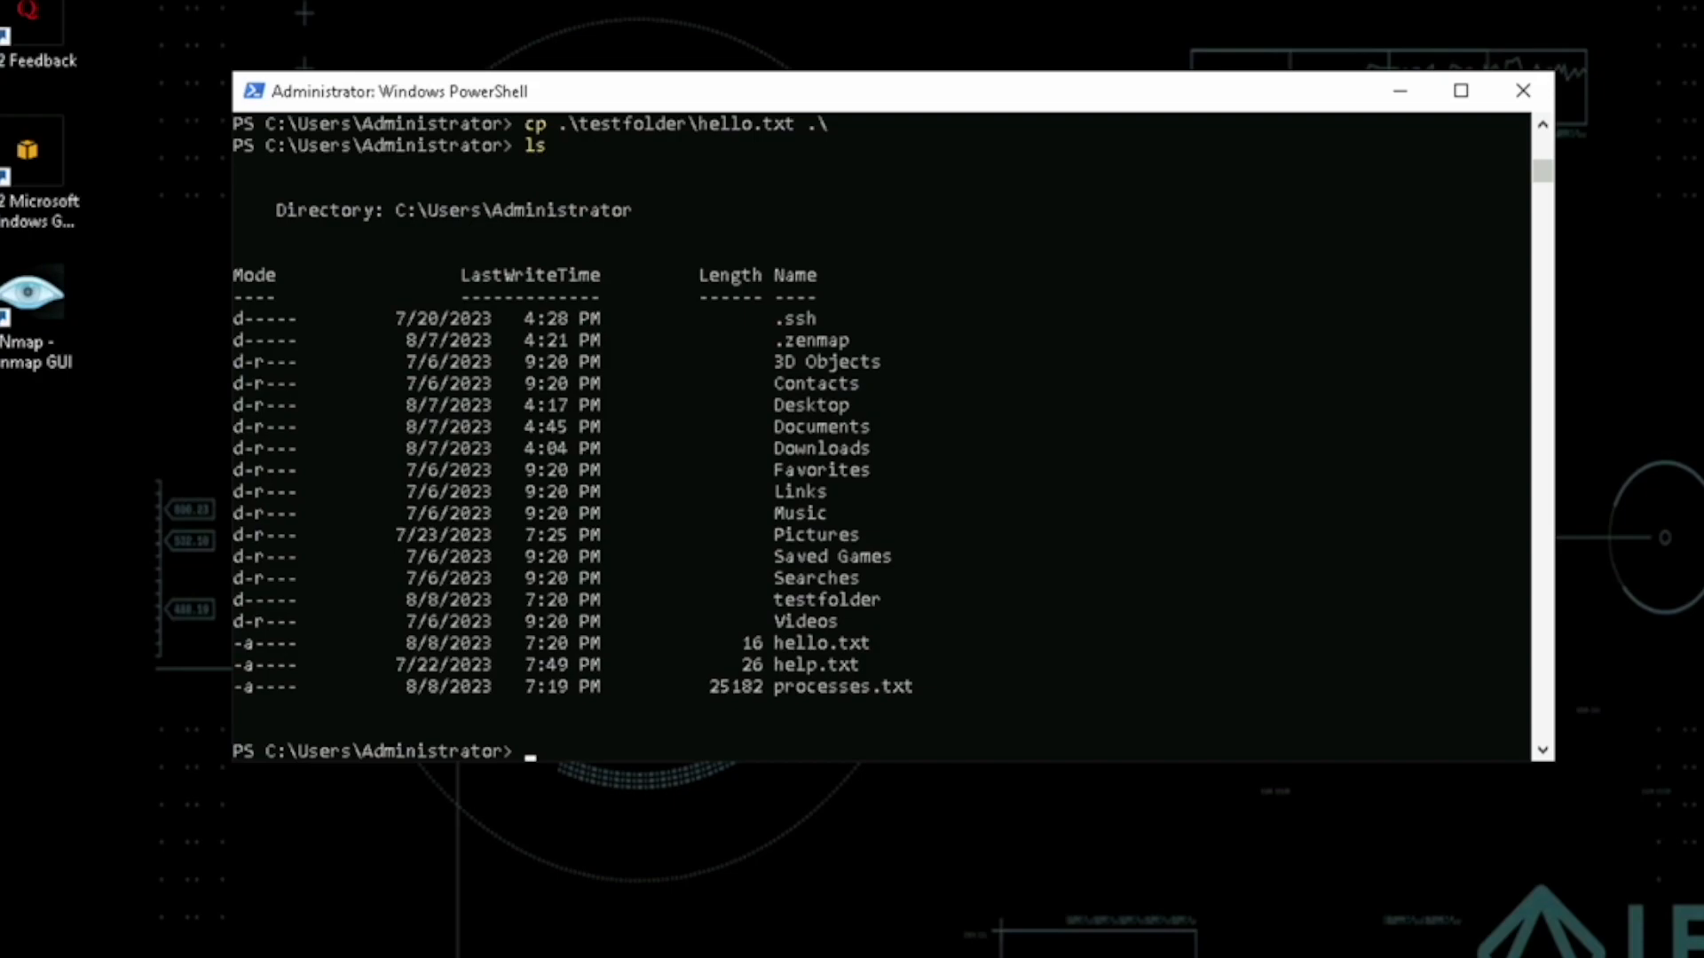
text(del he)
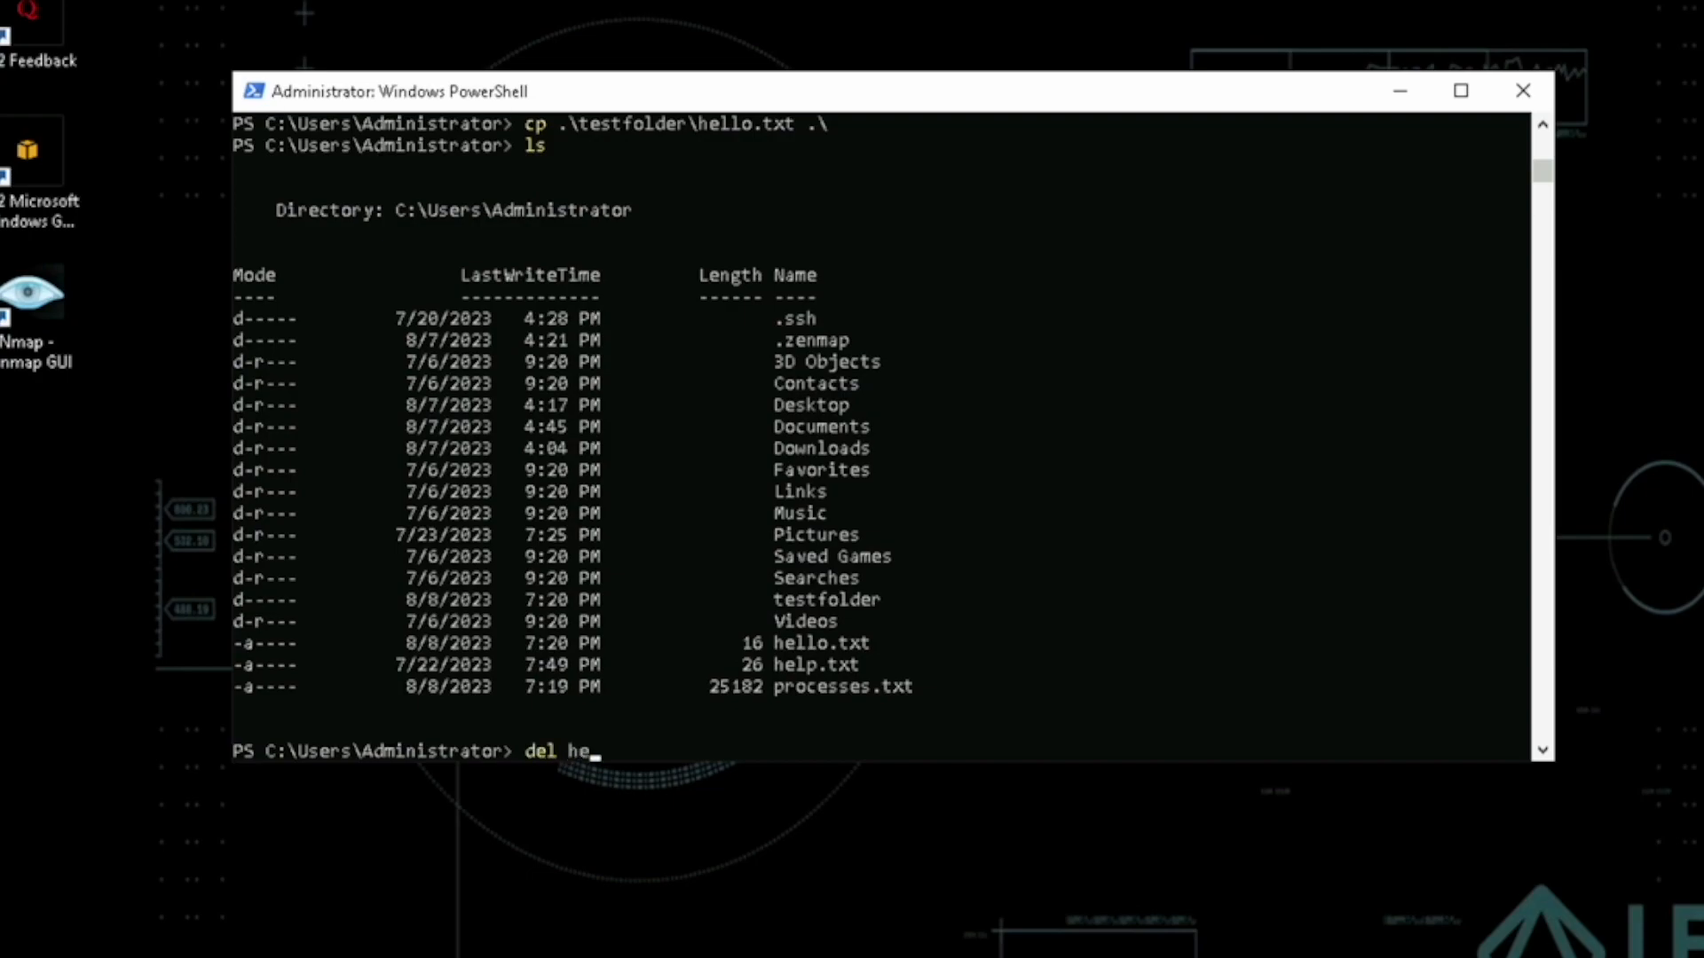
- Delete the home-folder hello.txt, then recopy it with Copy-Item -Path .\testfolder\hello.txt -Destination .\
key(Return)
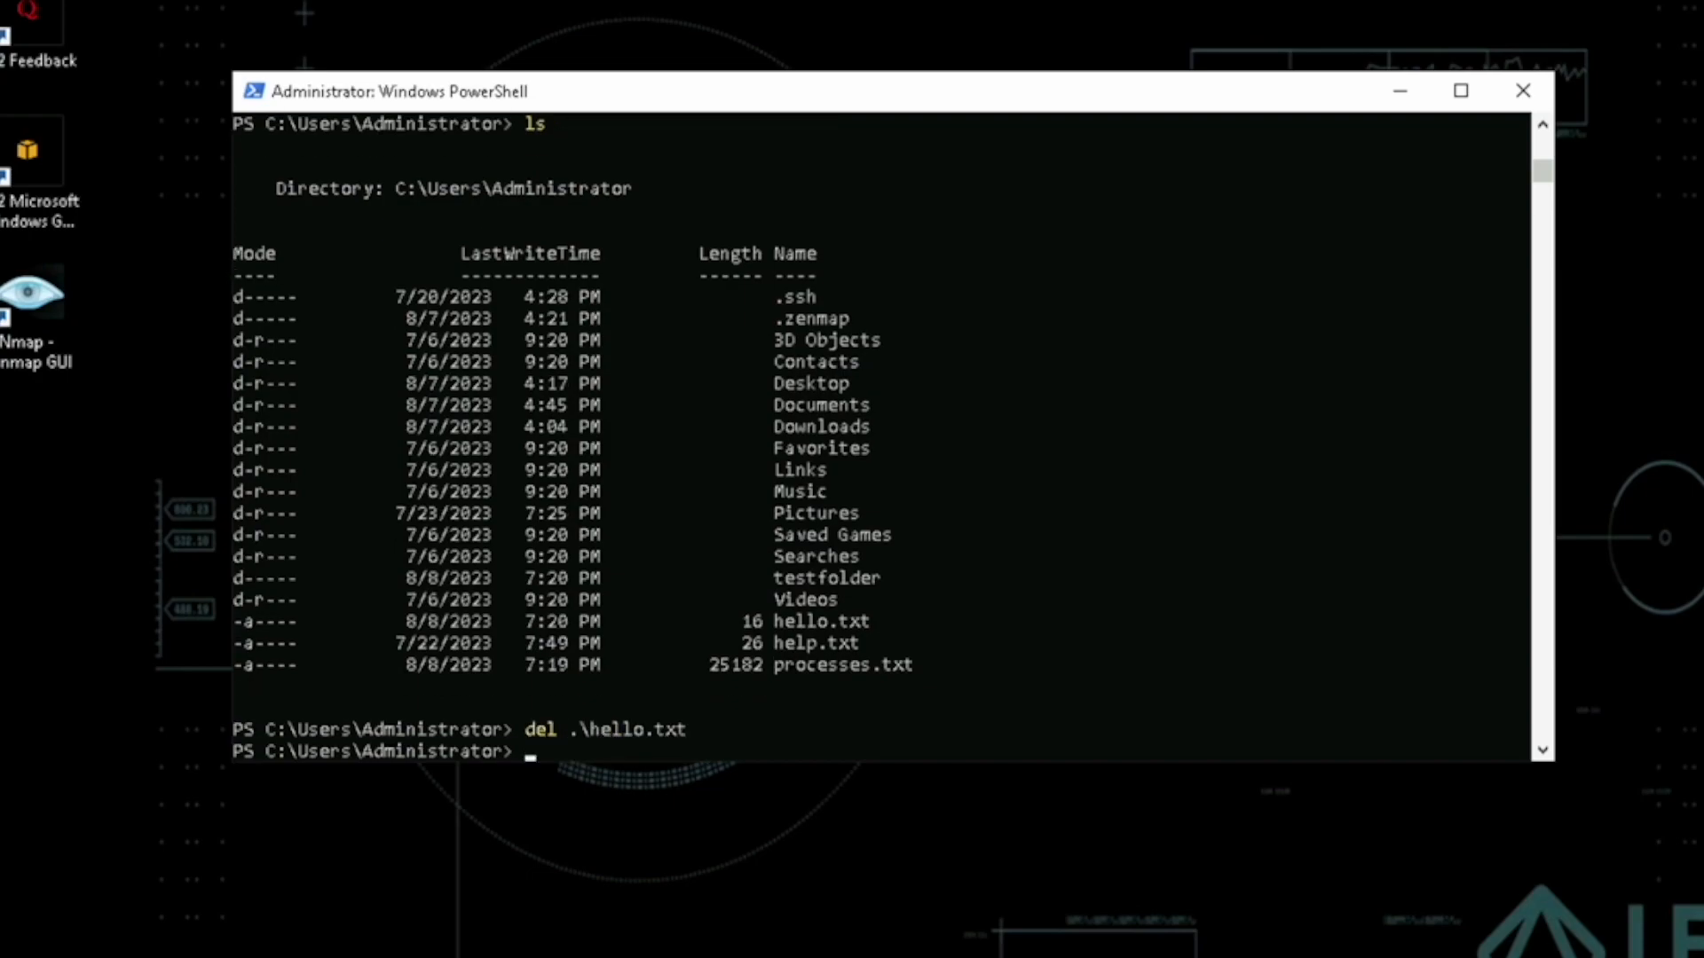
text(Copy-I)
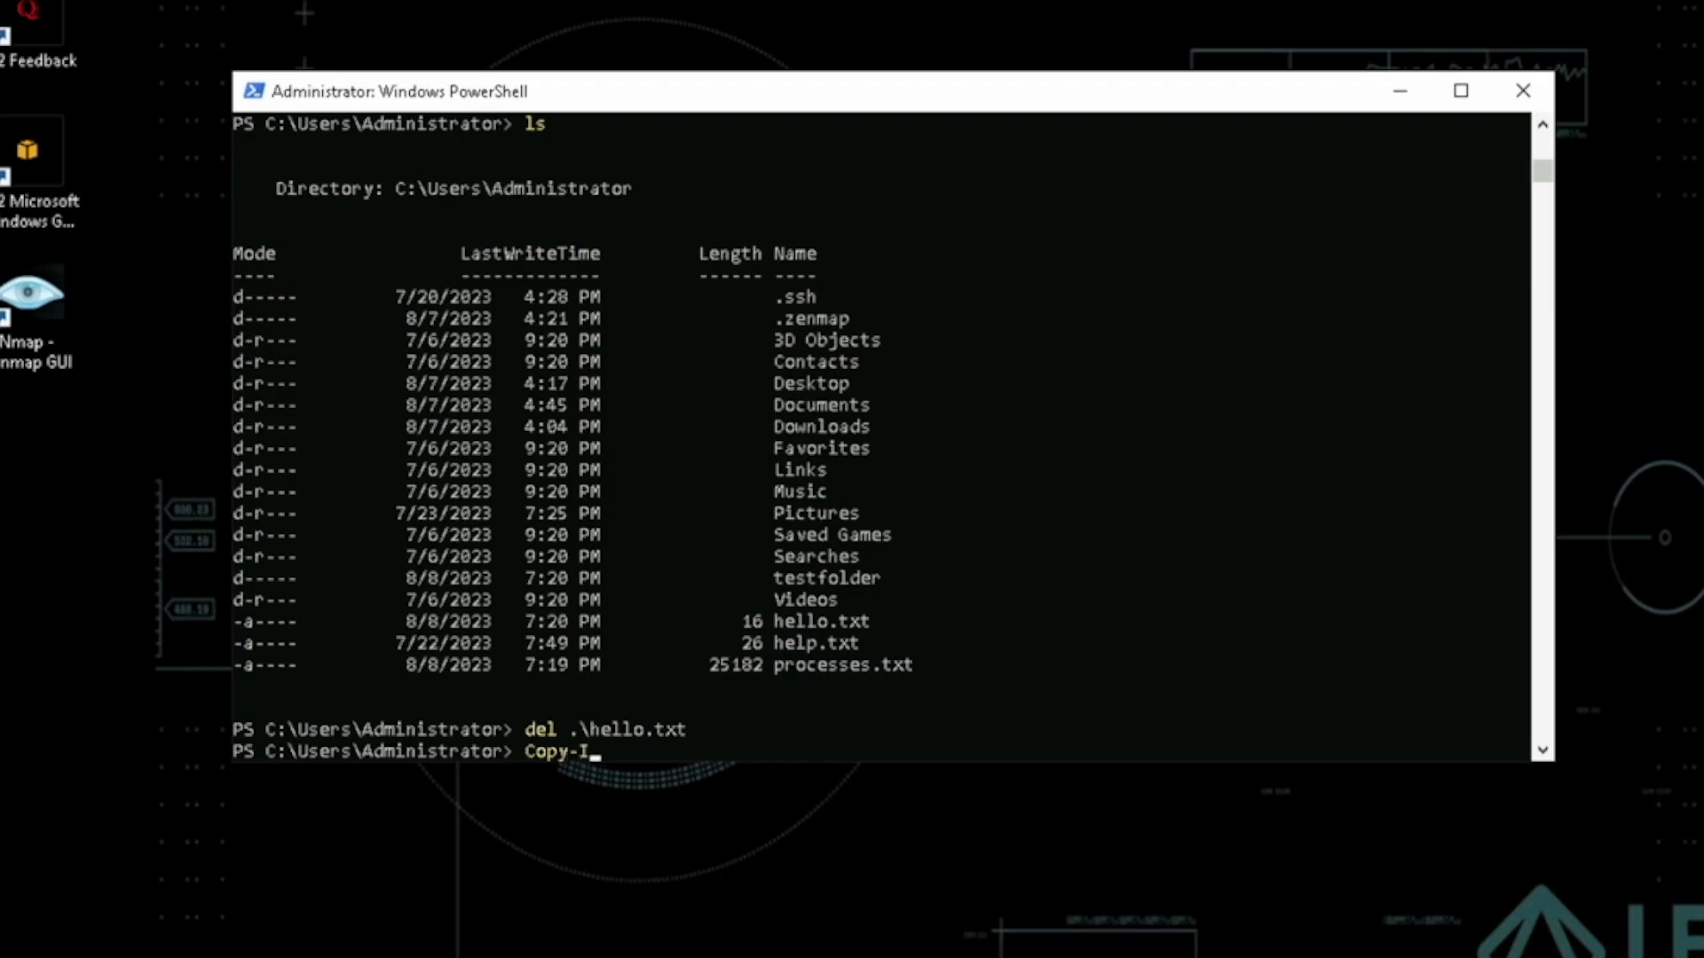
text(tem -Path)
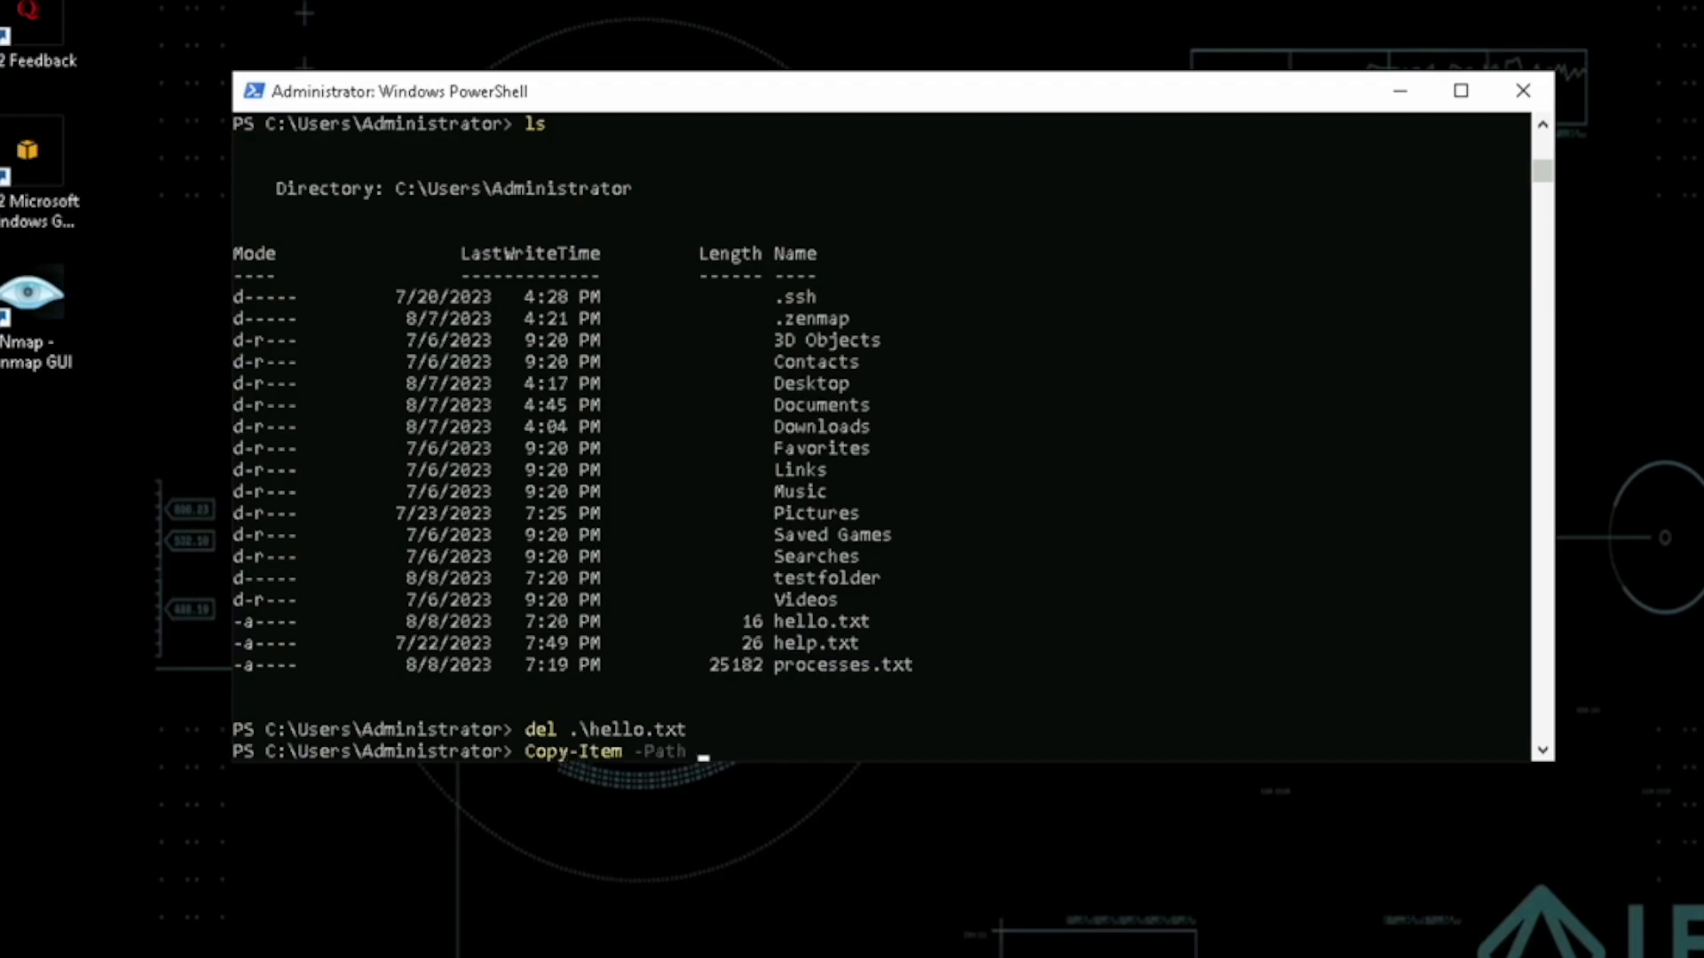
text(tes)
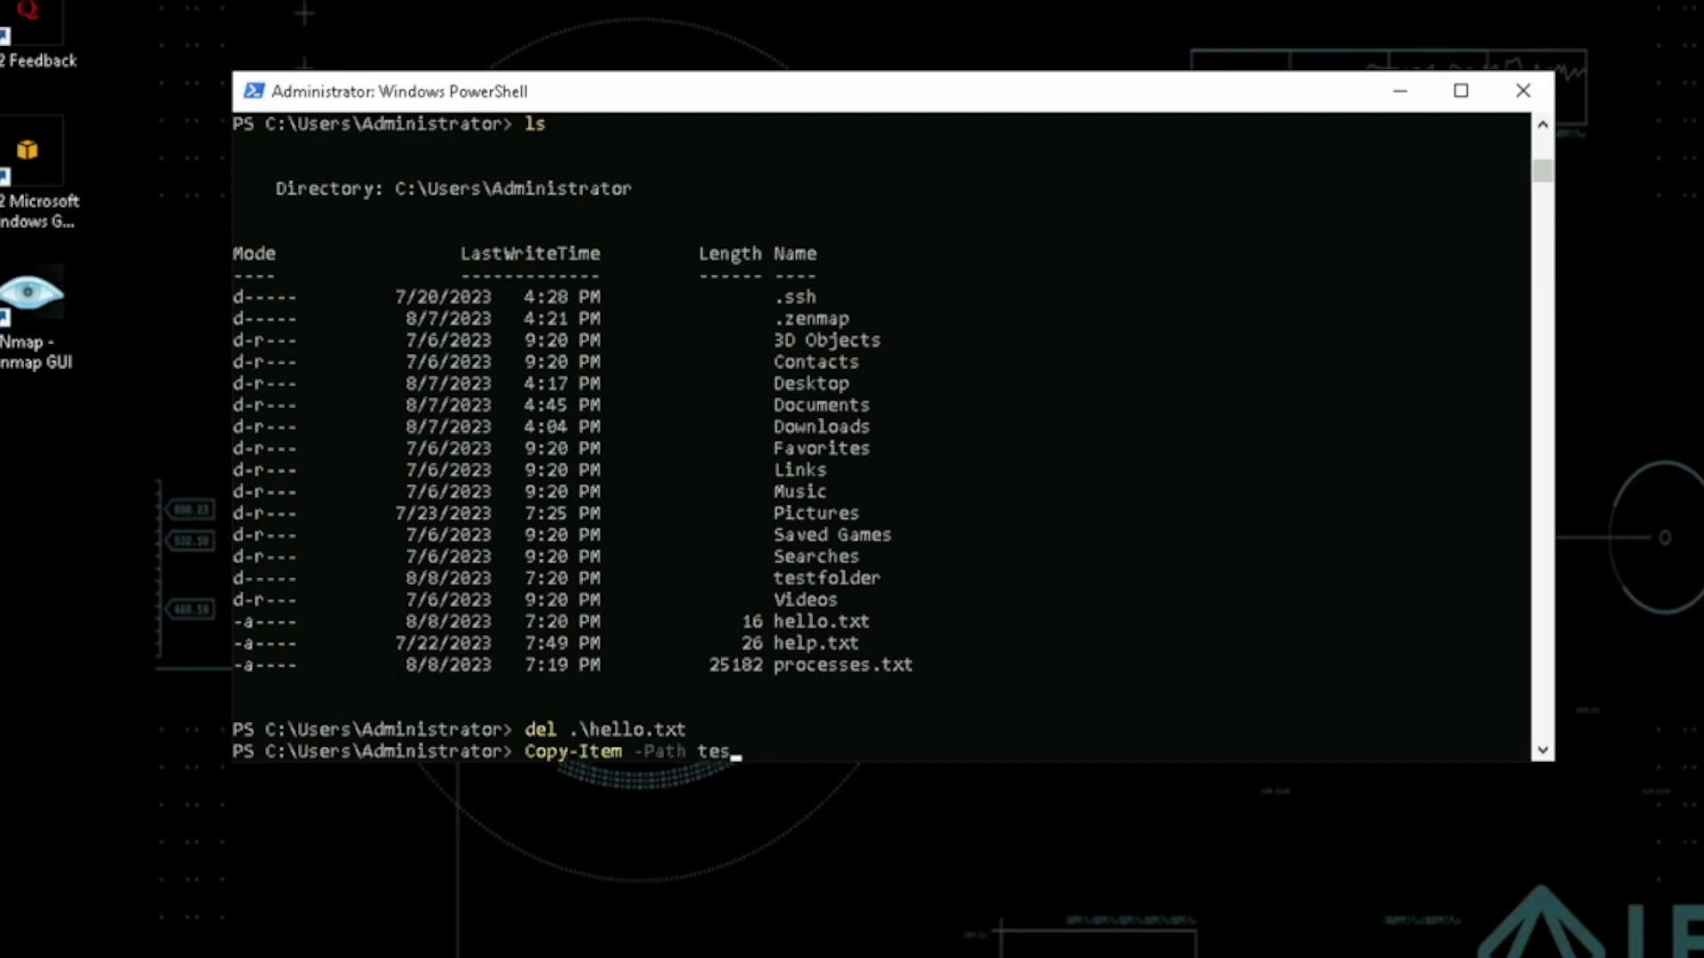
text(tfolder\hello.txt)
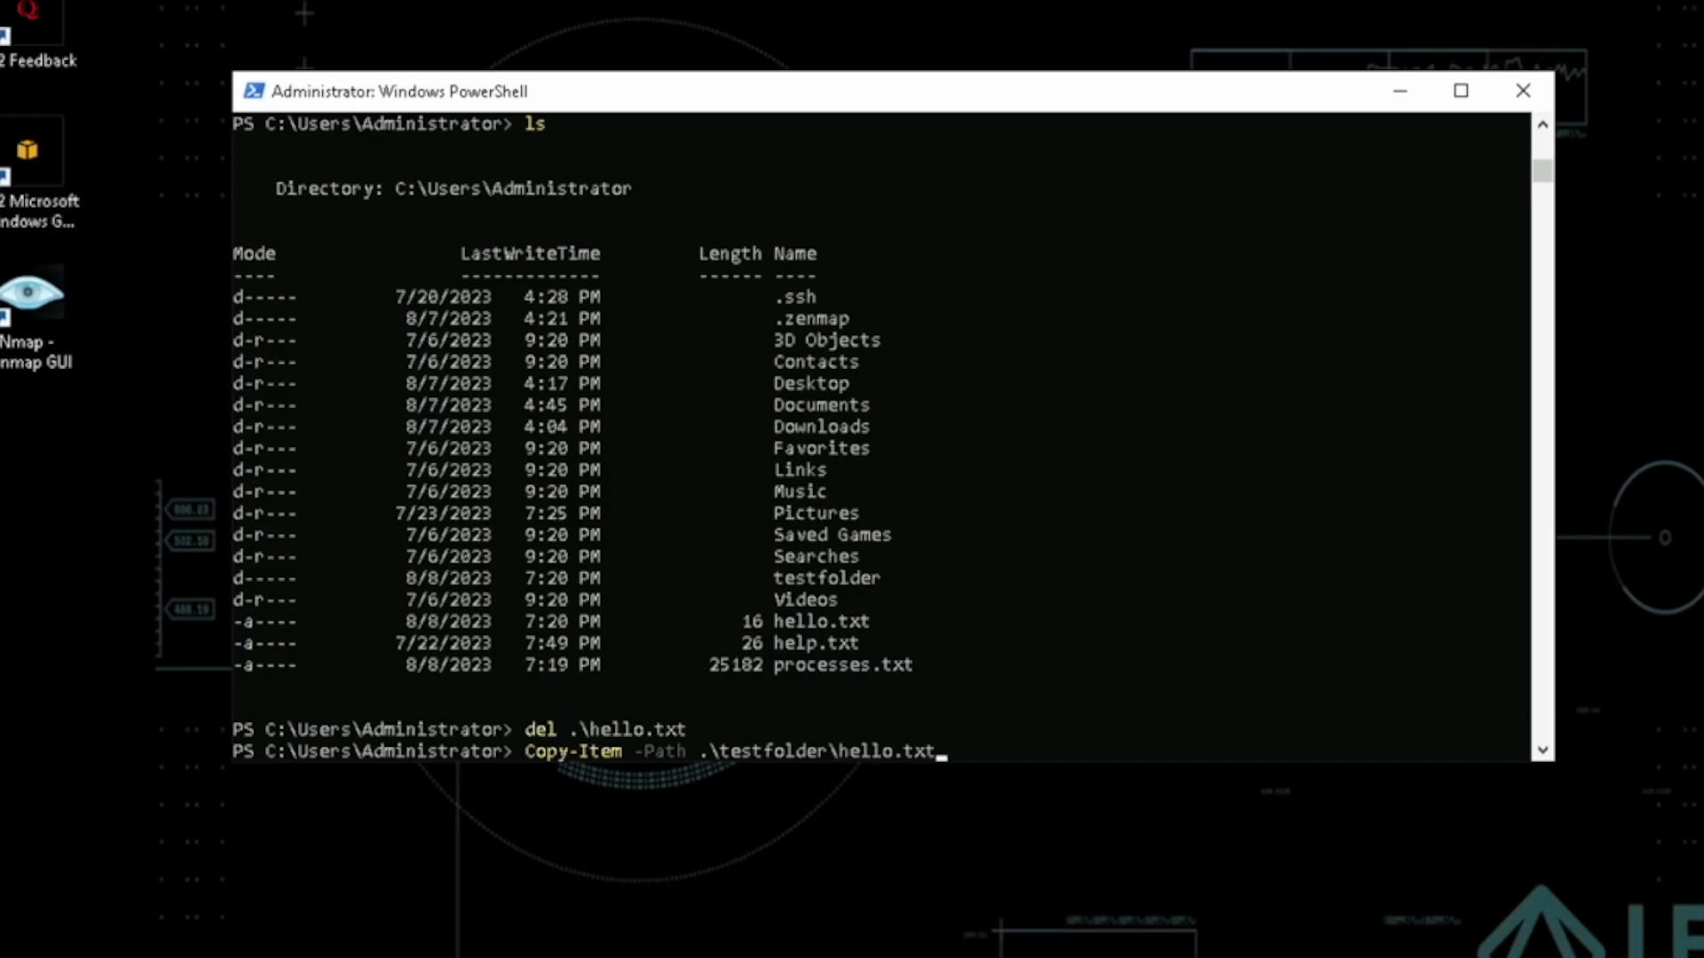
text(-Desti)
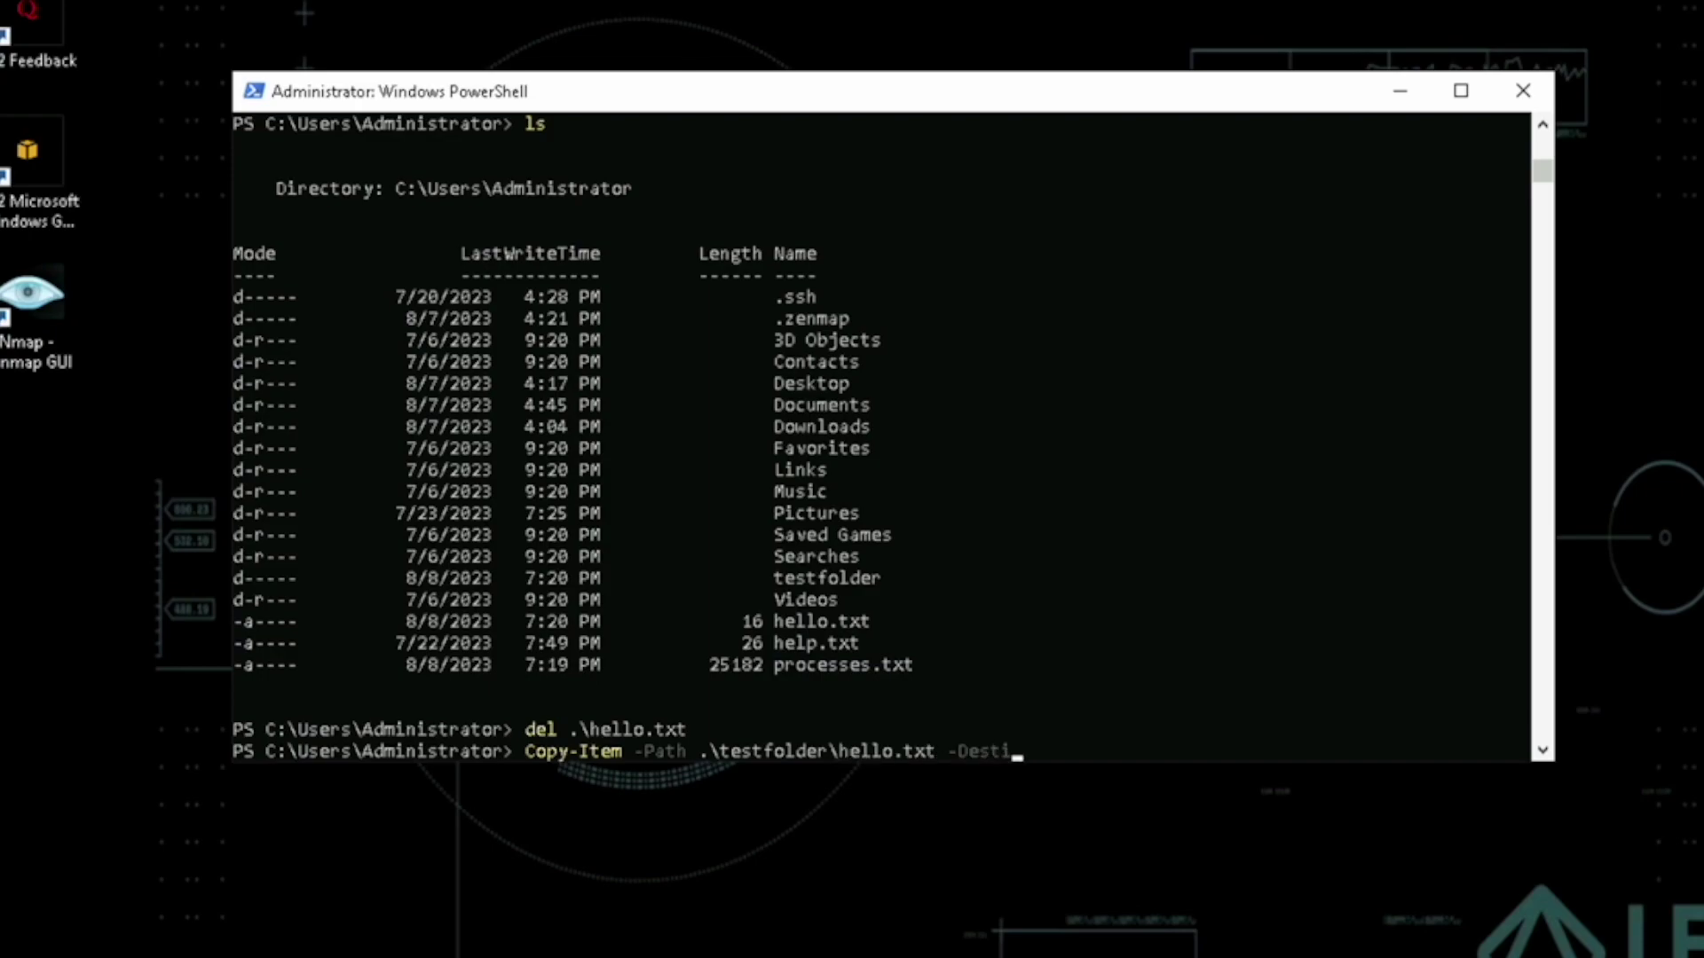
text(nation)
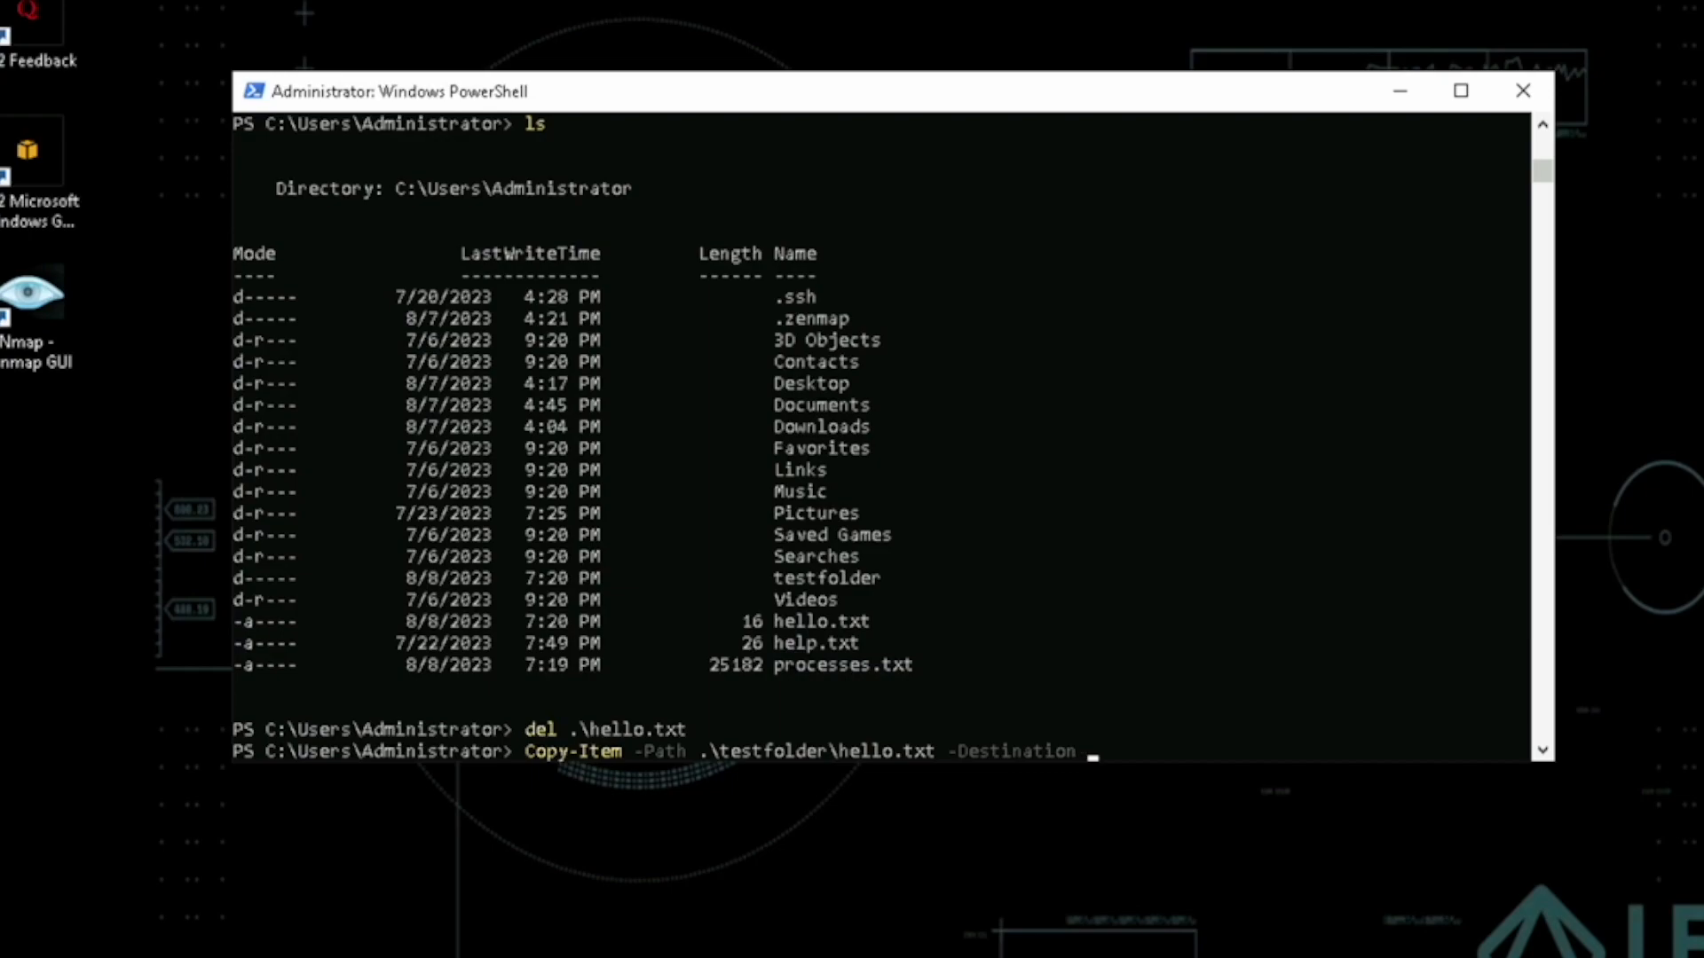
text(.\)
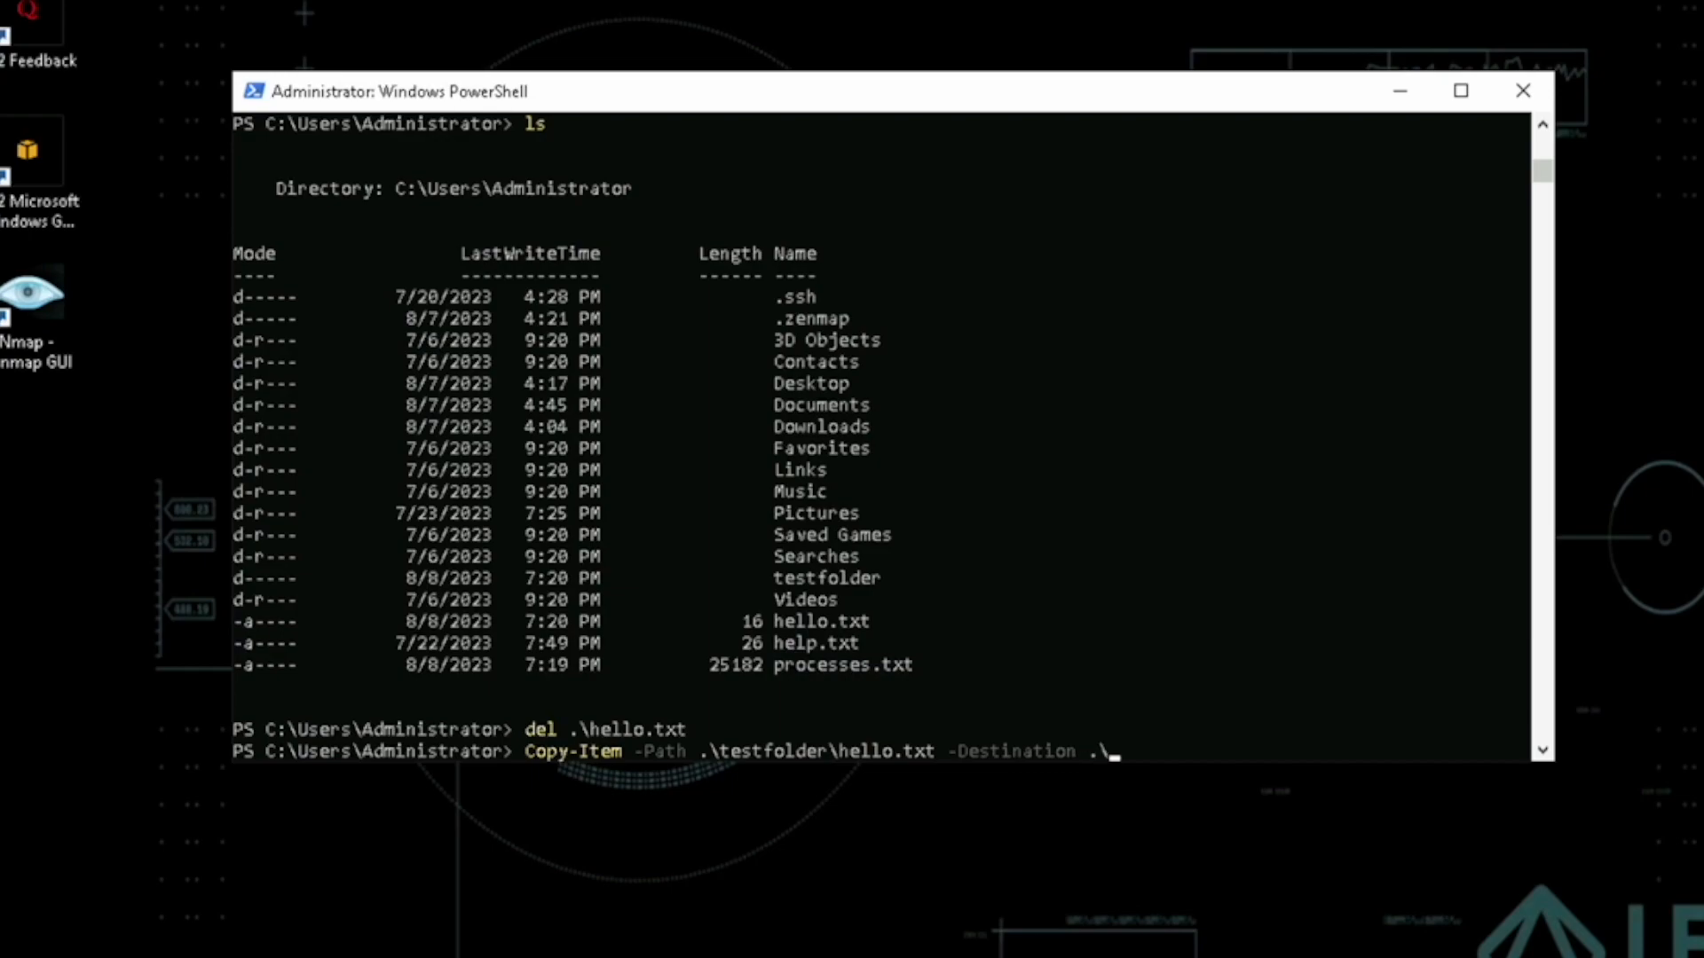
key(Return)
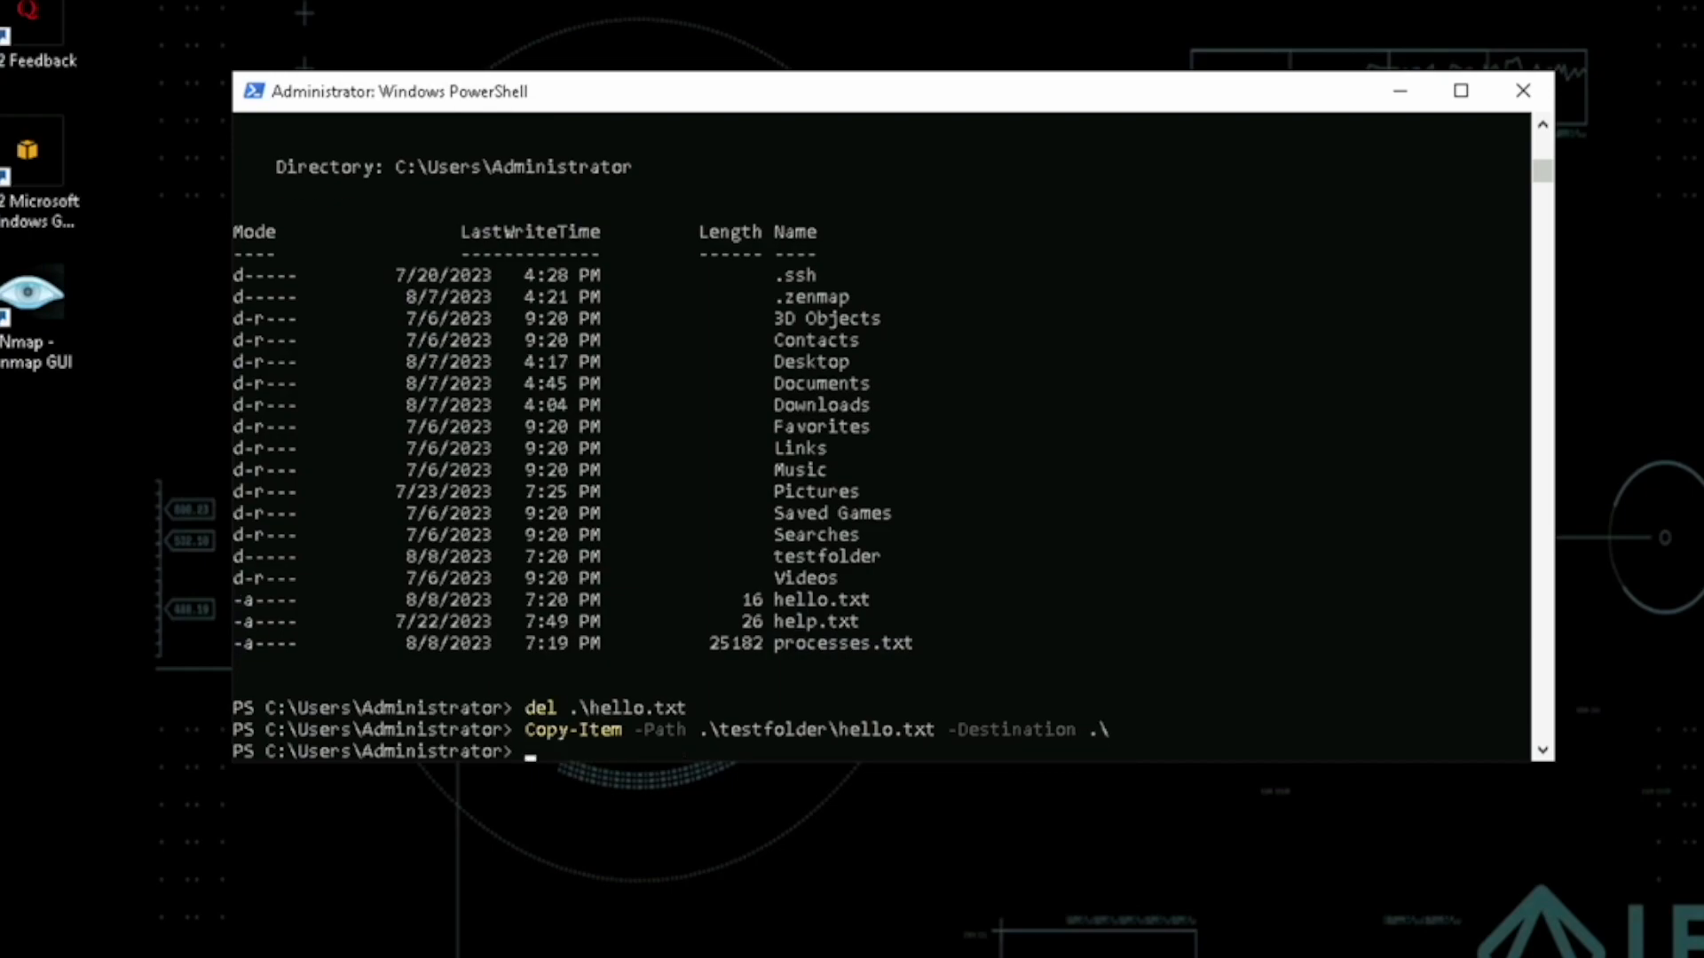
- List the home folder with Get-ChildItem, showing hello.txt present again
text(Get-ChildItem)
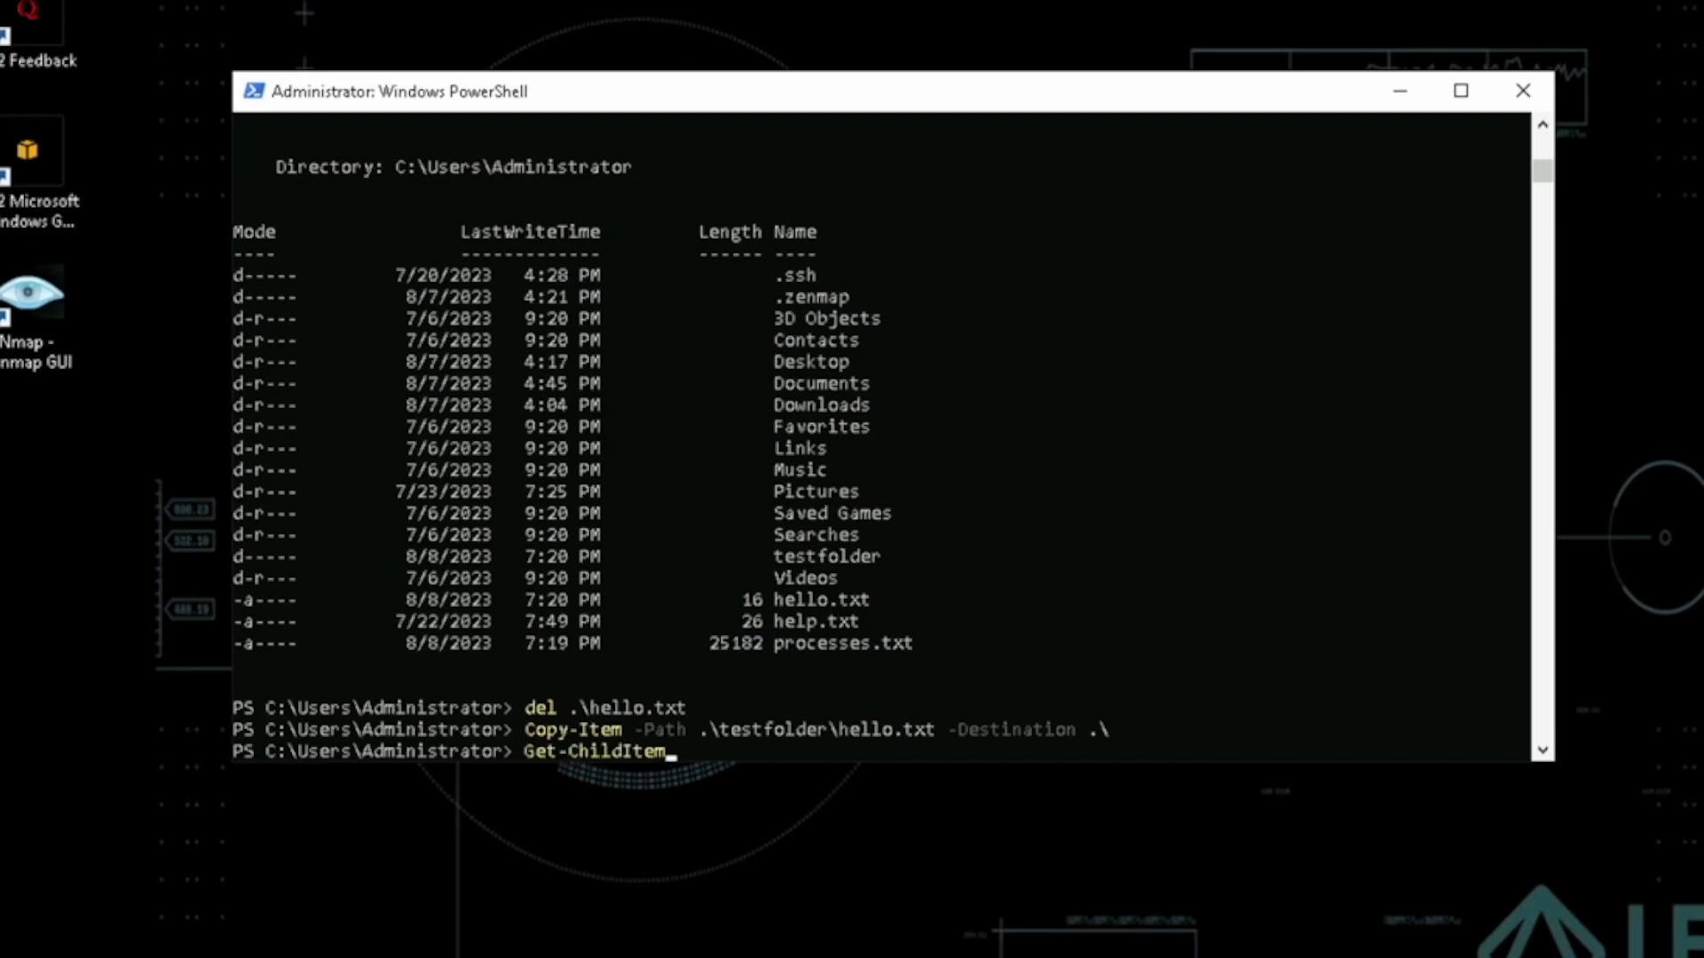
key(Return)
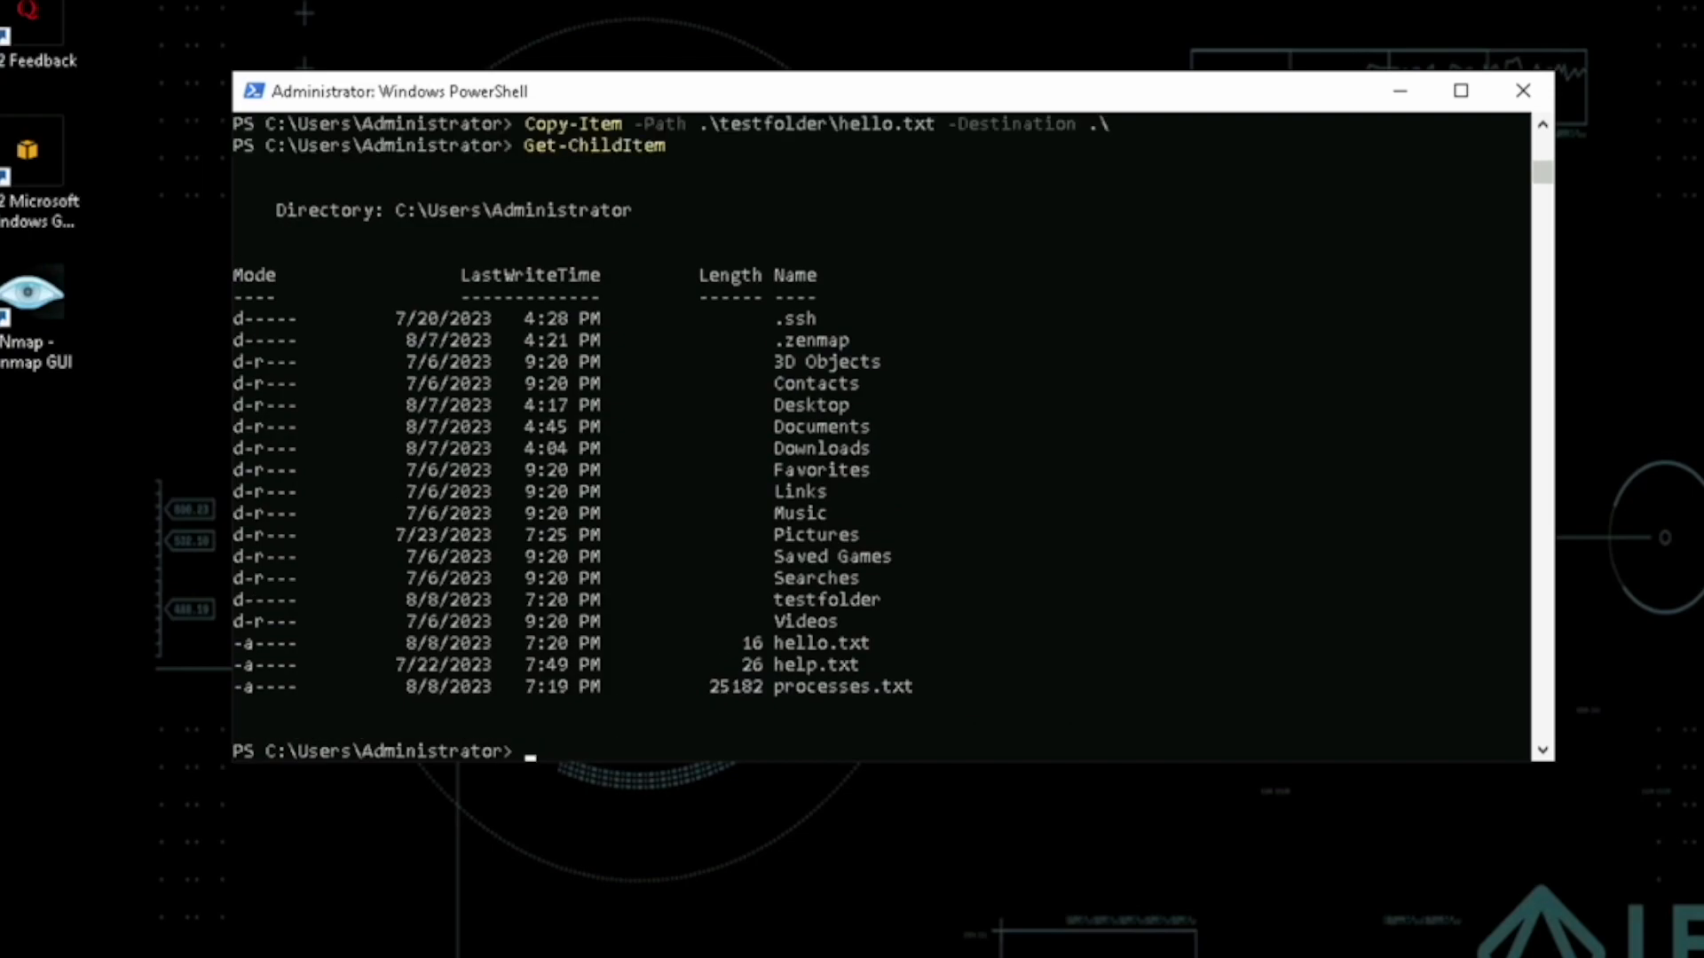
mouse_move(644, 419)
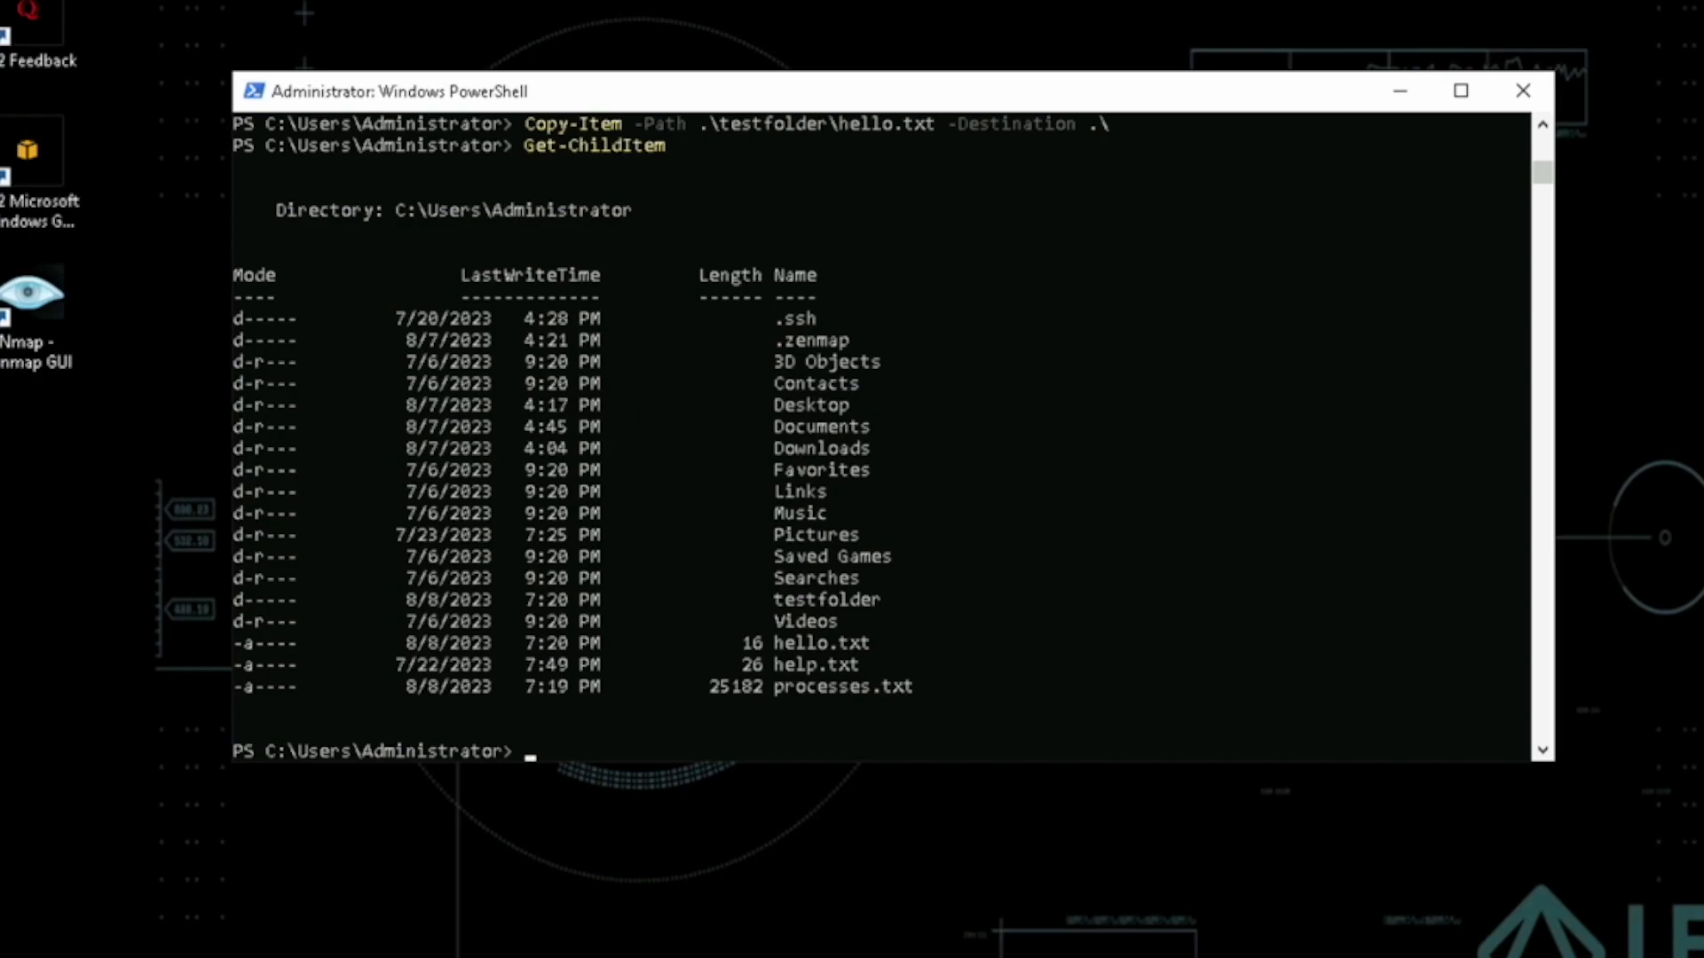
- Rename .\hello.txt to somename.txt with Rename-Item, supplying the new name at the prompt
text(Re)
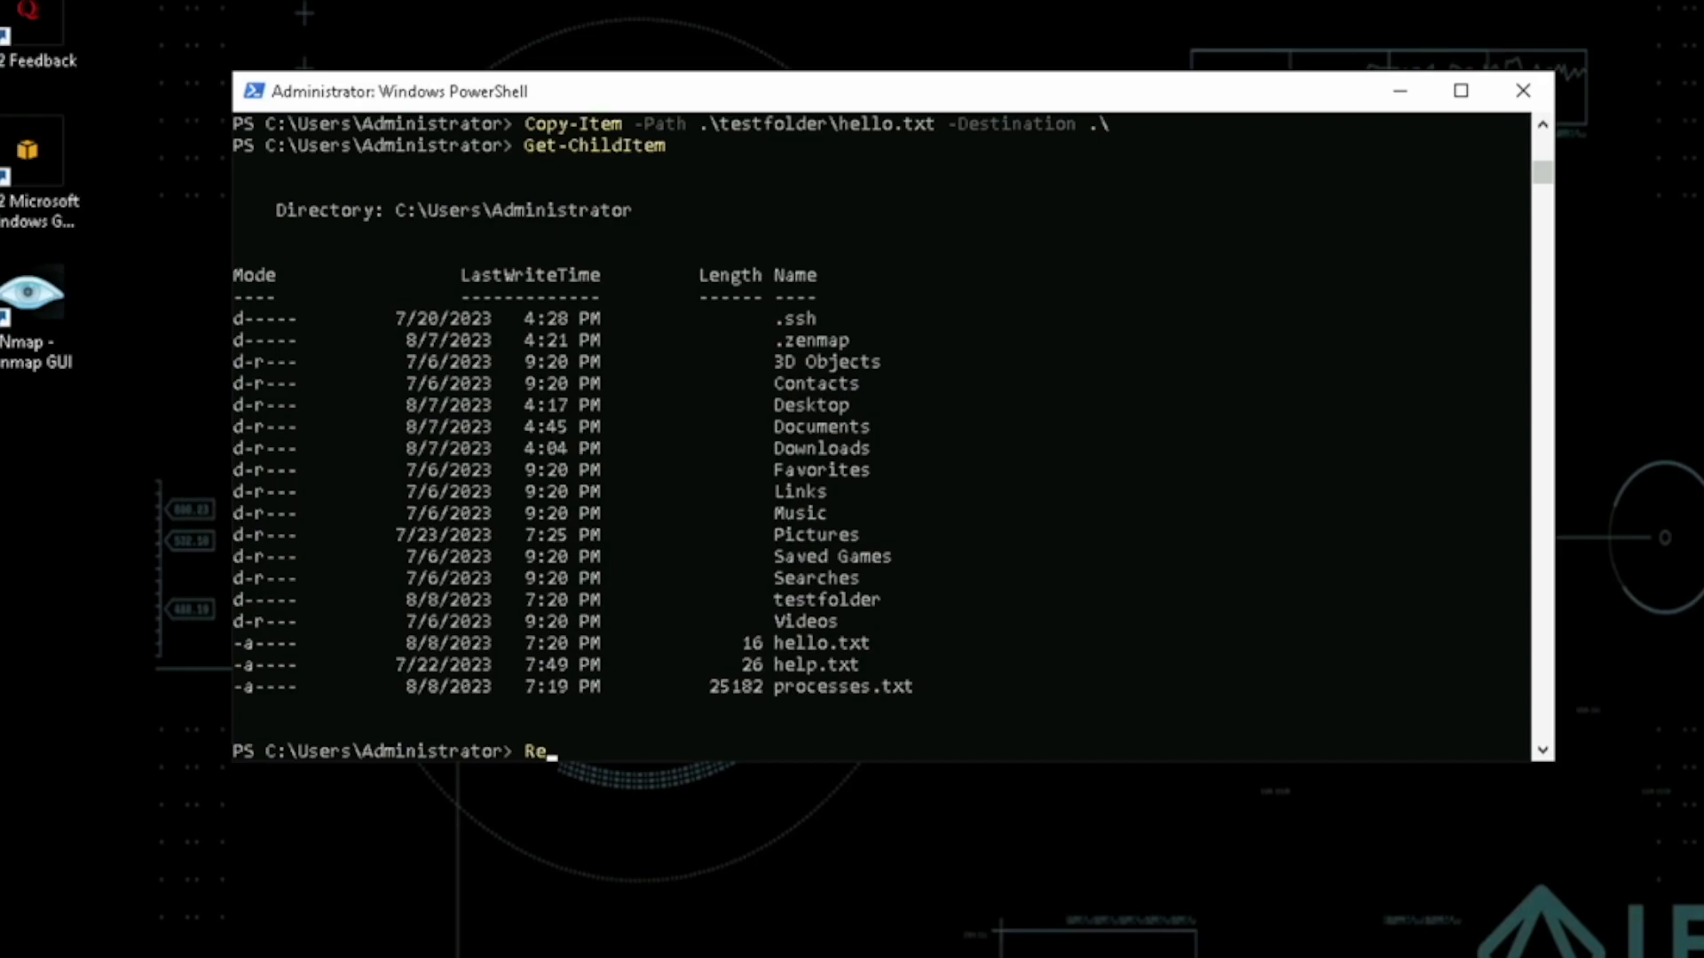
text(name-Item)
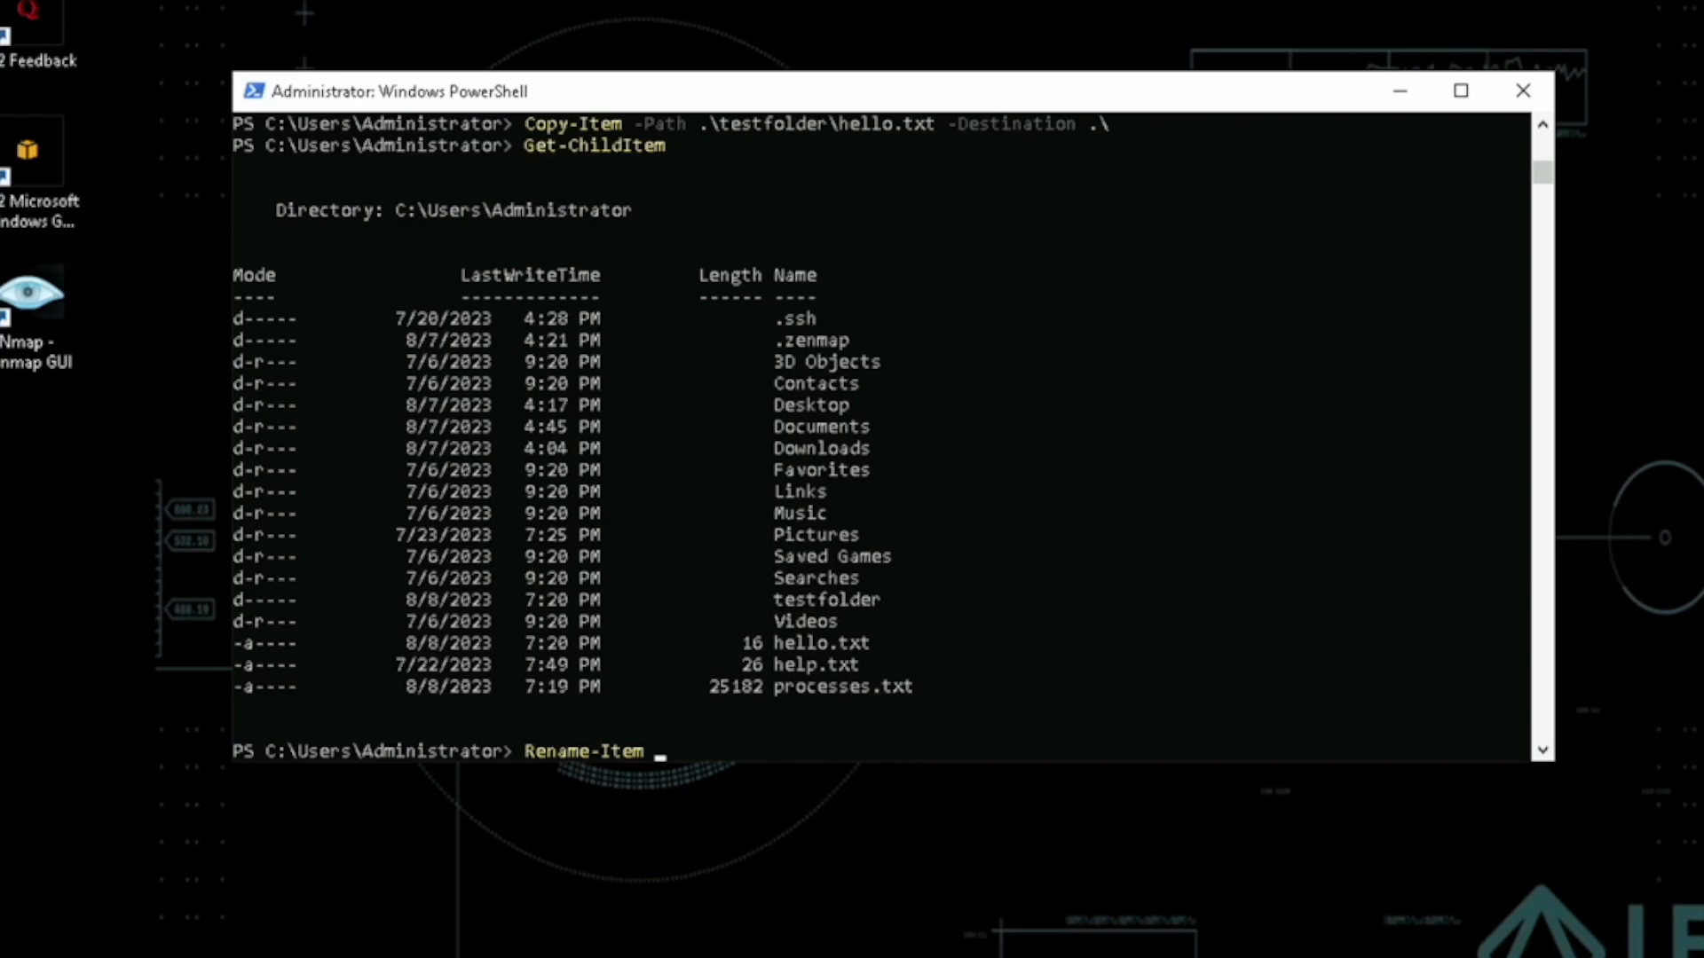
text(-Path)
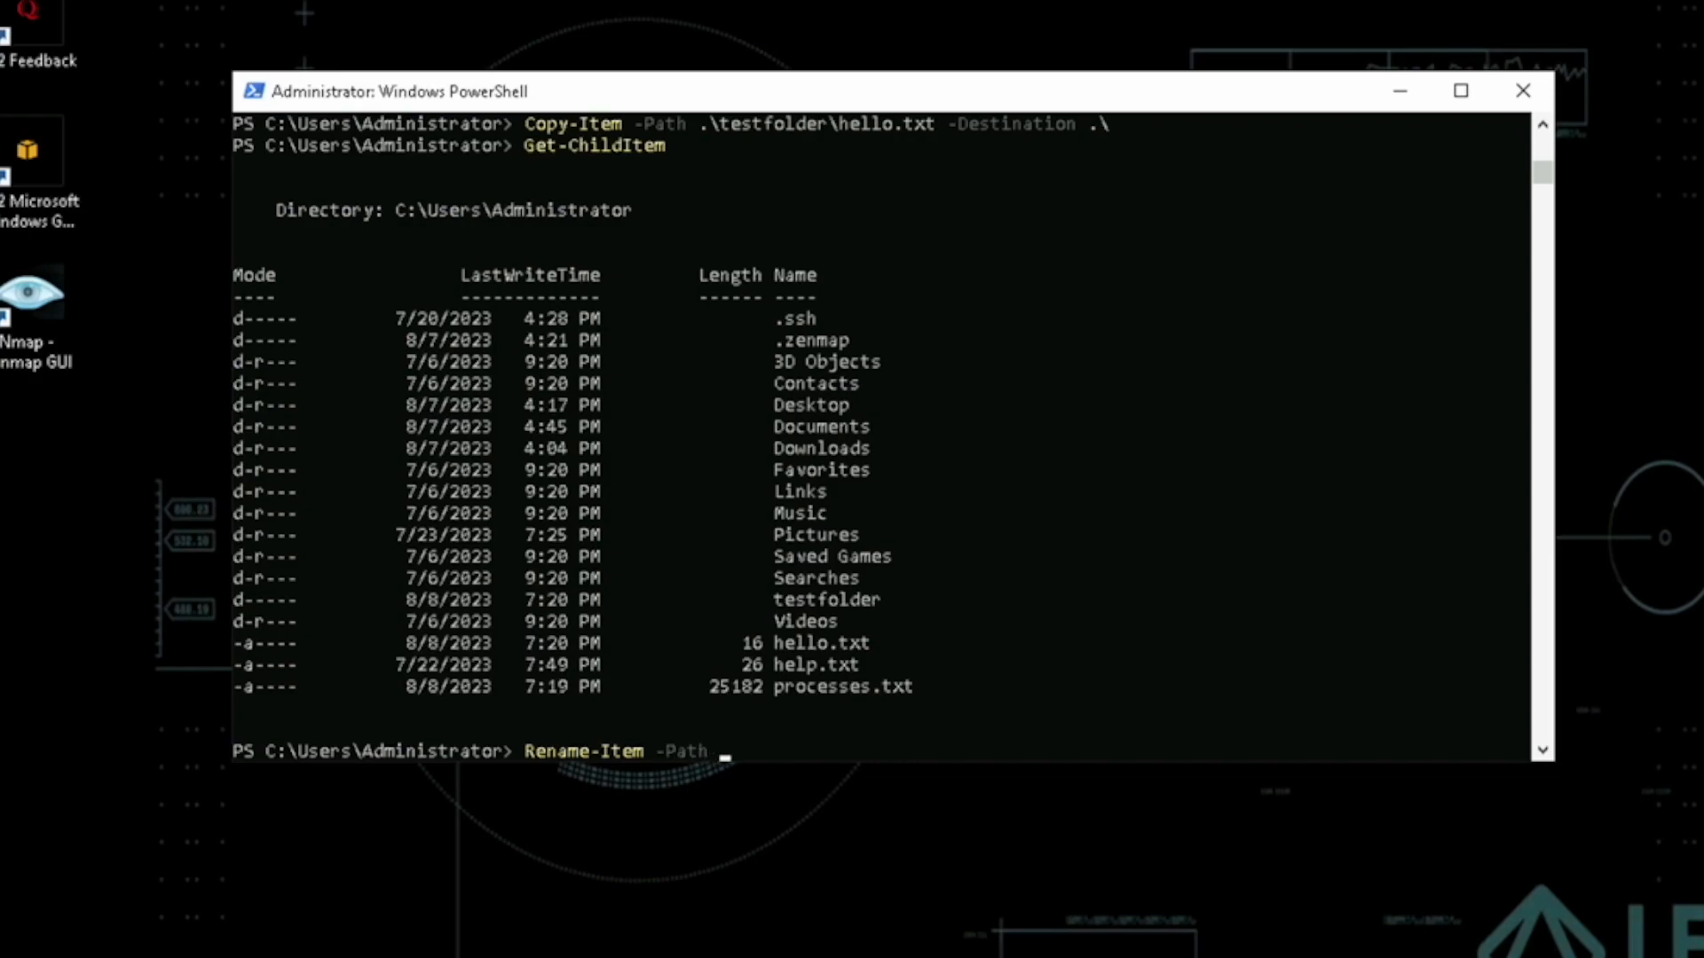
text(.\hello.txt)
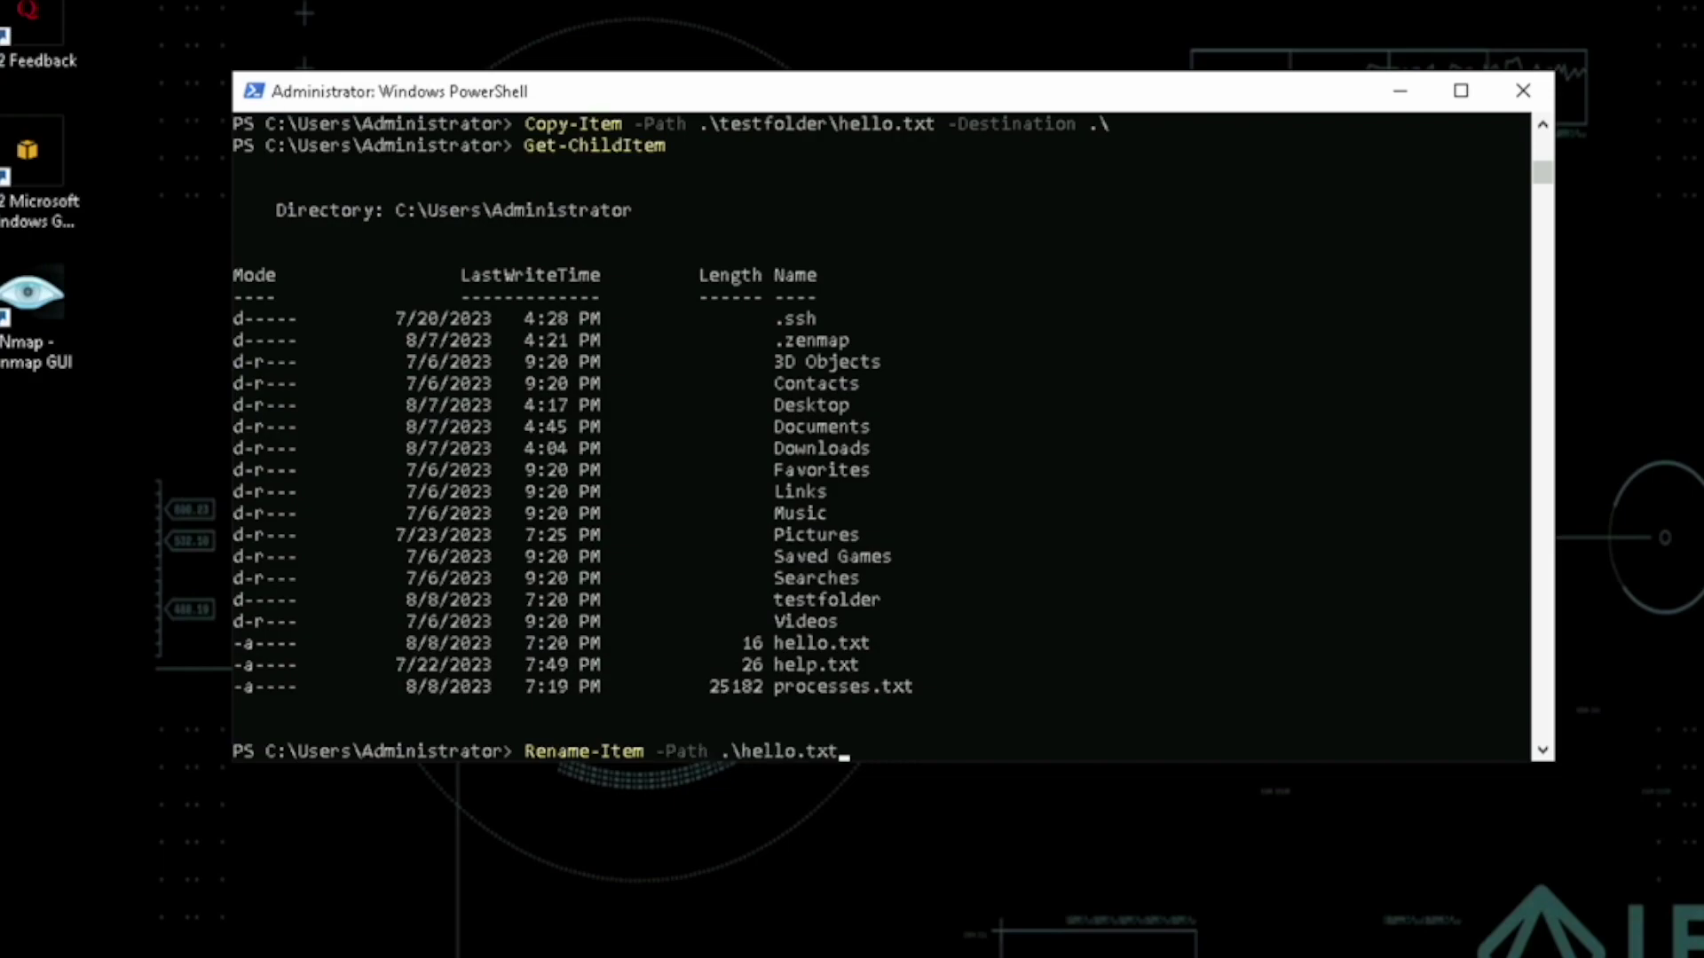
key(Return)
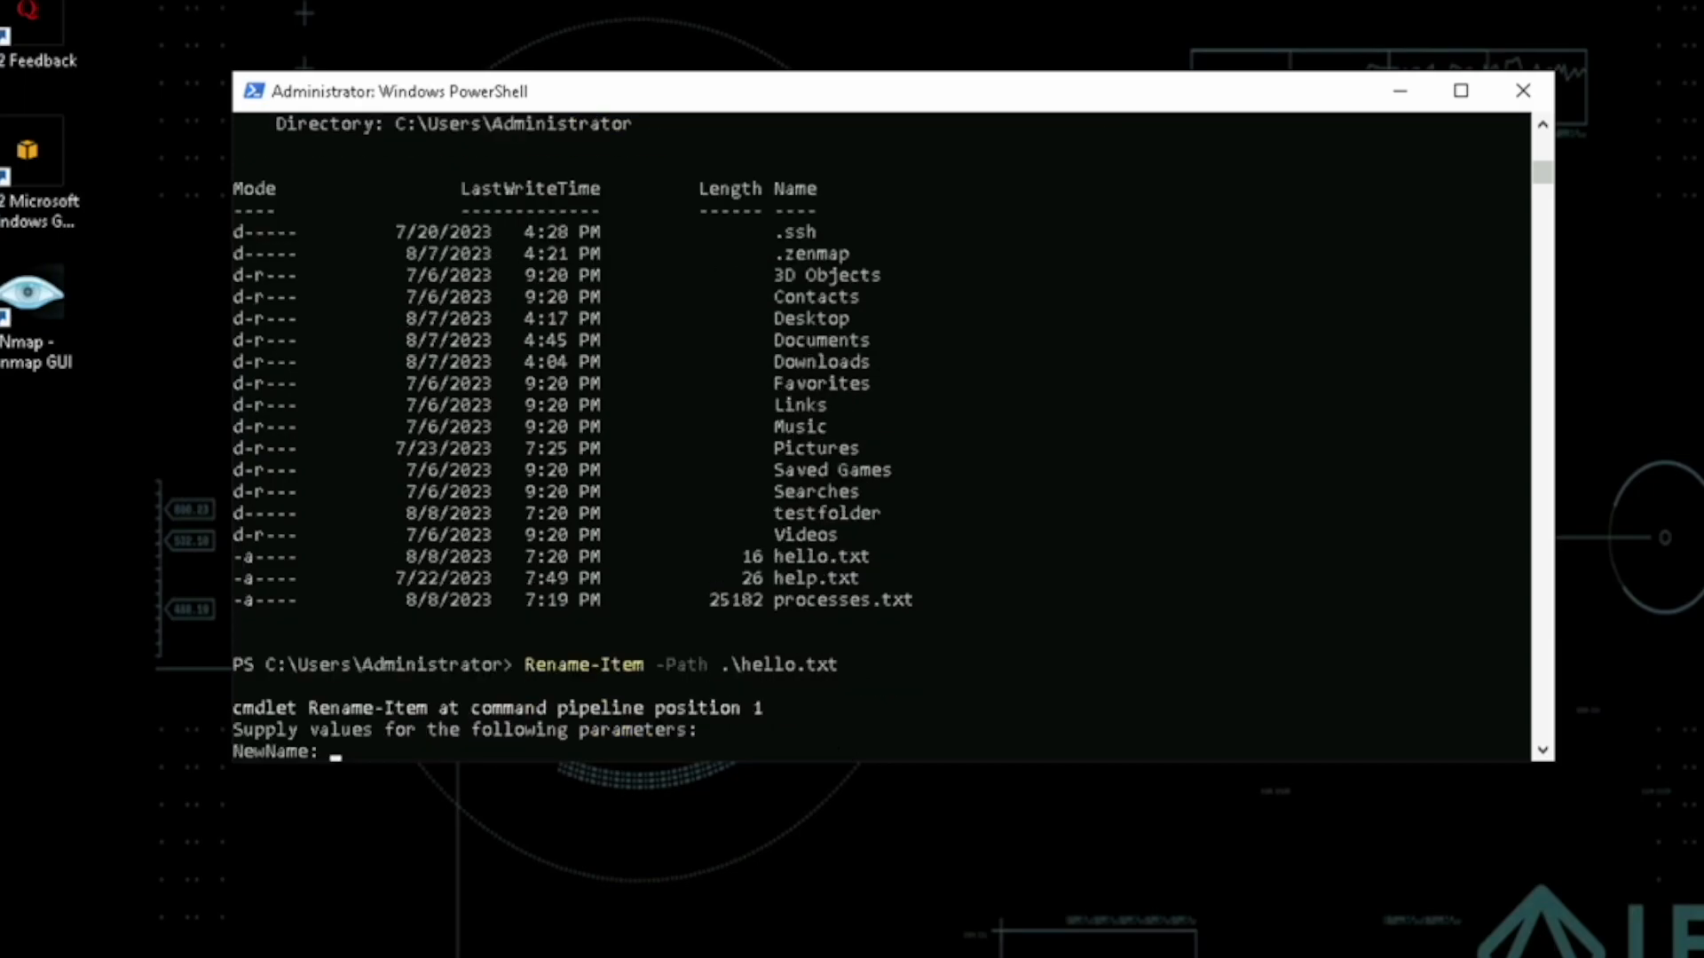
text(somename.t)
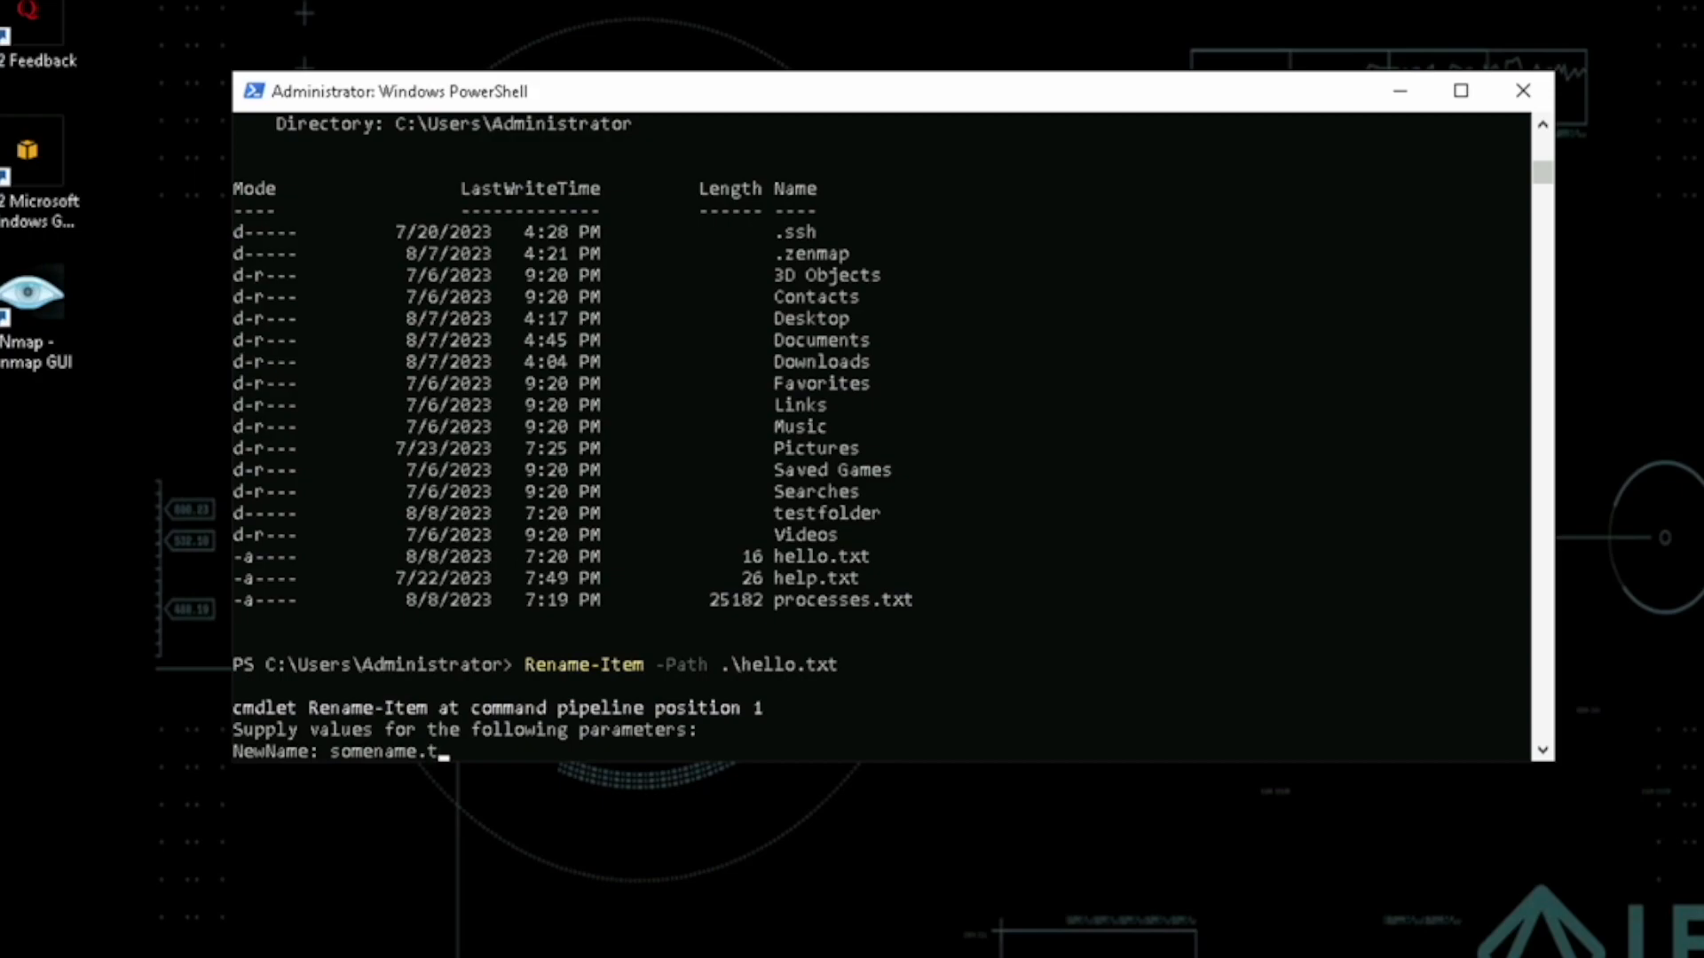
key(Return)
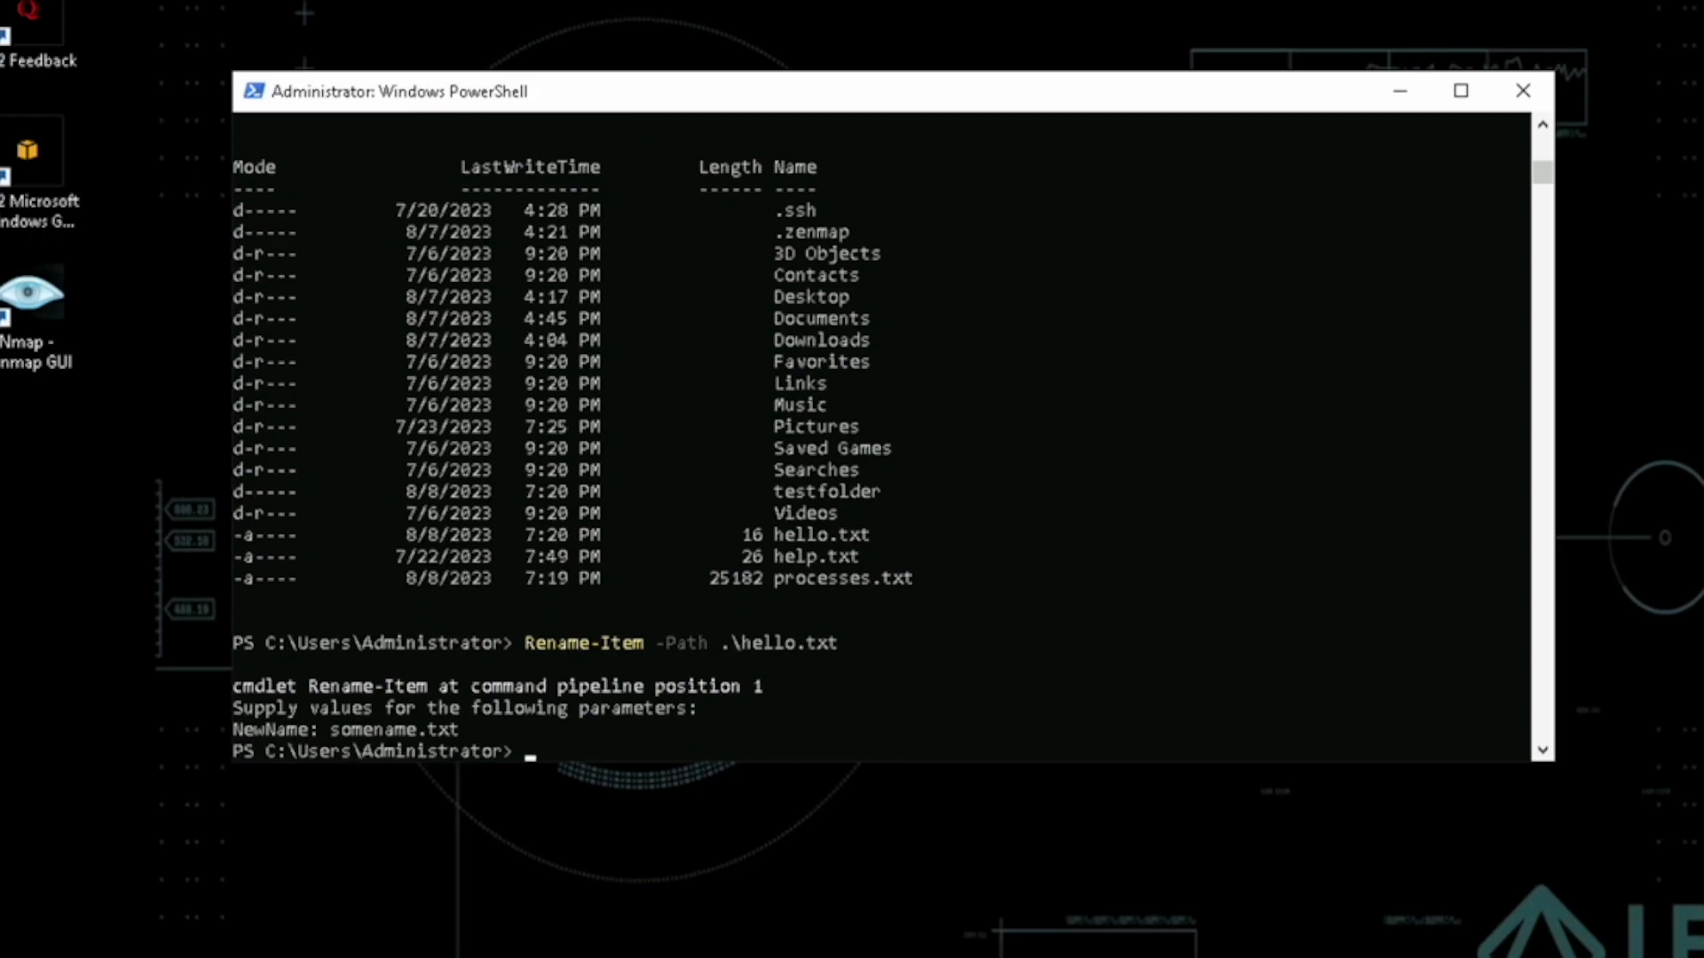
- List the home folder with Get-ChildItem to confirm somename.txt is present
text(Get-ChildItem)
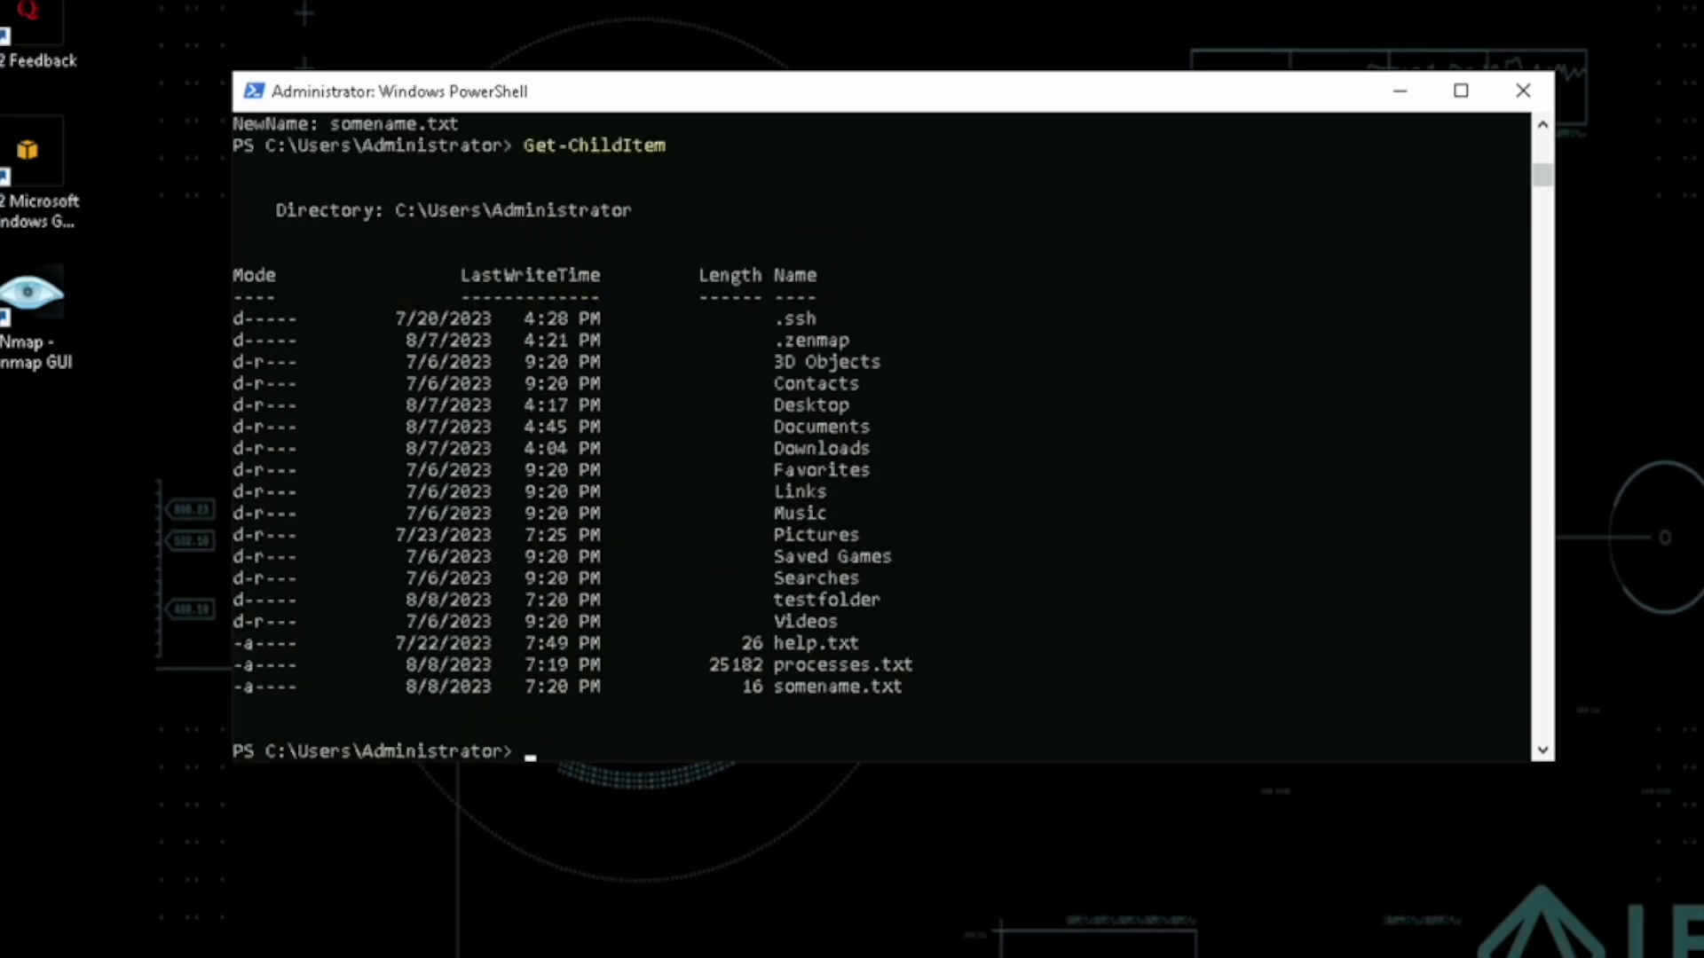
click(892, 685)
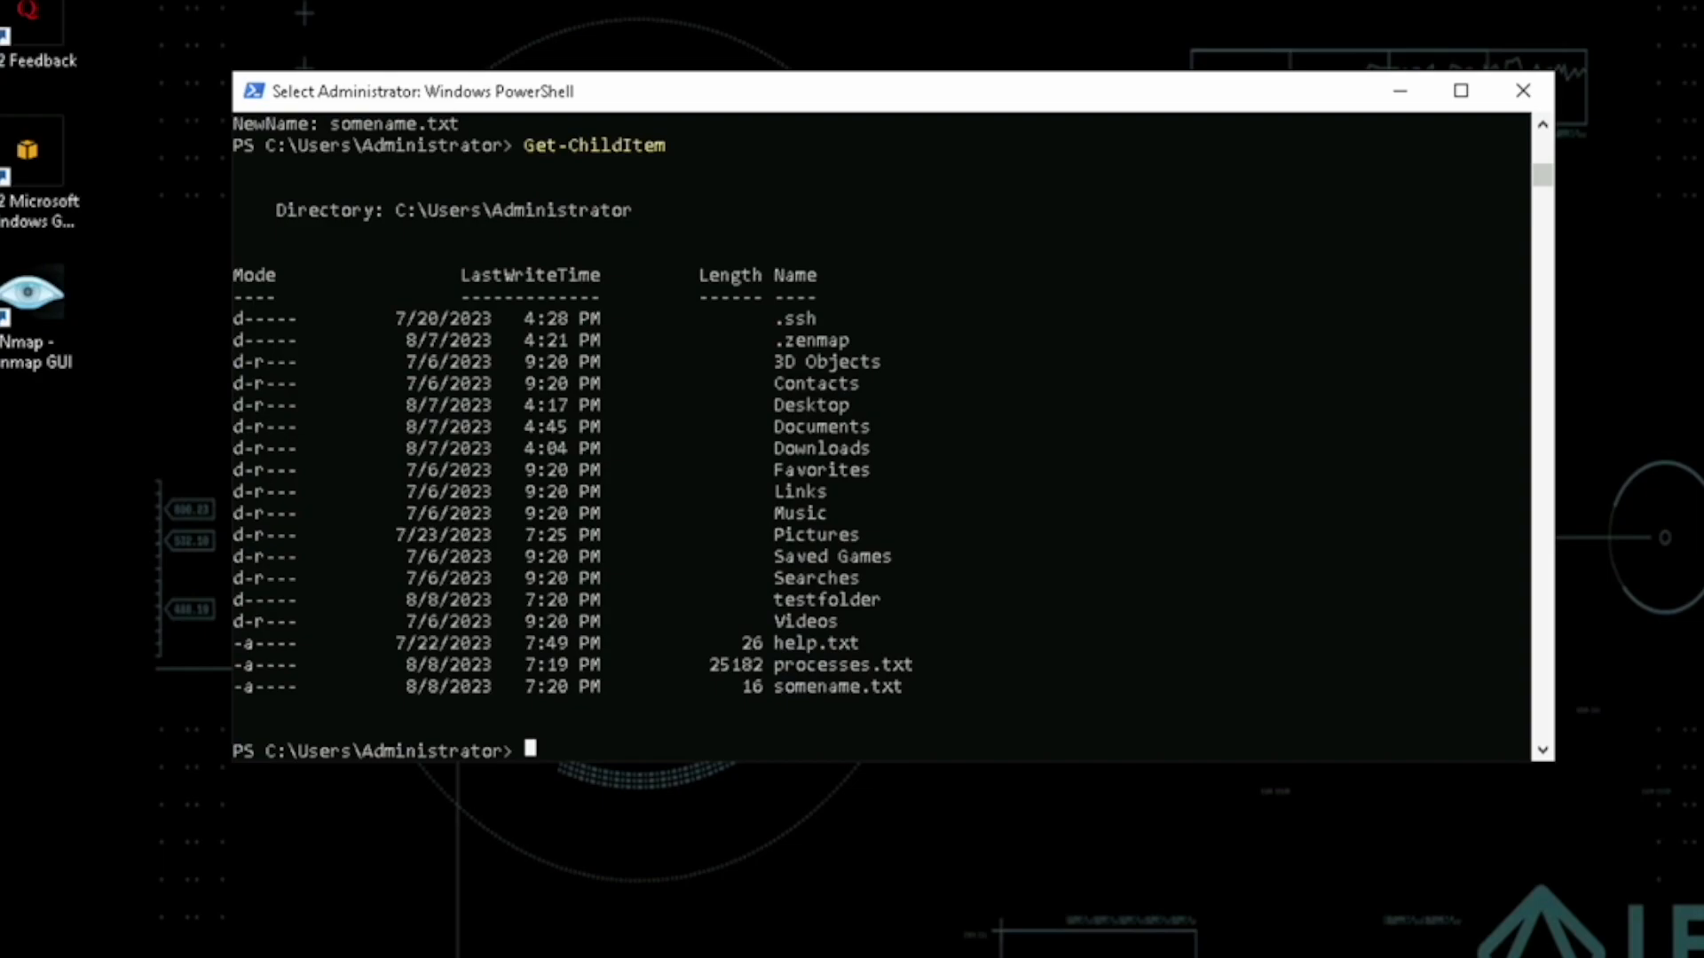
- Delete somename.txt with rm, then remove testfolder and its contents with rmdir, answering Y
text(rm .\somename.txt)
text(ls)
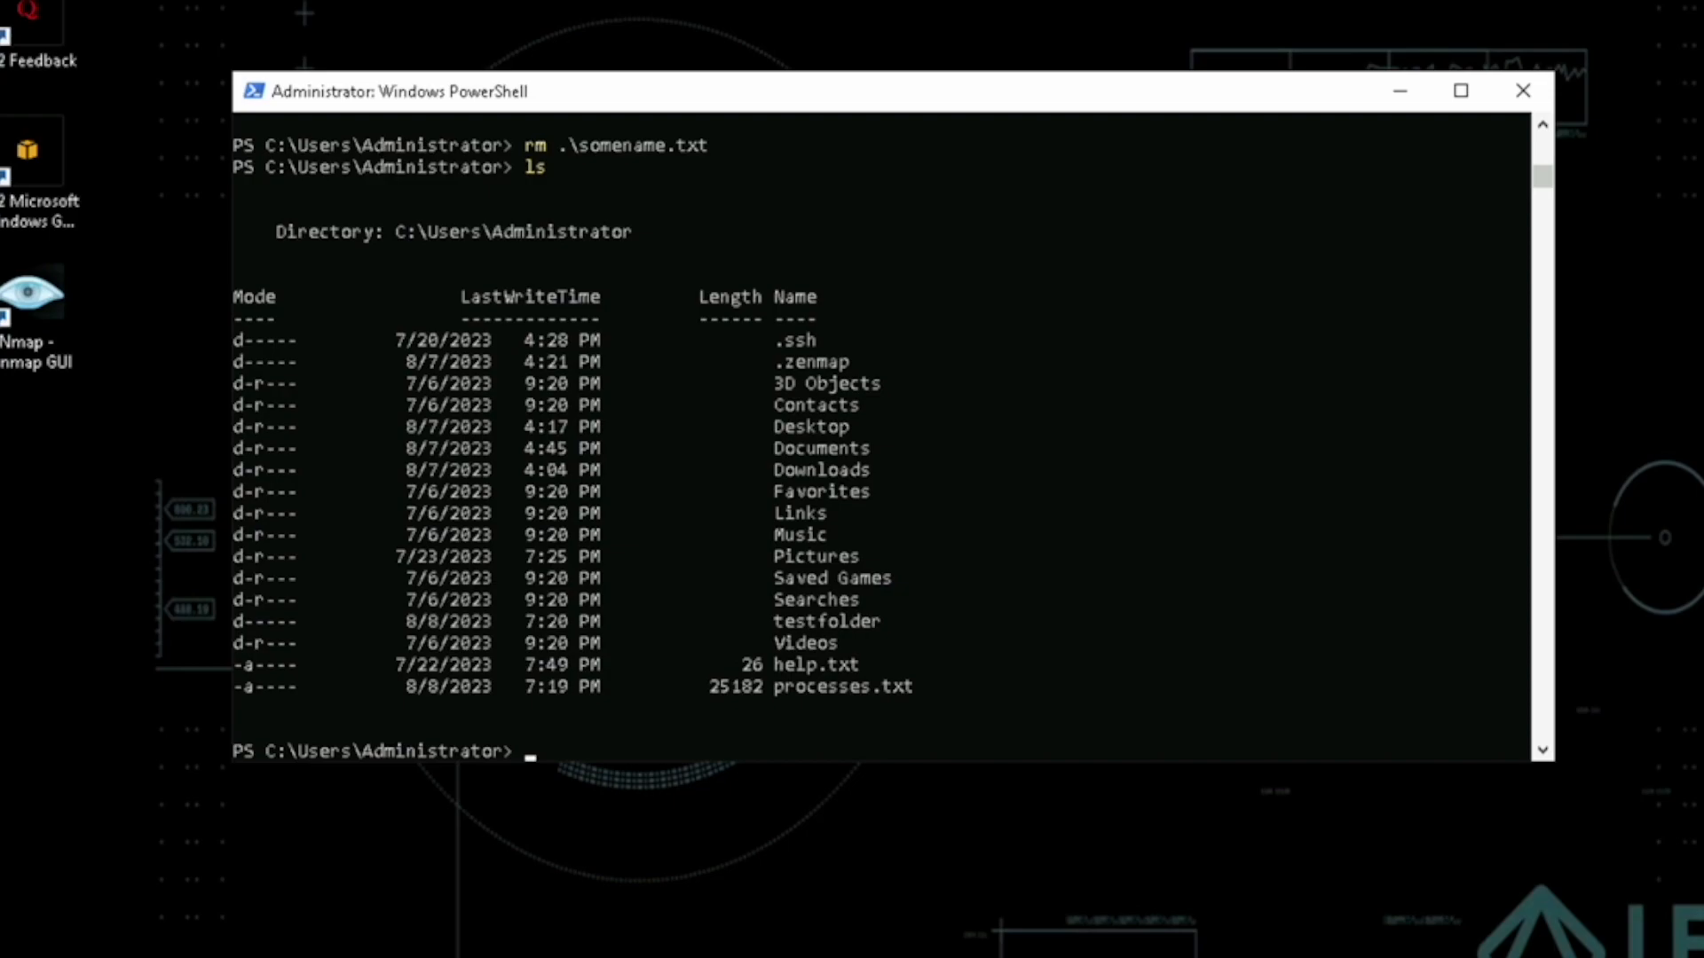
text(rmd)
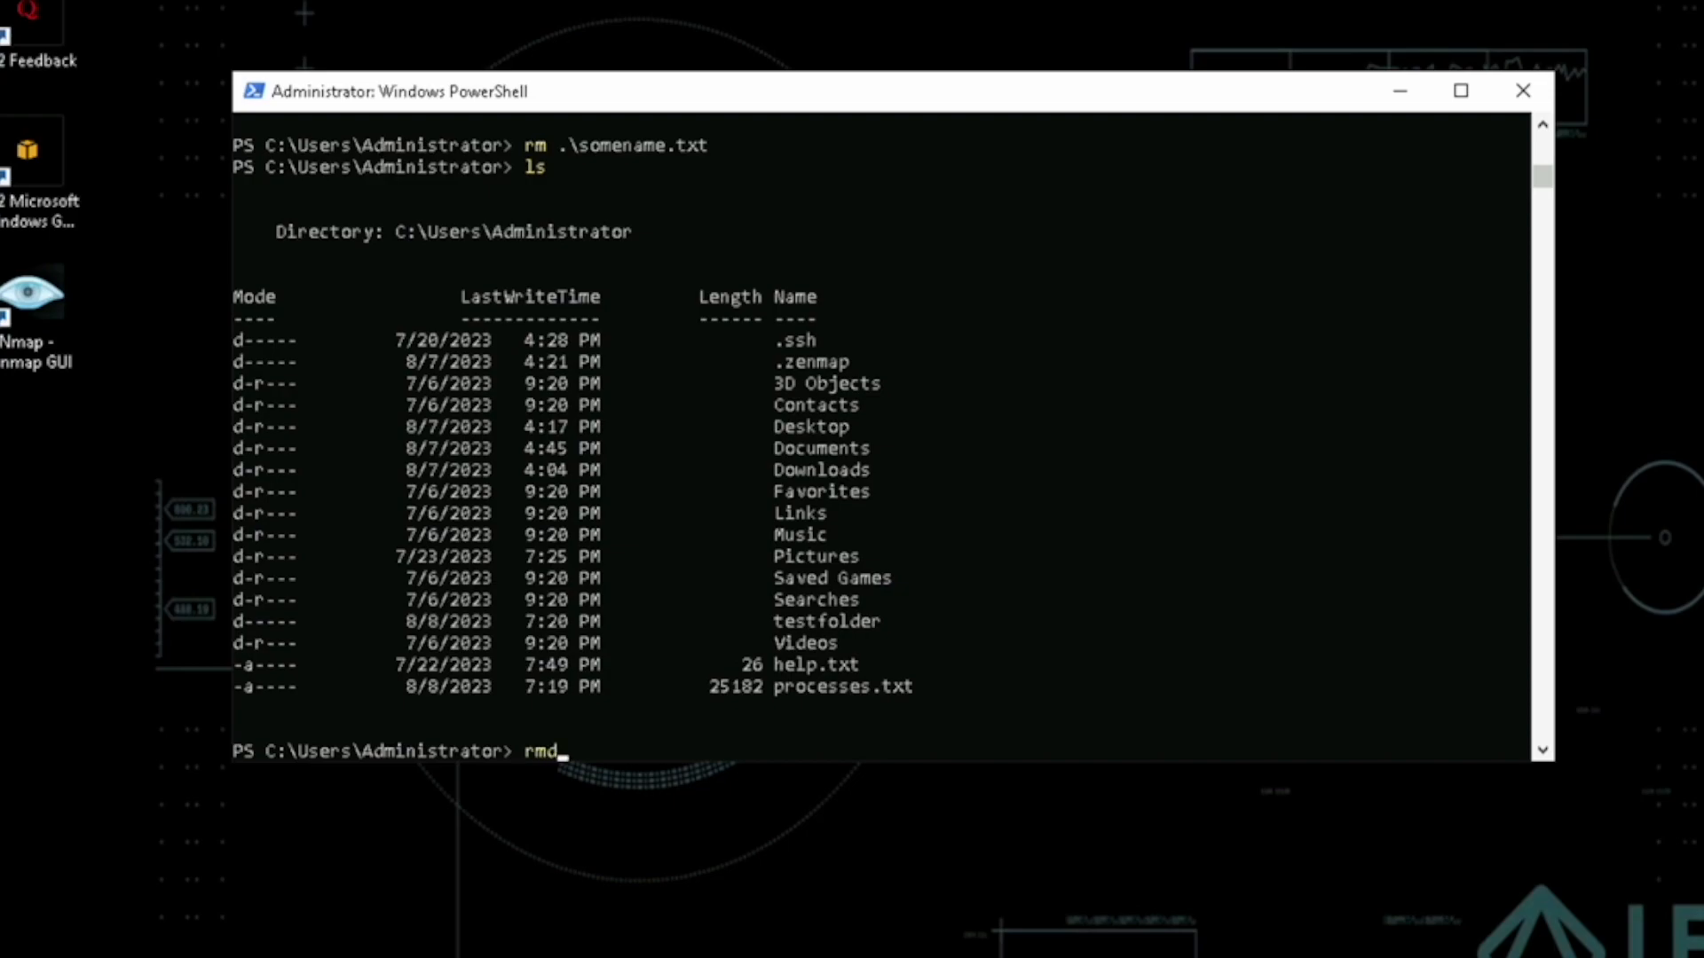
text(ir tes)
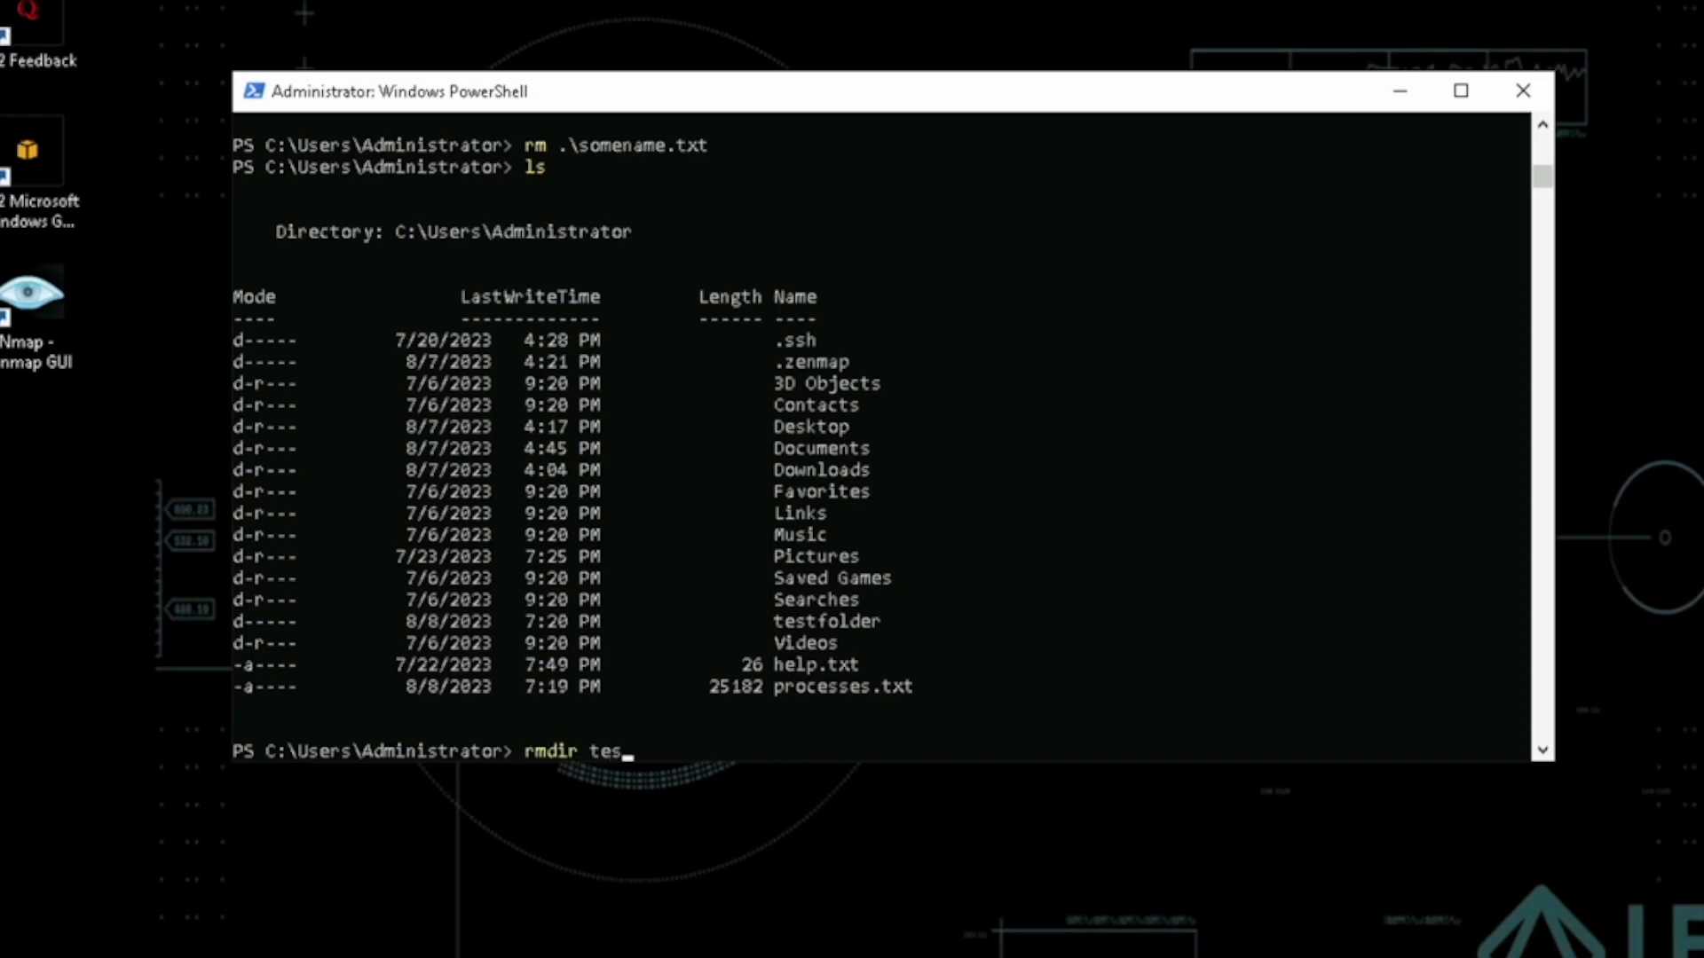
key(Return)
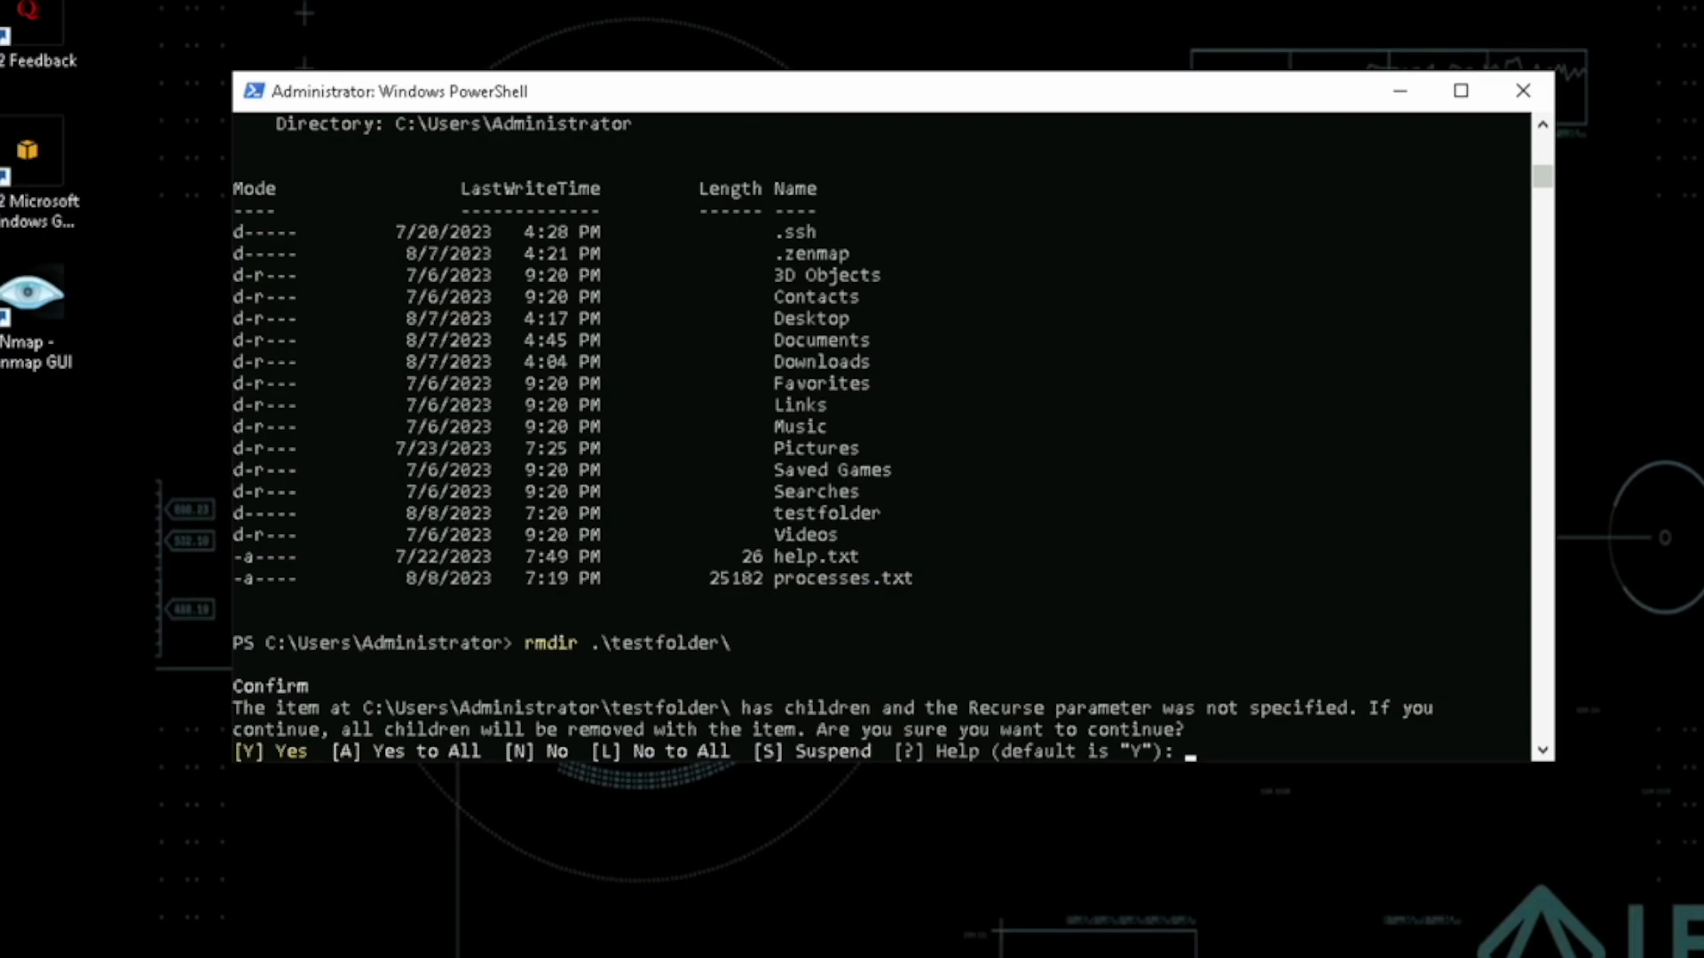
text(Y)
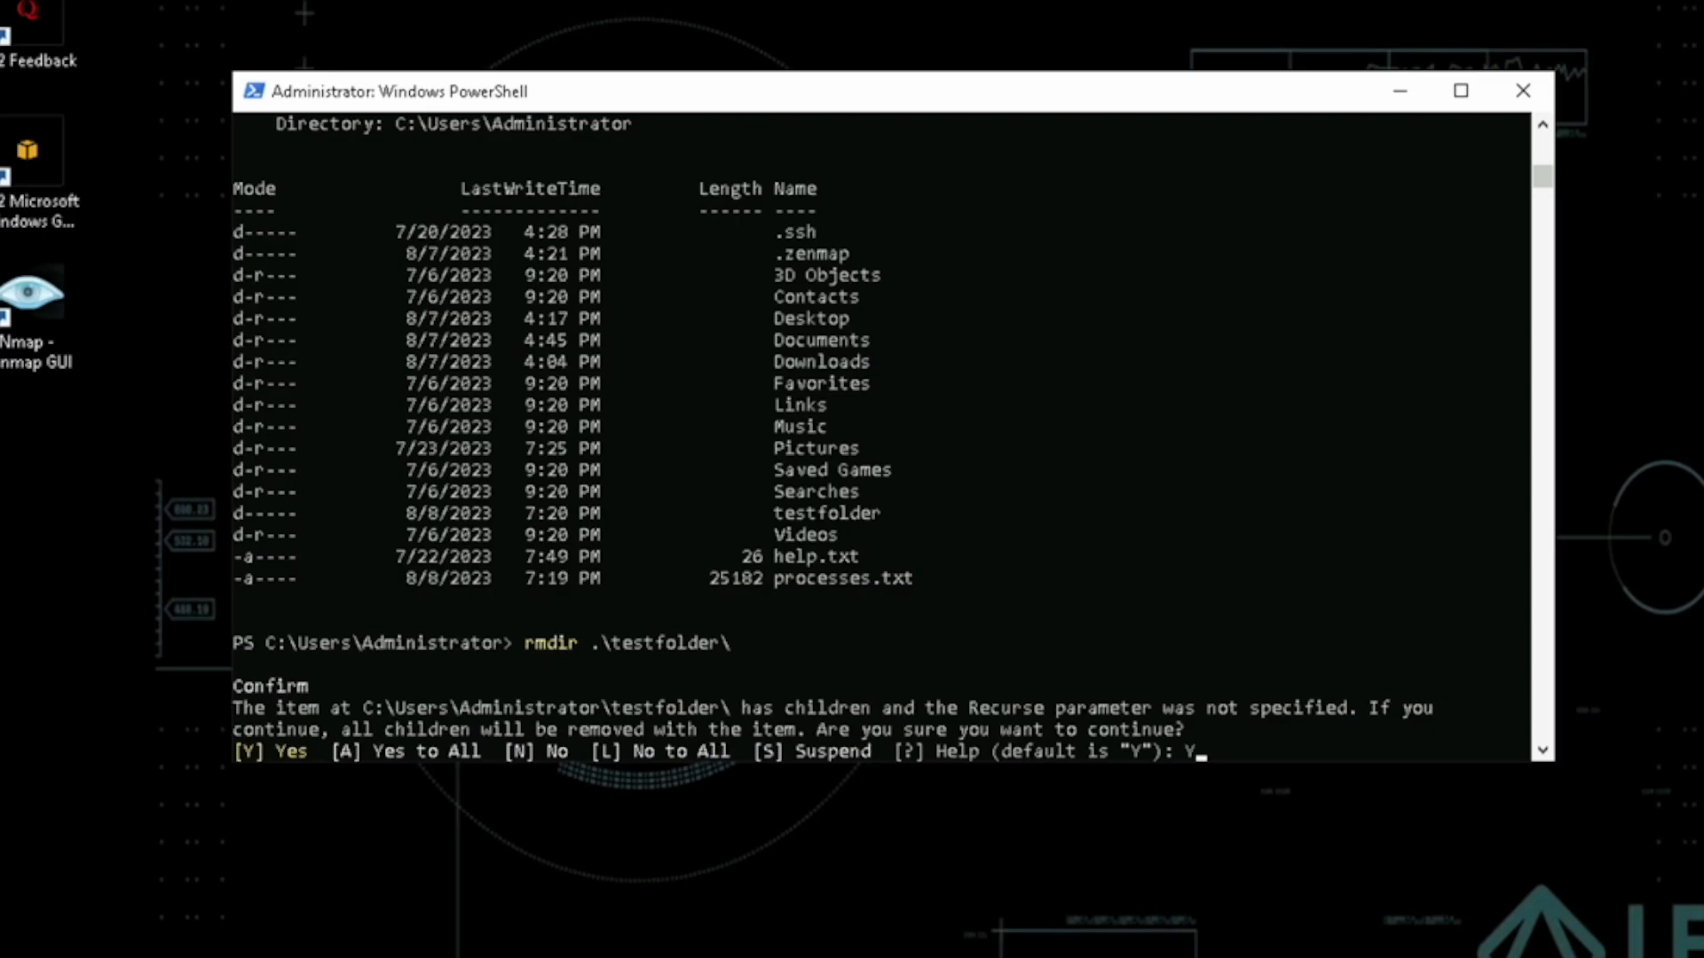
key(Return)
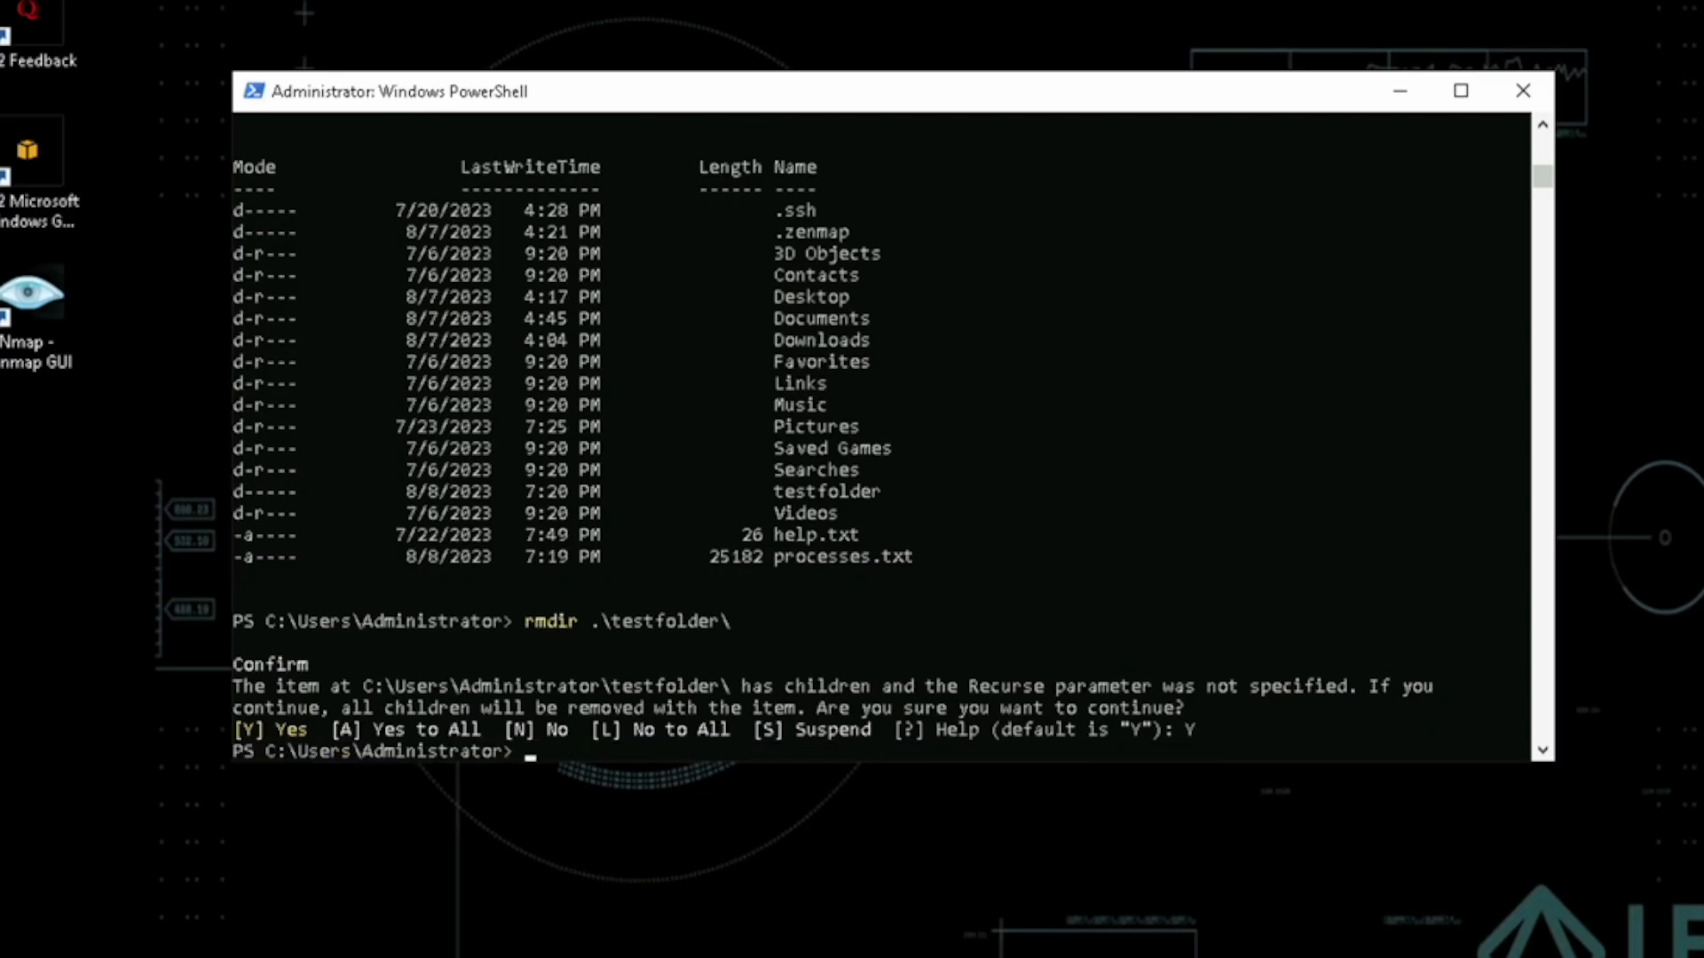
- List every command alias with Get-Alias
text(Get-Al)
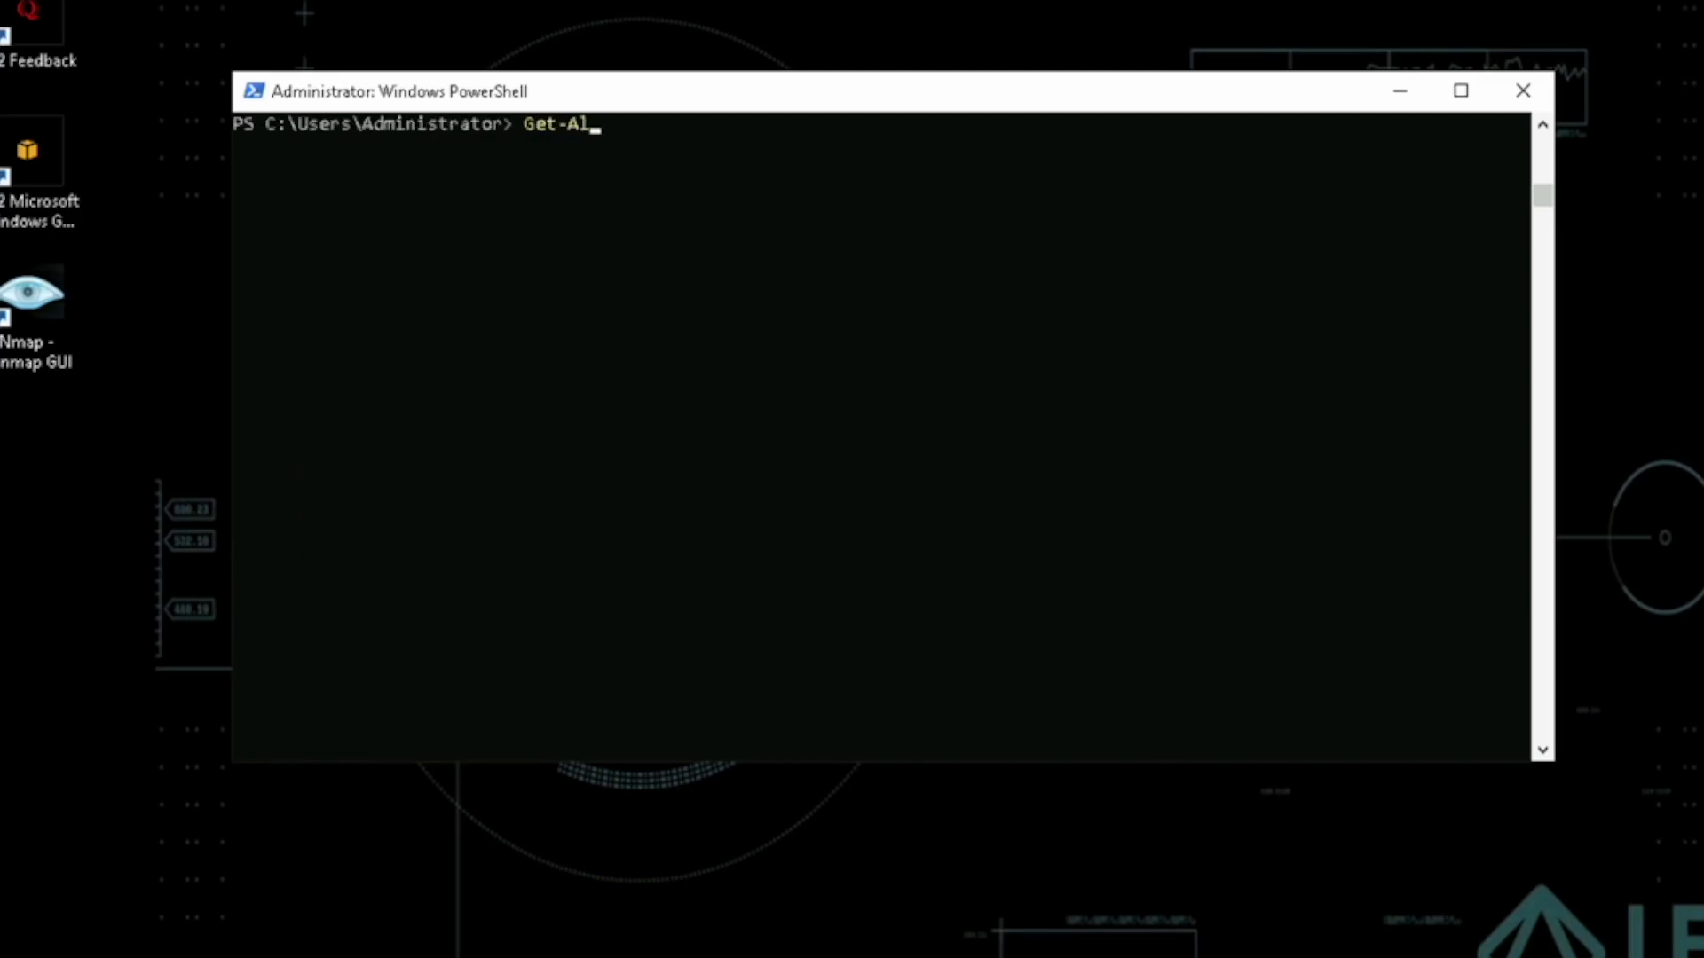
key(Return)
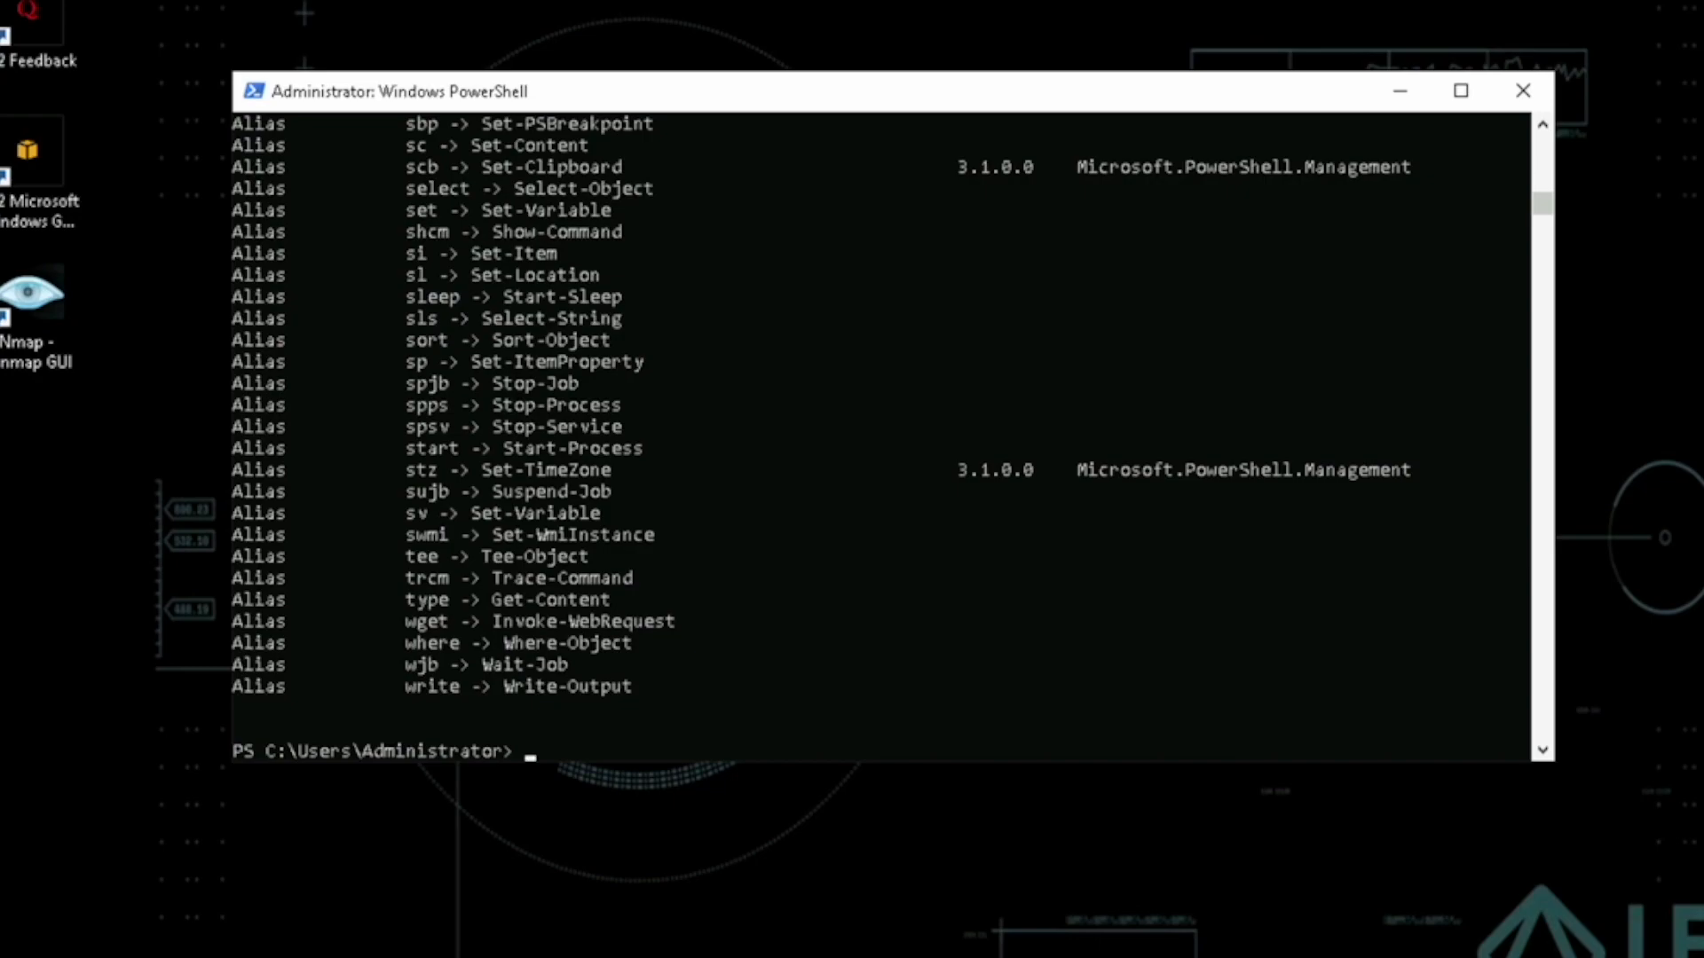
- Pipe Get-Alias to Out-File -Name .\PSAlias to attempt exporting the alias list
text(Get)
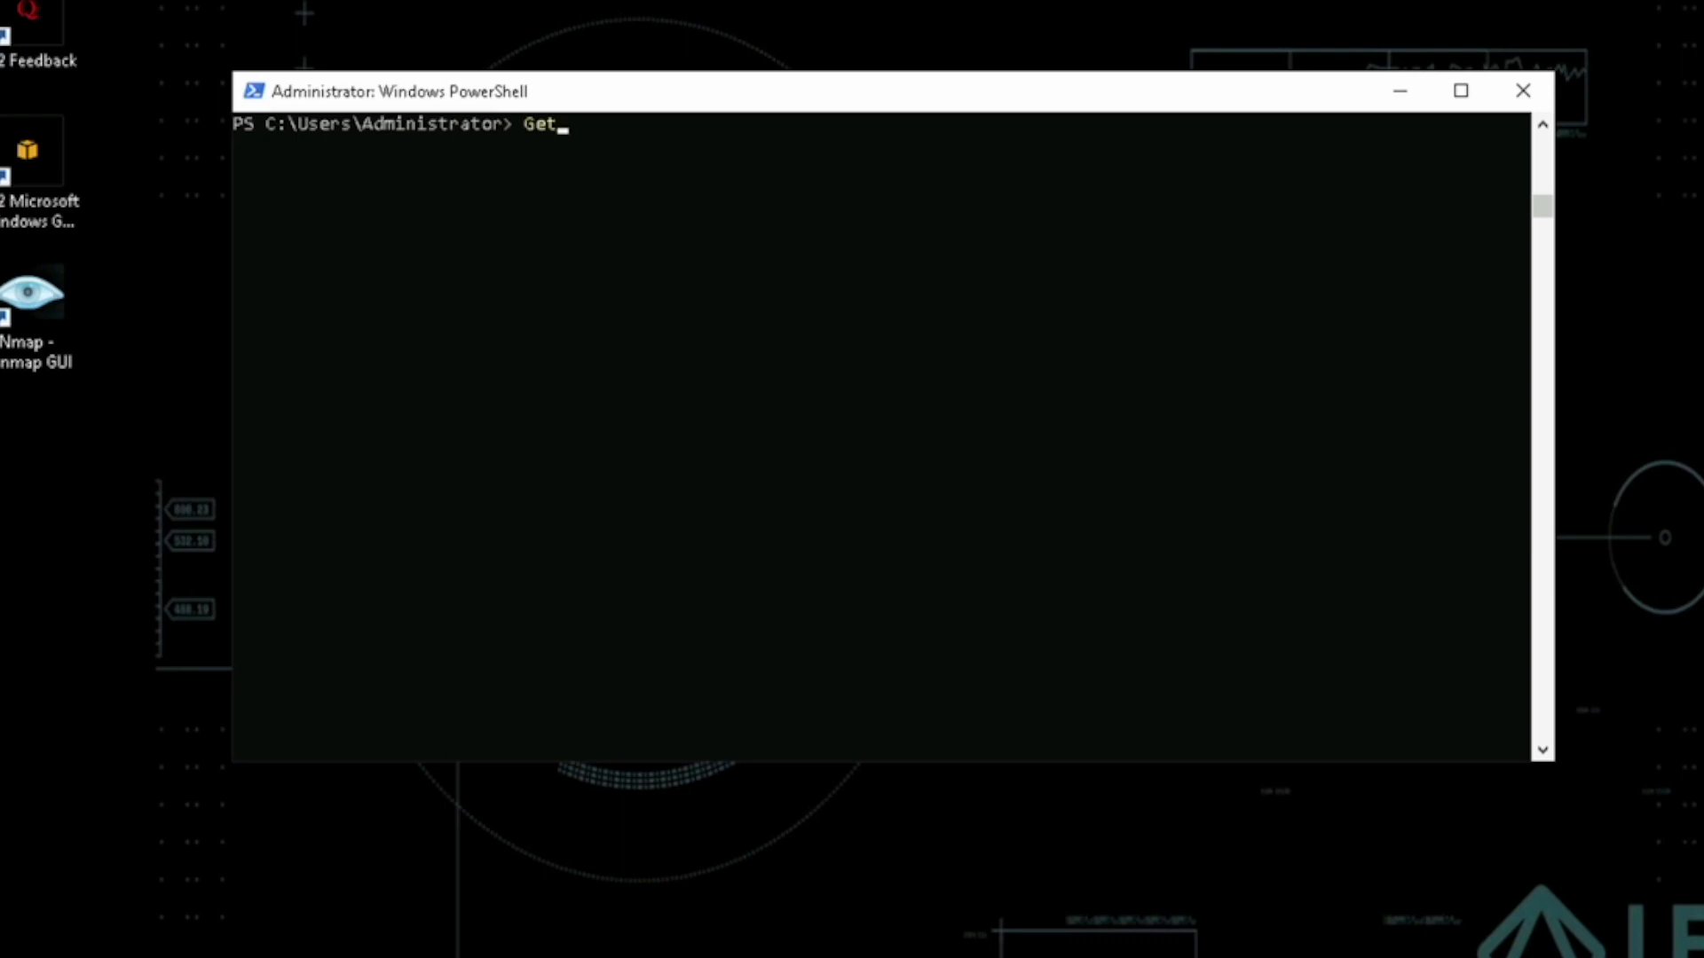
text(-Alia)
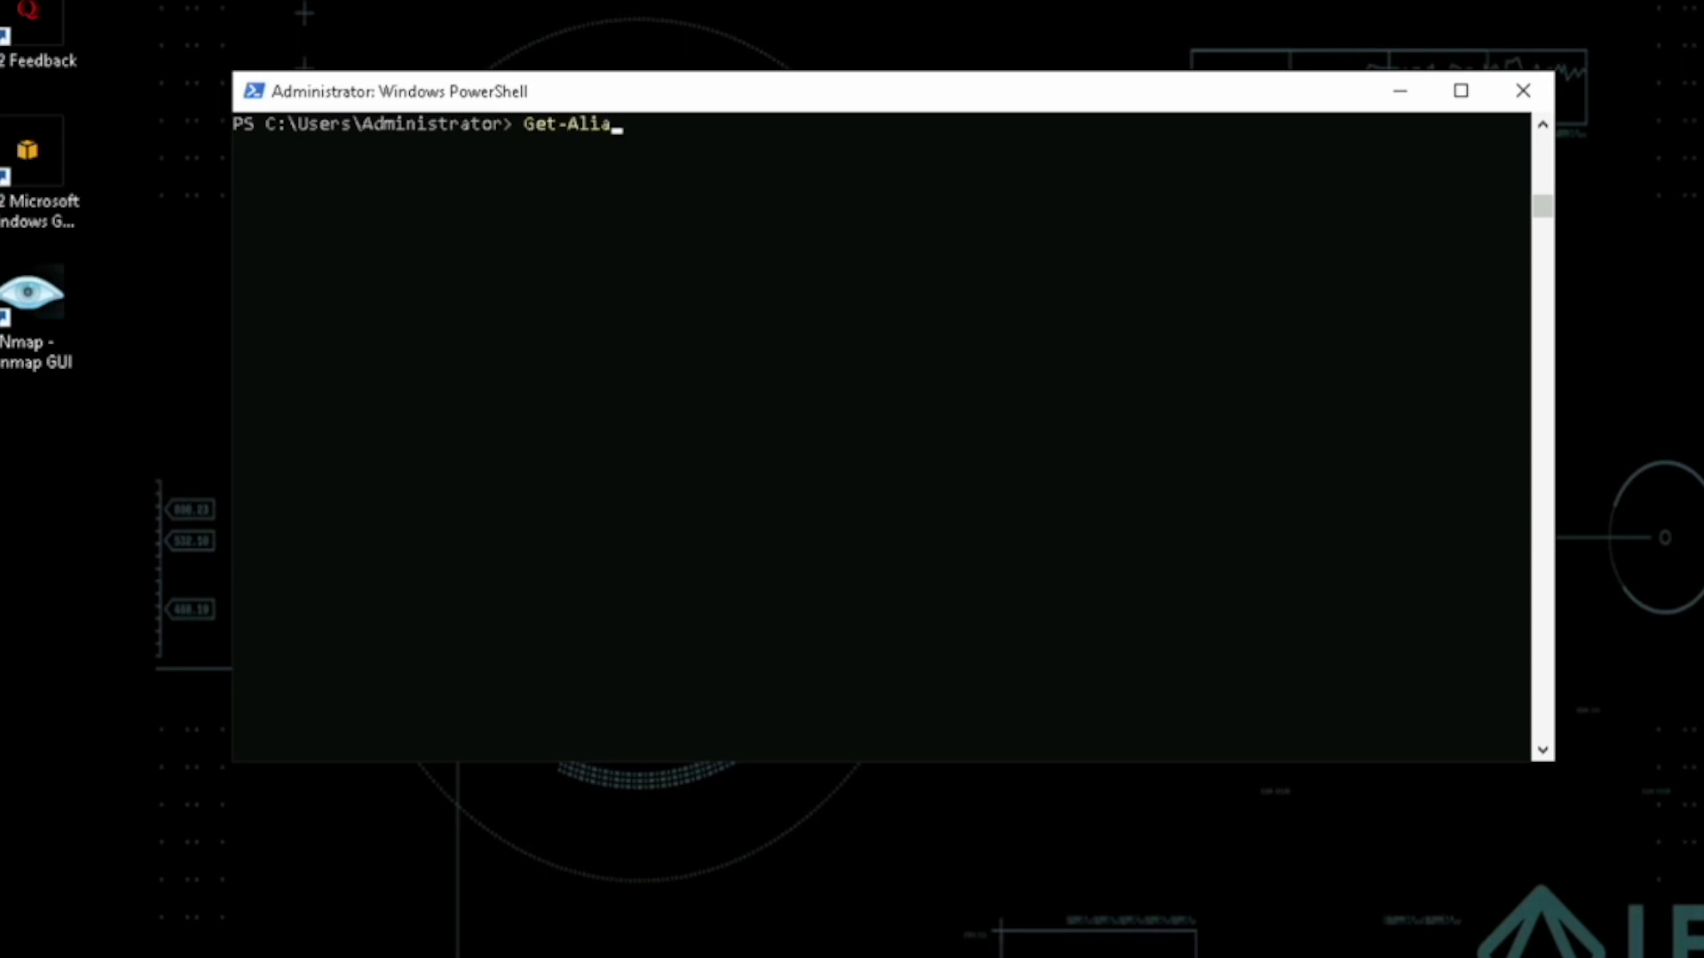
text(s | Out-File)
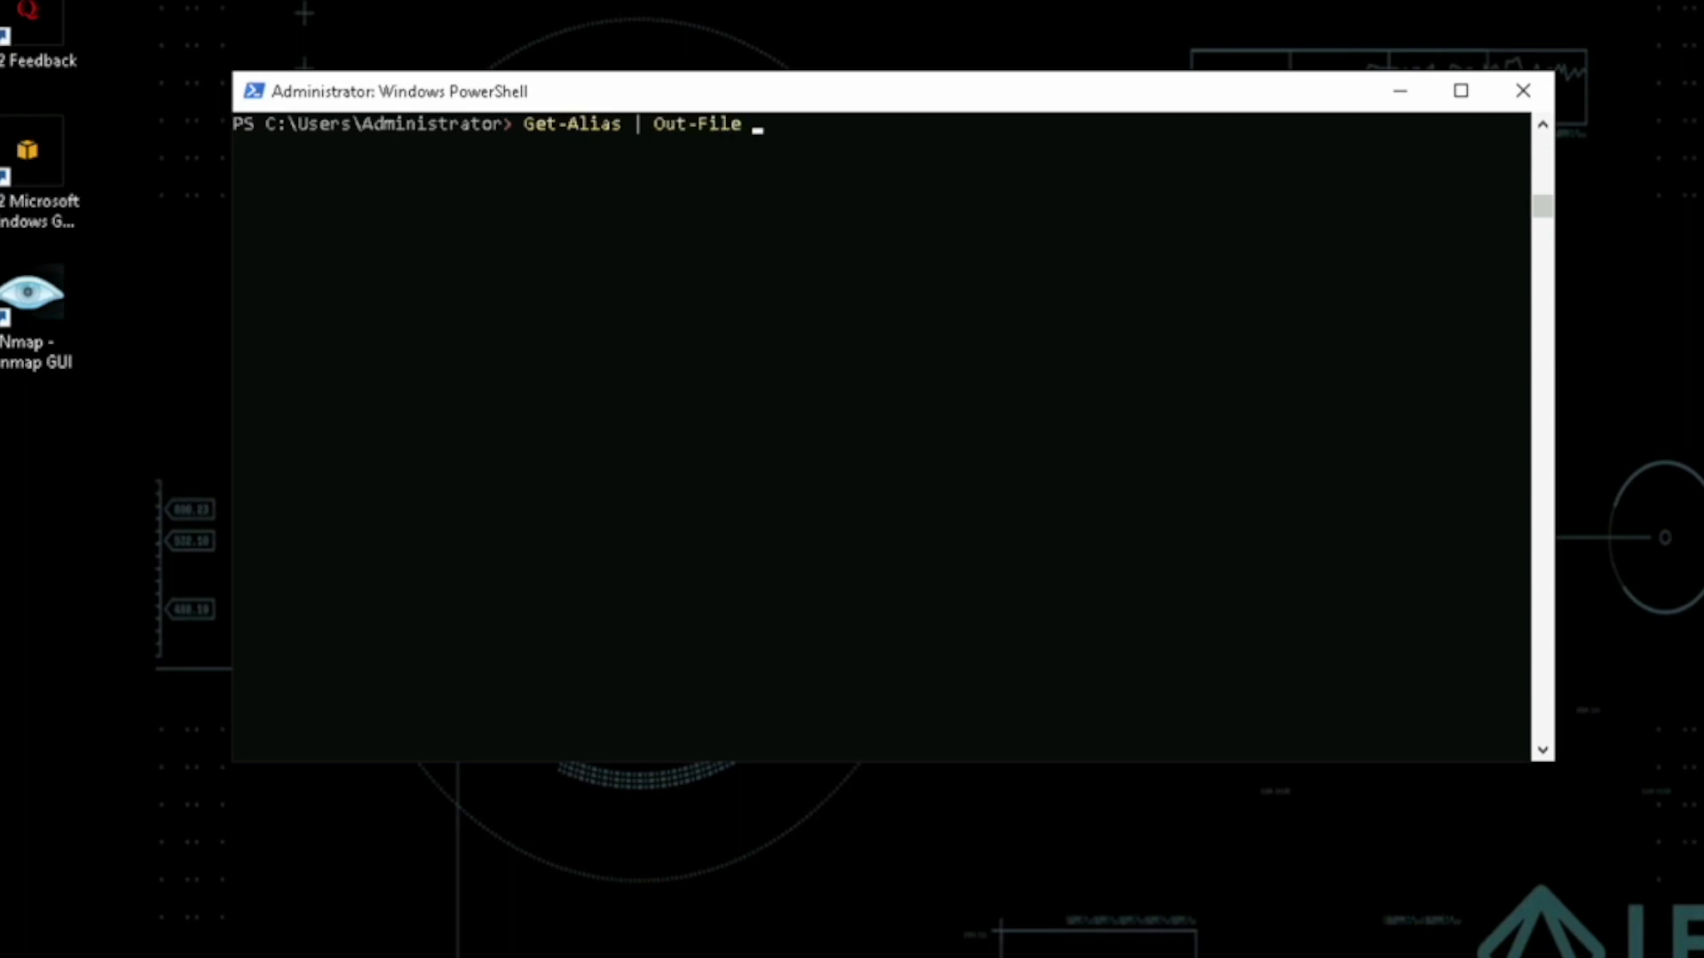
text(-Name)
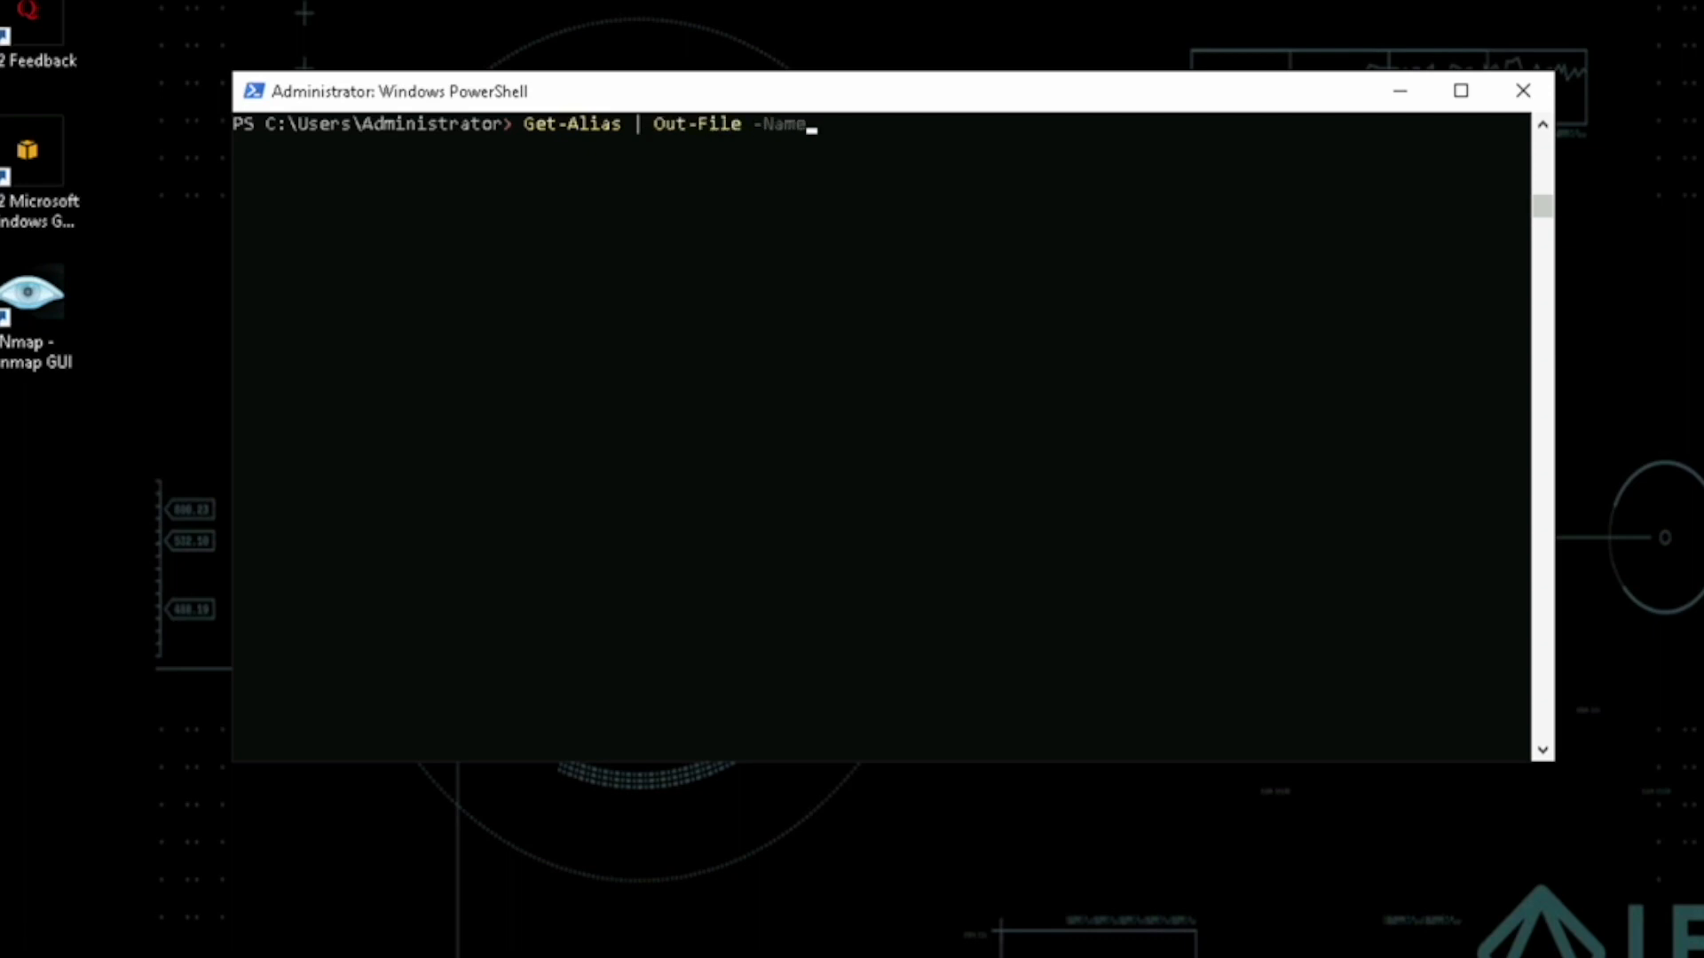
text(.\PS)
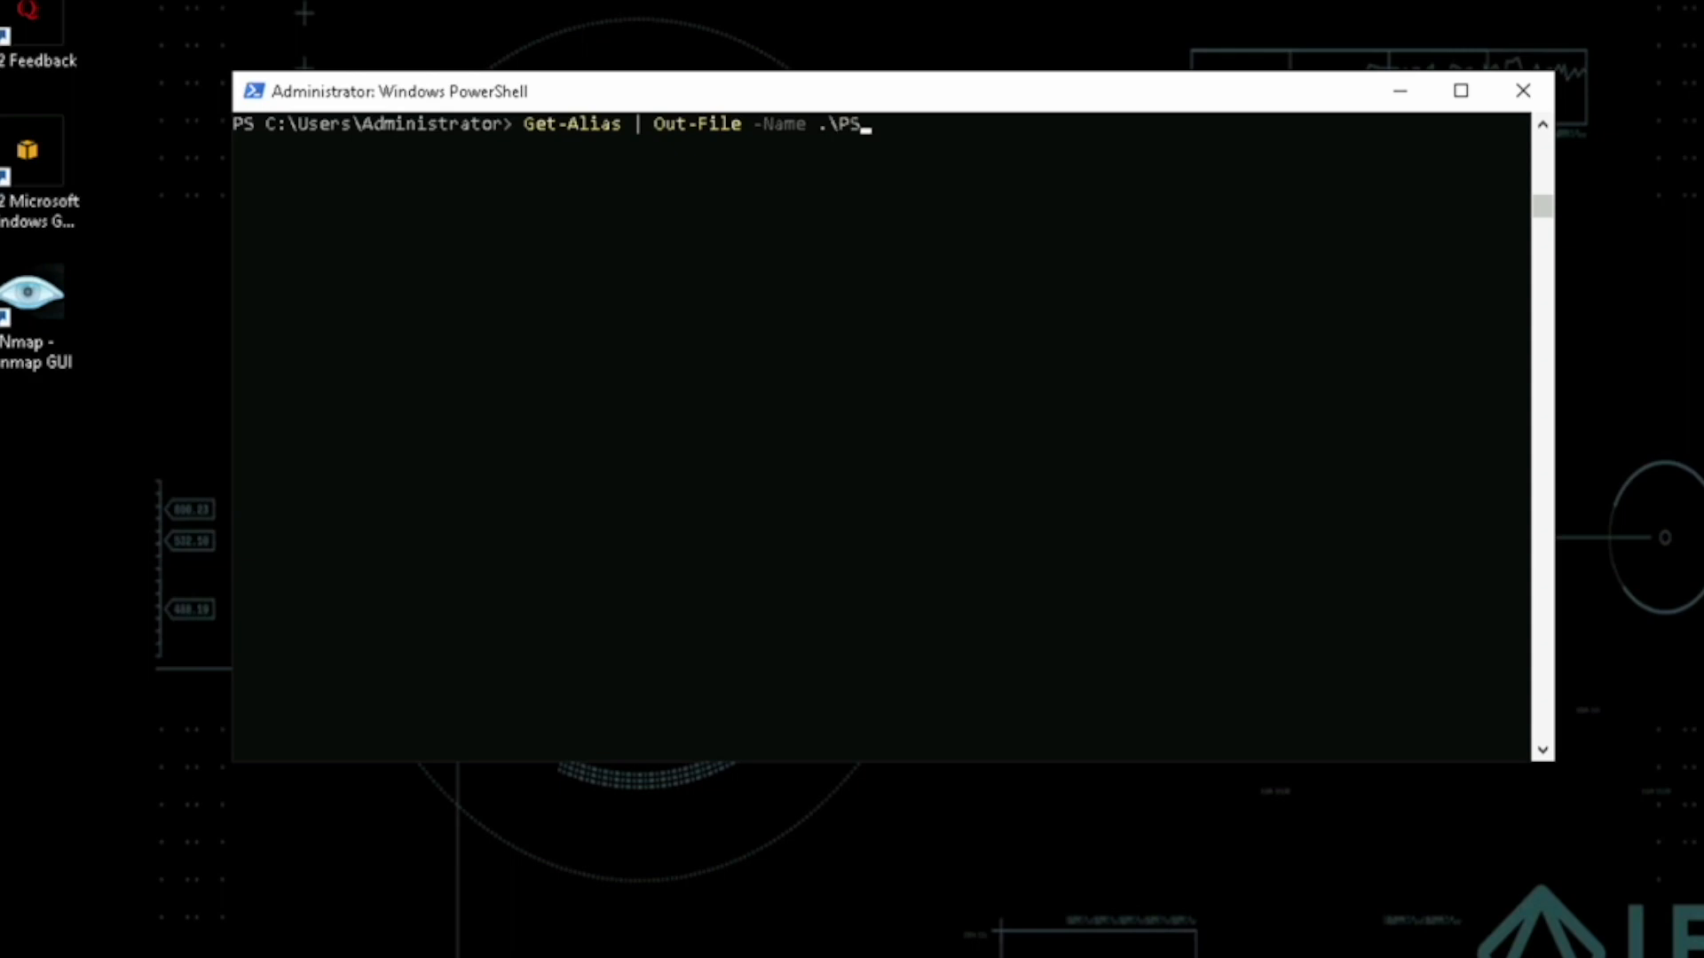
text(Alias)
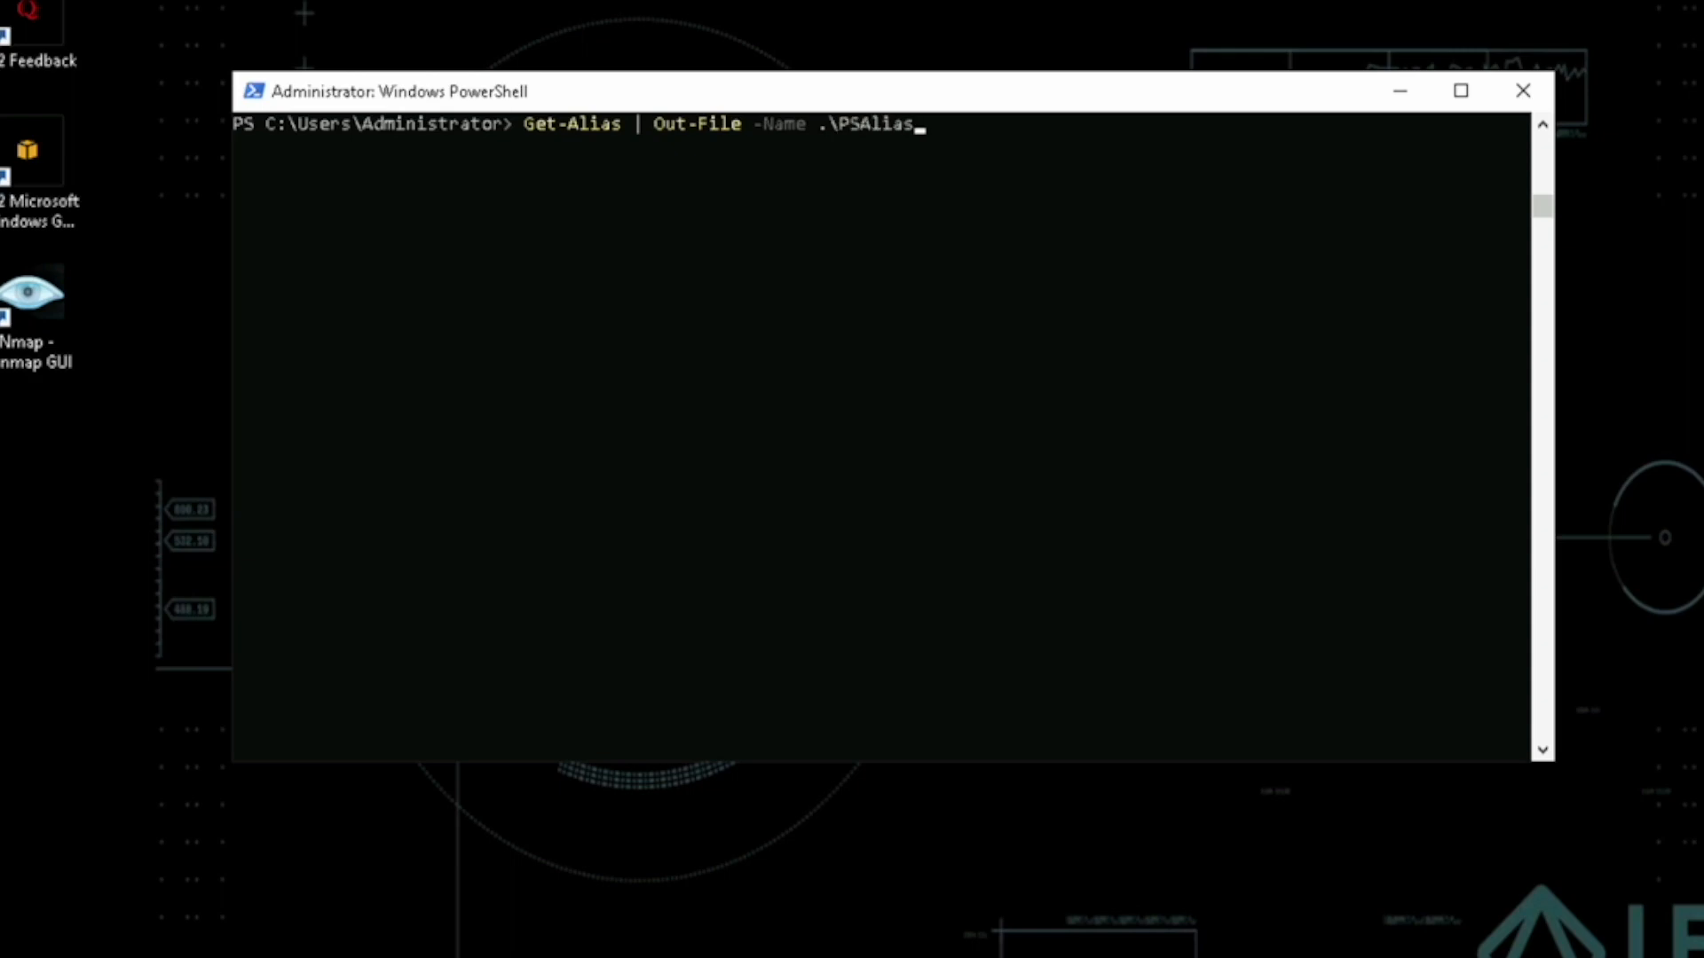
key(Return)
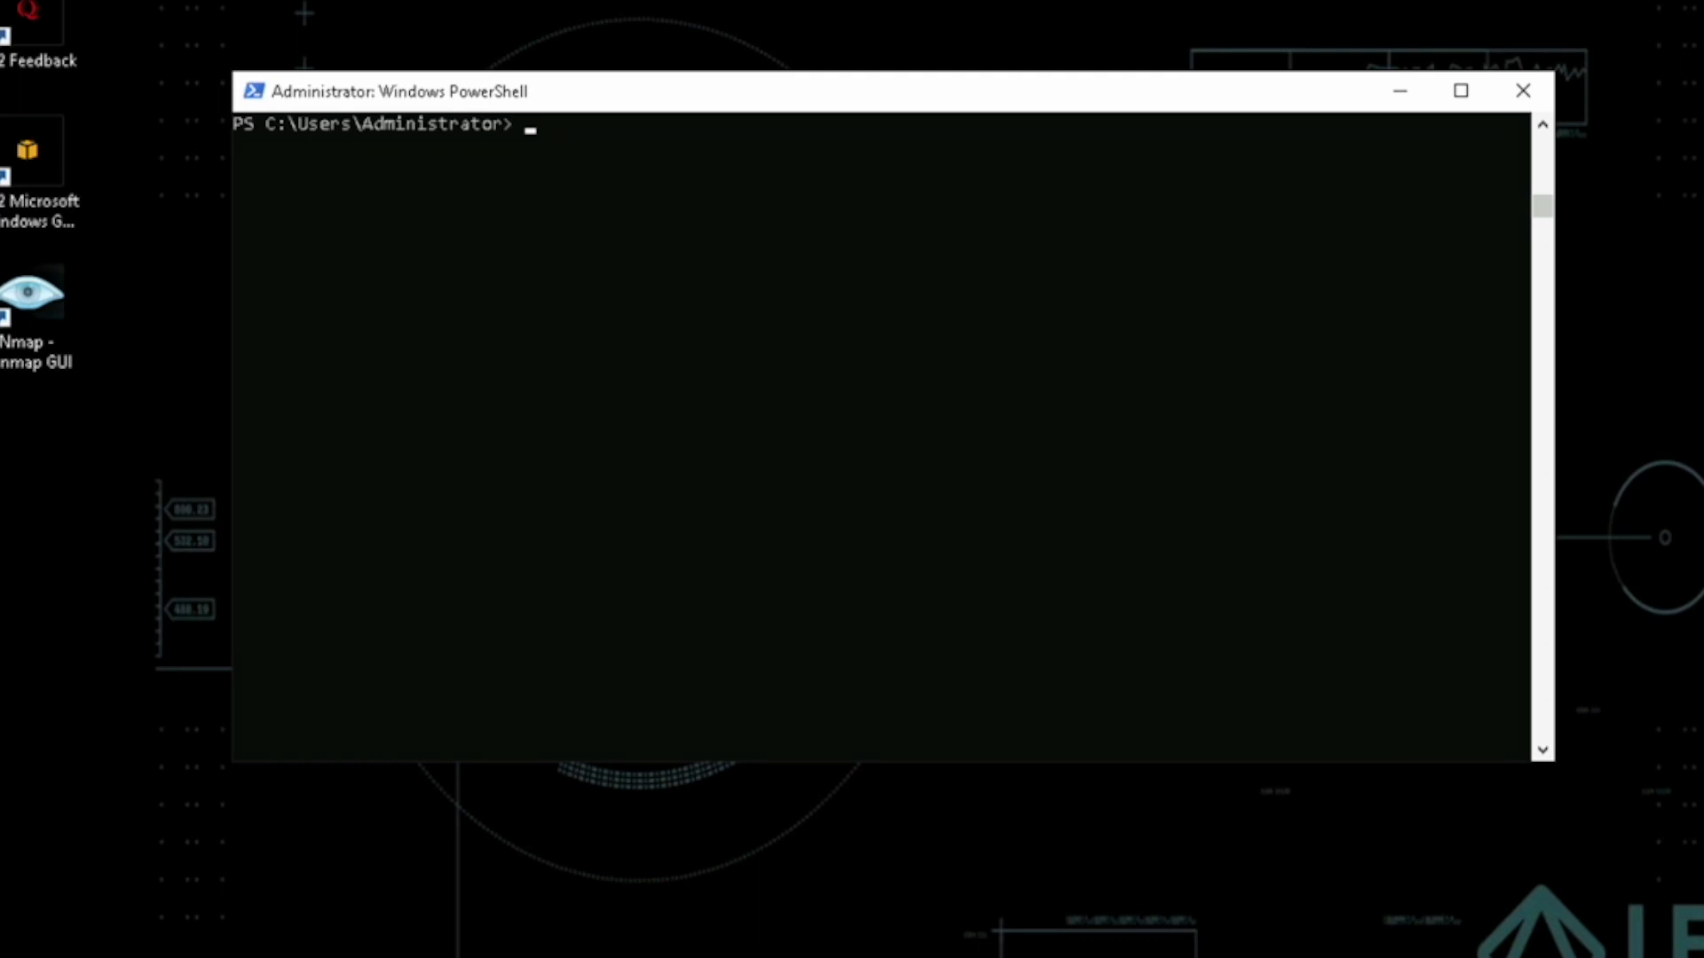
- Save Get-Alias output via Out-File -FilePath .\PSAliases.txt and view it in notepad.exe
text(Get-)
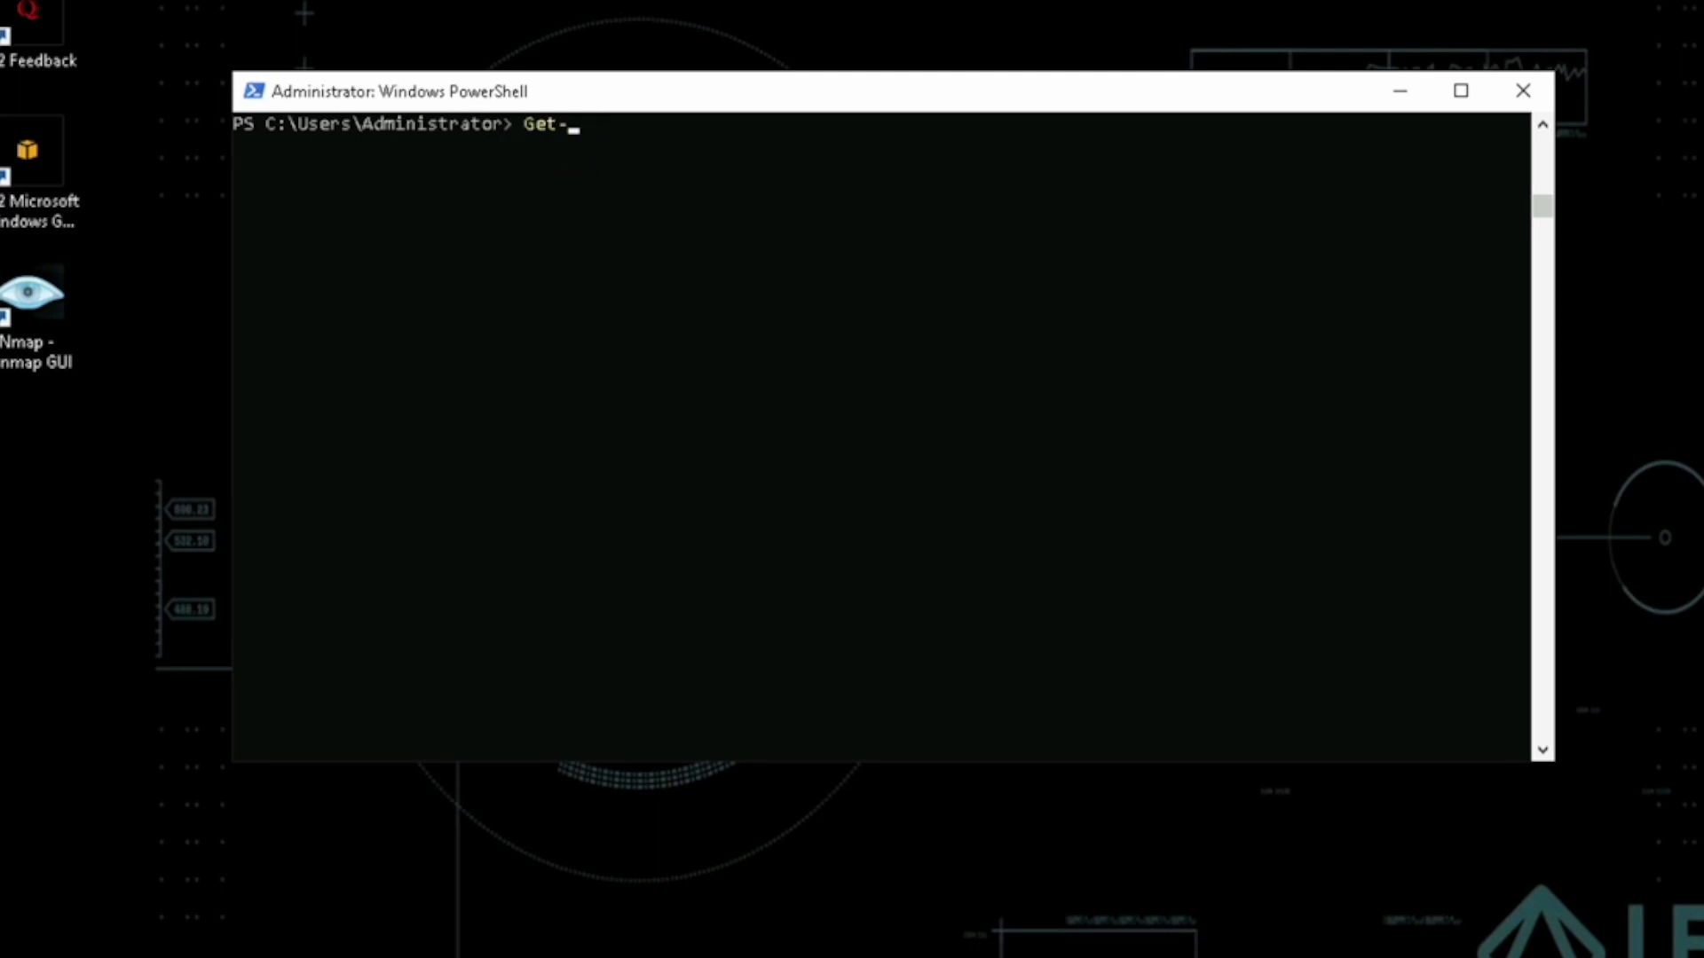
text(Alias | Out)
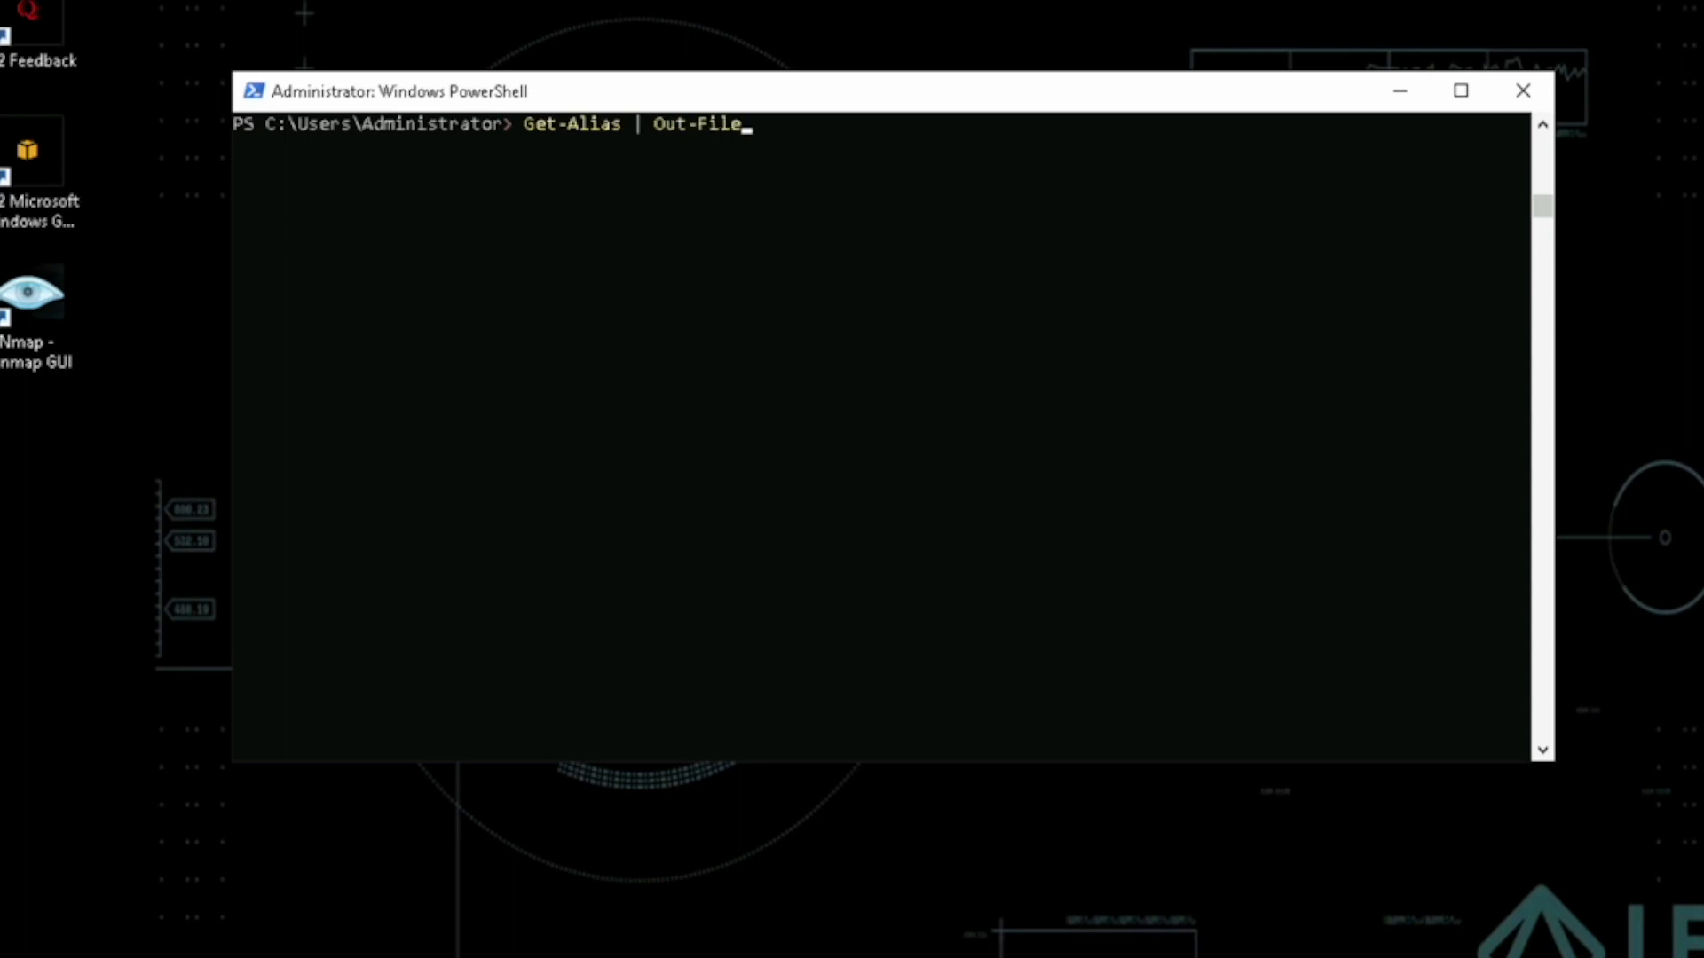
text(-FileP)
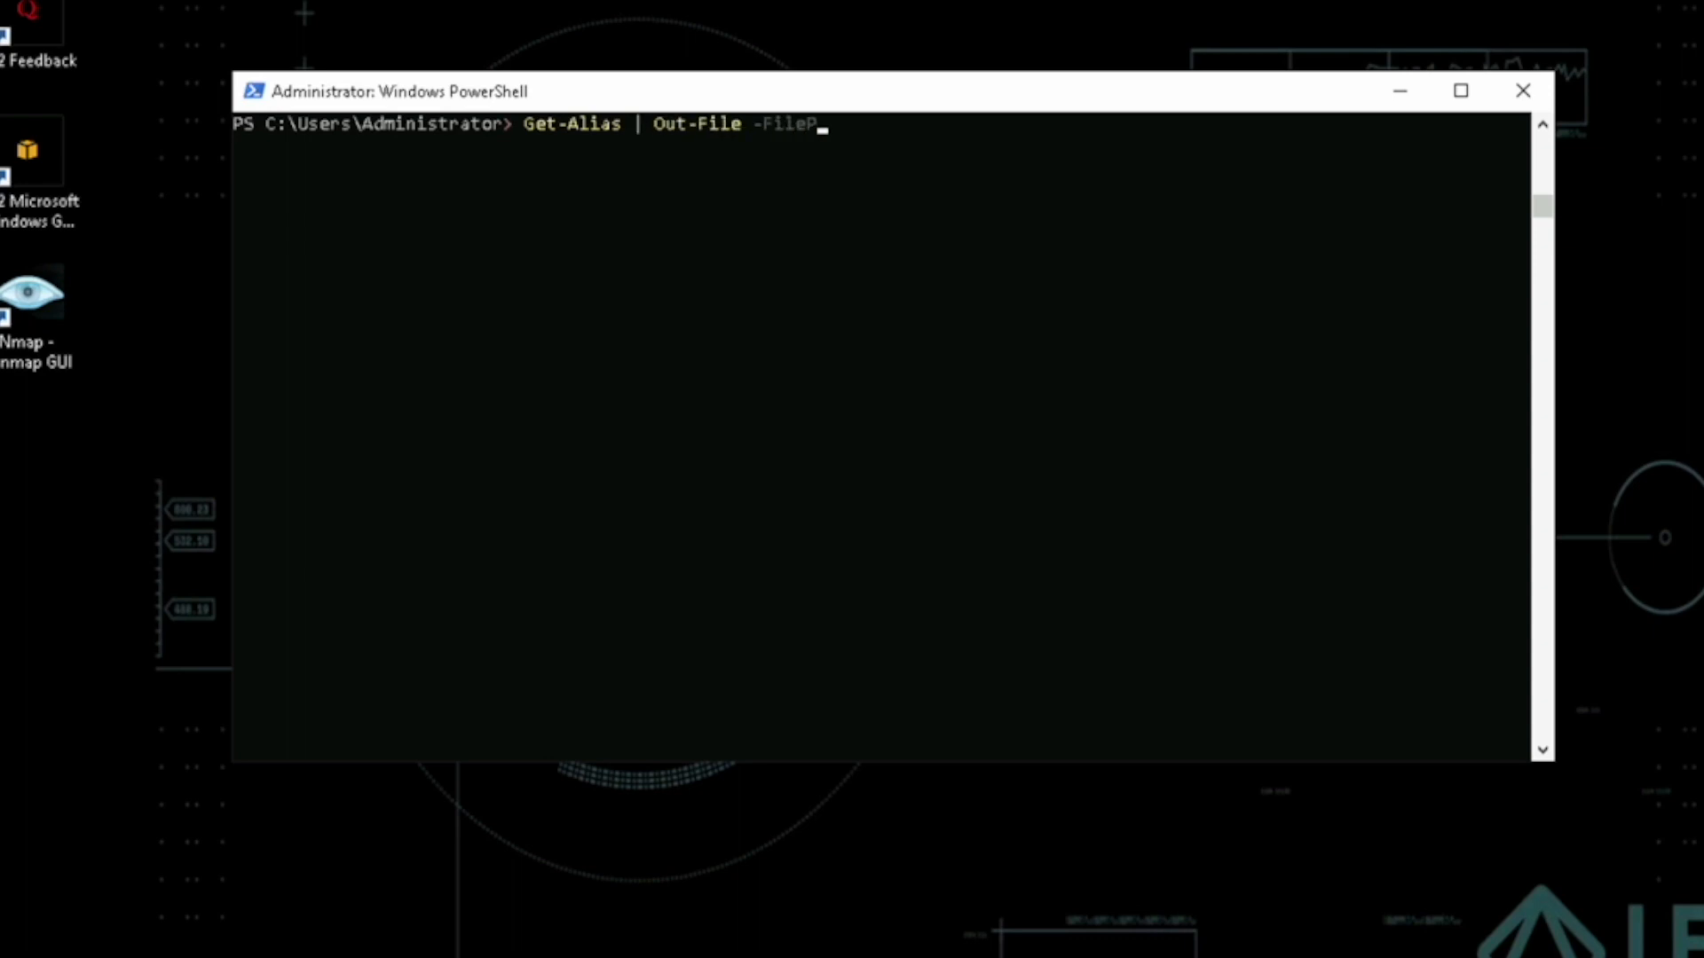
text(ath .\)
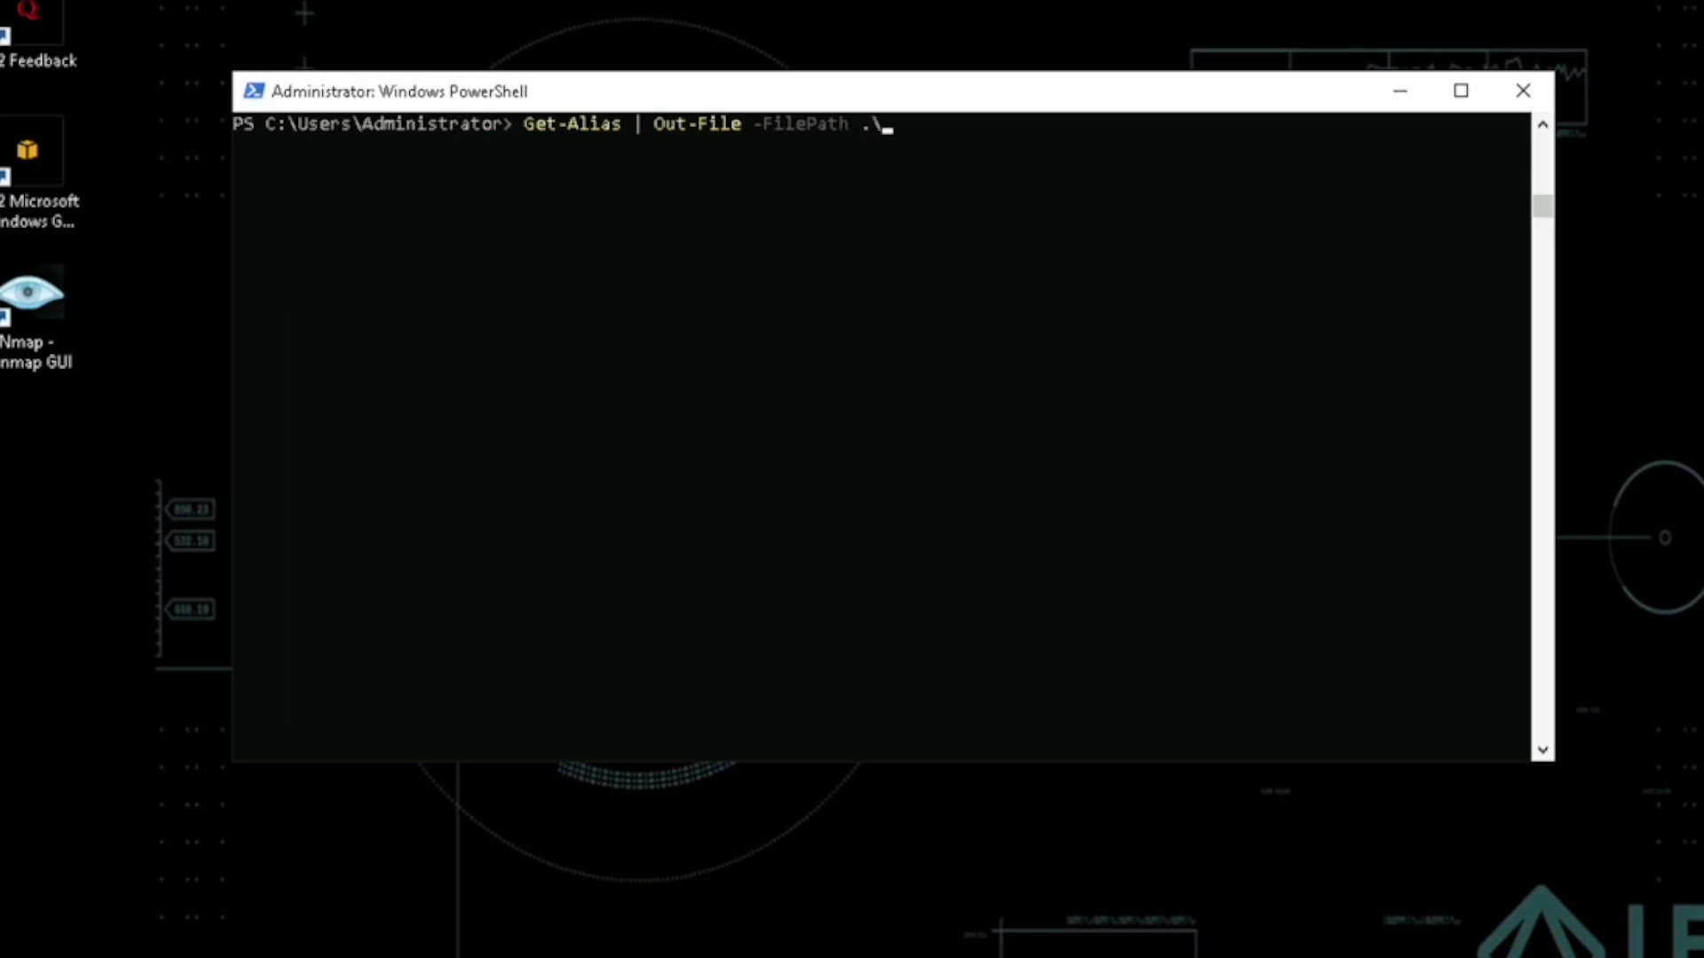
text(PSAli)
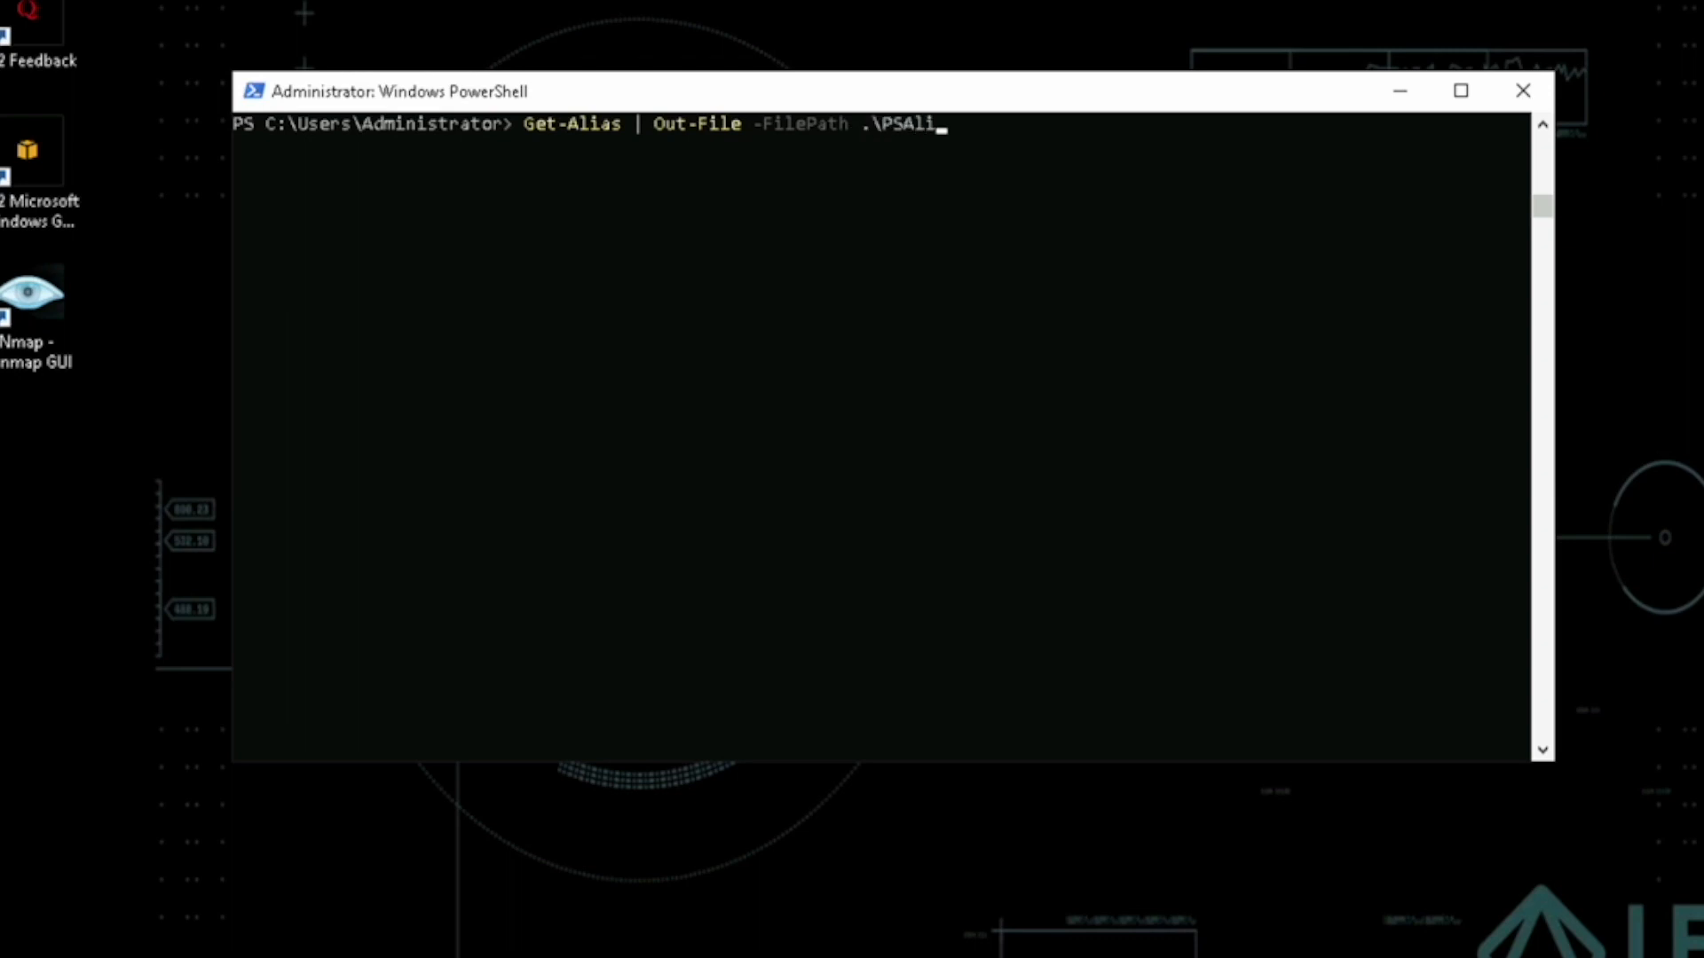
key(Return)
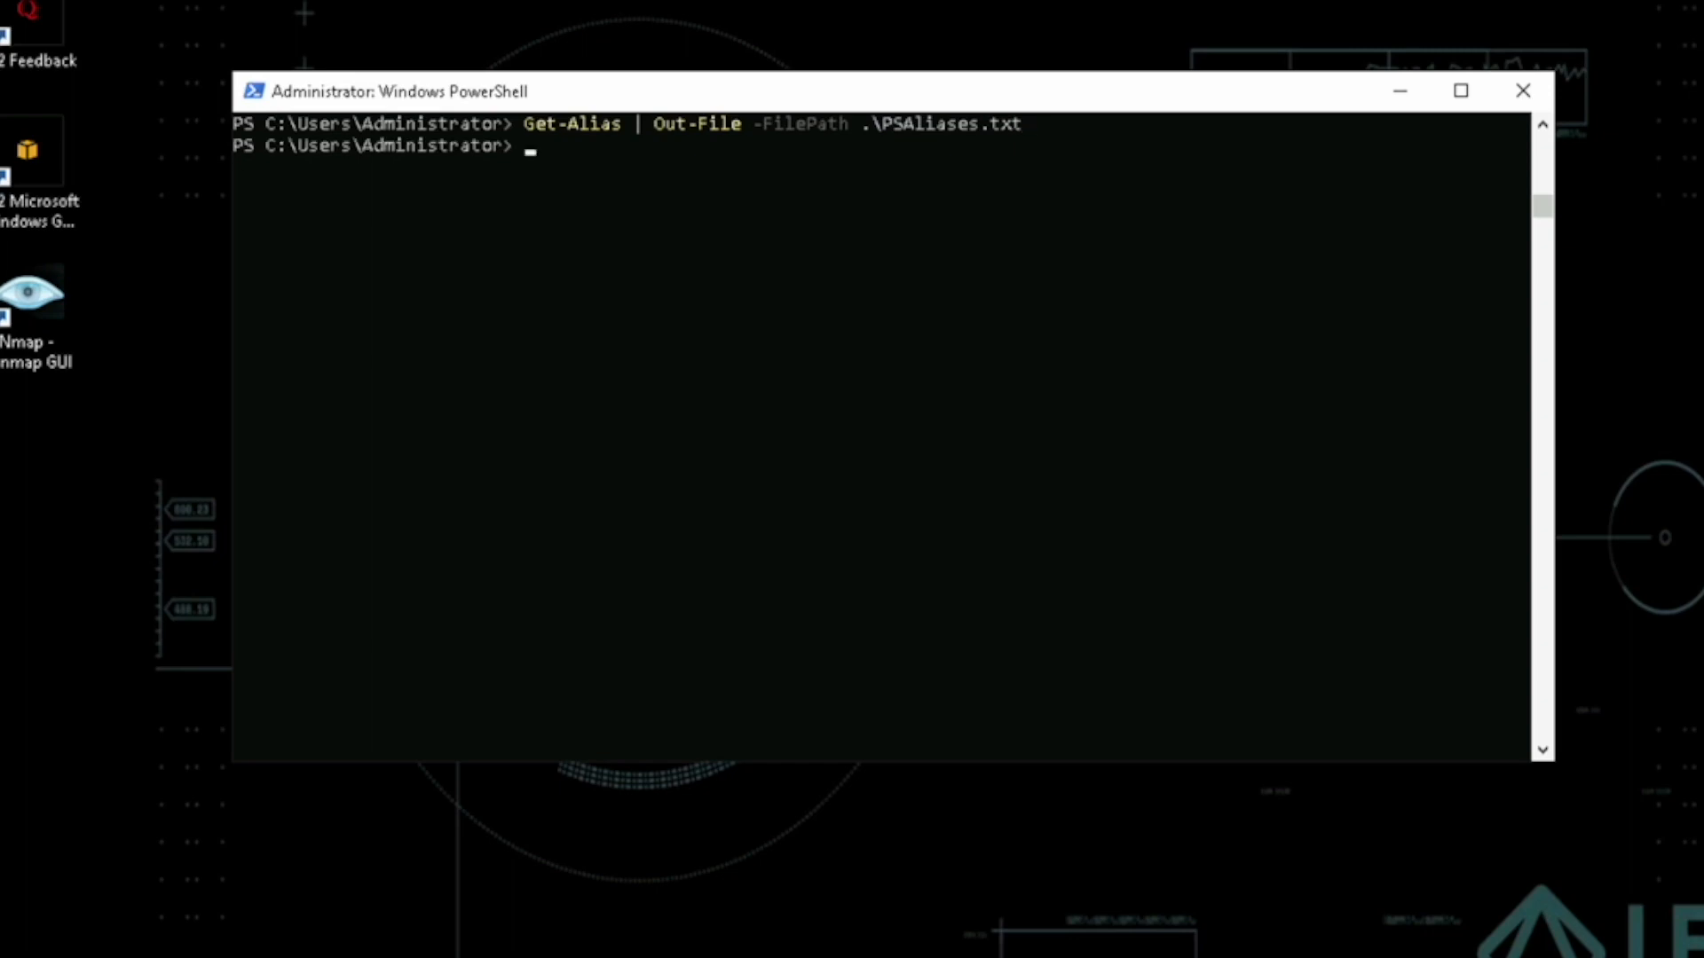
text(notepad.exe)
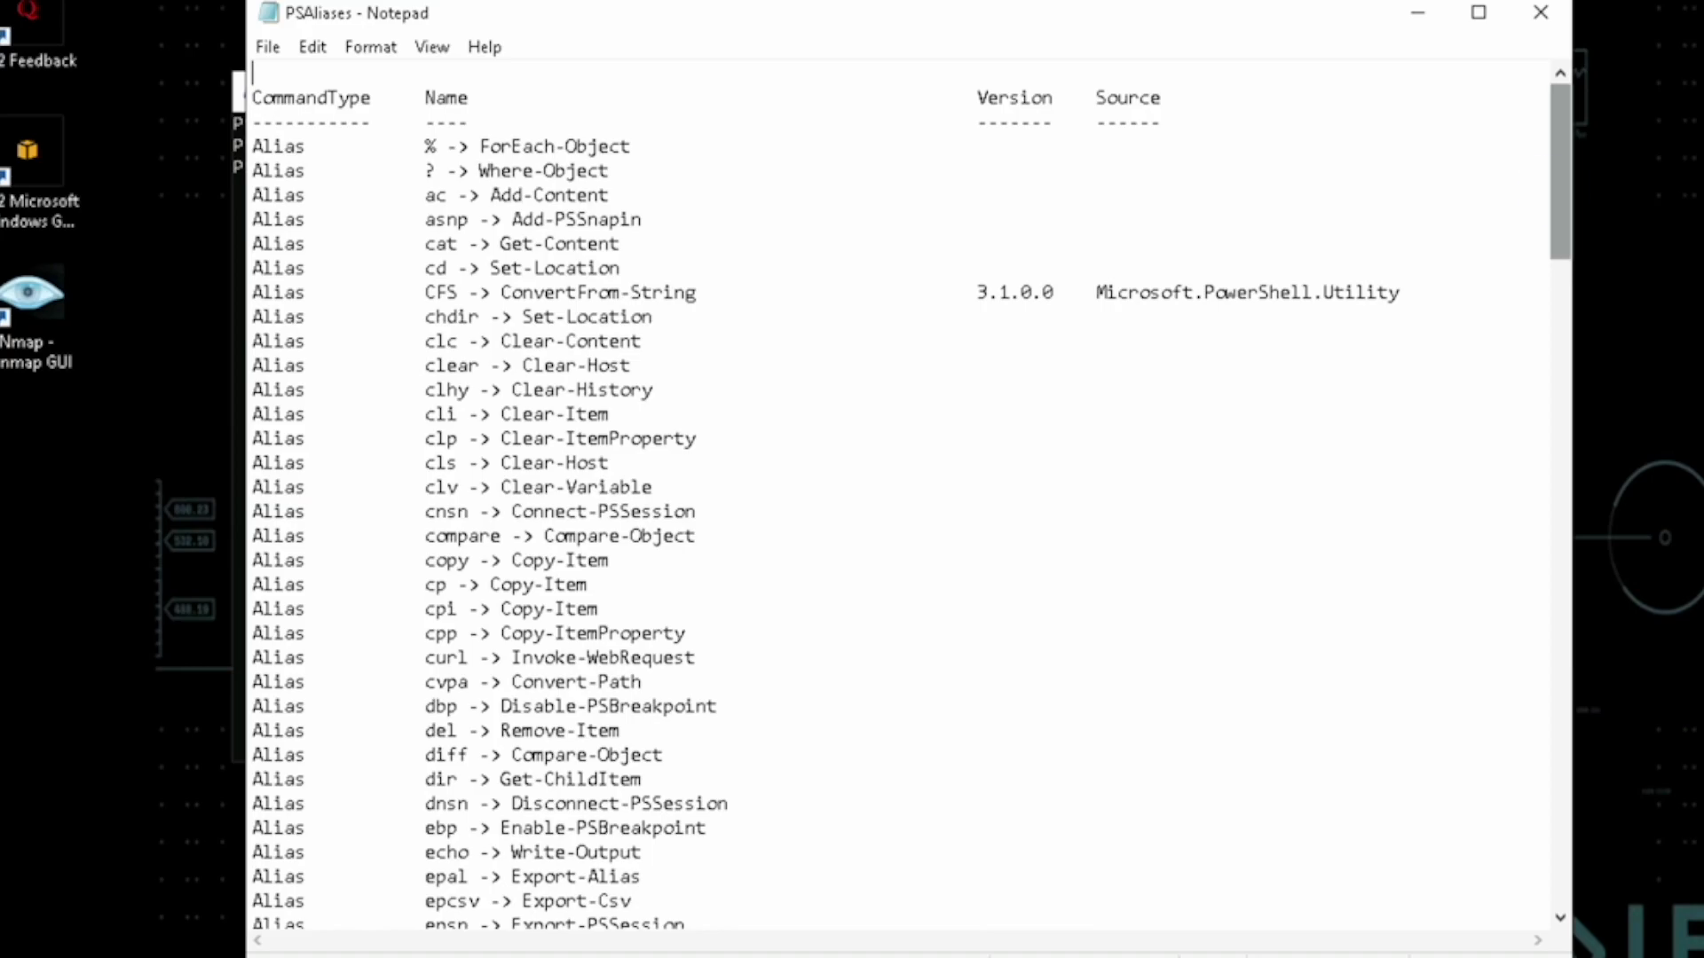
scroll(down, 3)
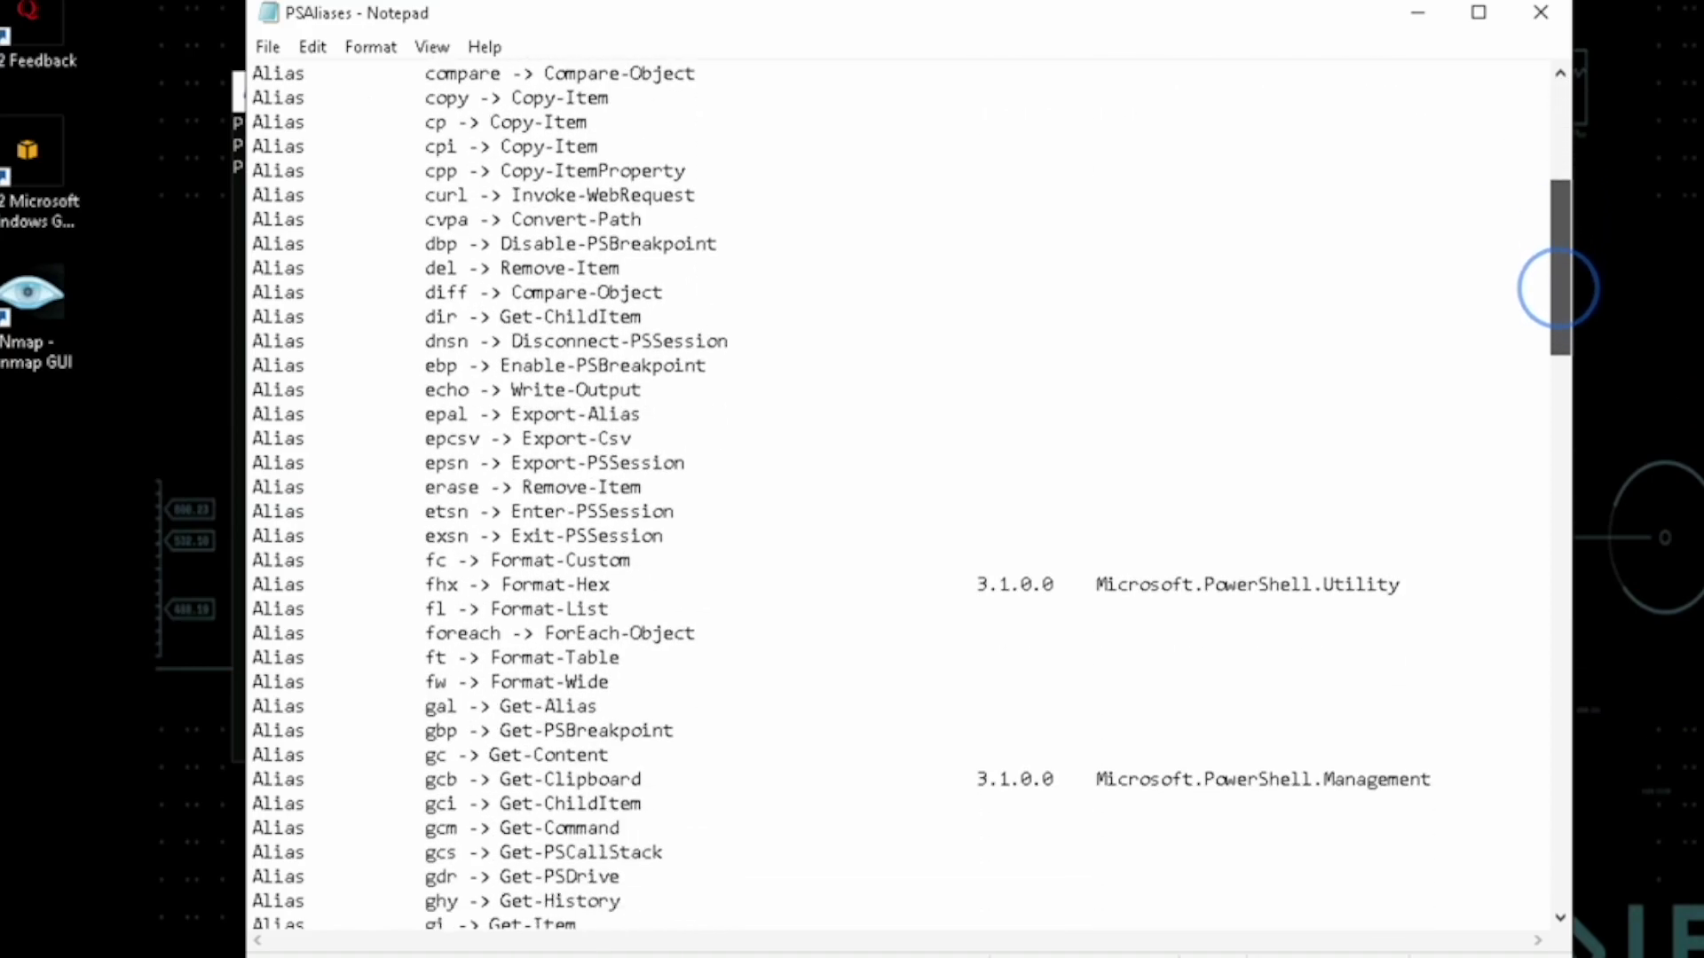
scroll(down, 3)
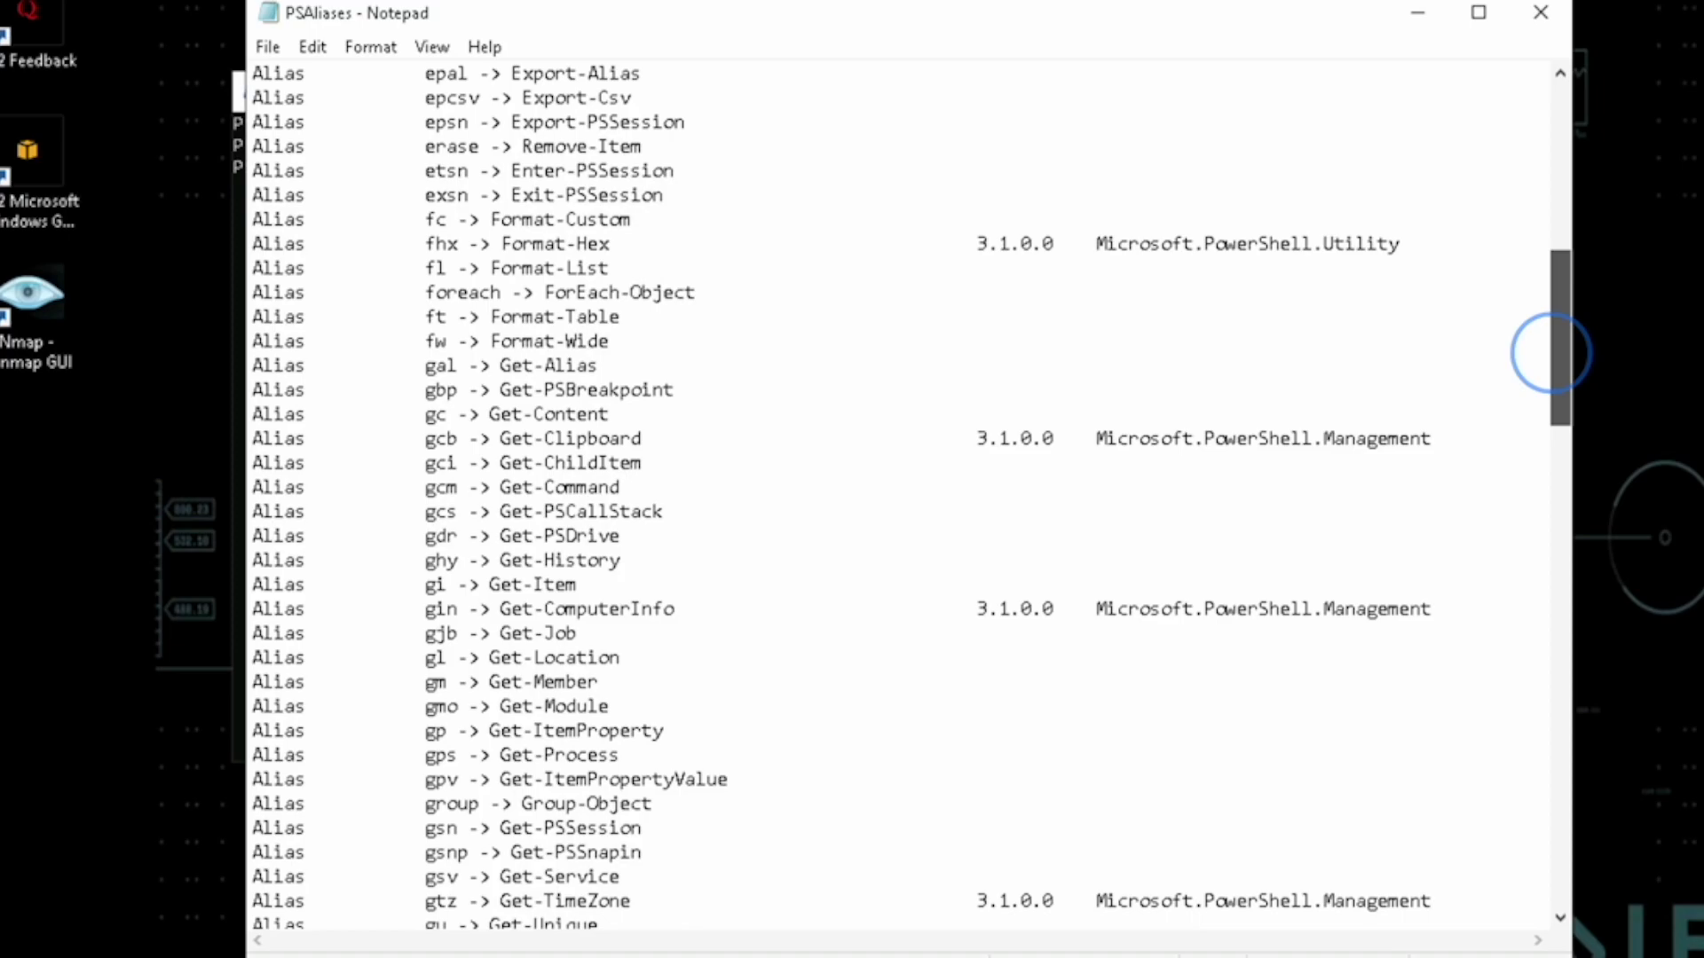
scroll(up, 3)
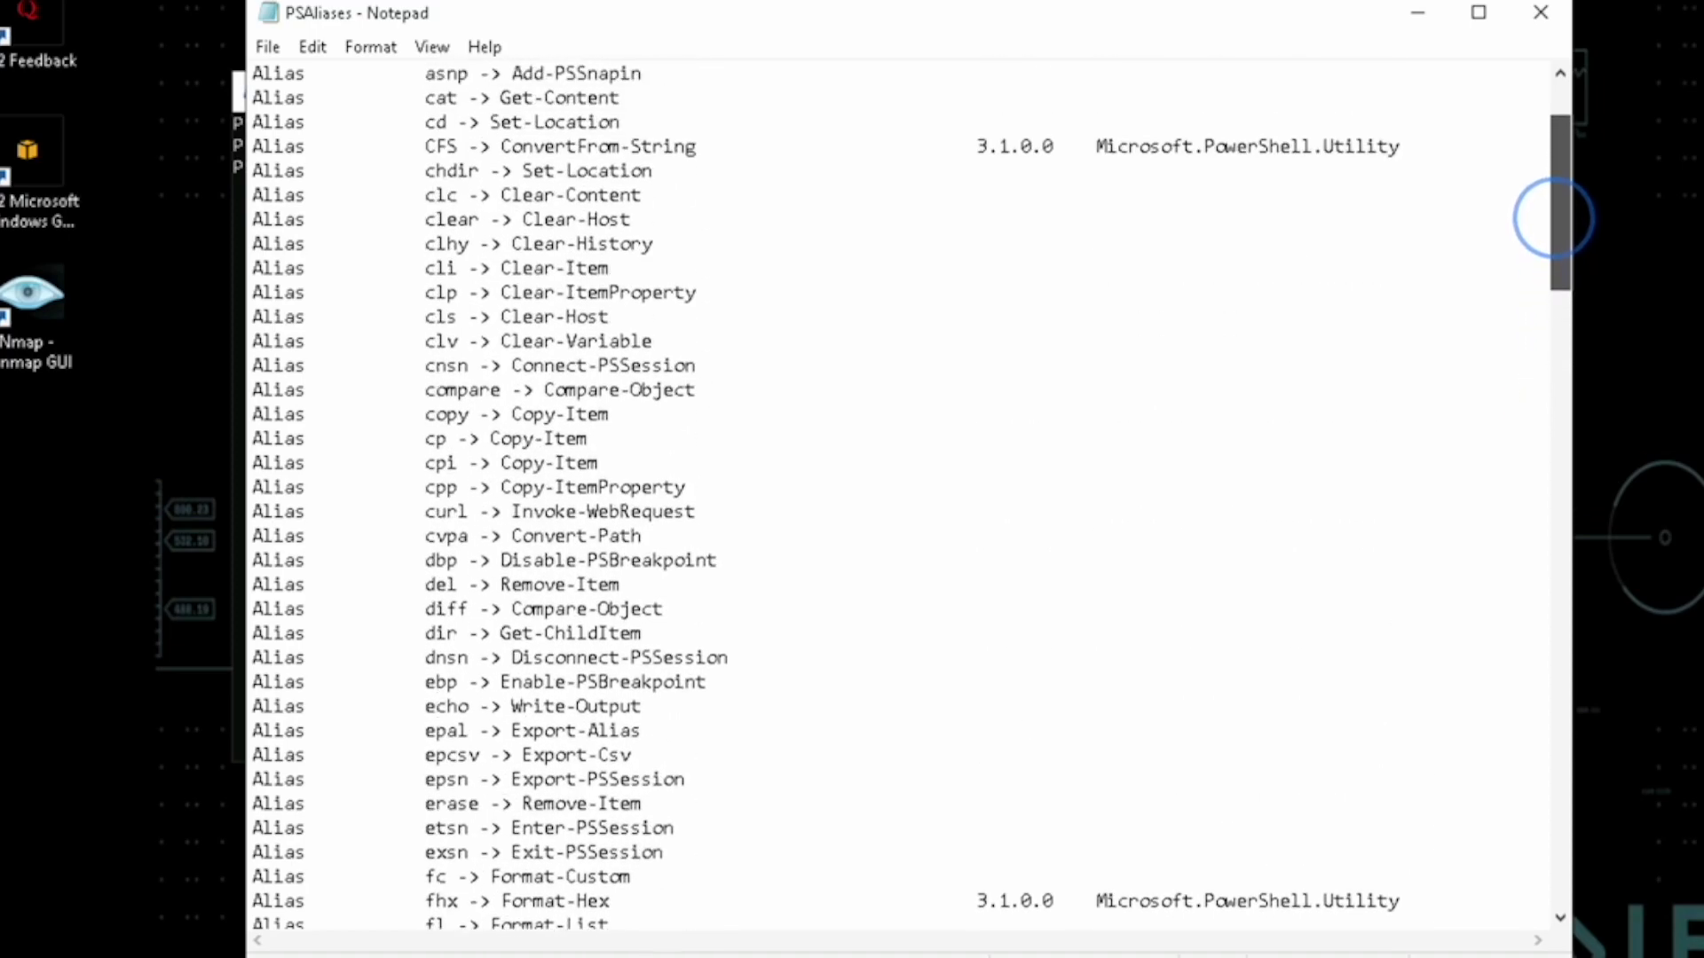
double_click(439, 123)
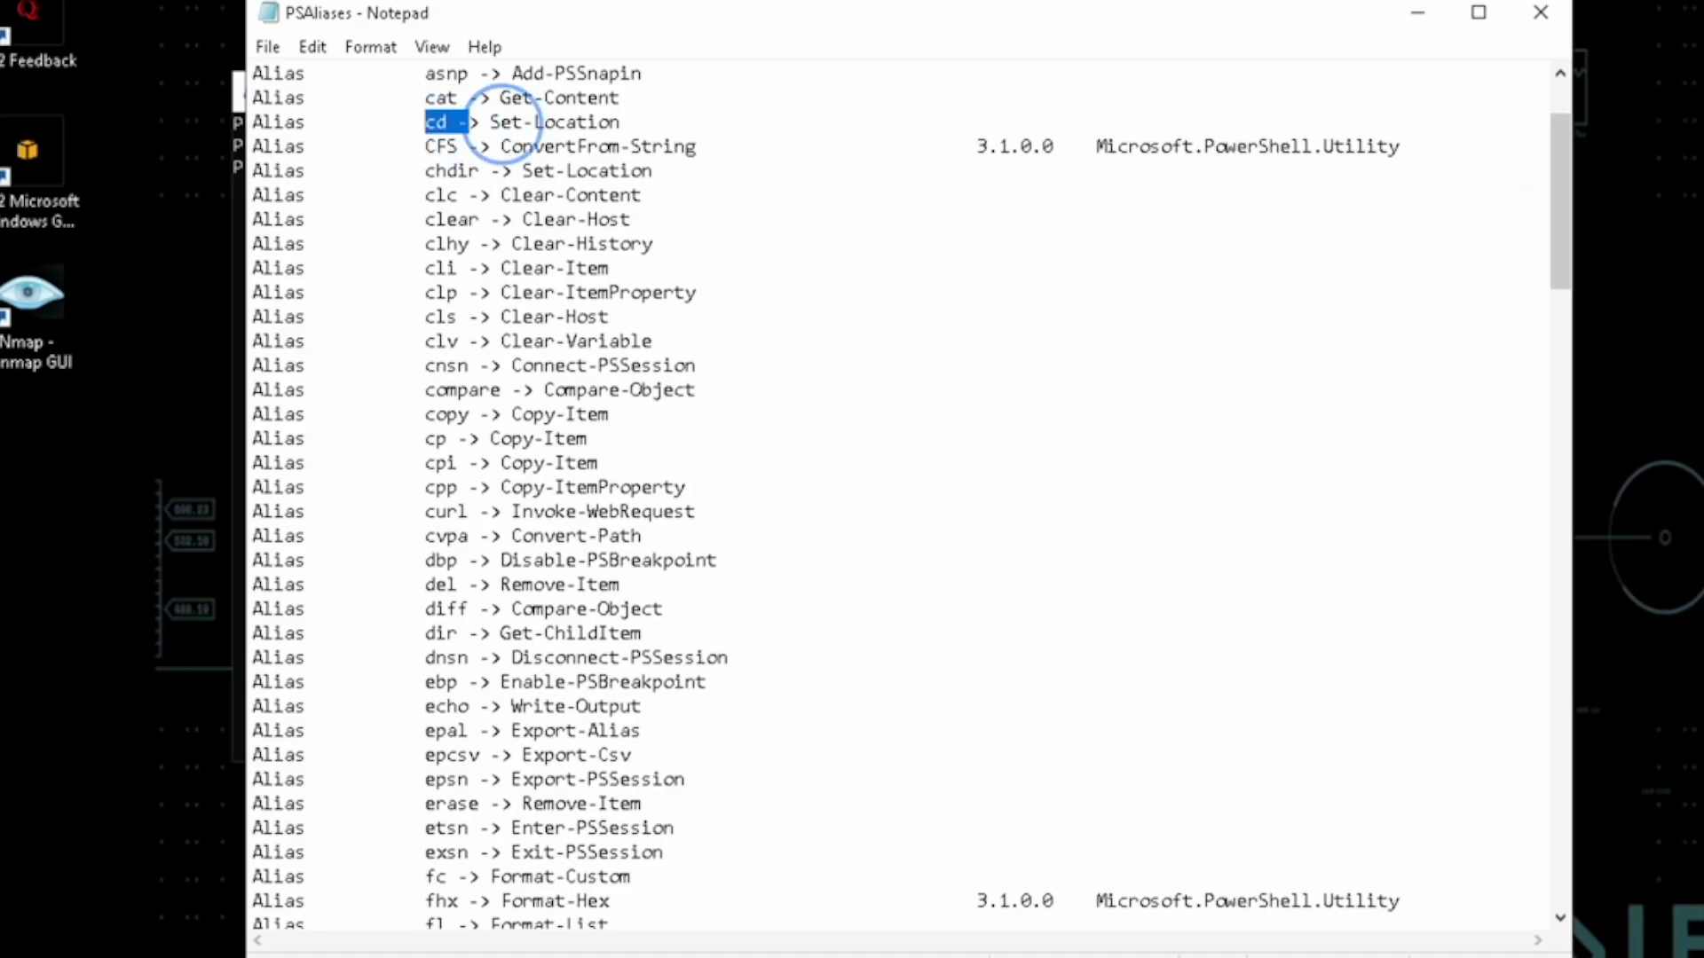
double_click(522, 122)
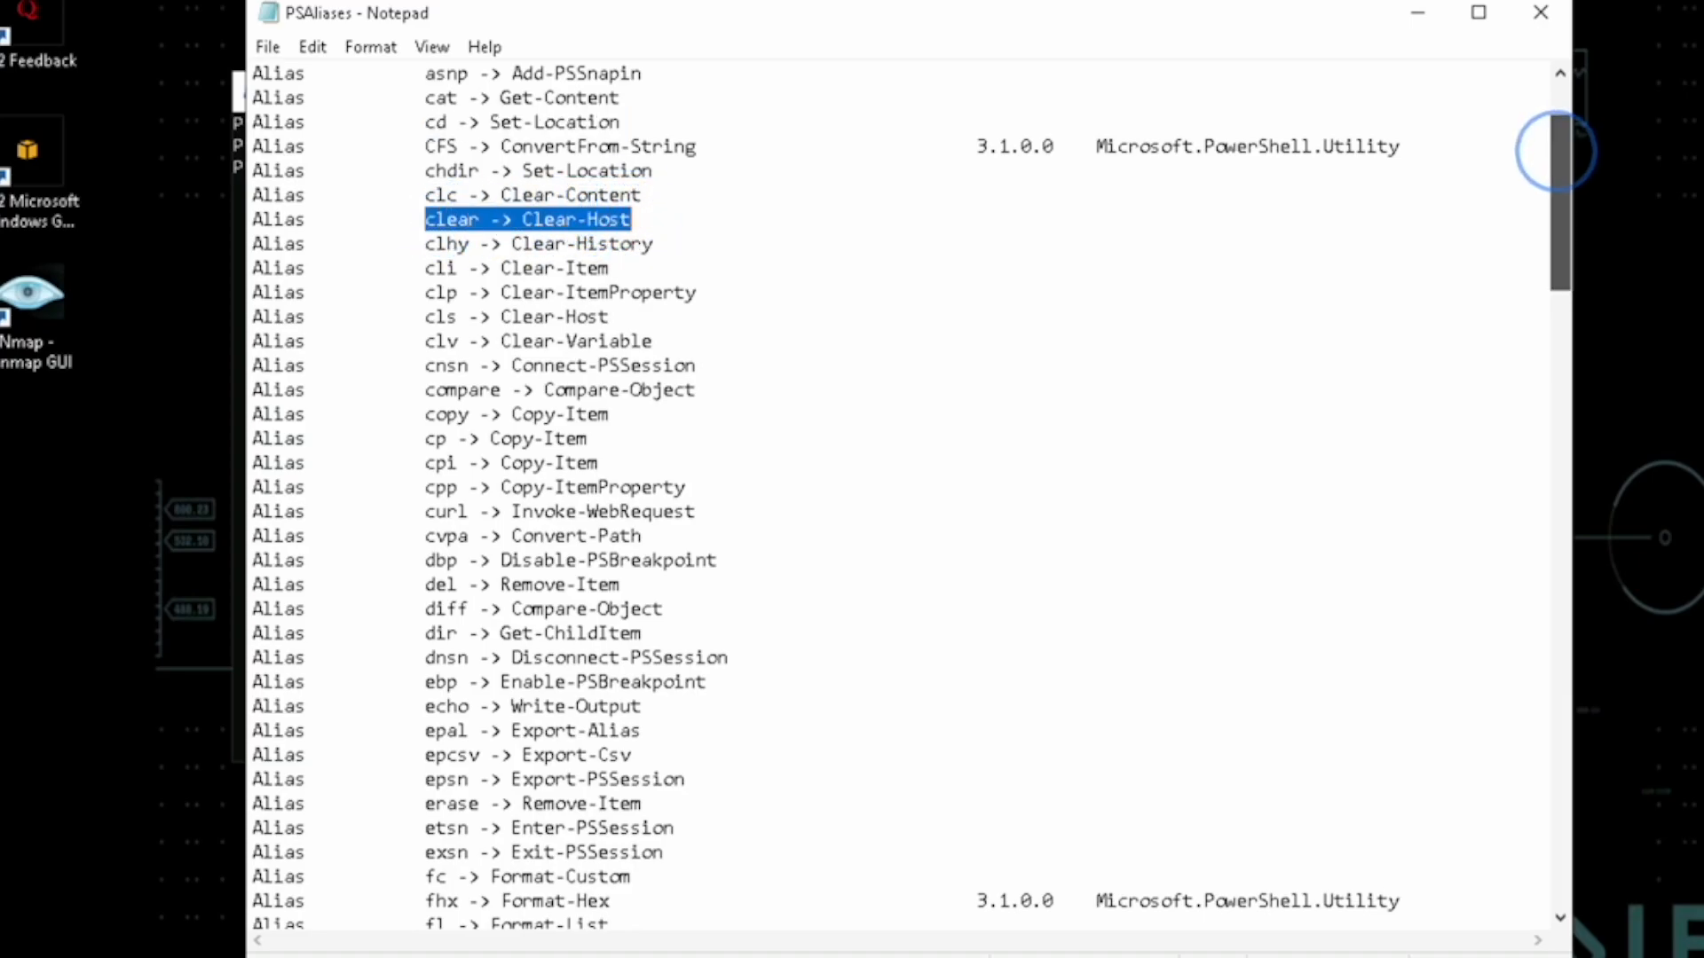
scroll(down, 3)
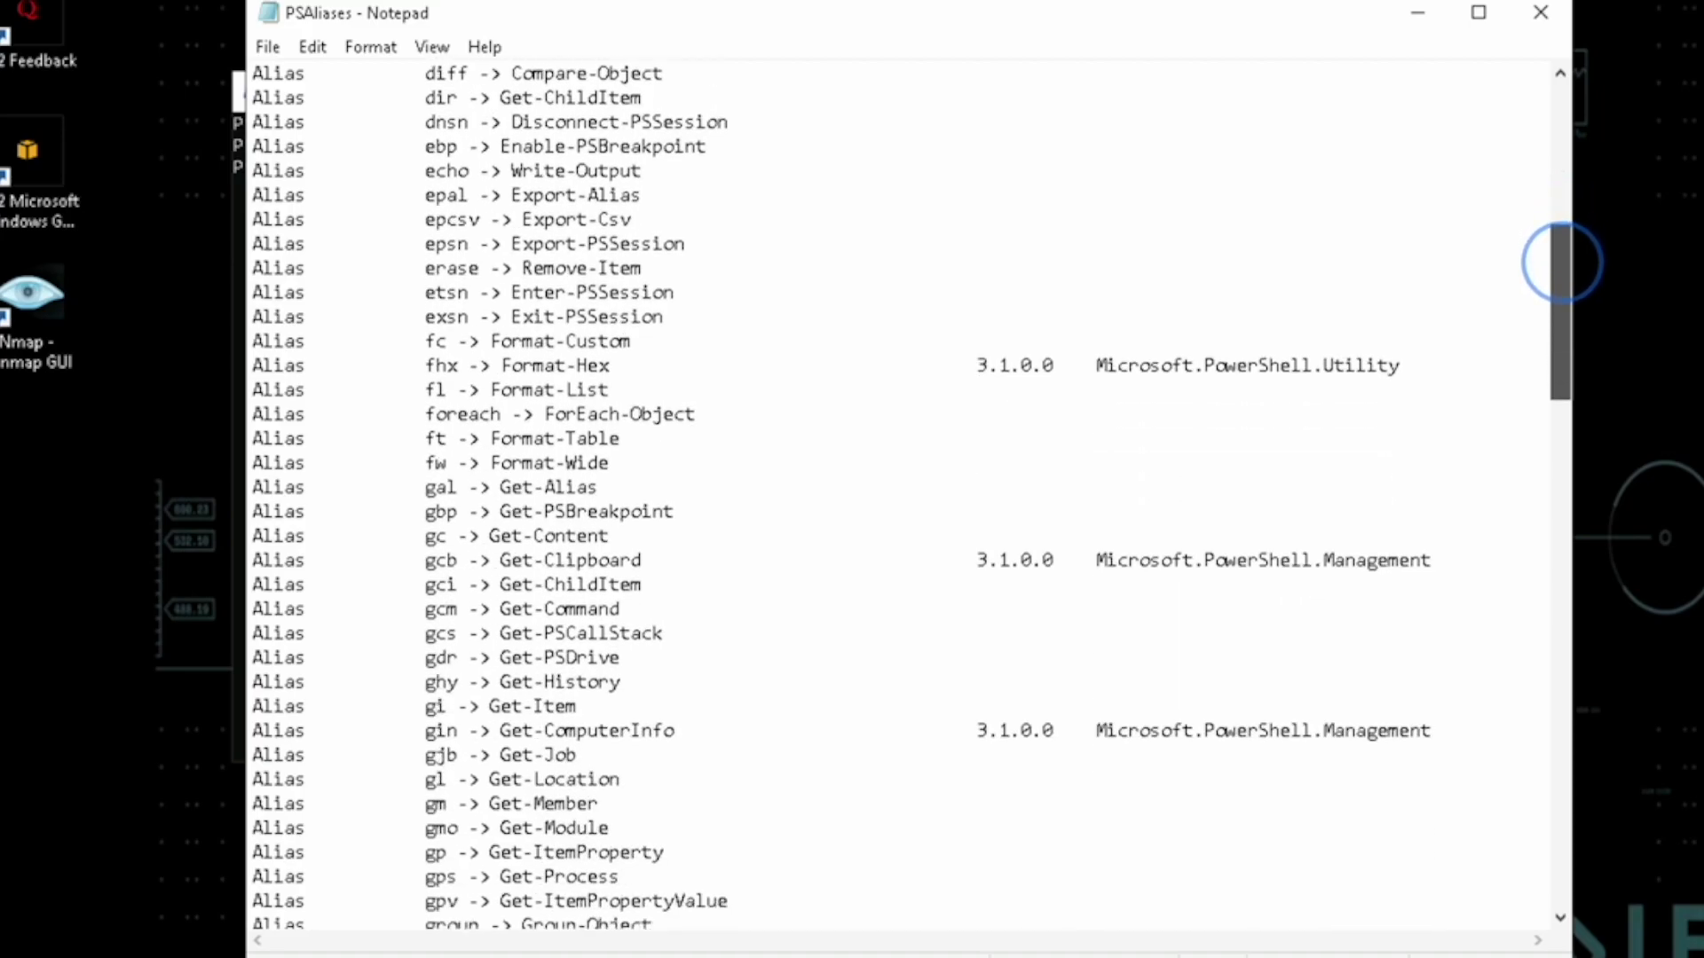
scroll(down, 3)
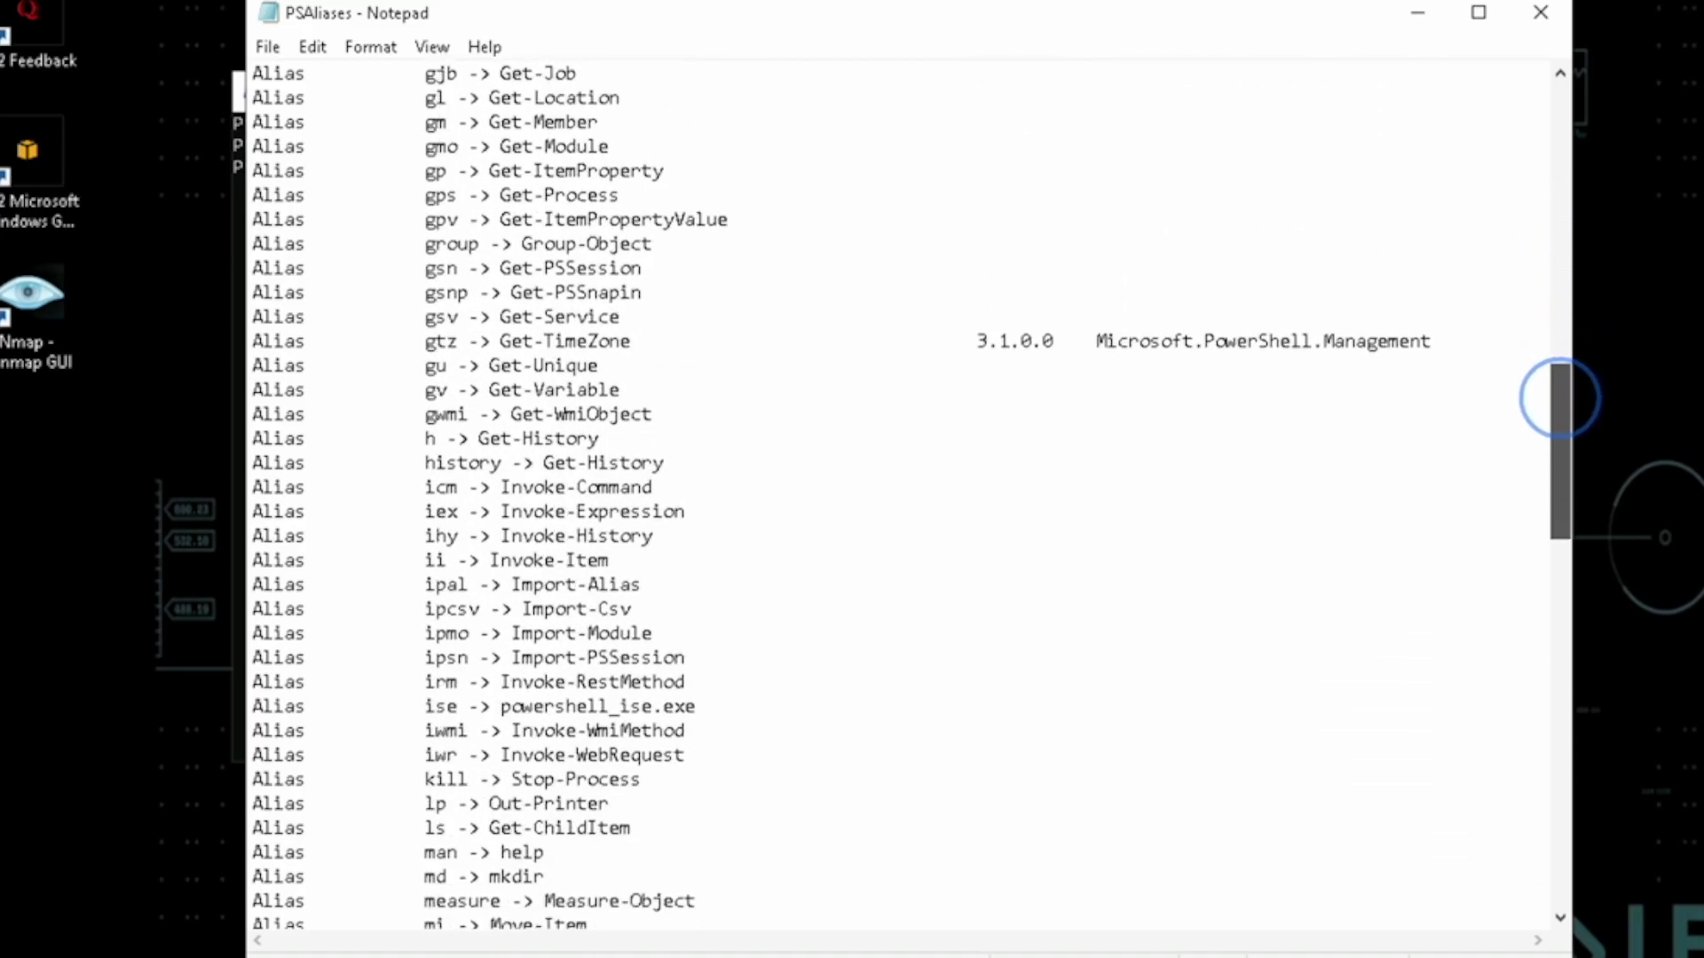
scroll(down, 3)
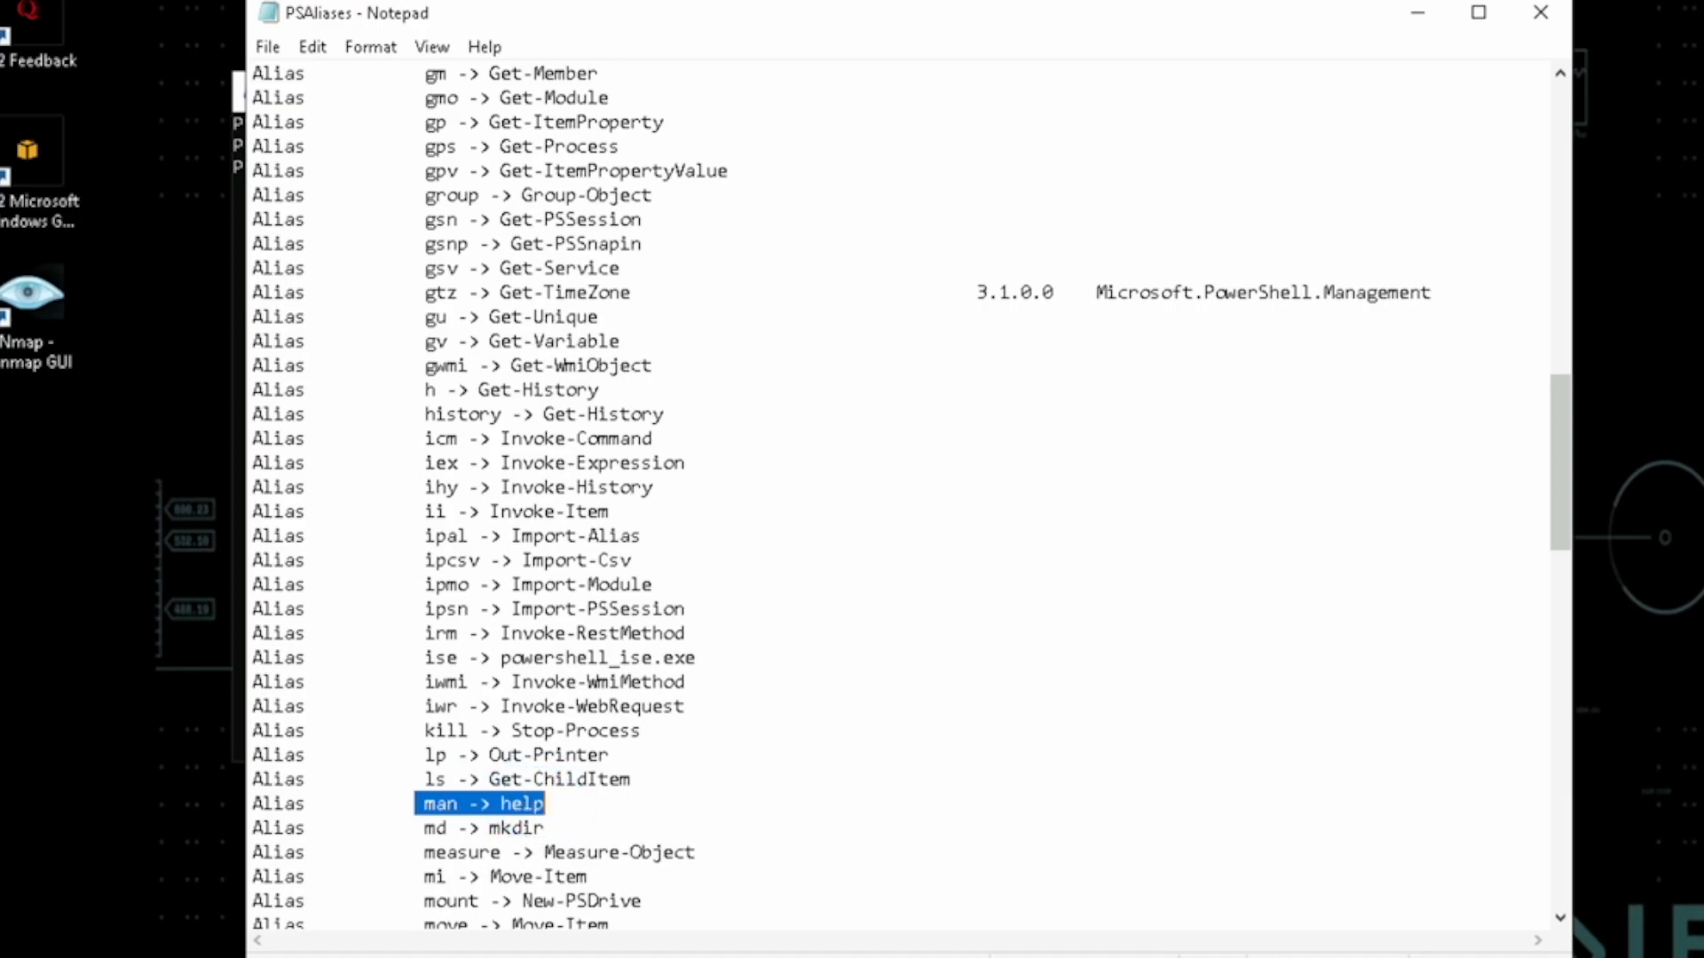
scroll(down, 3)
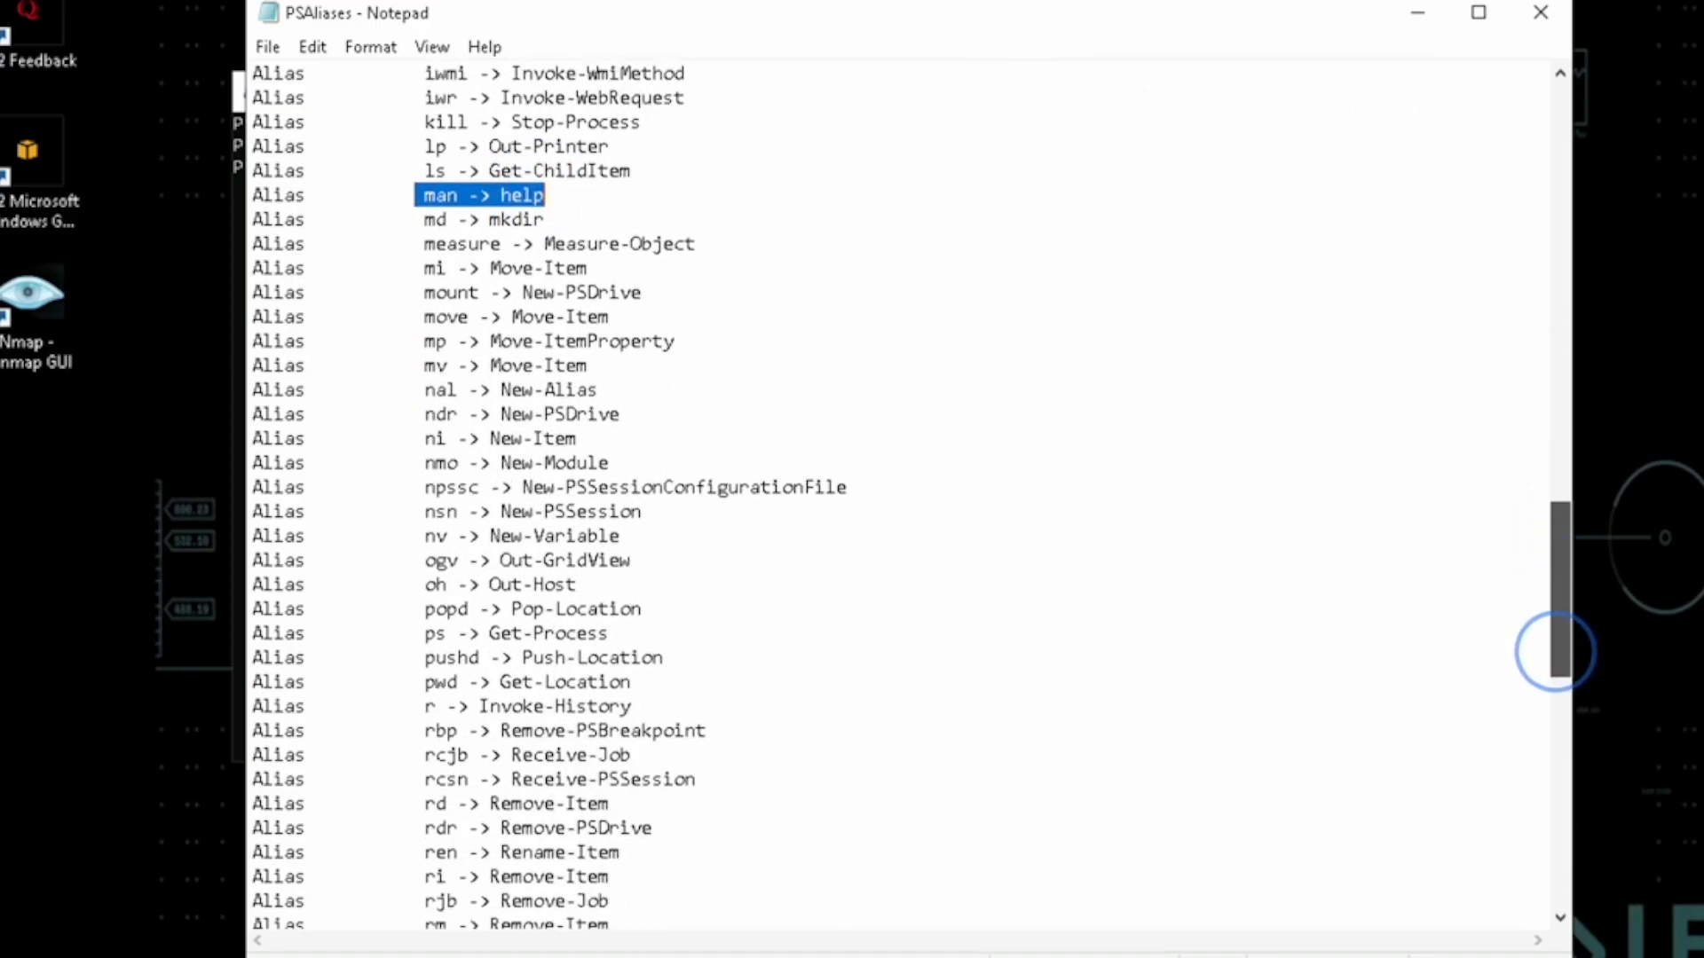
scroll(down, 3)
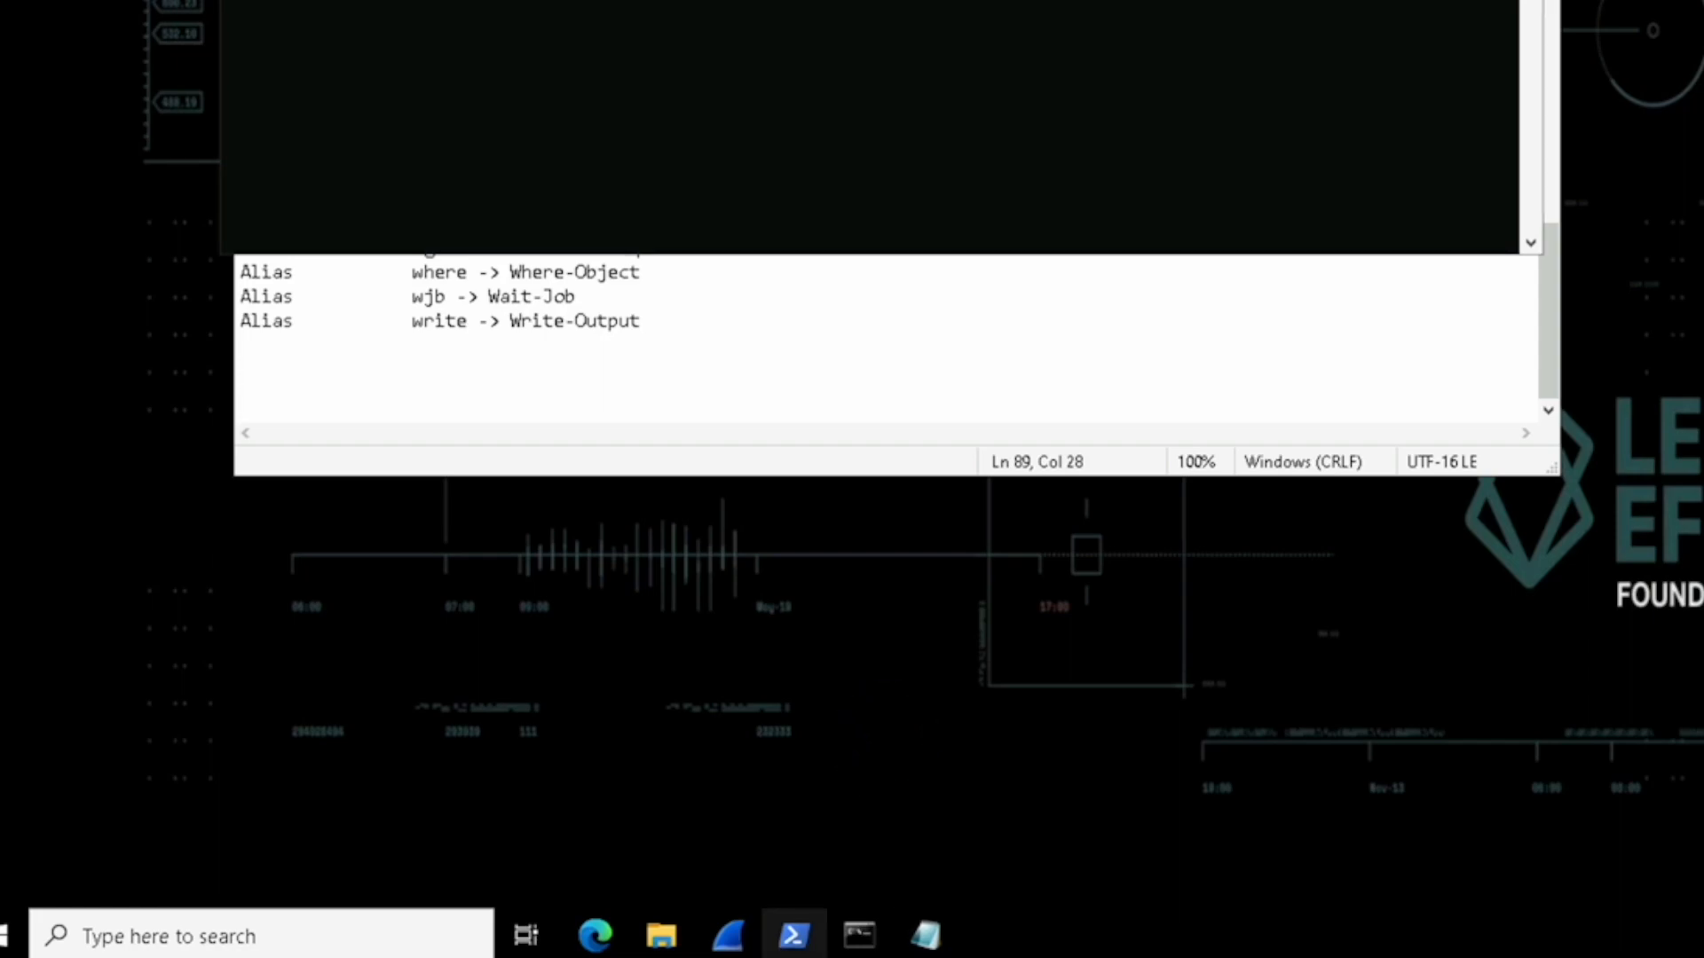
- Launch PowerShell ISE as Administrator from the taskbar PowerShell icon
right_click(794, 935)
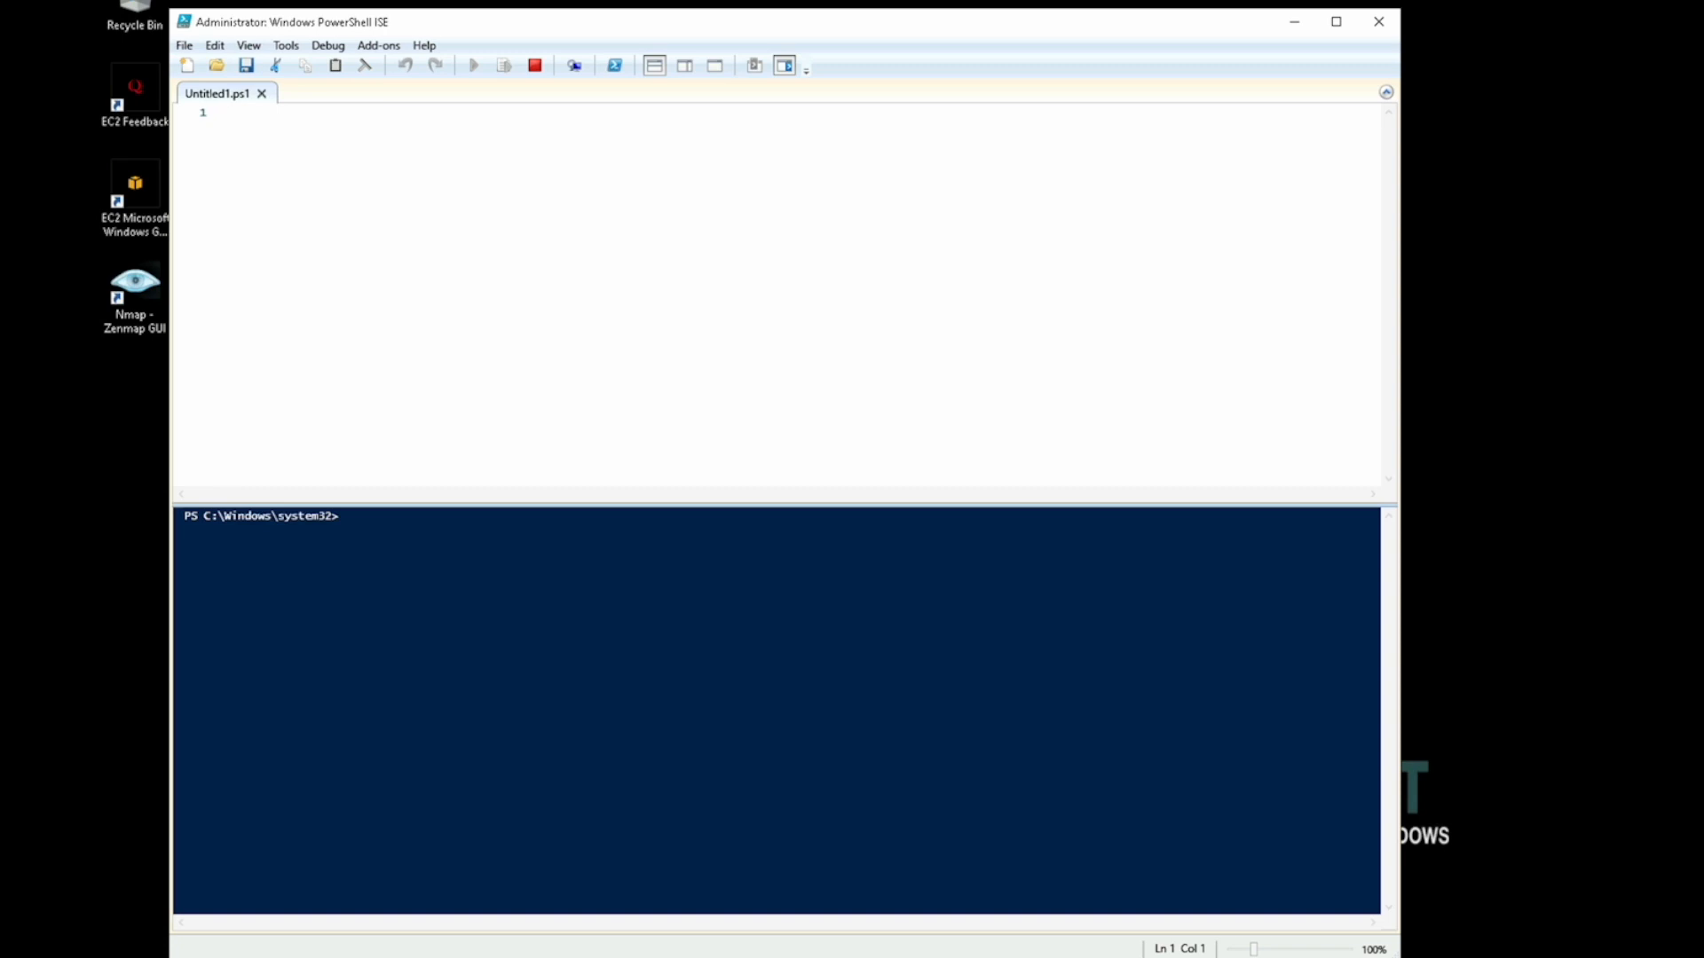
- Paste the PowerUser creation script and review the New-LocalUser line with $Username and its description
right_click(272, 119)
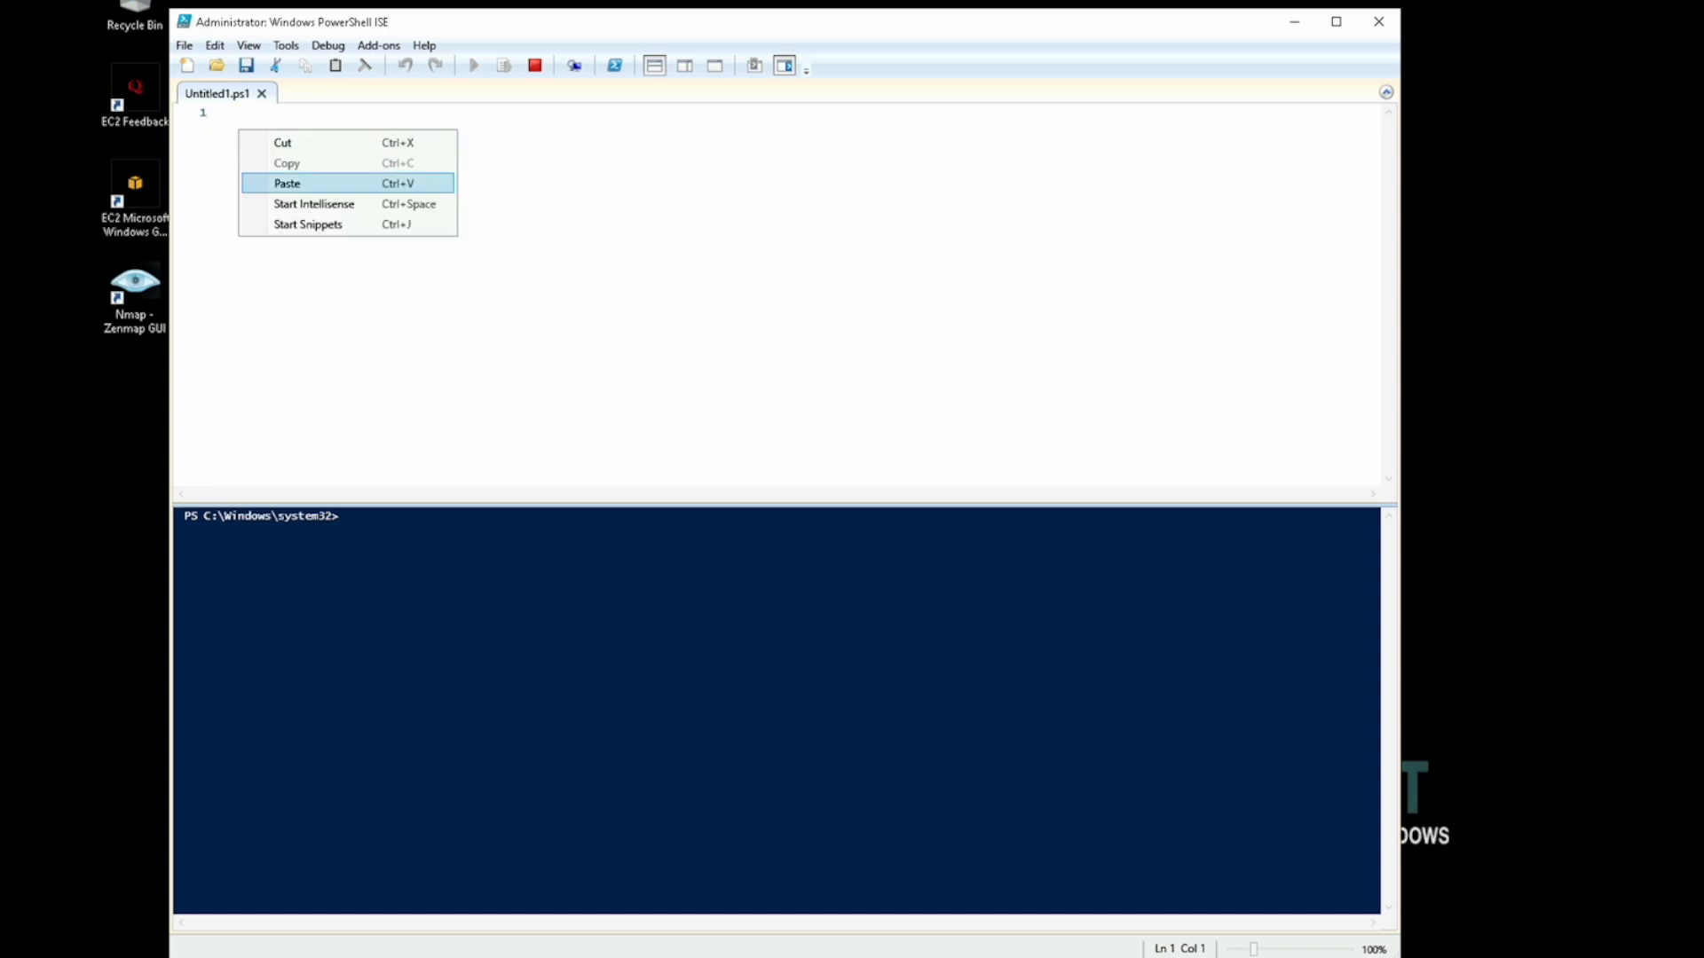
click(287, 182)
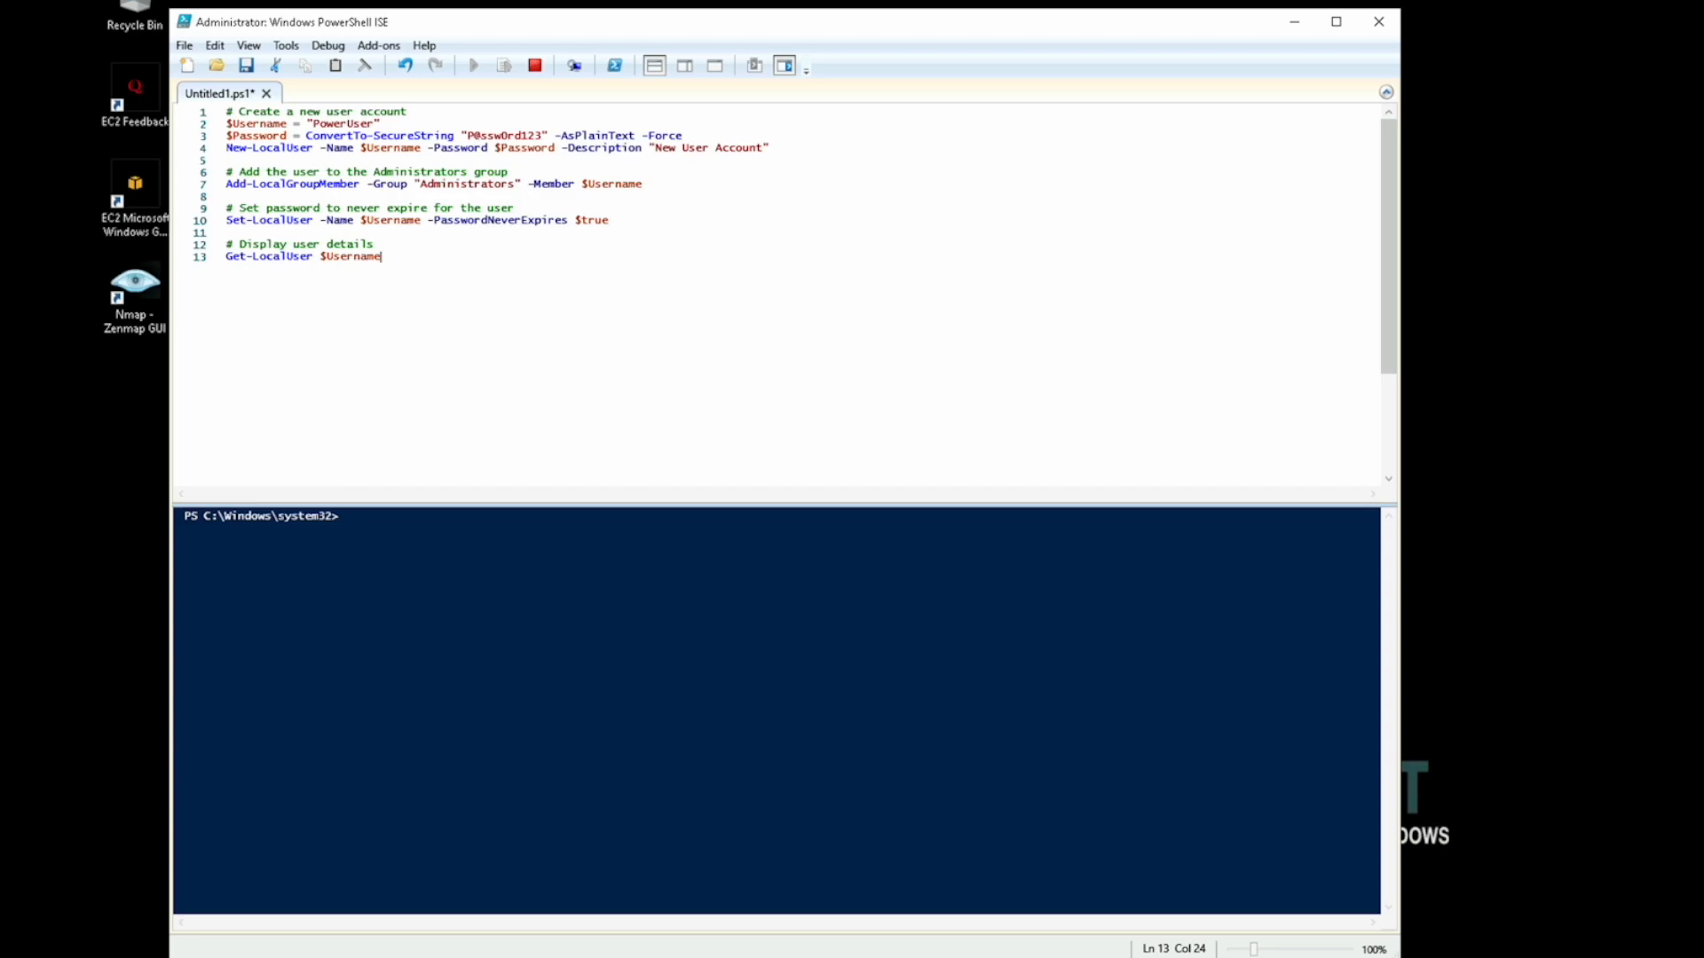
click(380, 122)
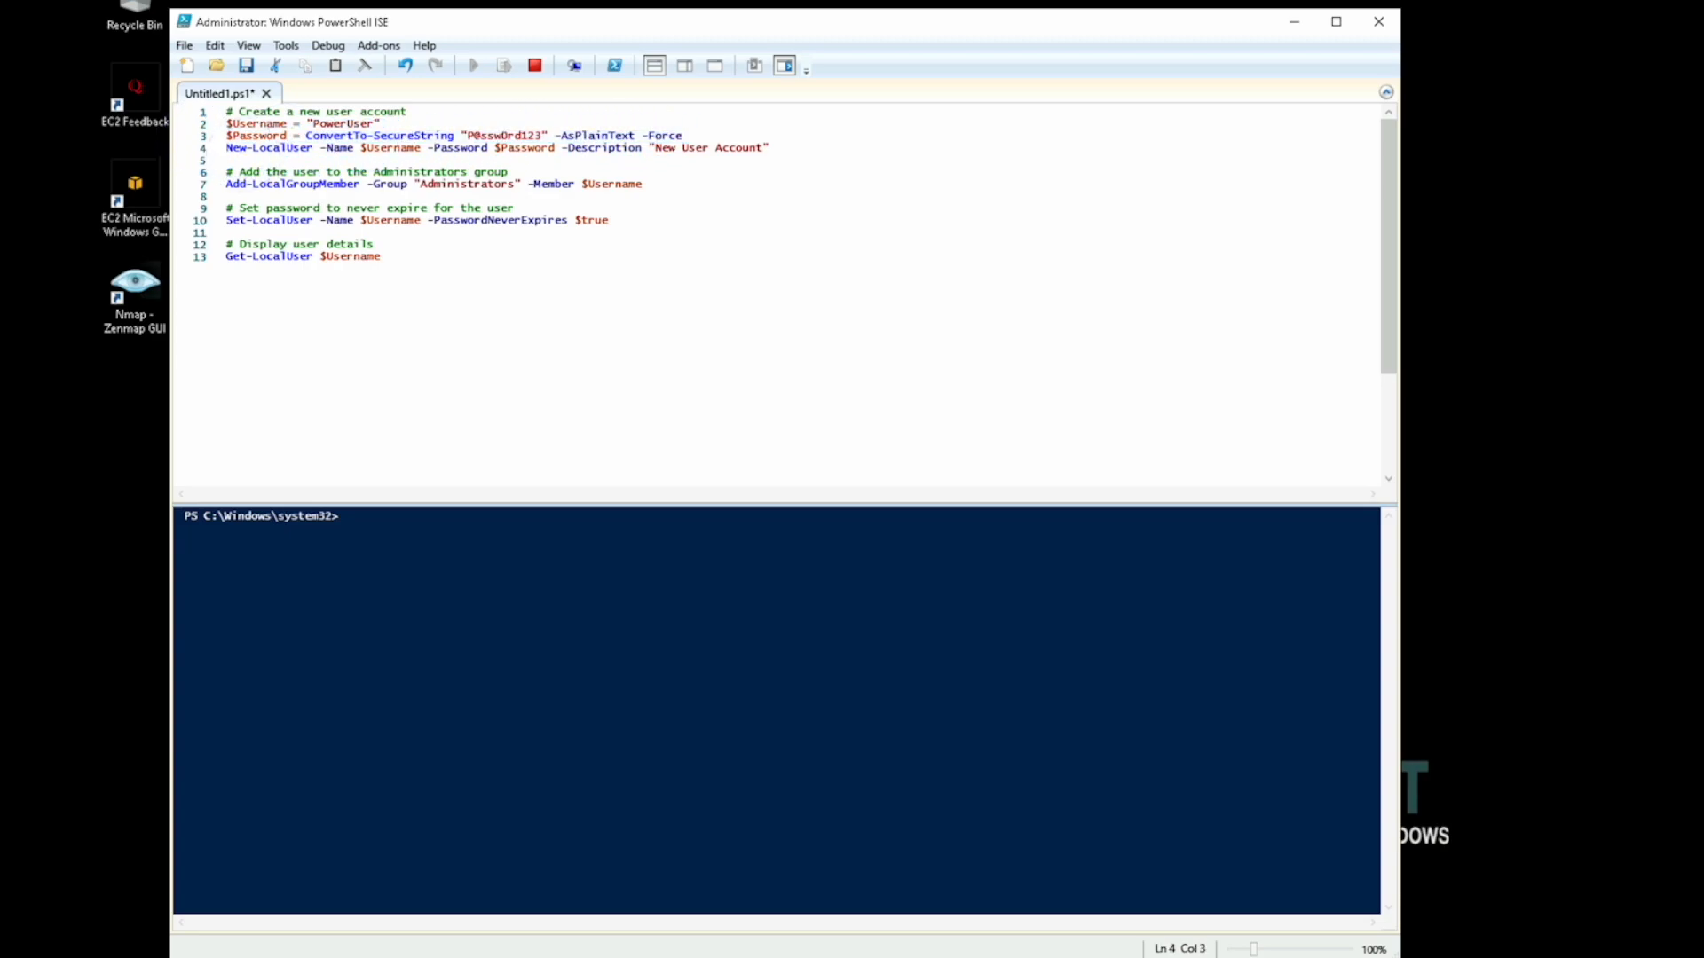
double_click(268, 147)
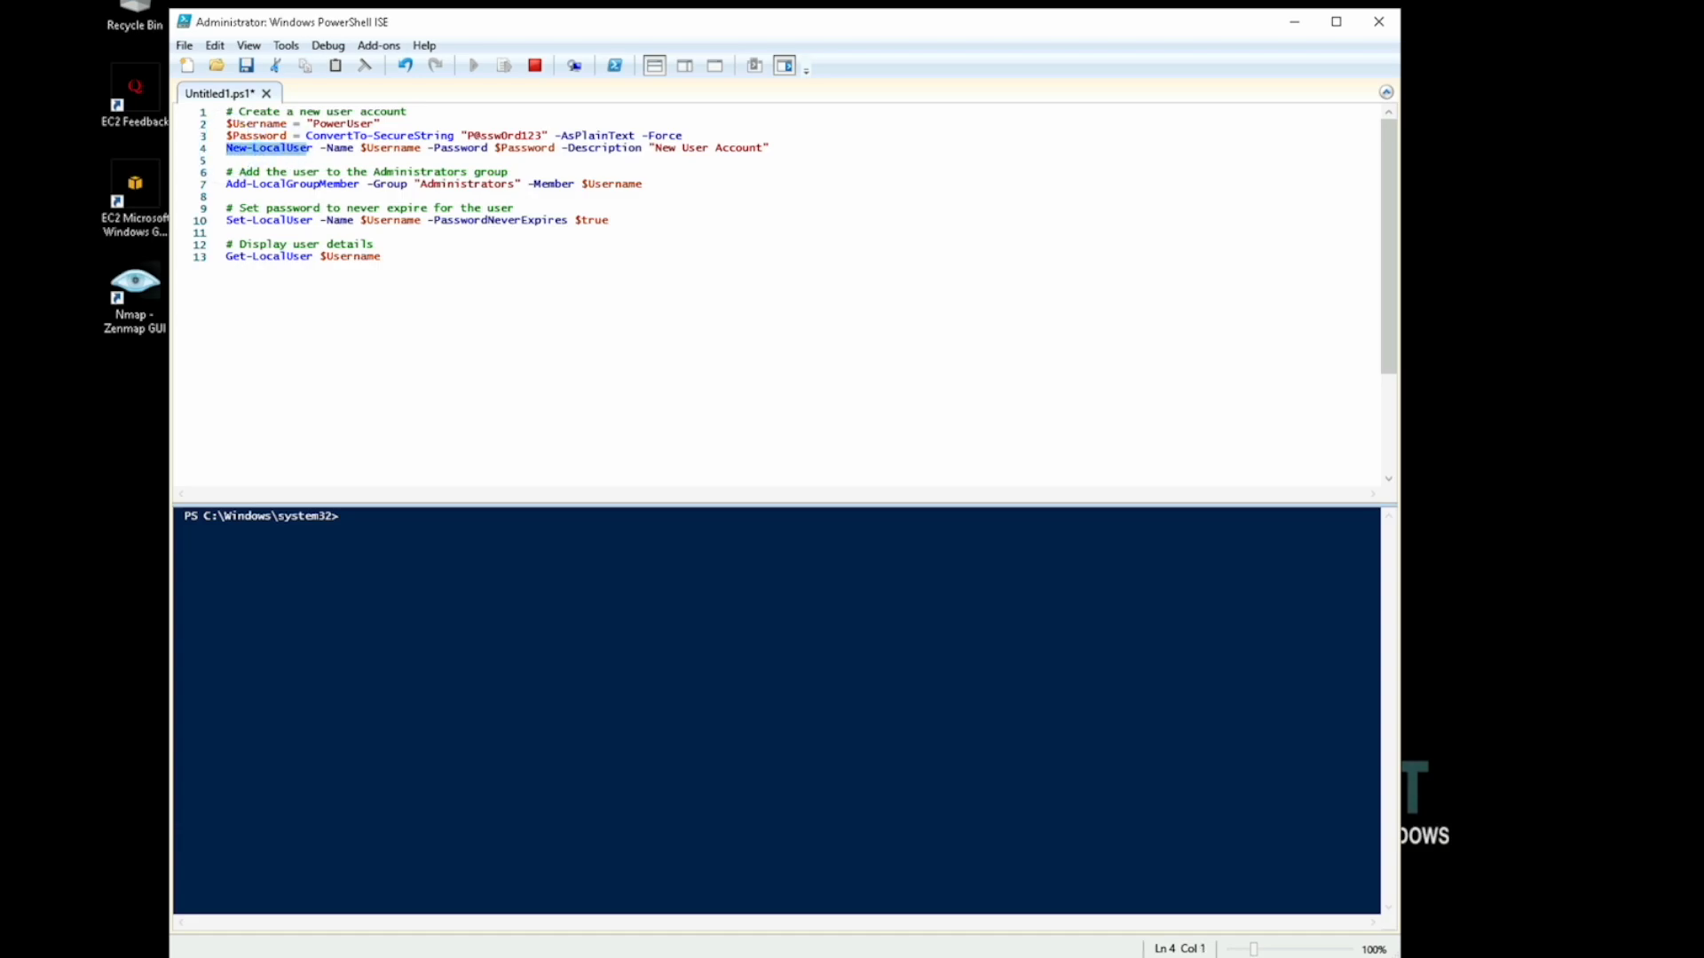
double_click(389, 147)
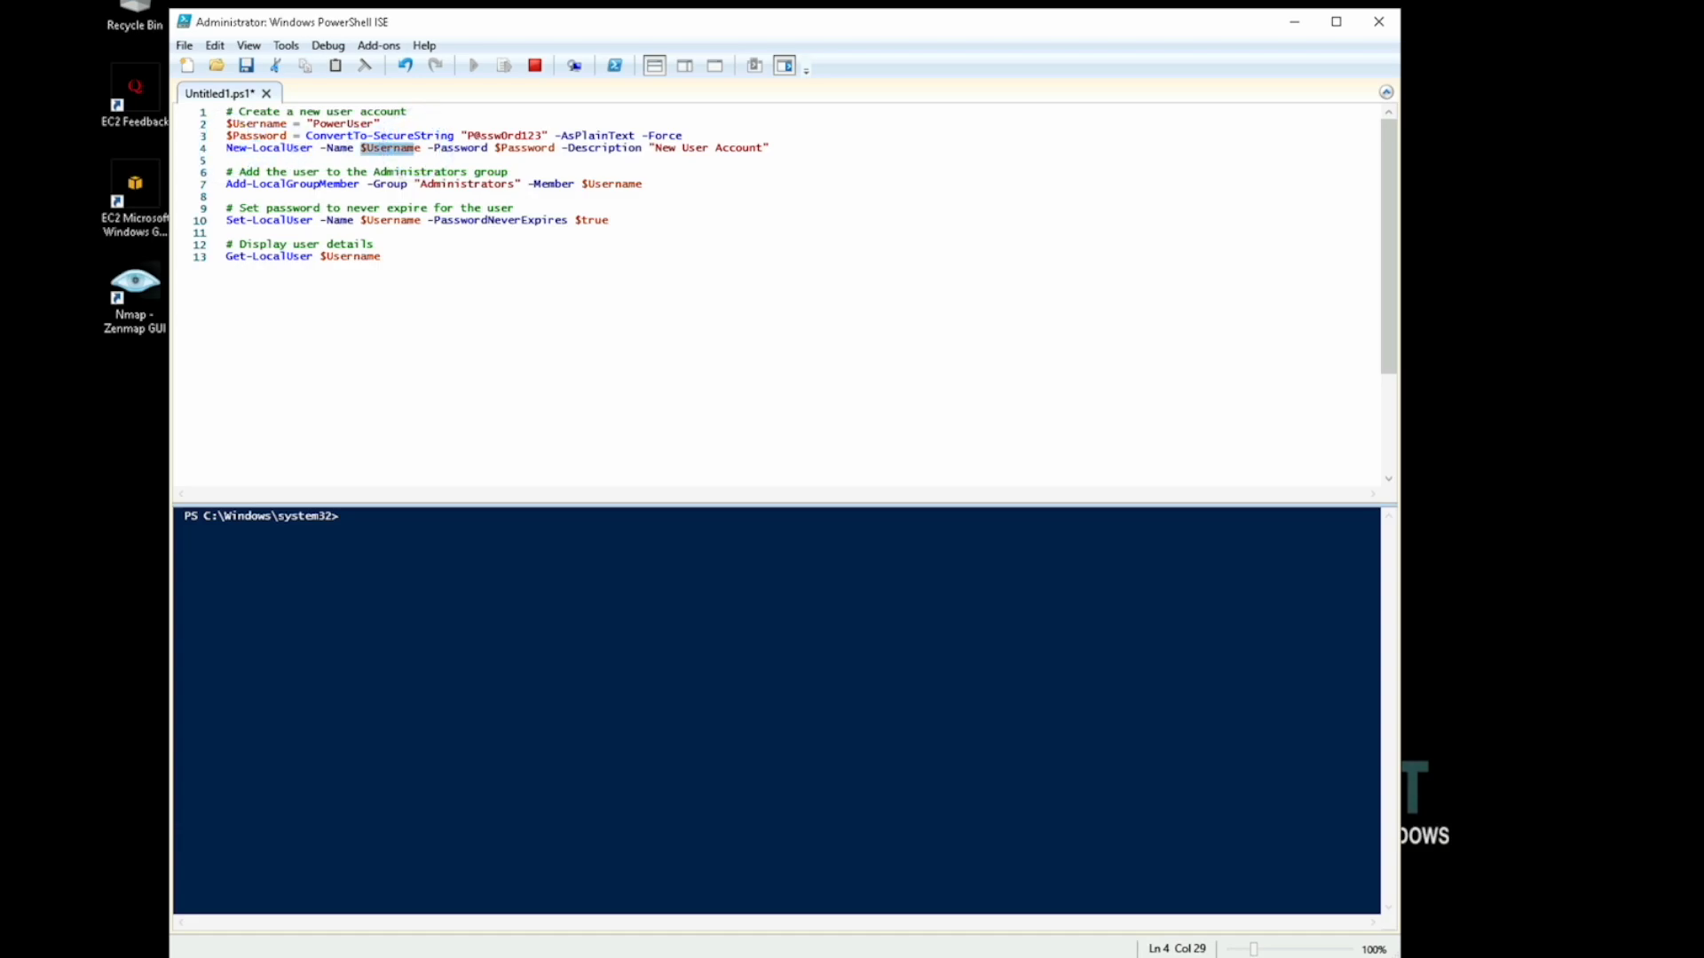
click(642, 147)
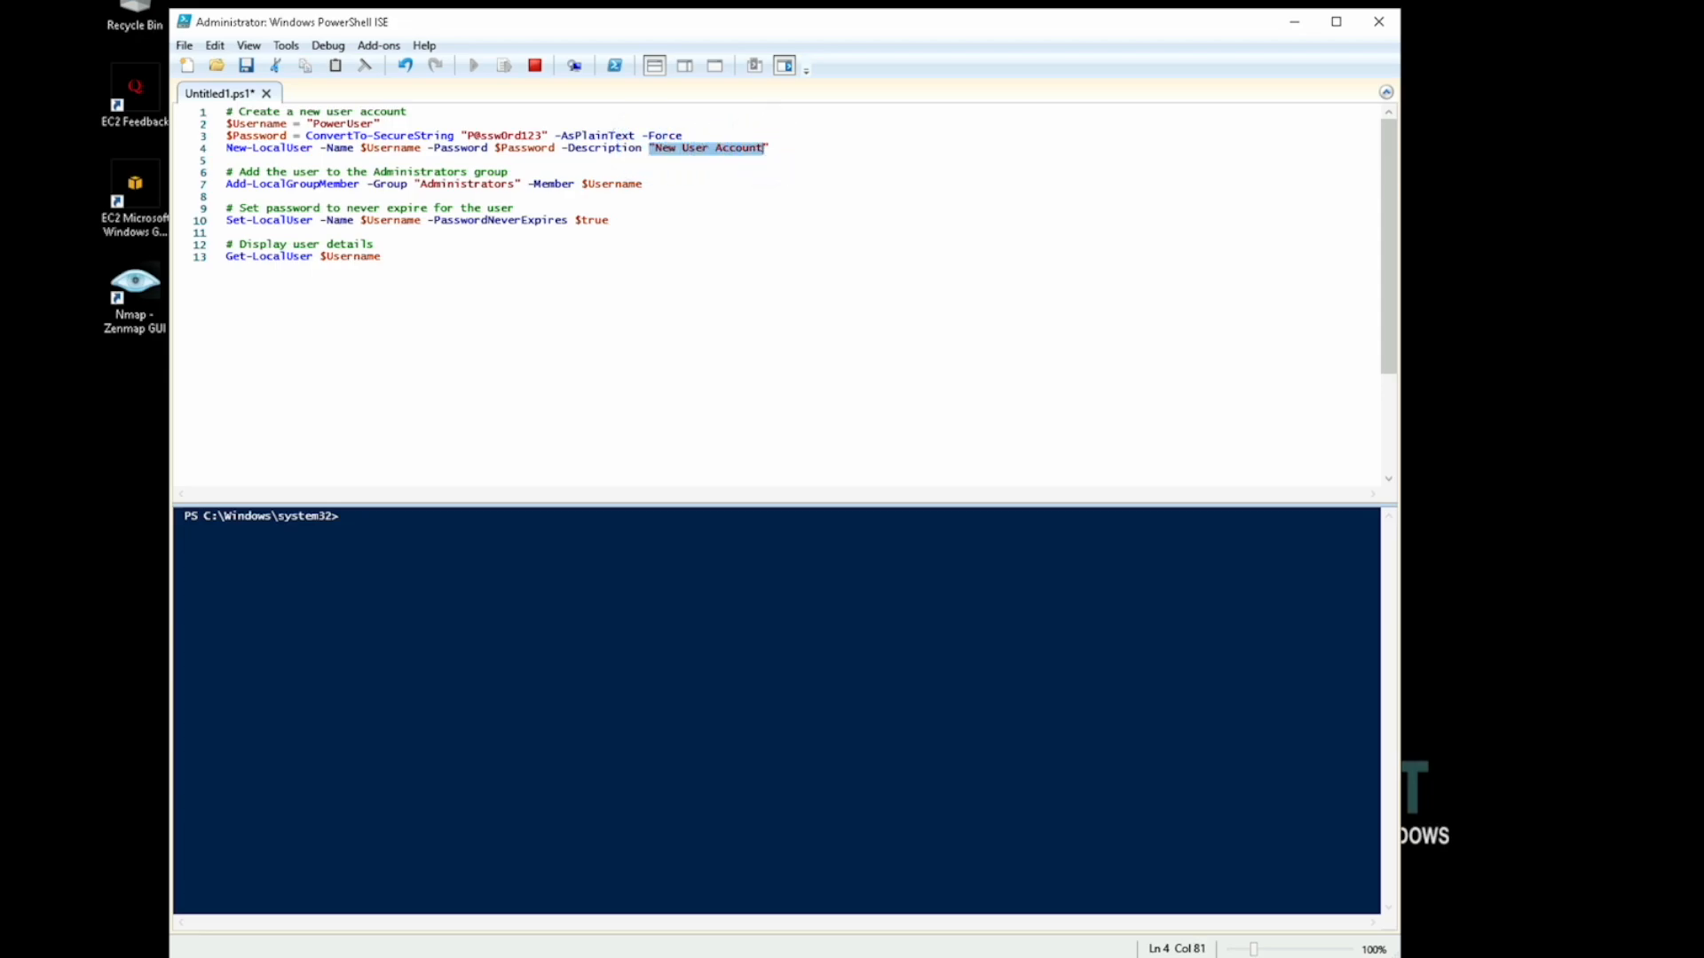
- Review the Add-LocalGroupMember Administrators line and the Get-LocalUser display line, then show the Command Add-on
click(506, 172)
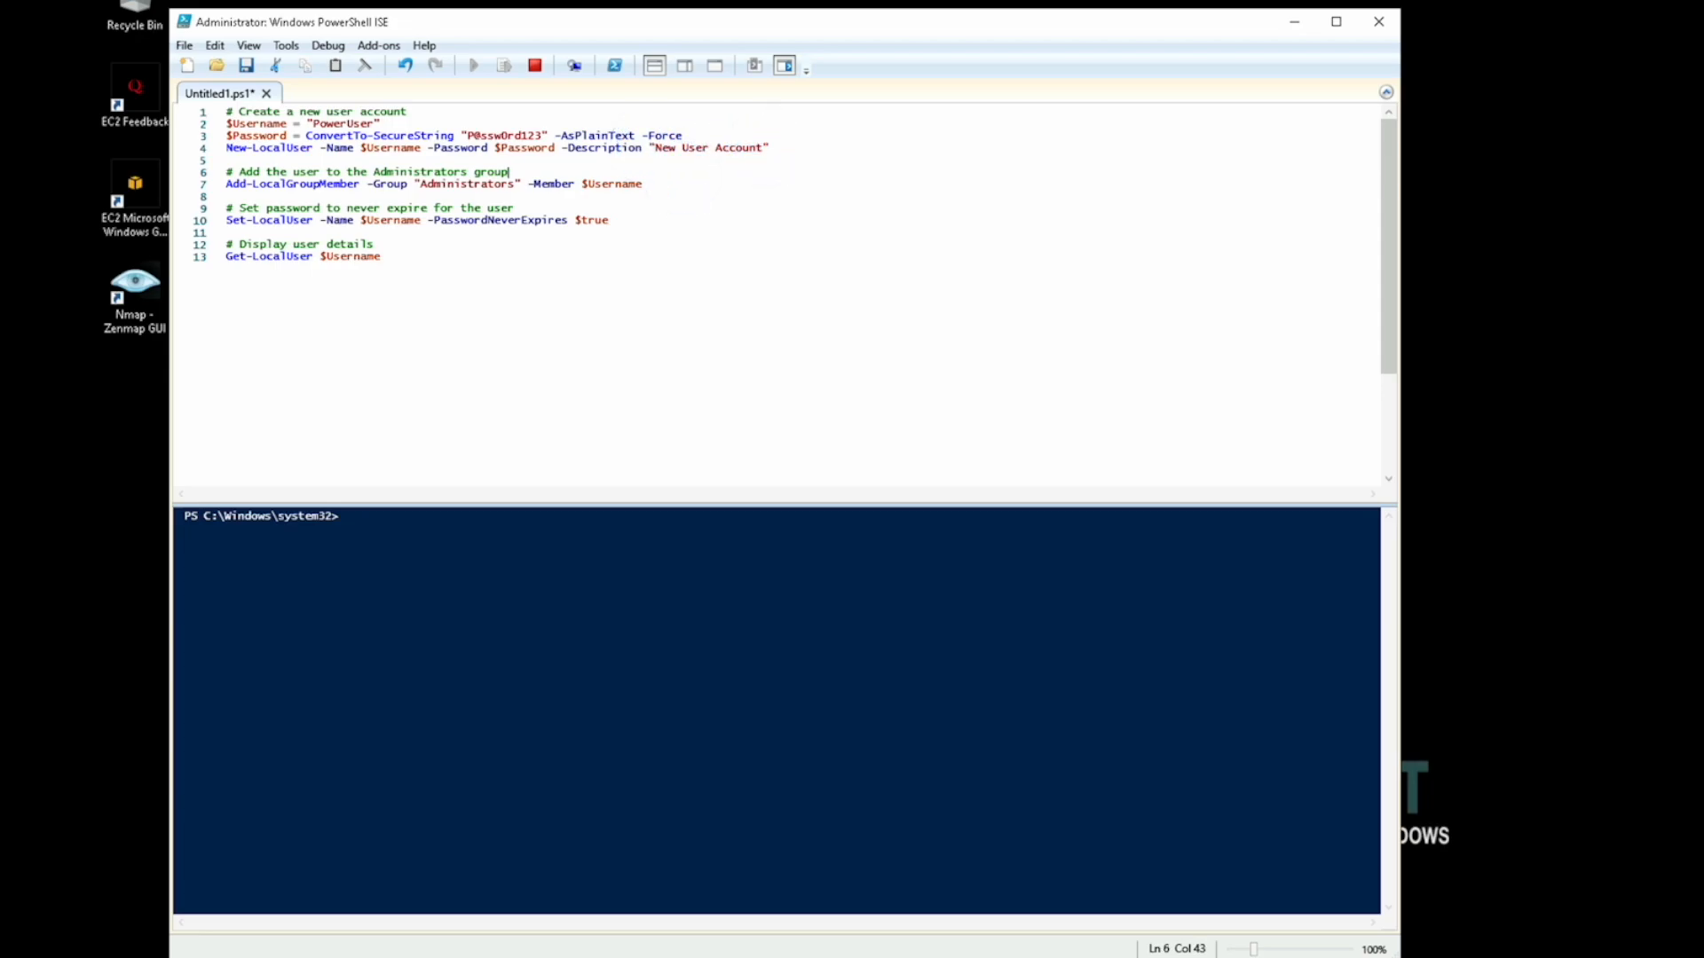
click(419, 185)
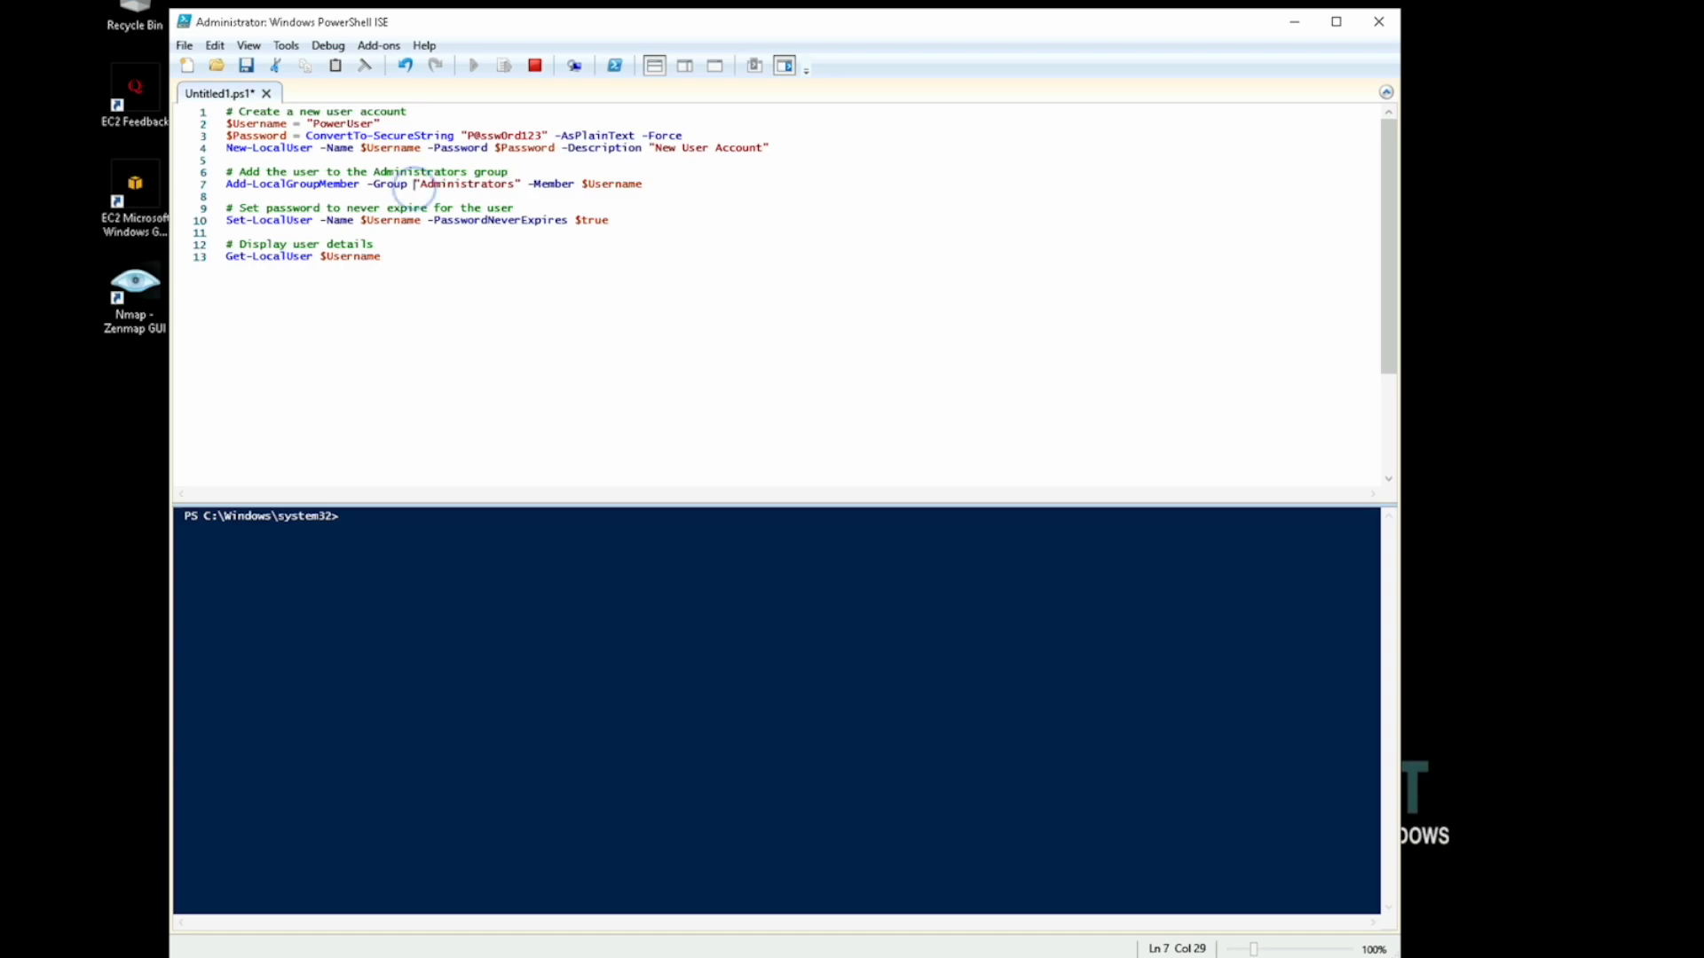
double_click(467, 183)
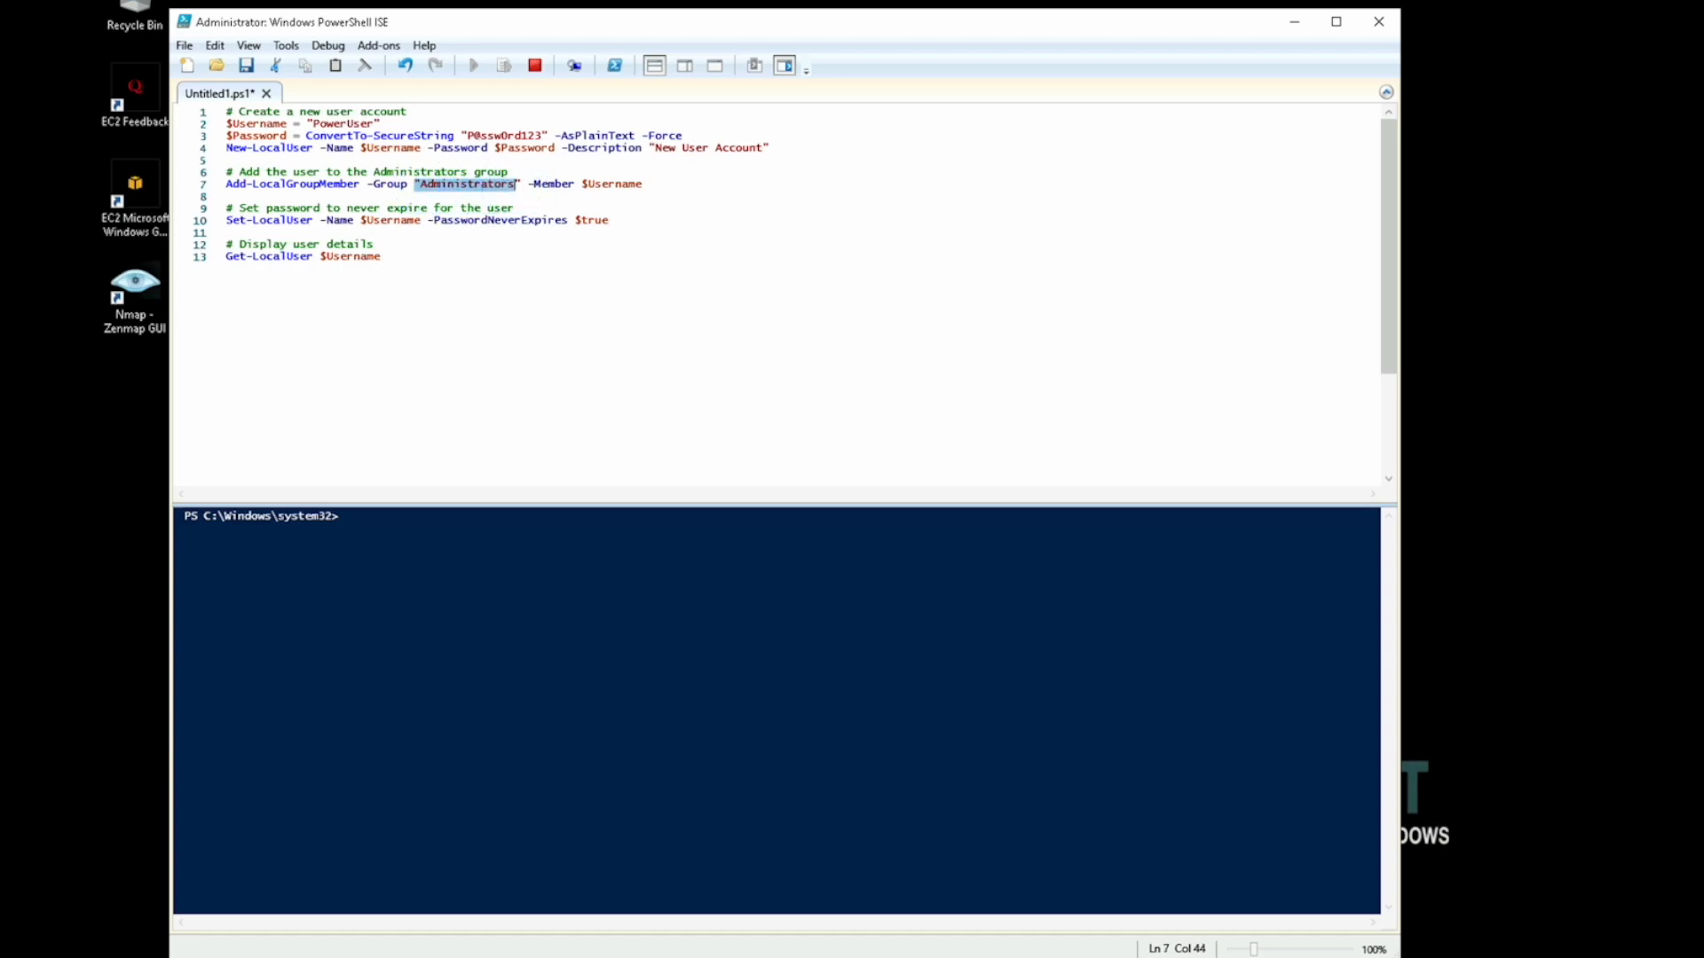
double_click(612, 183)
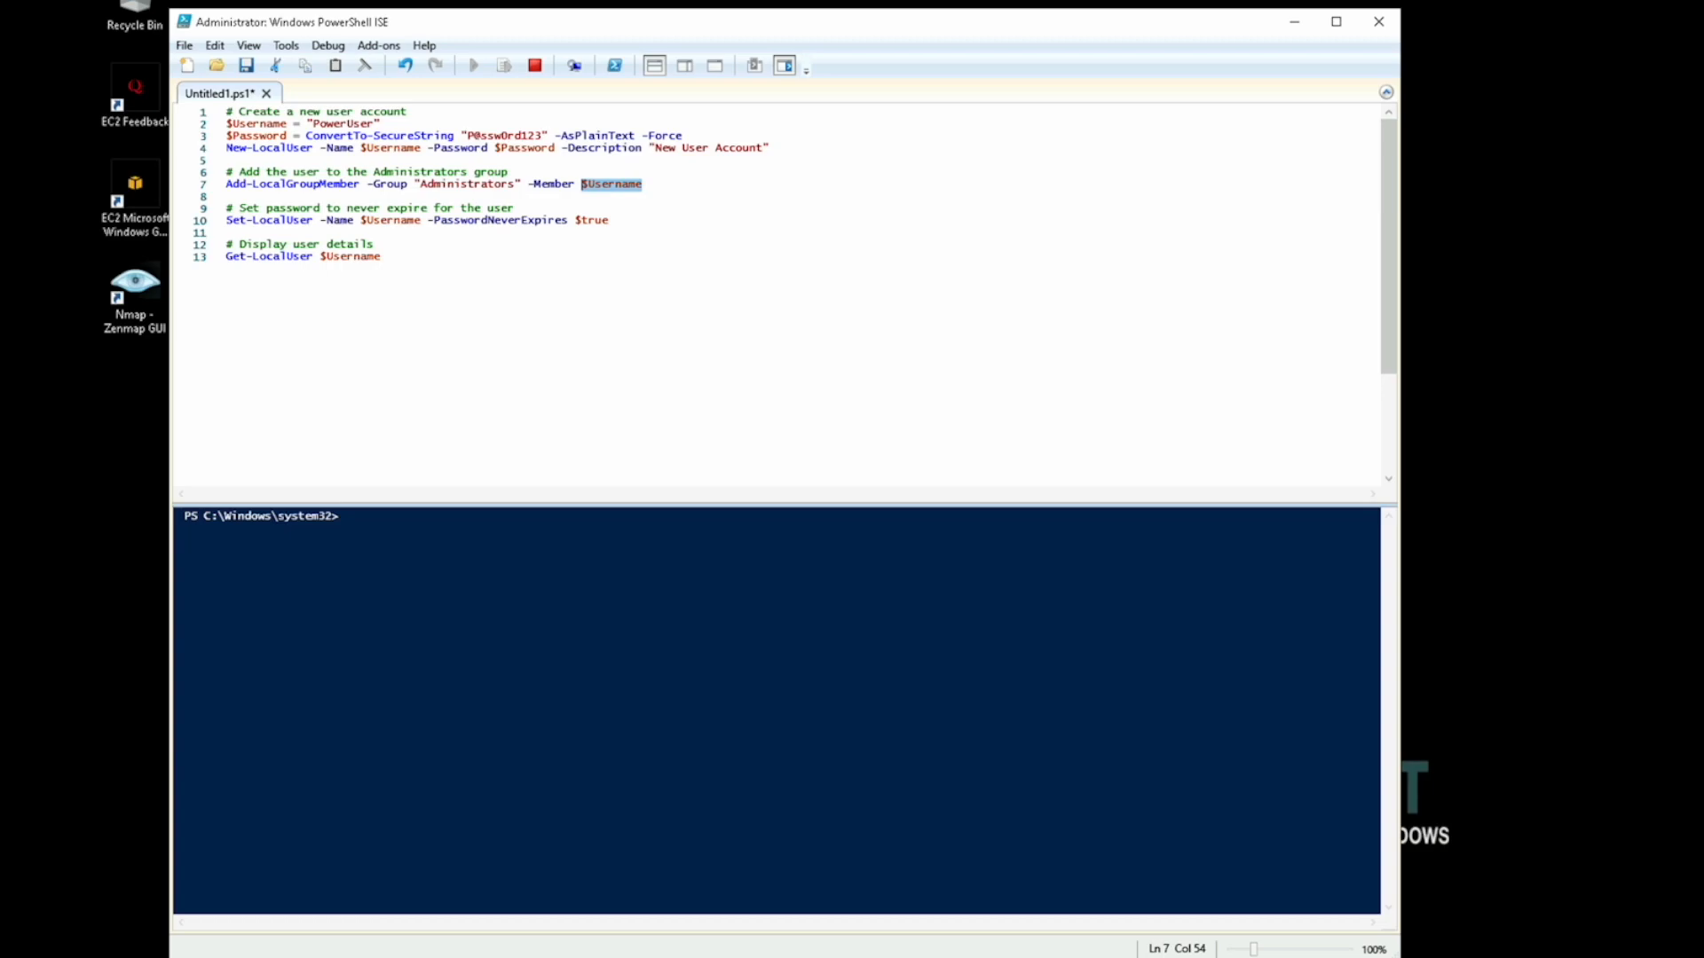
click(322, 220)
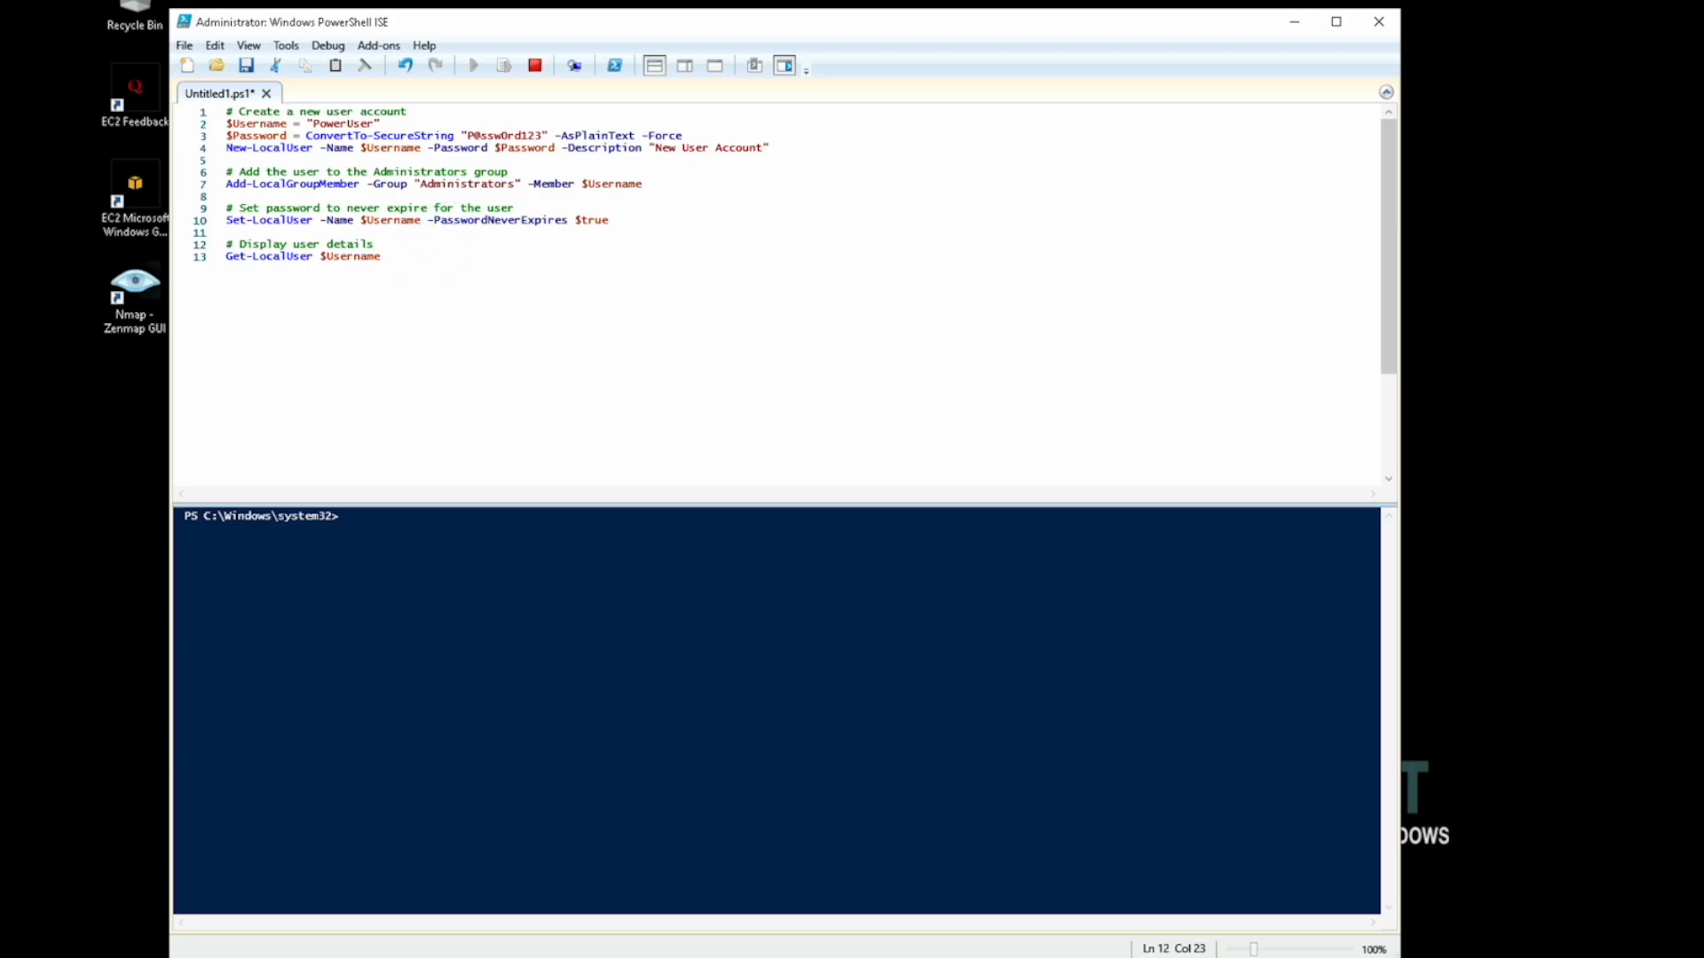
triple_click(301, 255)
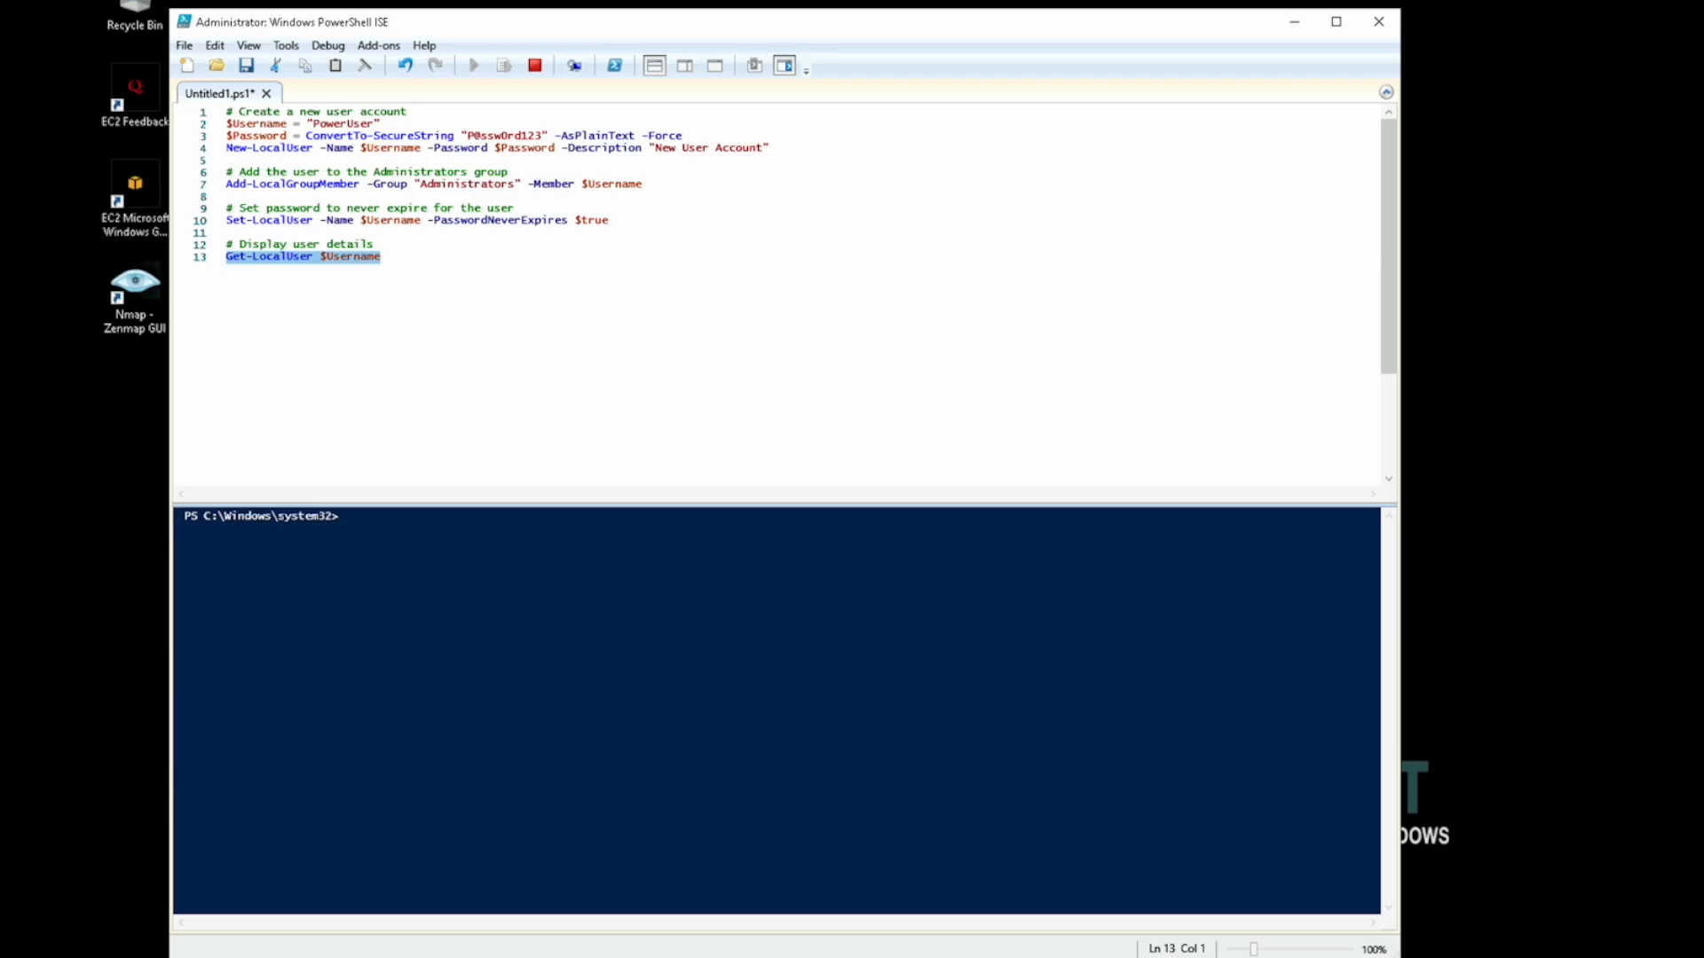
click(783, 66)
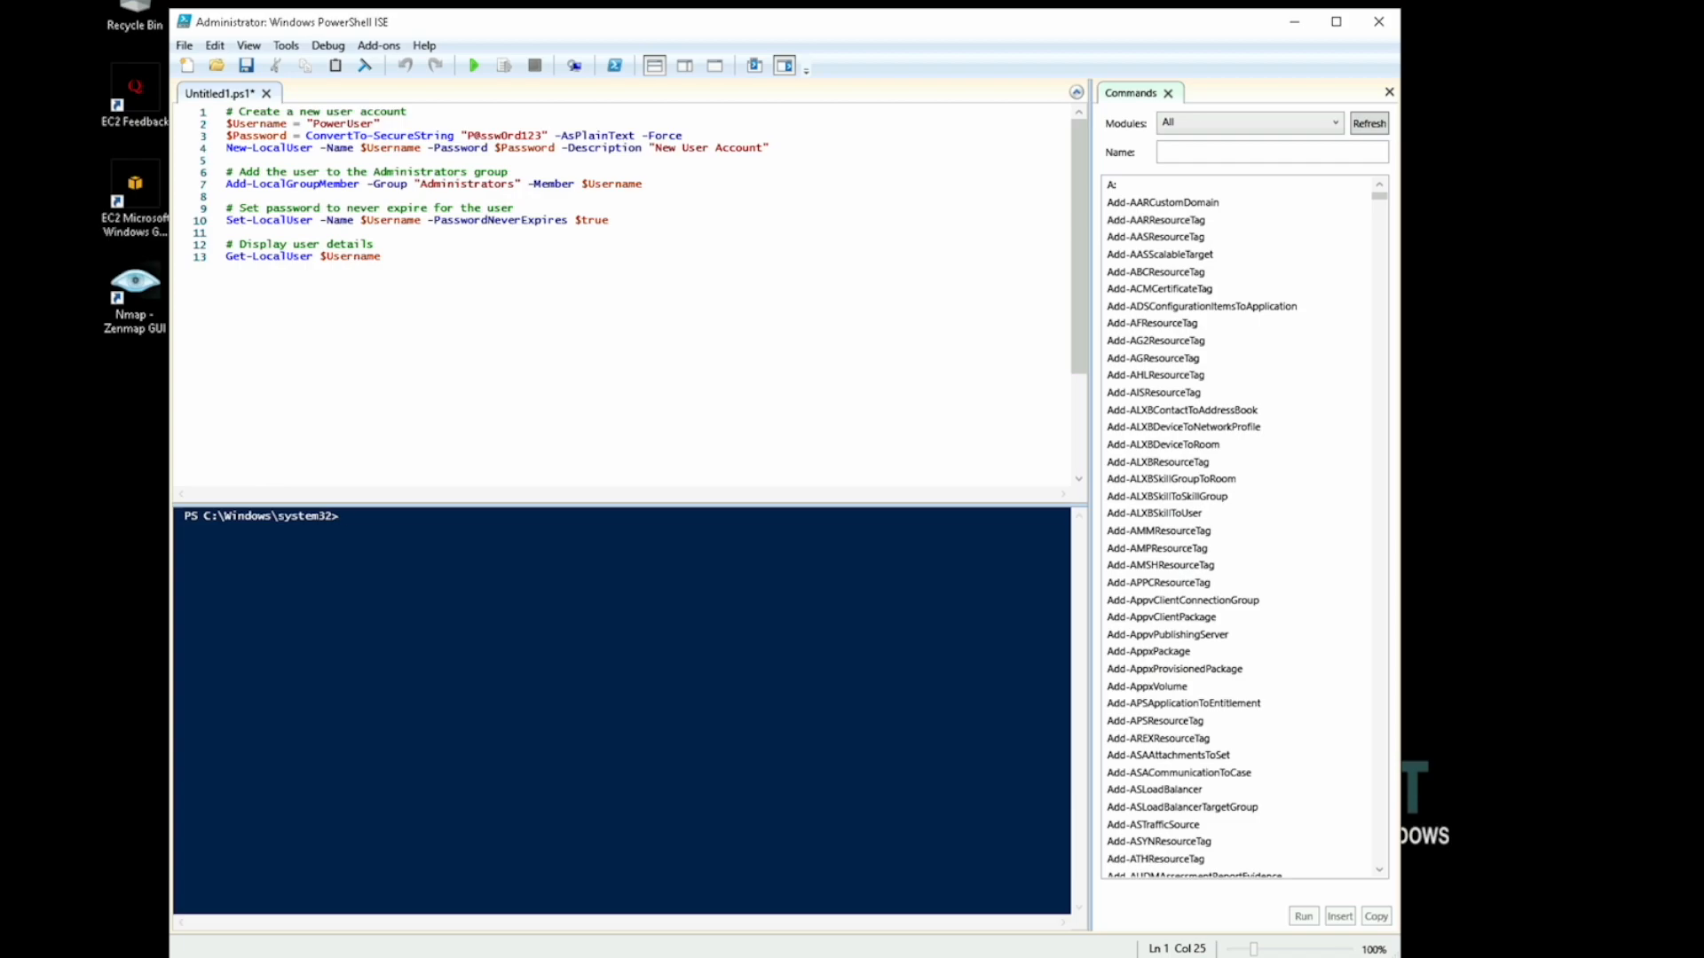
mouse_move(472, 66)
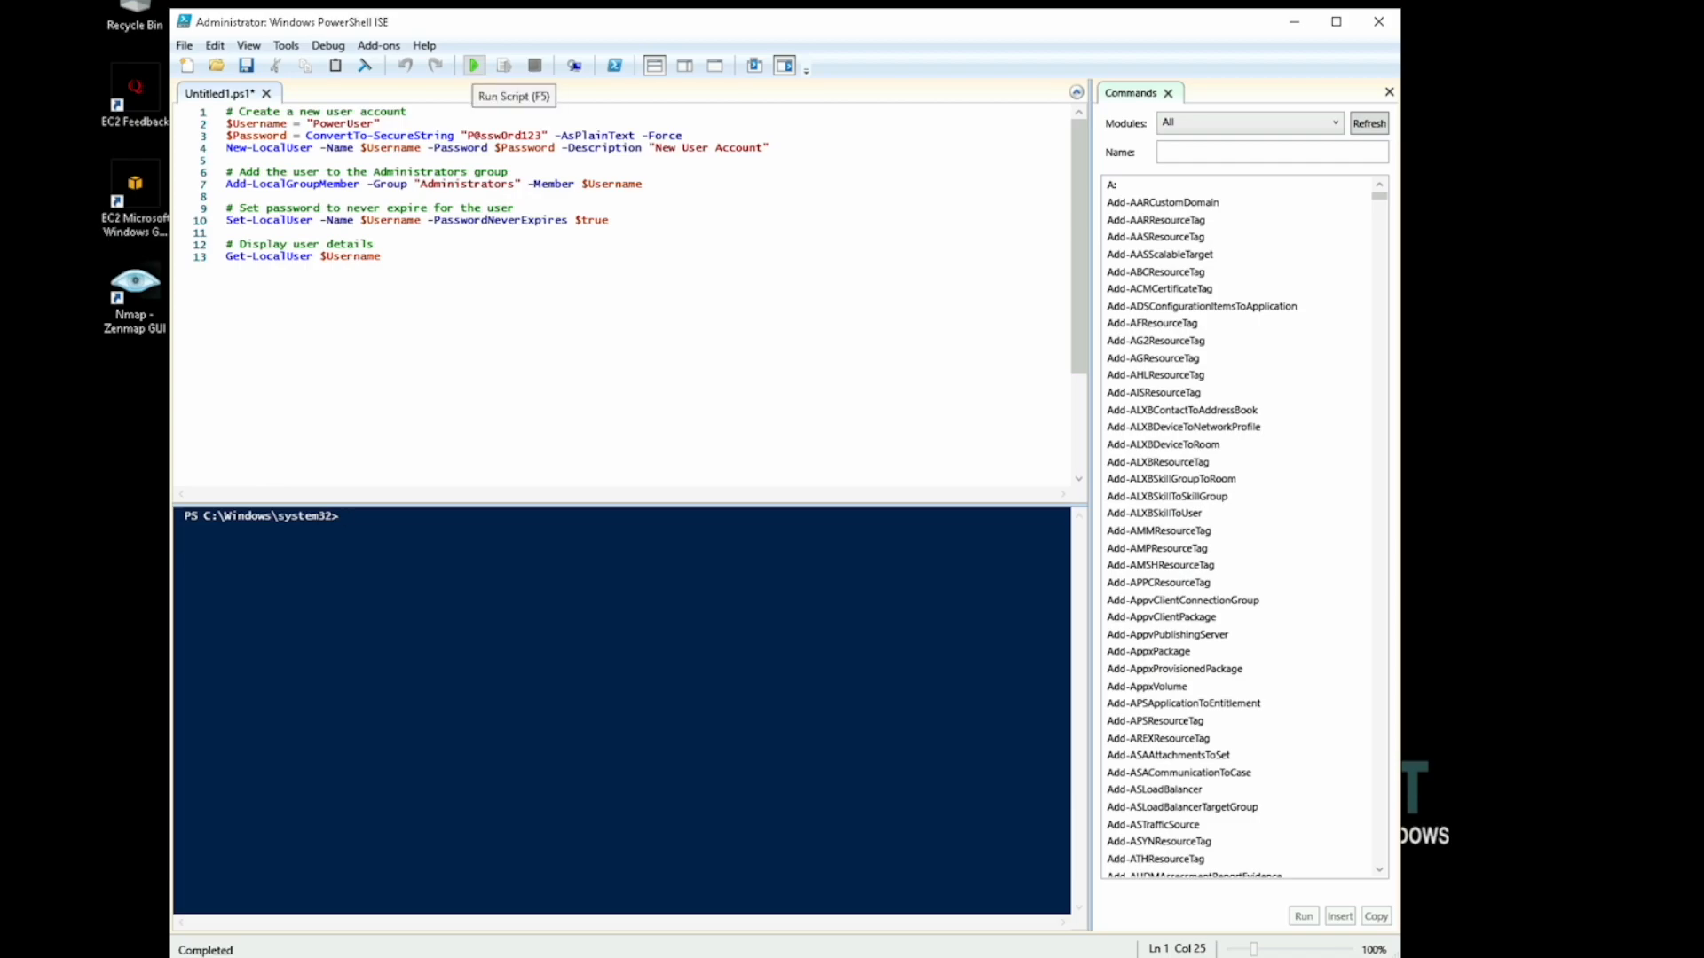